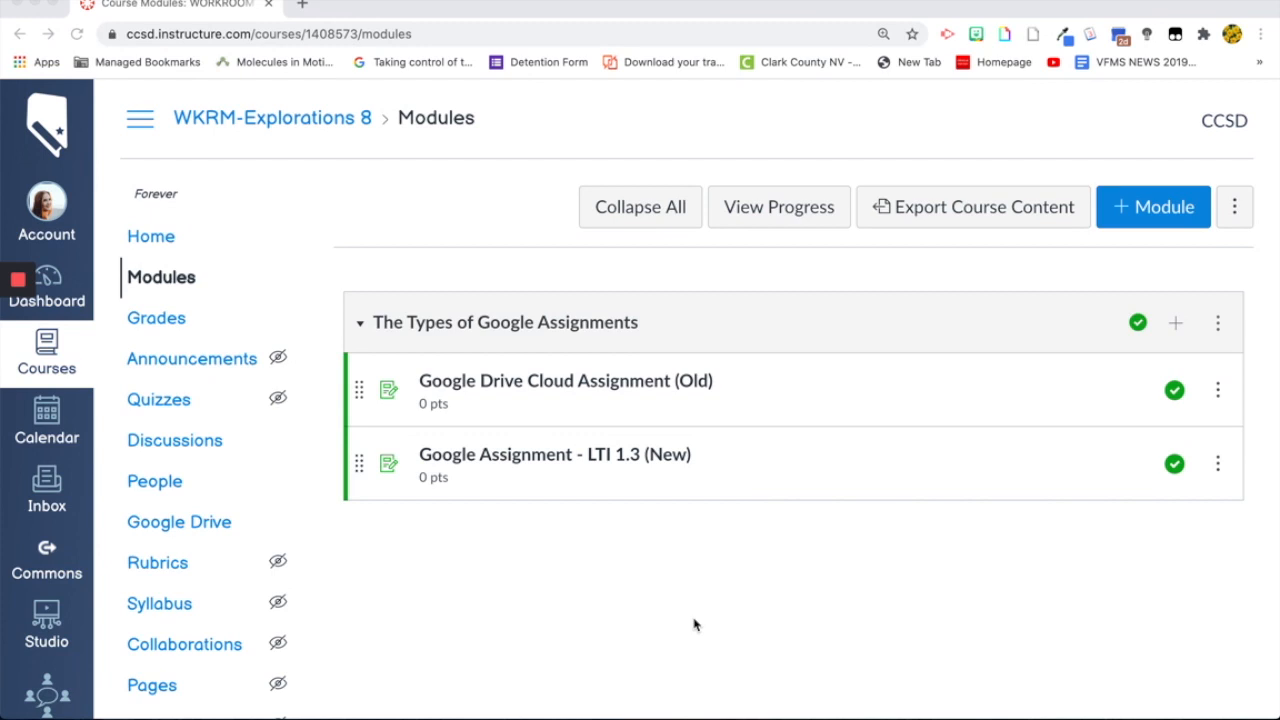
{"action": "mouse_move", "coordinate": [490, 400]}
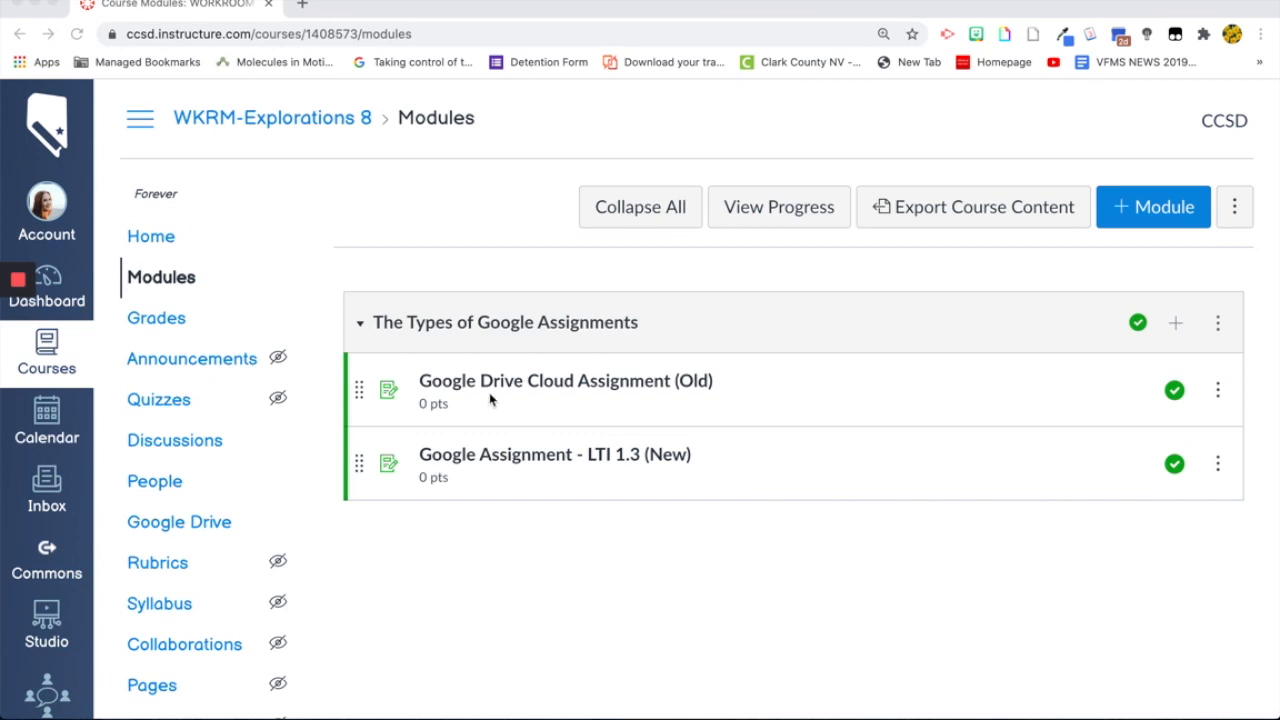
{"action": "mouse_move", "coordinate": [625, 400]}
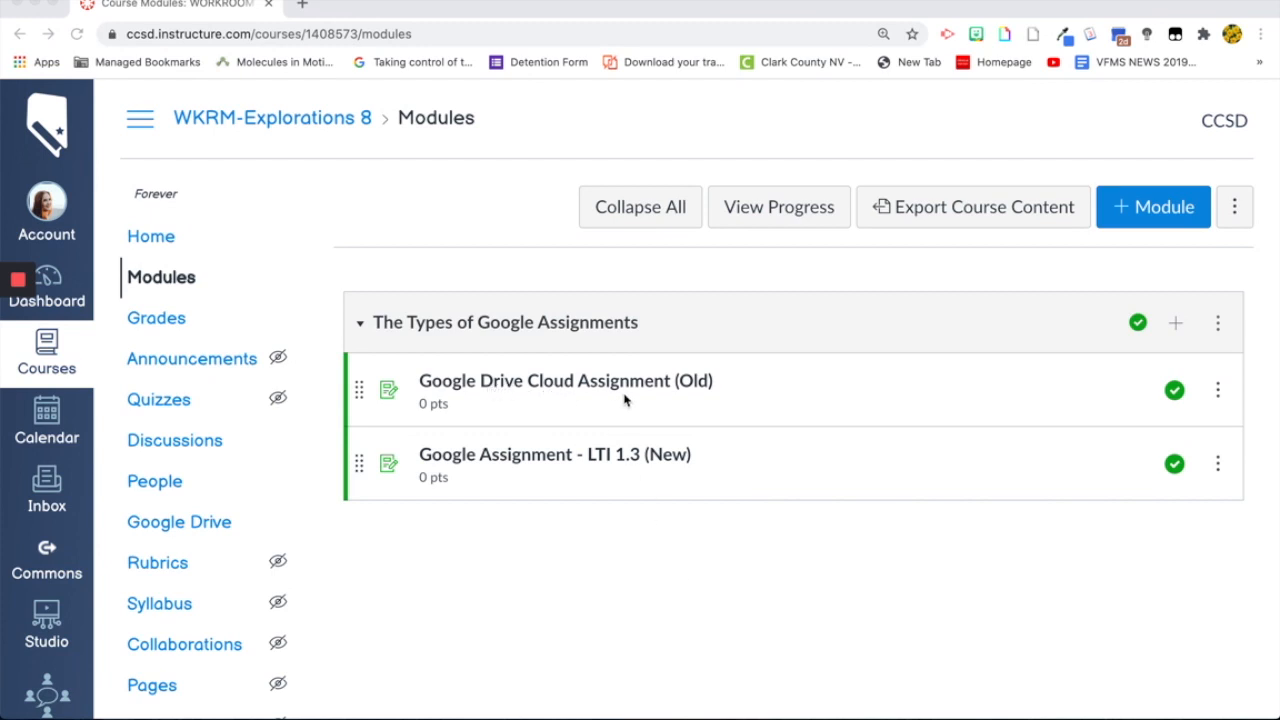
{"action": "mouse_move", "coordinate": [558, 471]}
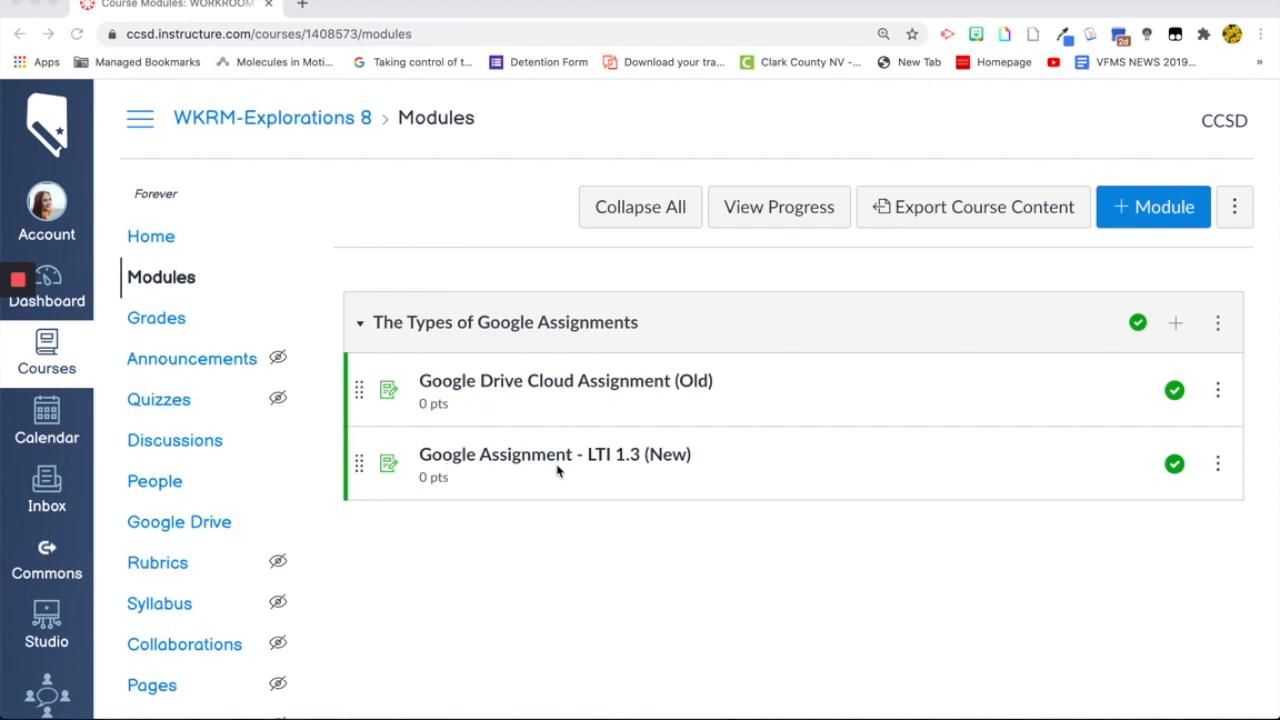
{"action": "mouse_move", "coordinate": [629, 471]}
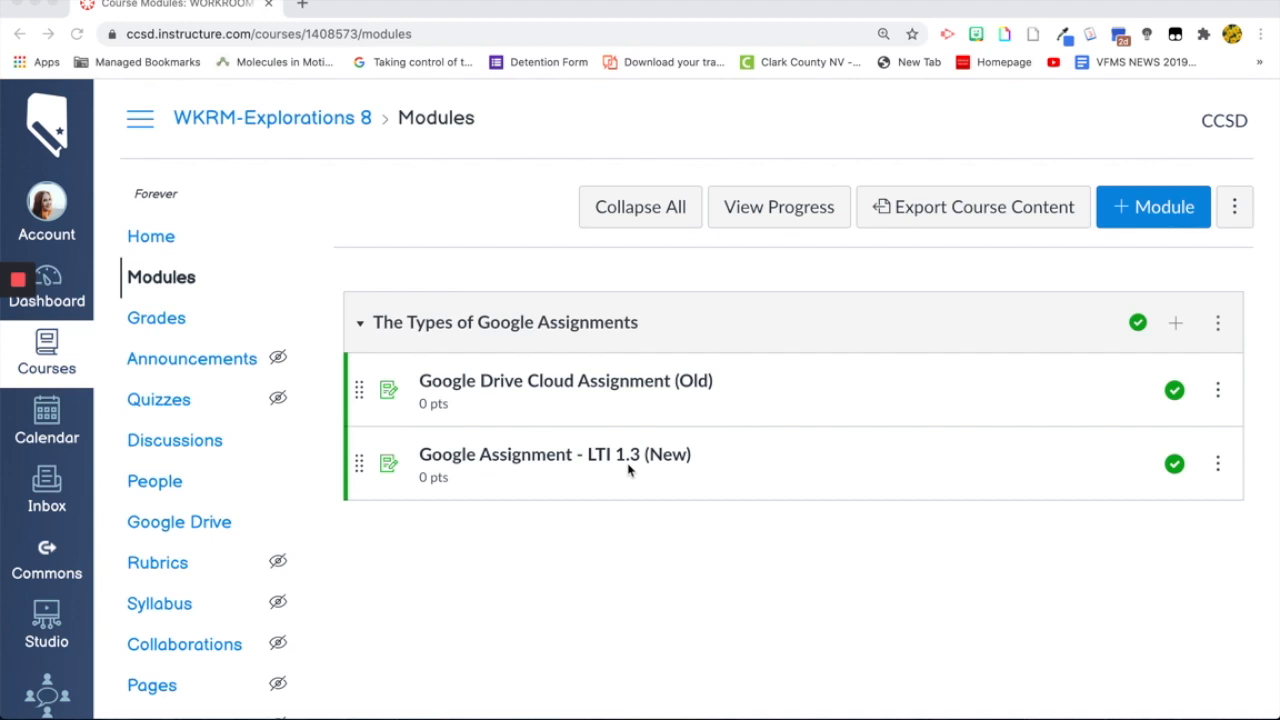
{"action": "mouse_move", "coordinate": [555, 390]}
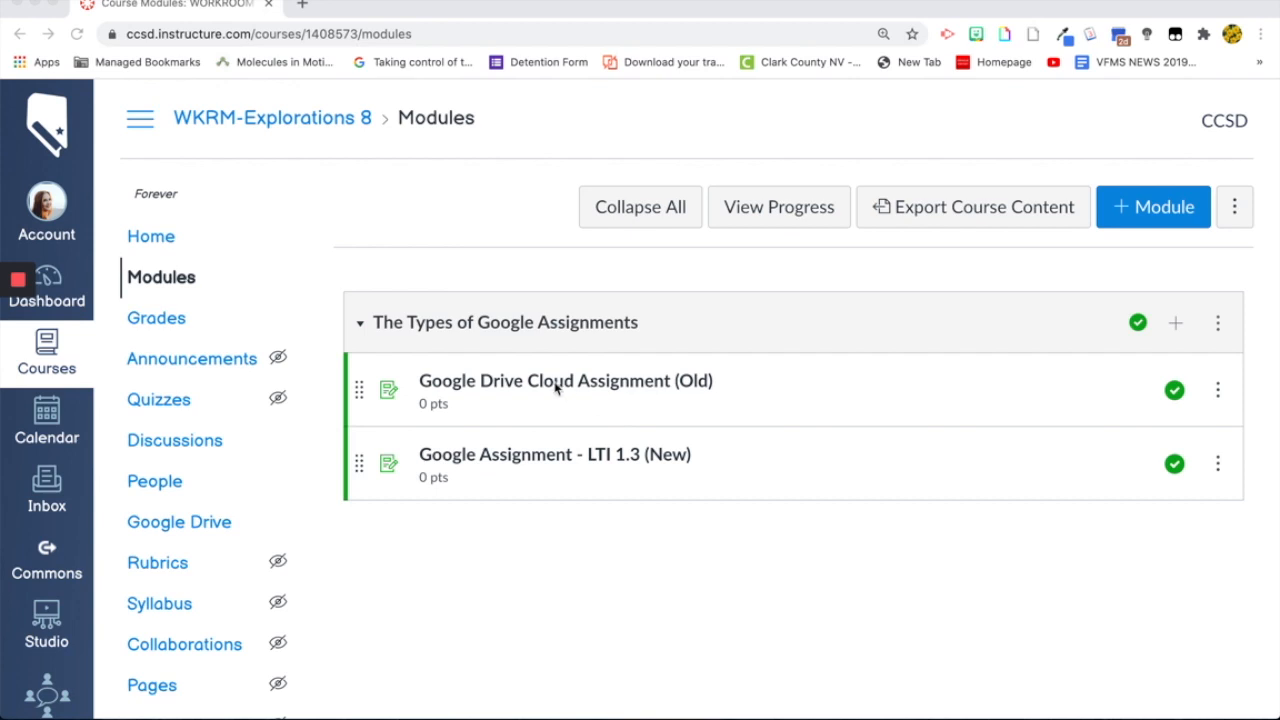
{"action": "mouse_move", "coordinate": [557, 386]}
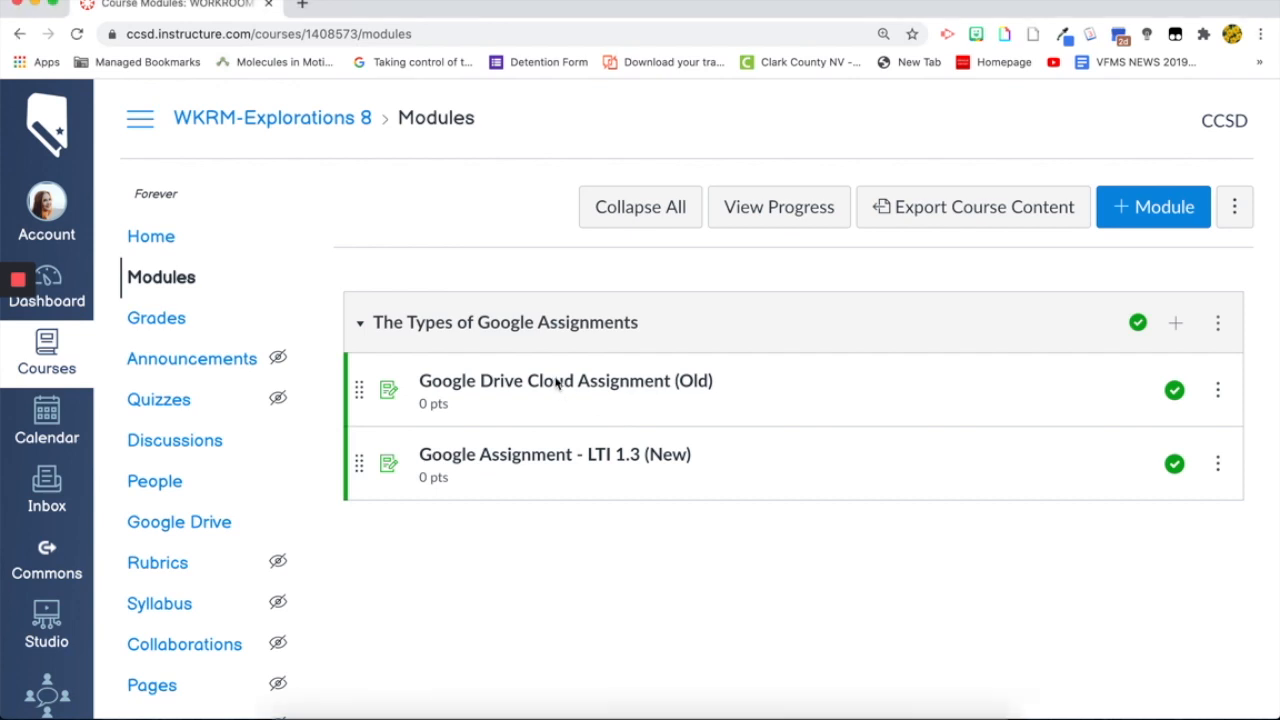
Open Google Drive Cloud Assignment (Old) and review its 0-point, no-submission details.
{"action": "left_click", "coordinate": [565, 380]}
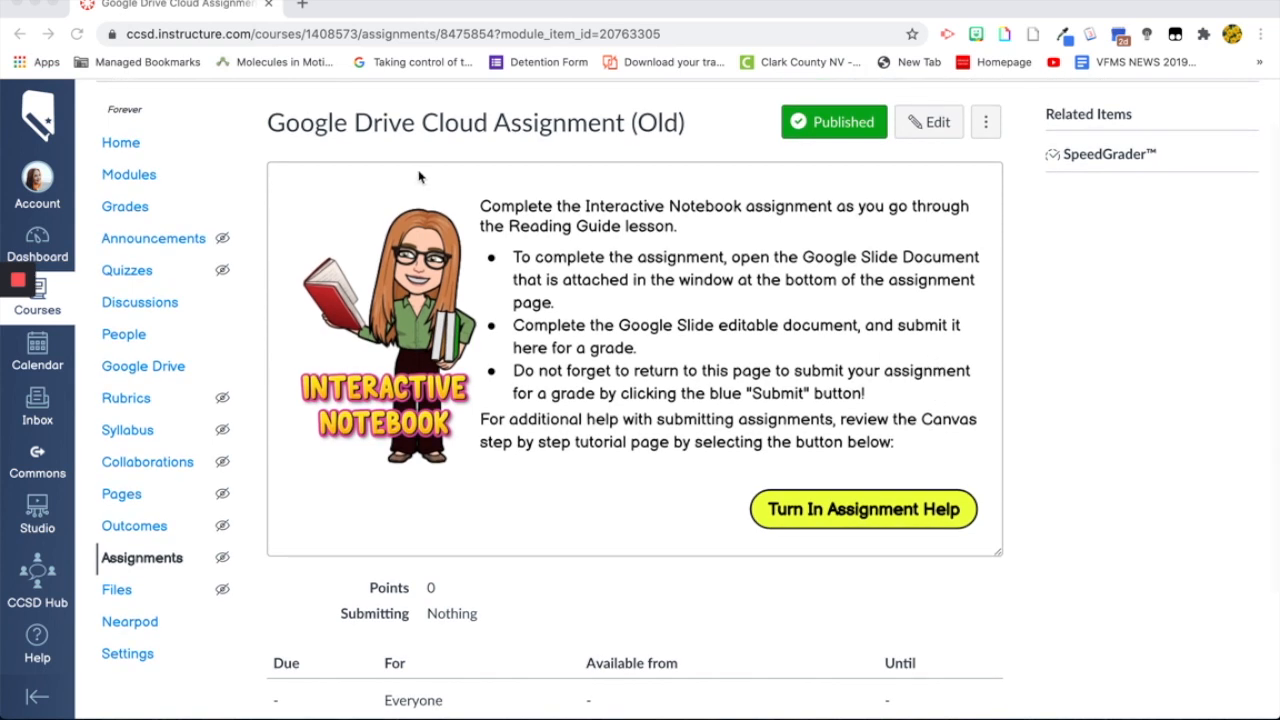
{"action": "mouse_move", "coordinate": [519, 223]}
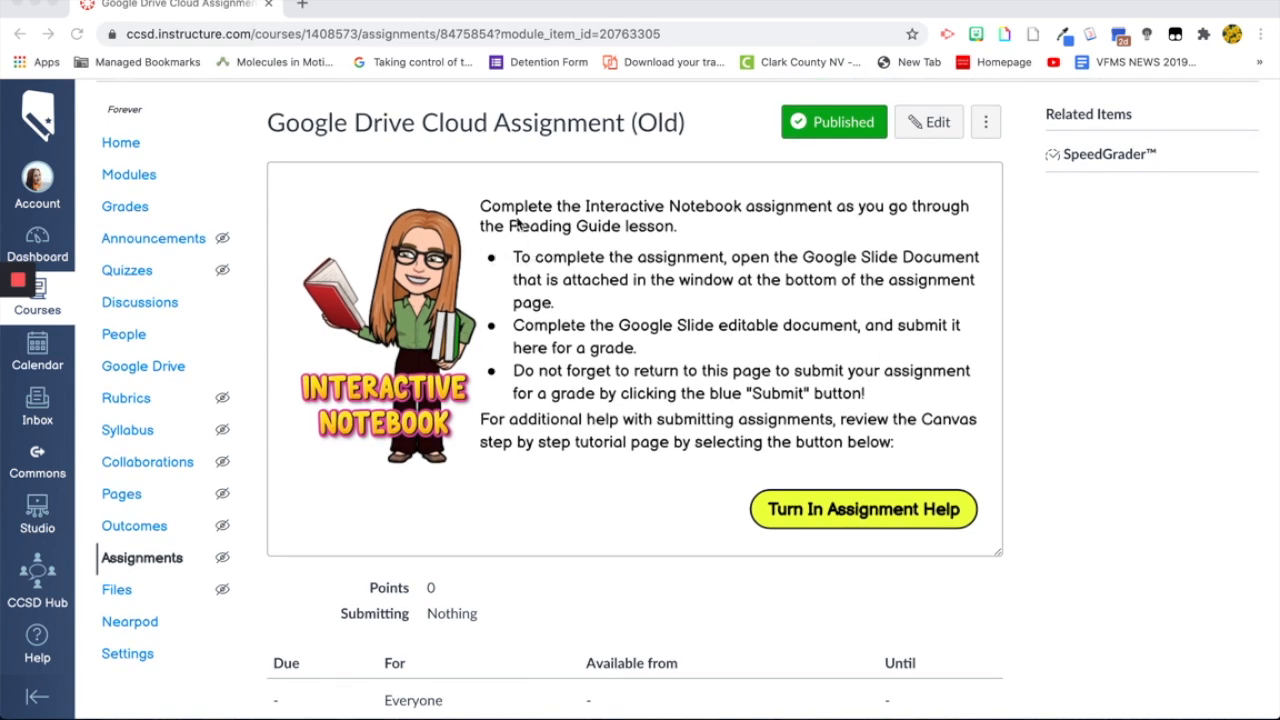
{"action": "mouse_move", "coordinate": [535, 223]}
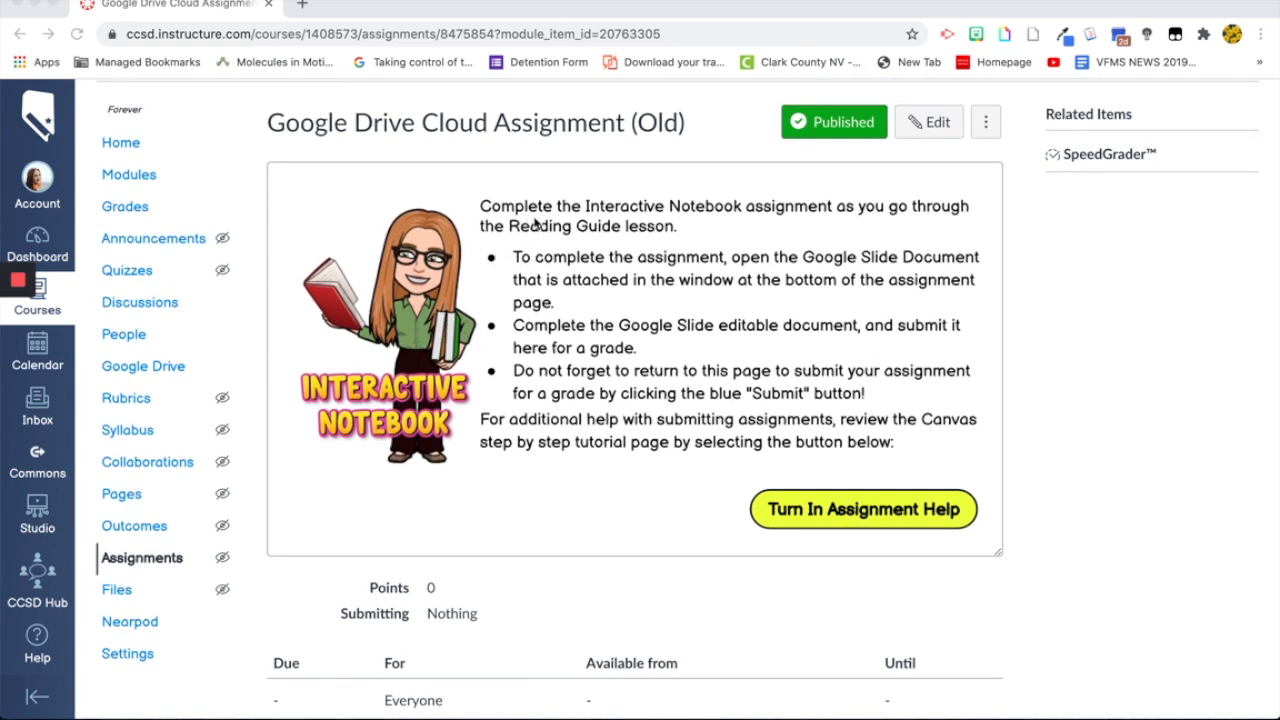
{"action": "mouse_move", "coordinate": [562, 277]}
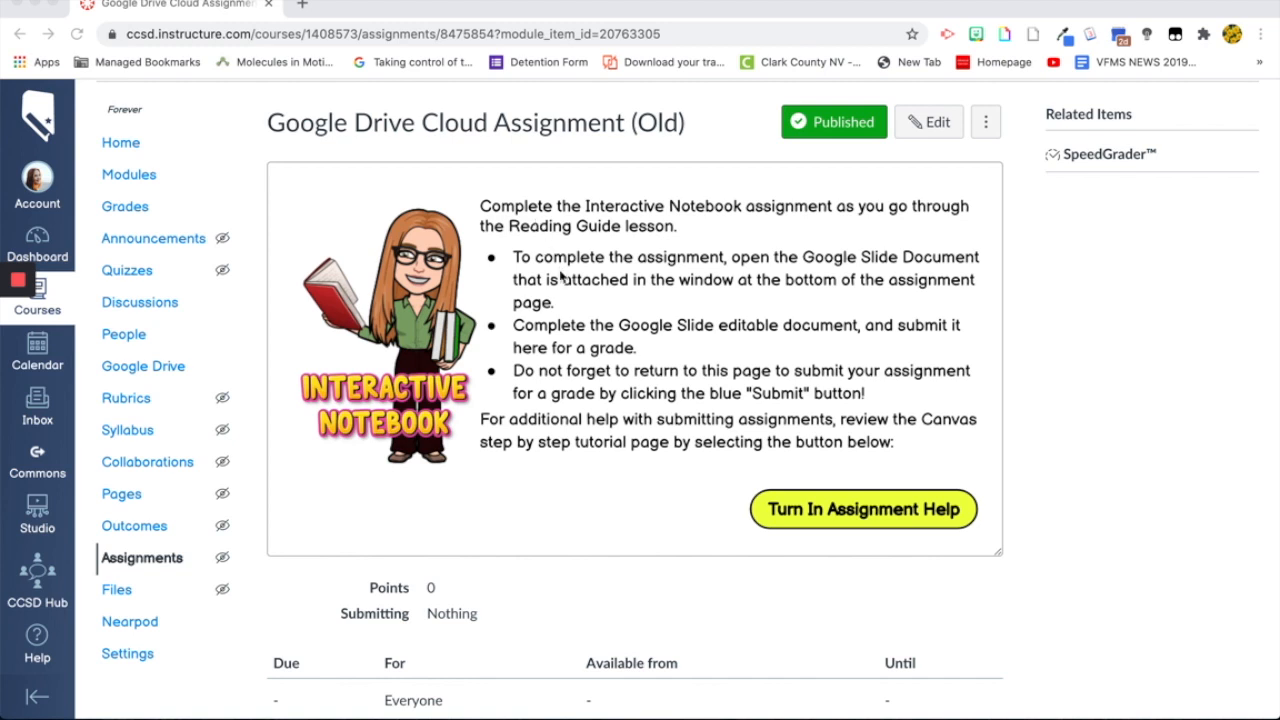
{"action": "mouse_move", "coordinate": [815, 280]}
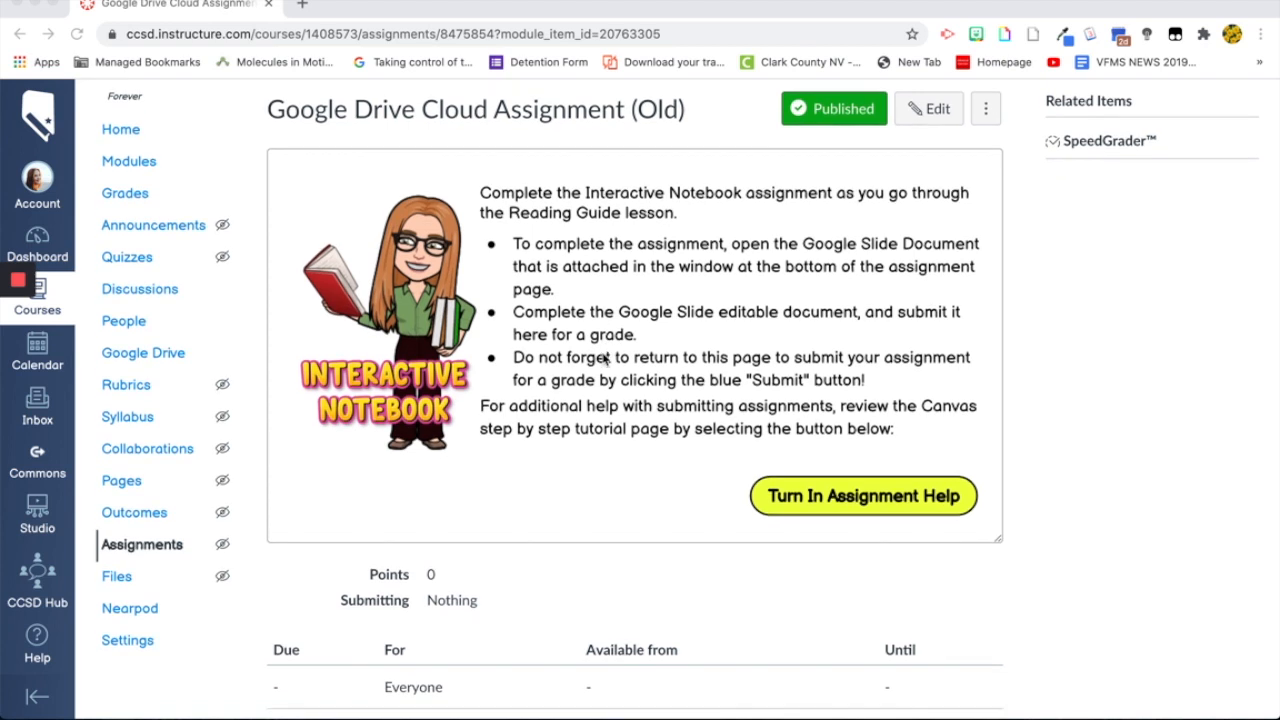
{"action": "scroll", "scroll_direction": "down", "scroll_amount": 3}
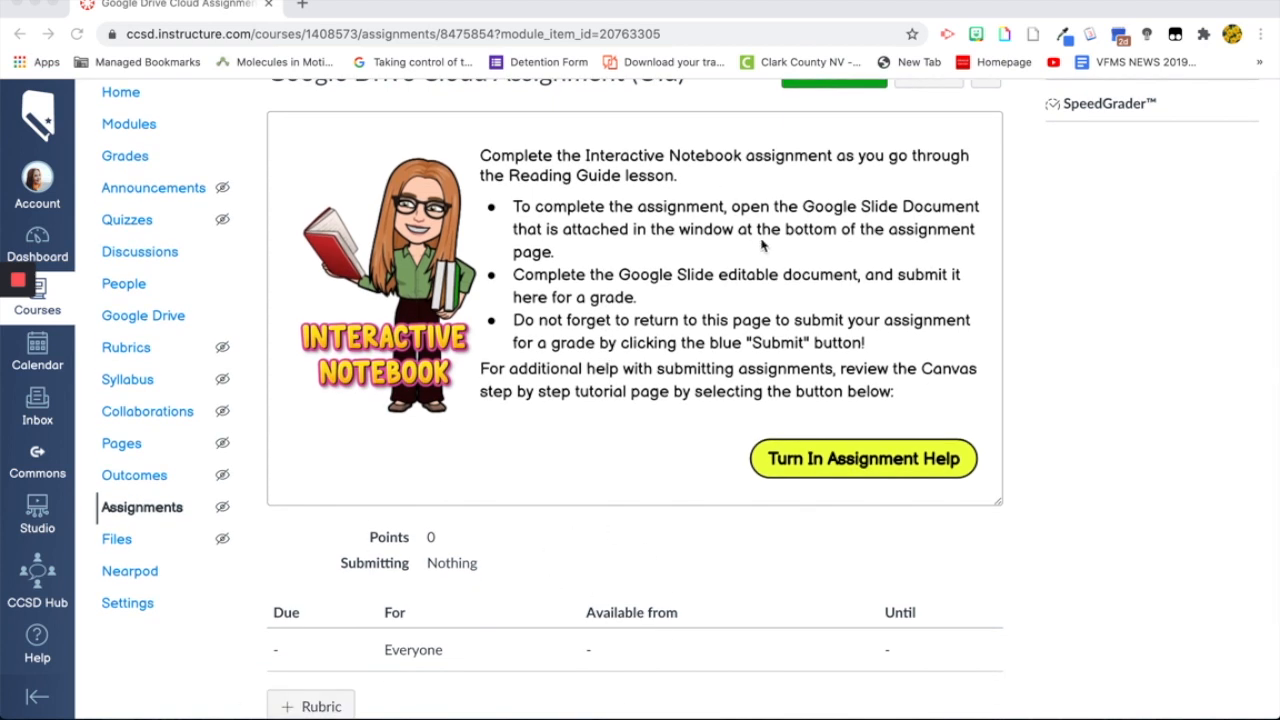
{"action": "mouse_move", "coordinate": [593, 293]}
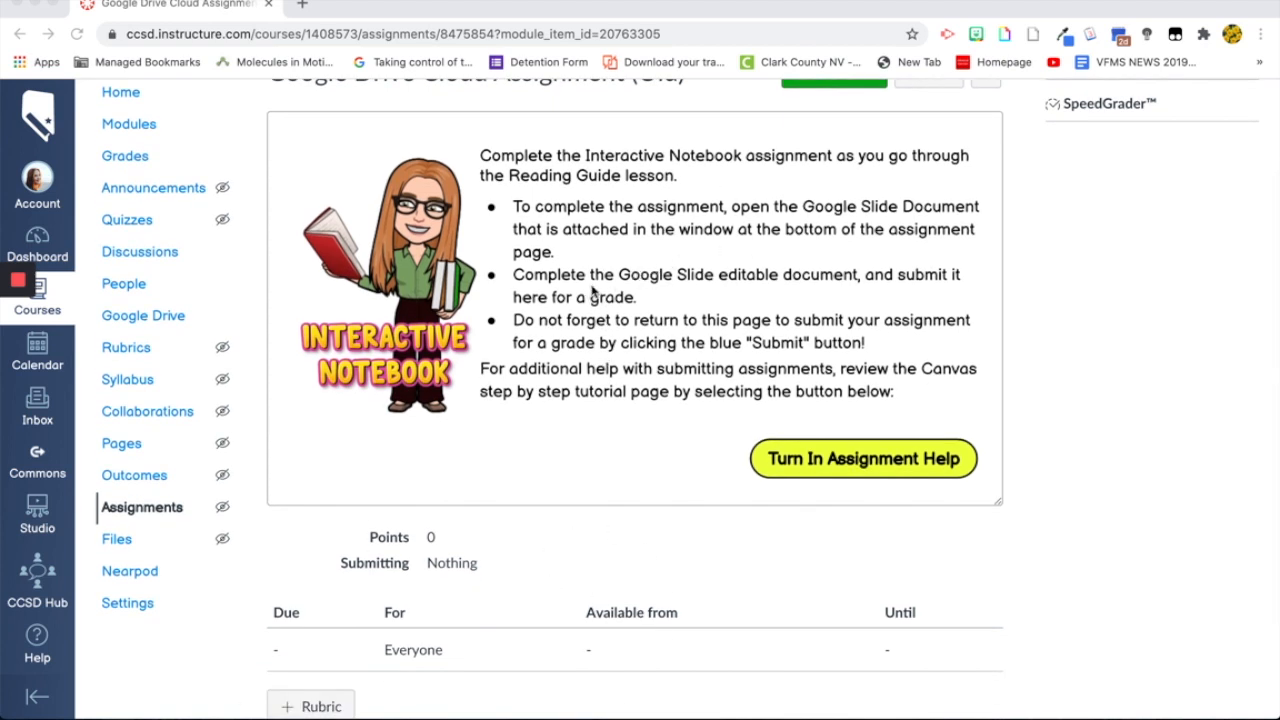
{"action": "mouse_move", "coordinate": [668, 288]}
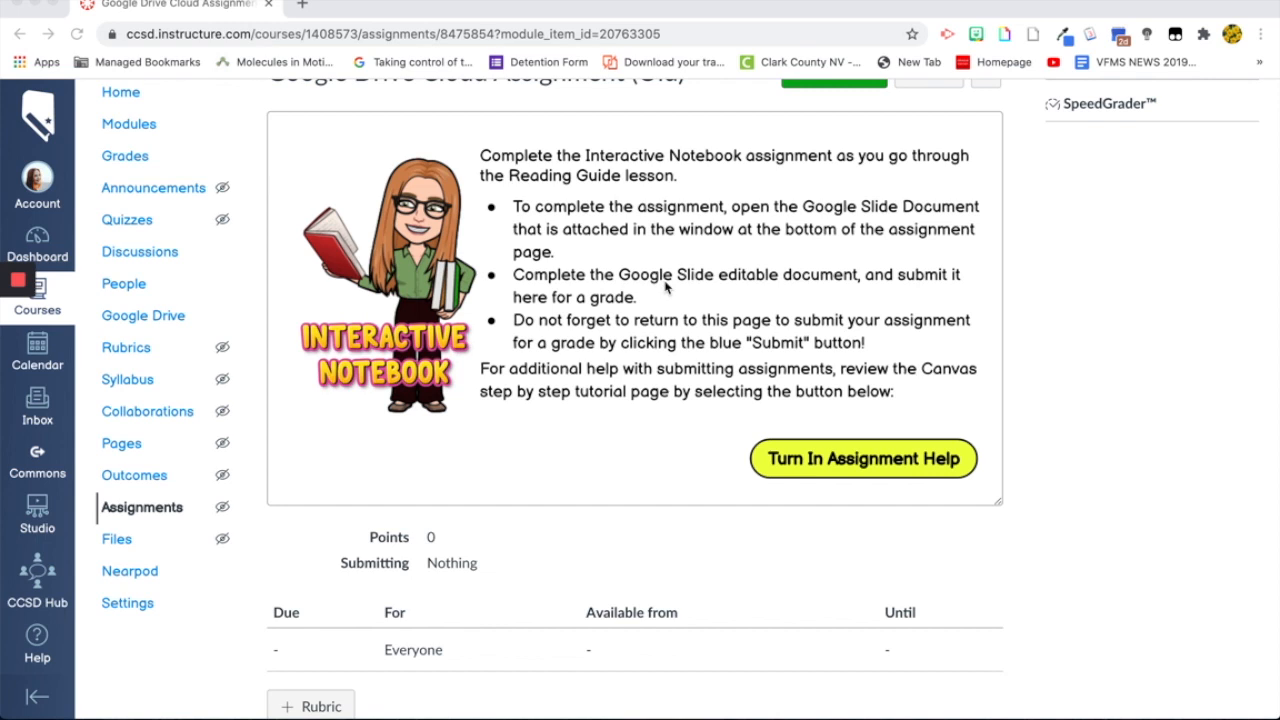
{"action": "mouse_move", "coordinate": [627, 333]}
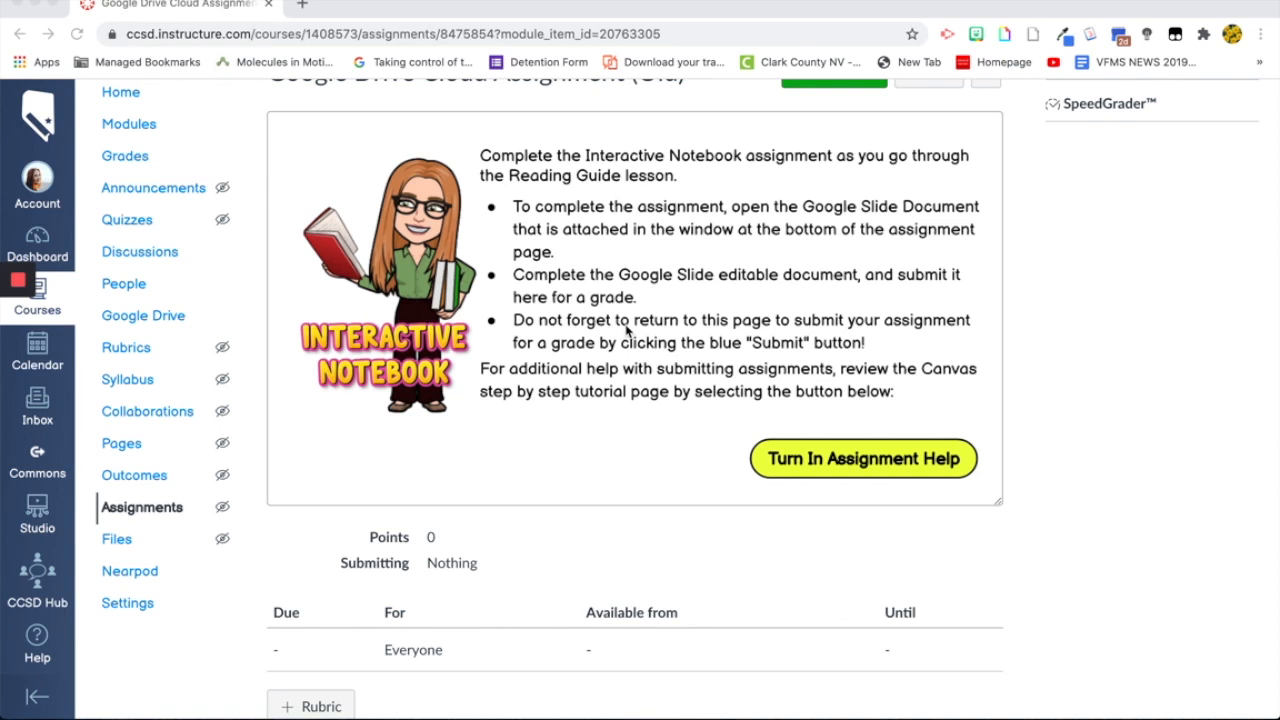
{"action": "scroll", "scroll_direction": "down", "scroll_amount": 3}
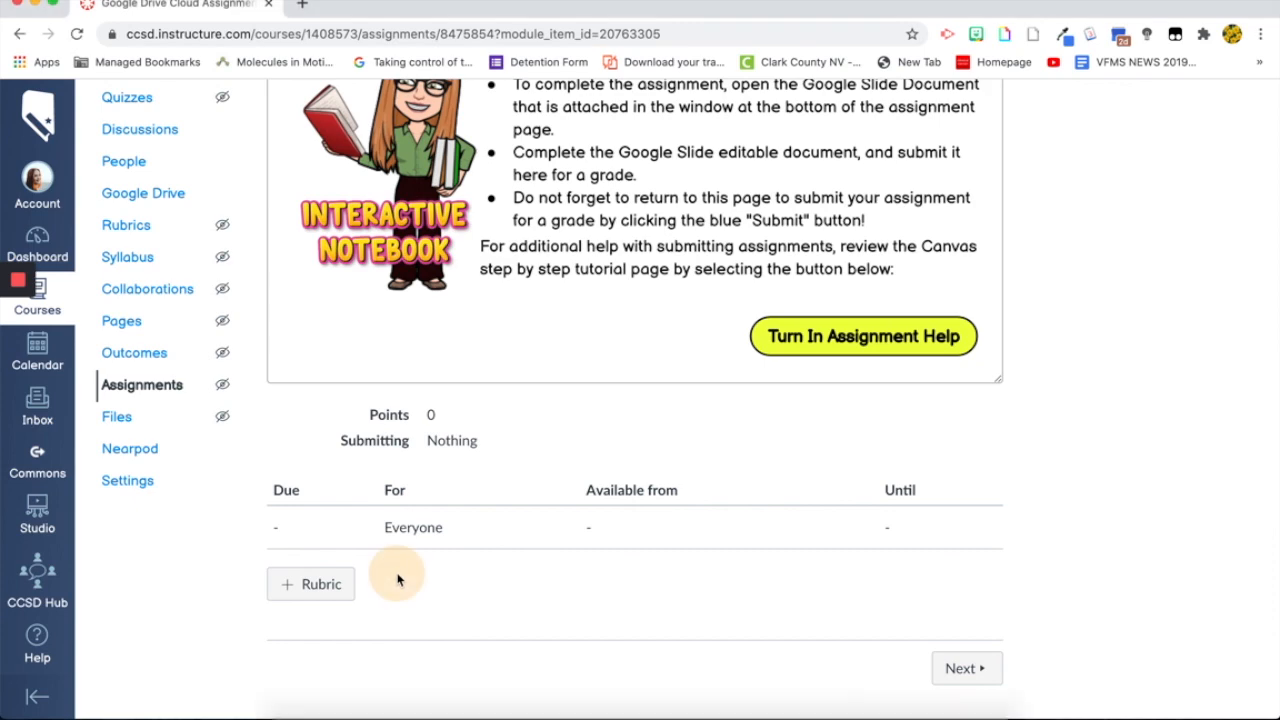
Find an existing rubric and load the rubrics from the Science 8 - S1 - P01 course.
{"action": "left_click", "coordinate": [311, 584]}
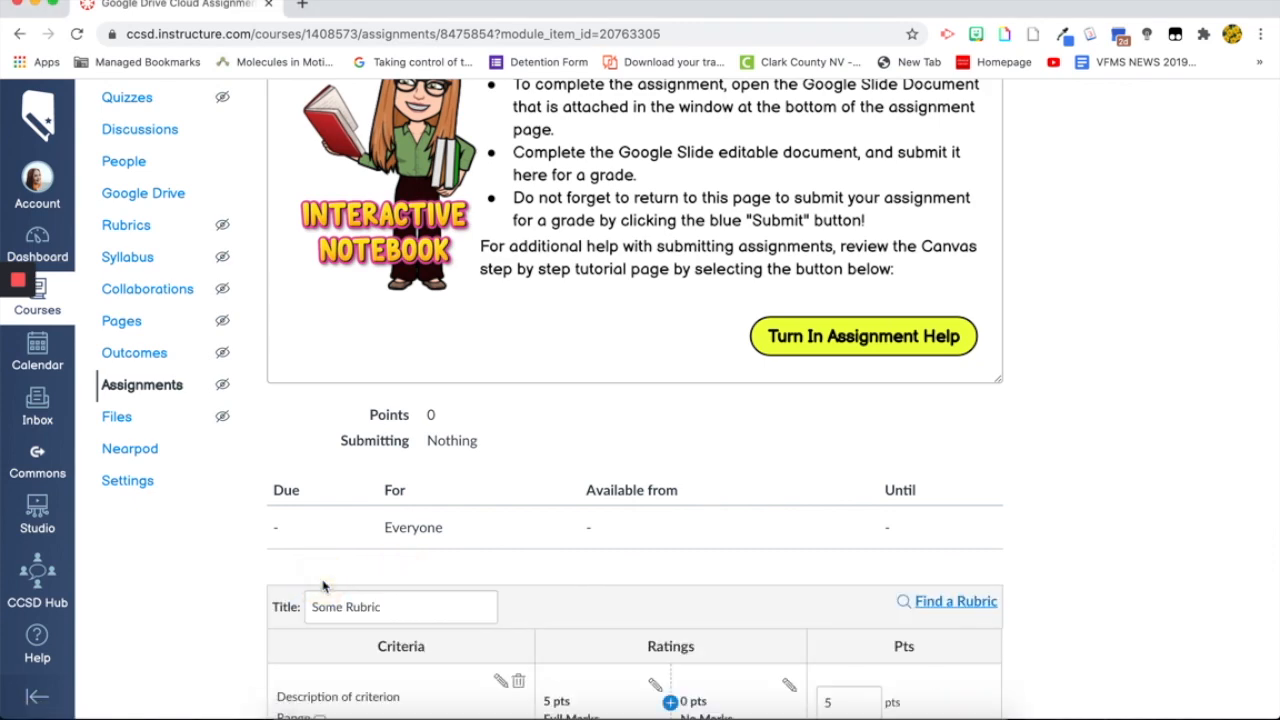
{"action": "scroll", "scroll_direction": "down", "scroll_amount": 3}
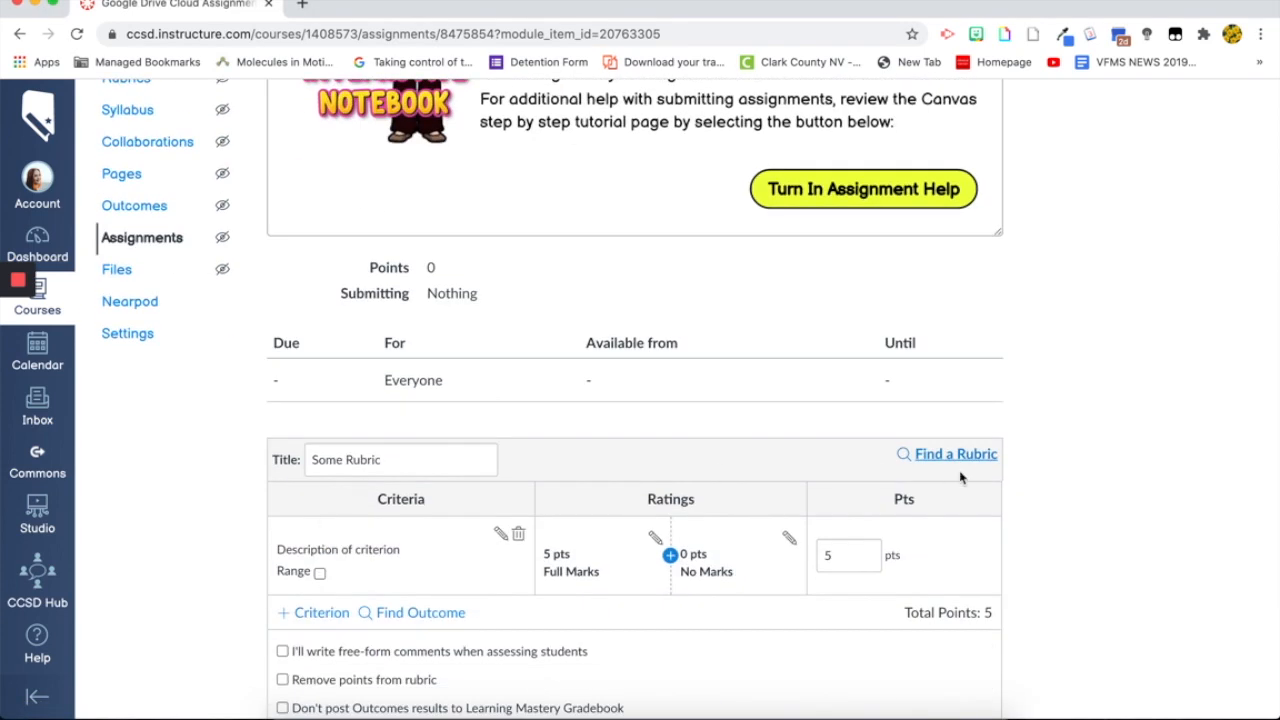
{"action": "left_click", "coordinate": [954, 454]}
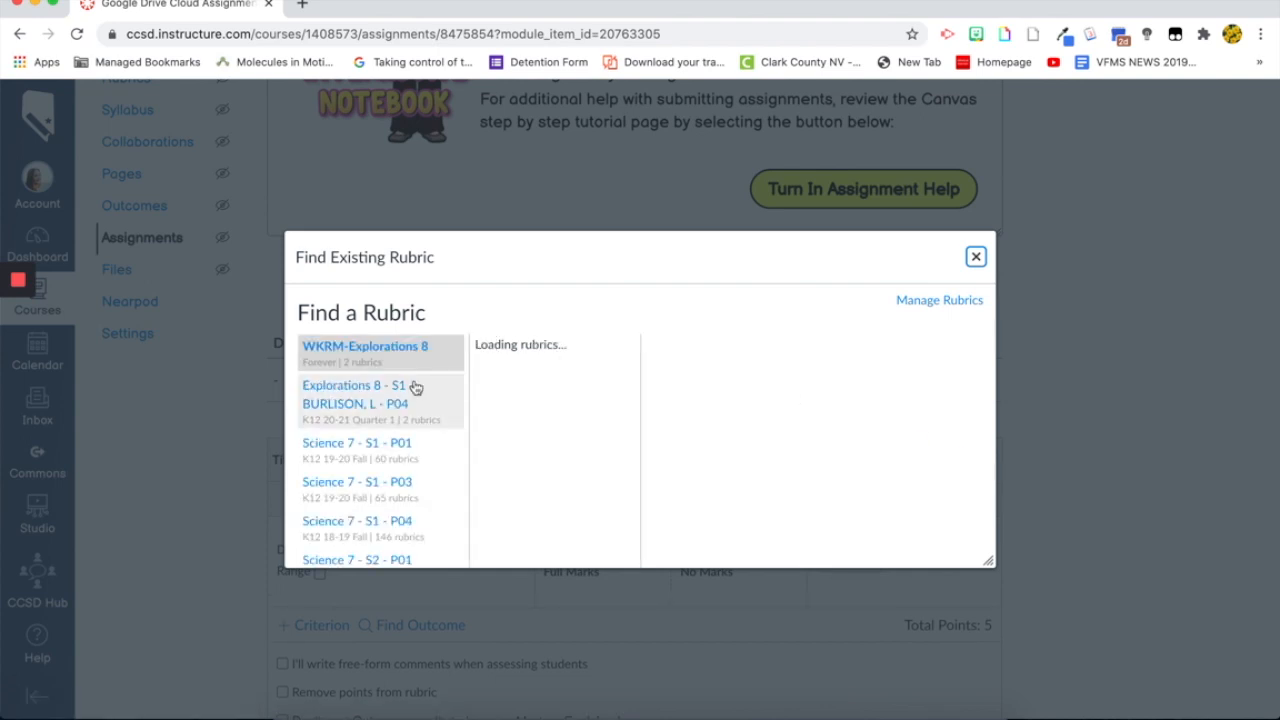
{"action": "left_click", "coordinate": [360, 401]}
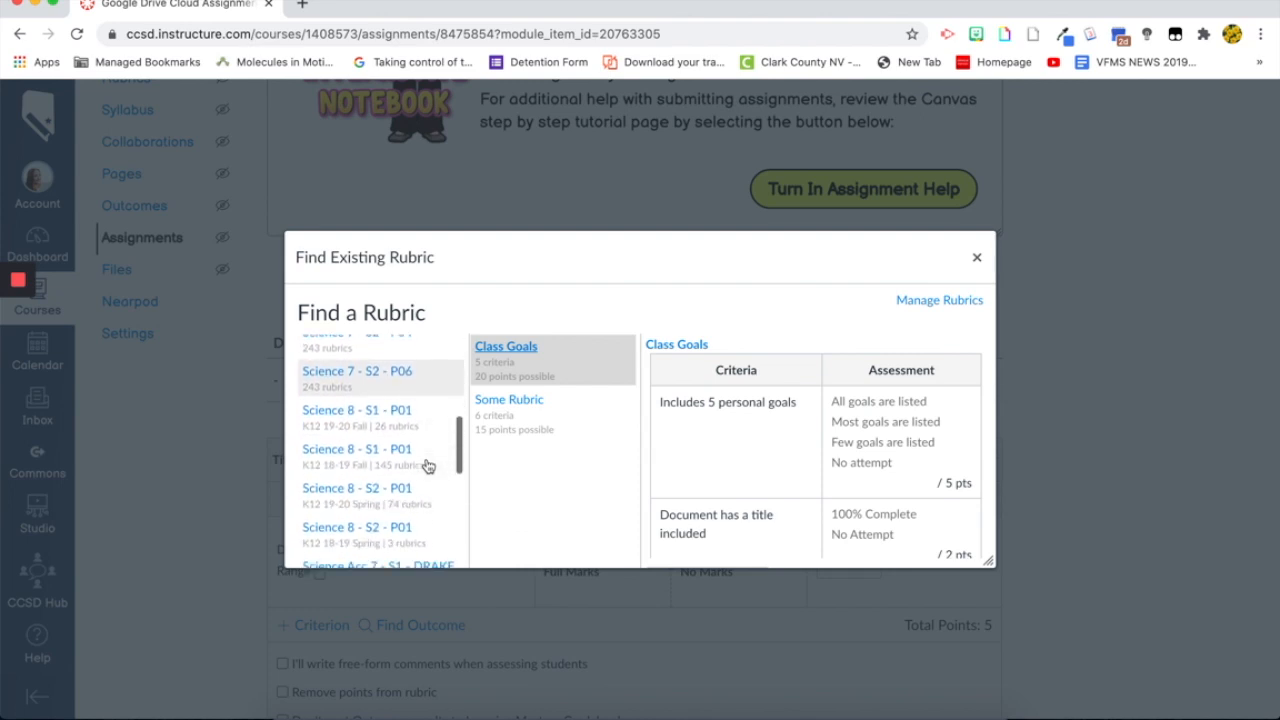
{"action": "left_click", "coordinate": [356, 411]}
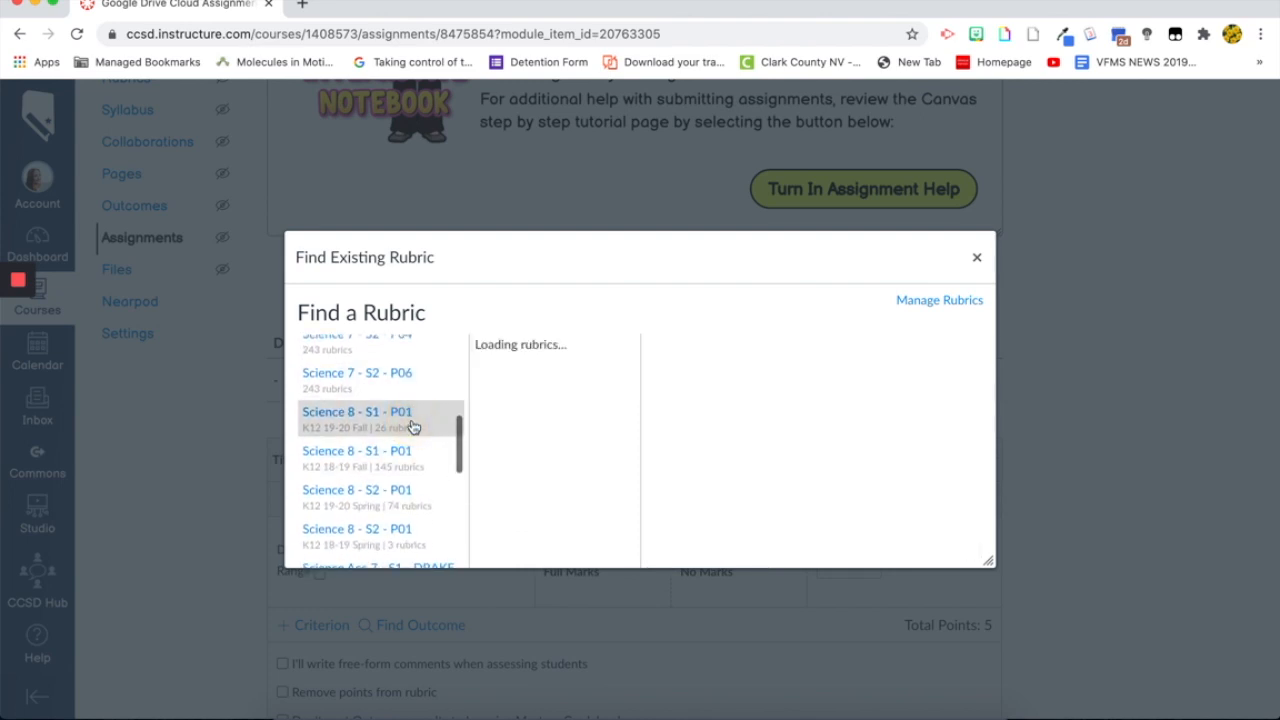
{"action": "left_click", "coordinate": [356, 411]}
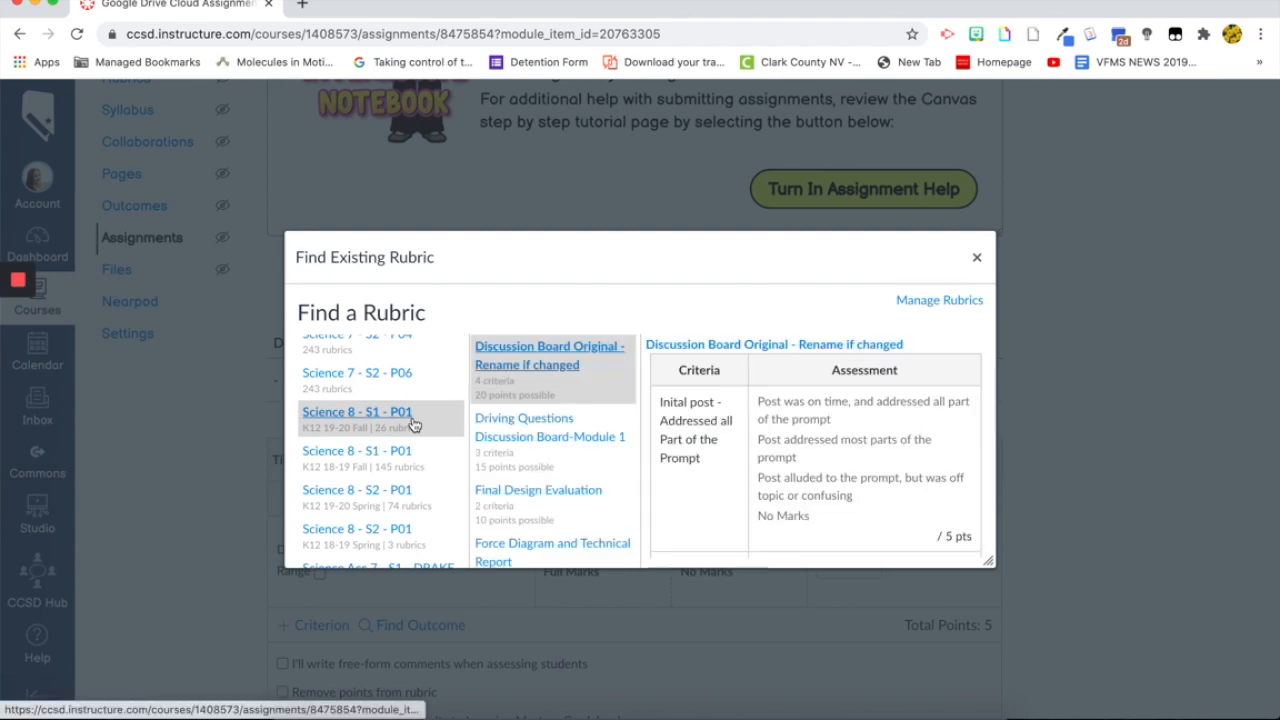
Preview the M1 L1 - Interactive Notebook rubric and attach it to the assignment.
{"action": "scroll", "scroll_direction": "down", "scroll_amount": 3}
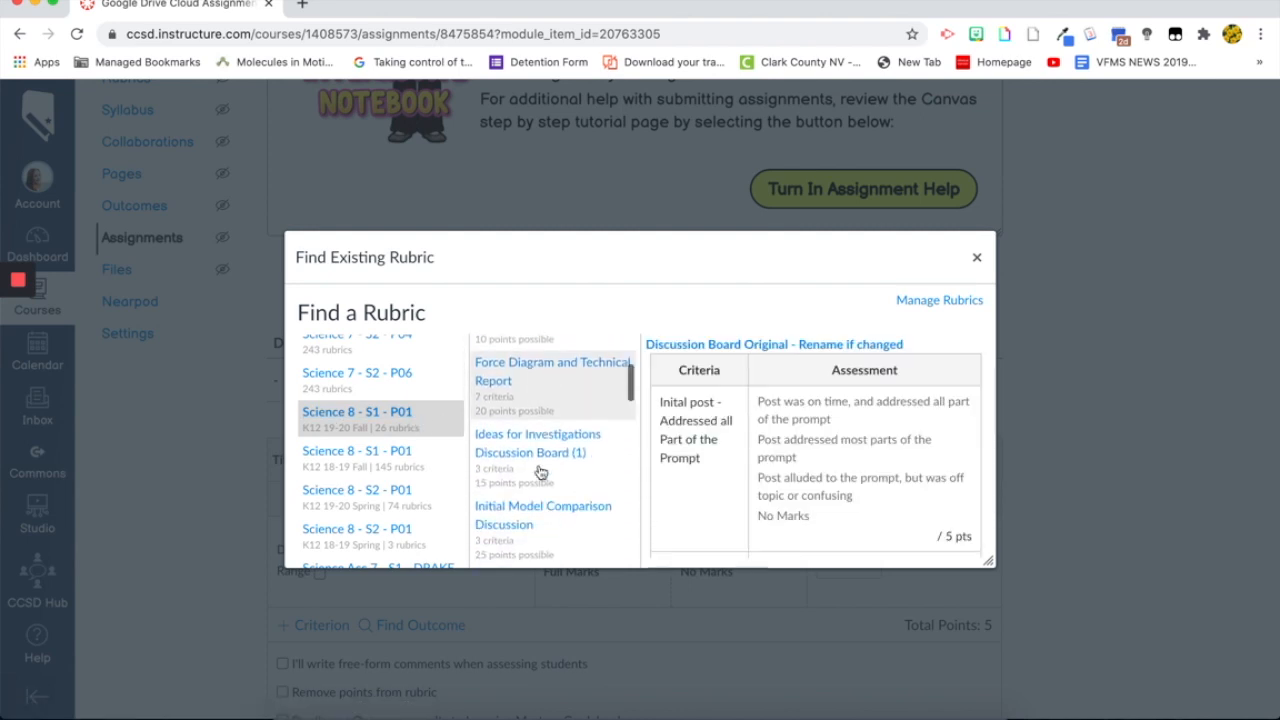
{"action": "scroll", "scroll_direction": "down", "scroll_amount": 3}
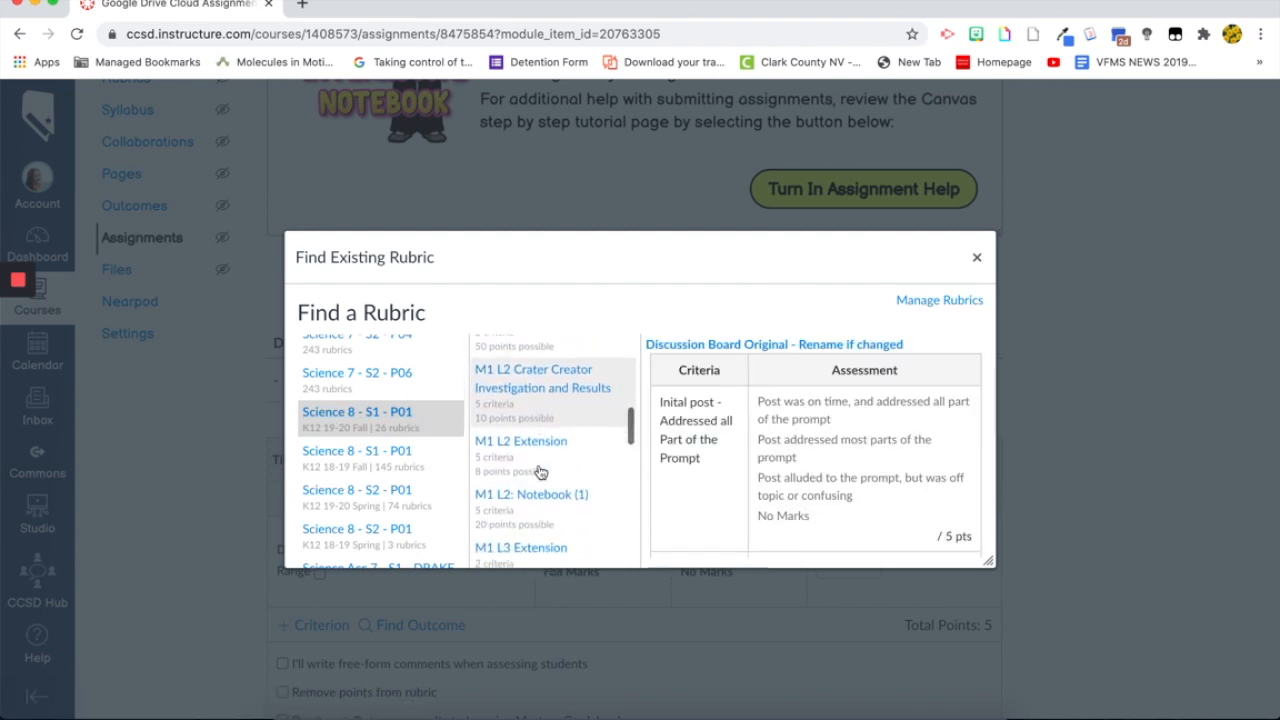
{"action": "scroll", "scroll_direction": "down", "scroll_amount": 3}
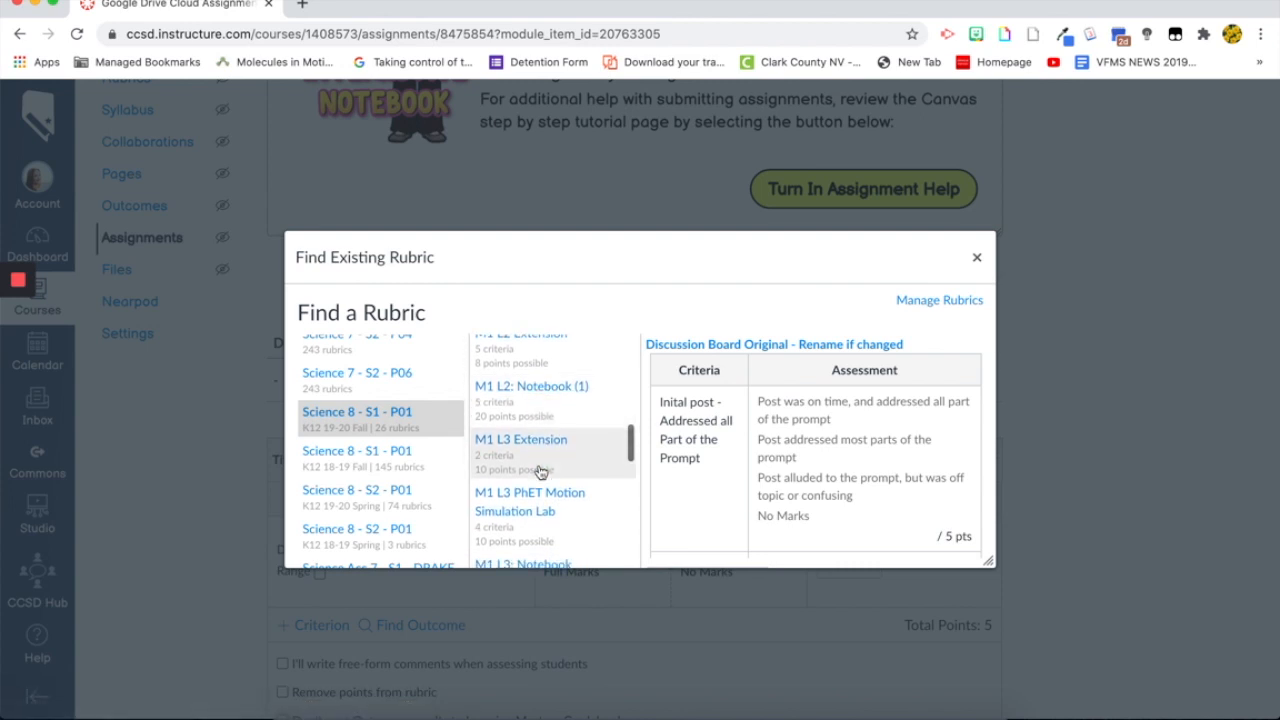
{"action": "scroll", "scroll_direction": "down", "scroll_amount": 3}
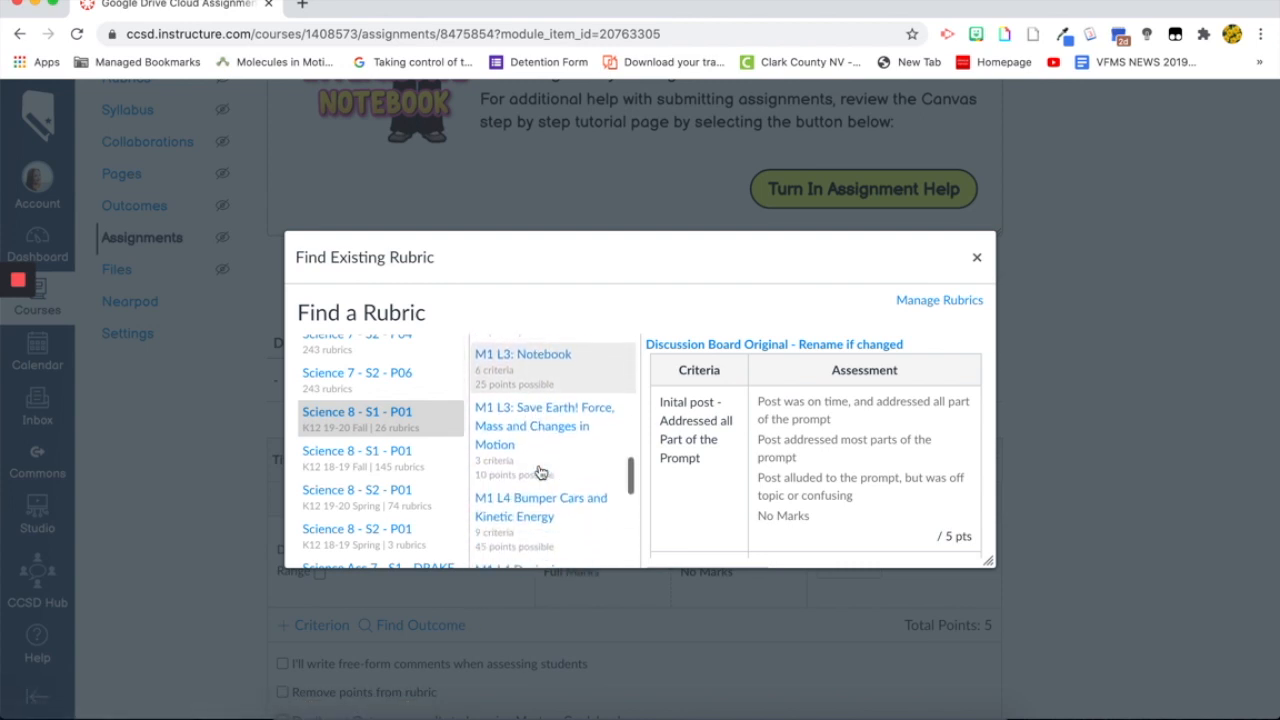
{"action": "scroll", "scroll_direction": "down", "scroll_amount": 3}
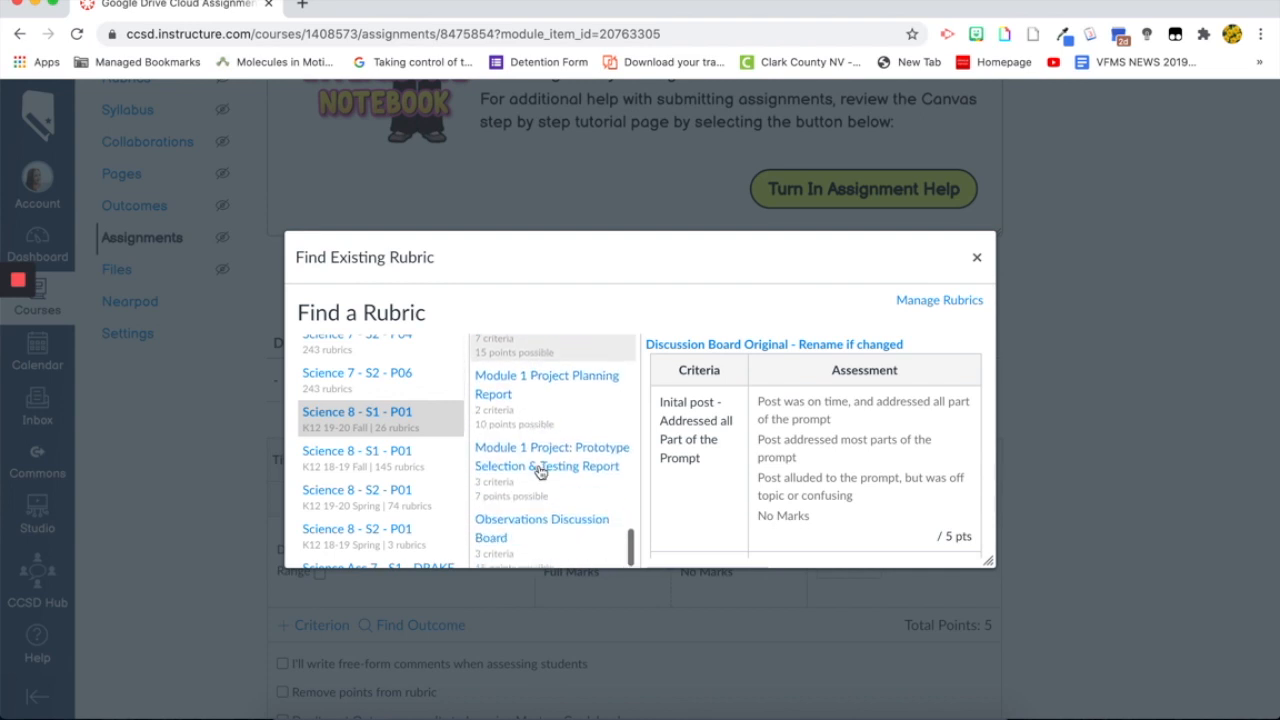
{"action": "scroll", "scroll_direction": "down", "scroll_amount": 3}
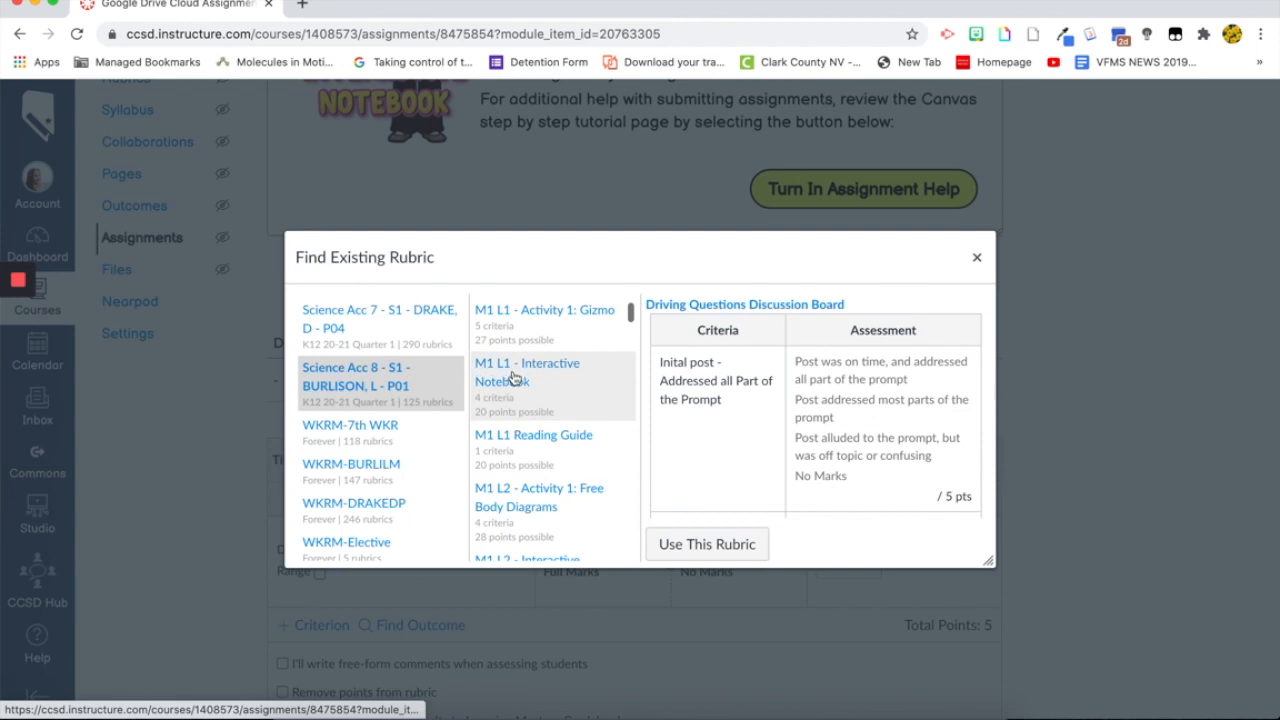
{"action": "left_click", "coordinate": [527, 371]}
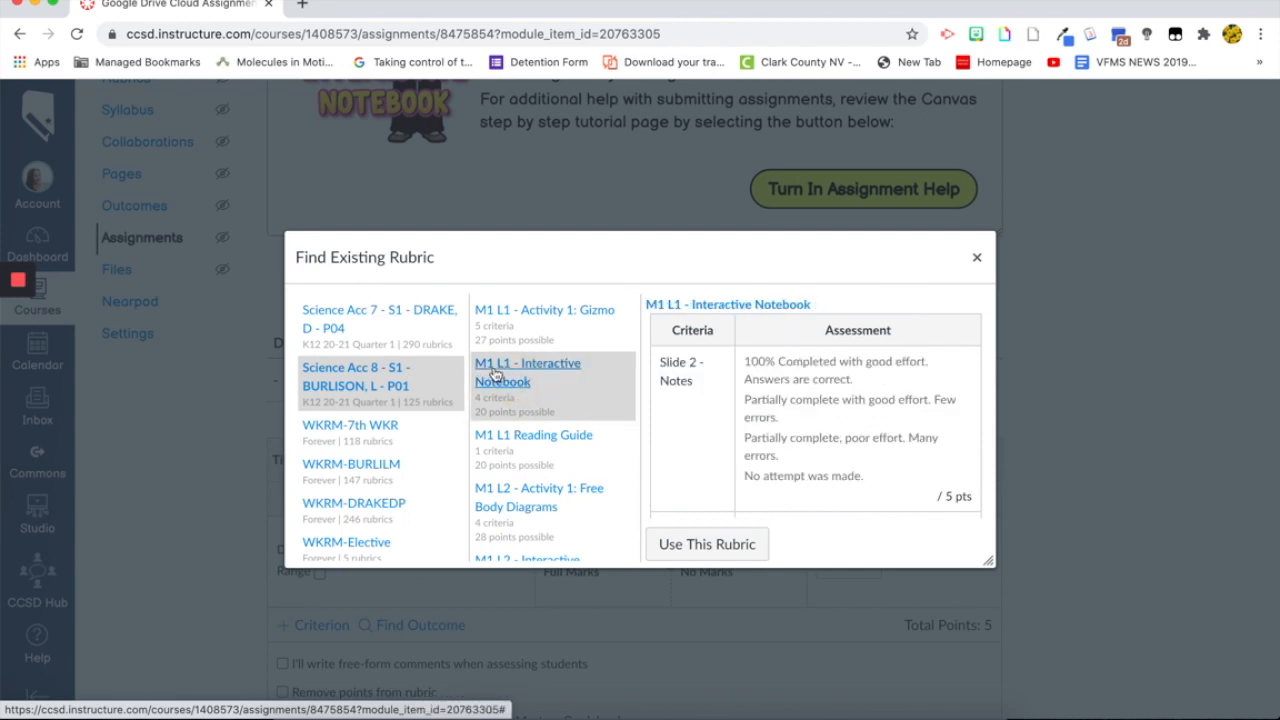
{"action": "scroll", "scroll_direction": "down", "scroll_amount": 3}
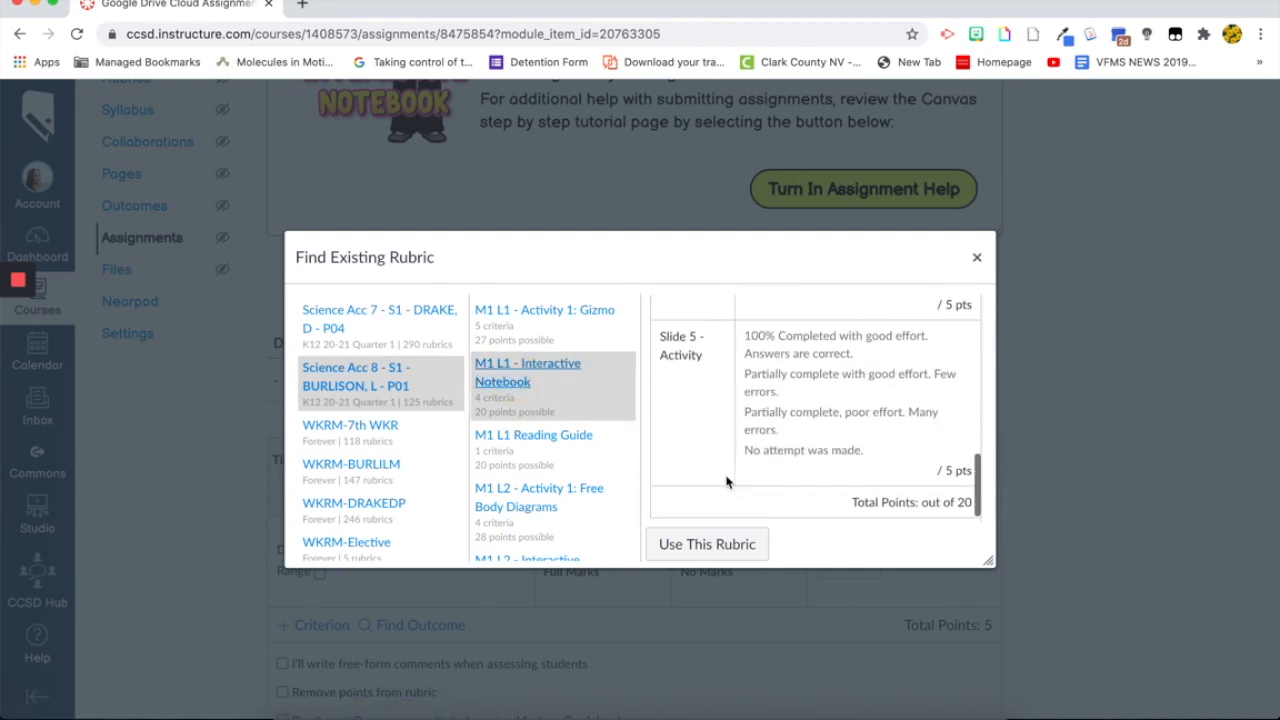
{"action": "left_click", "coordinate": [706, 544]}
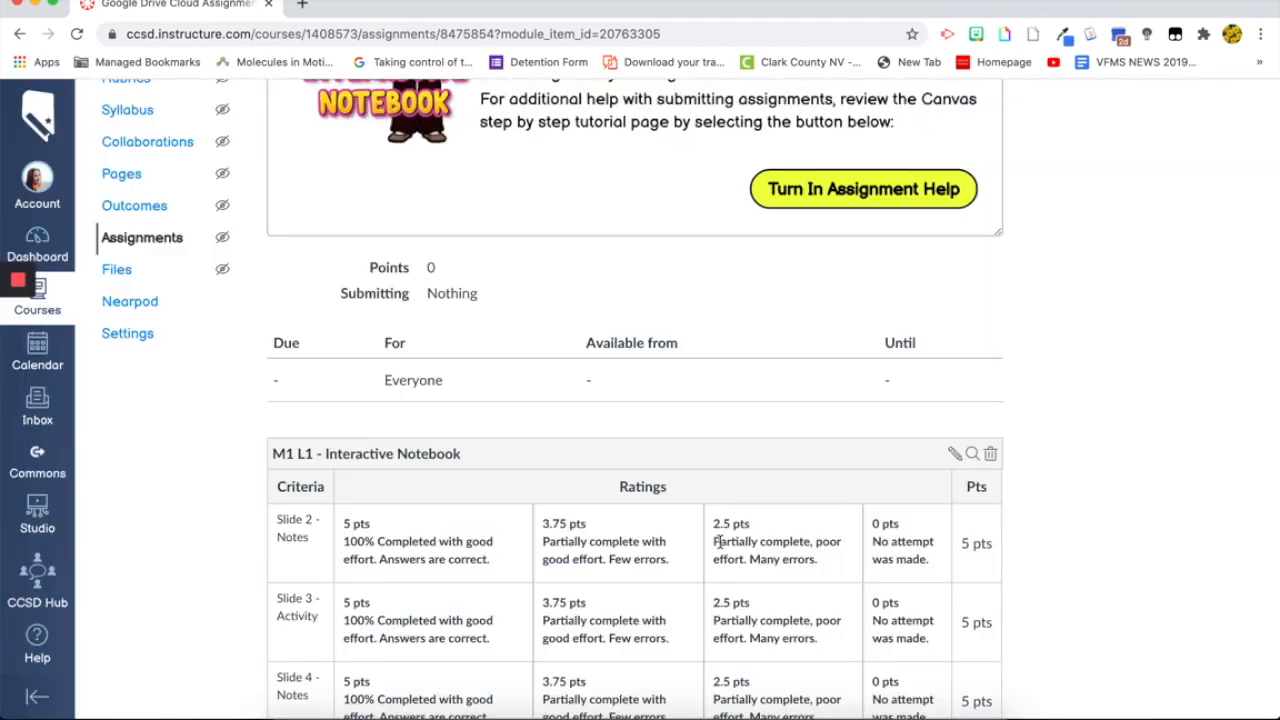
Enable 'Use this rubric for assignment grading' on the attached rubric and update it.
{"action": "scroll", "scroll_direction": "down", "scroll_amount": 3}
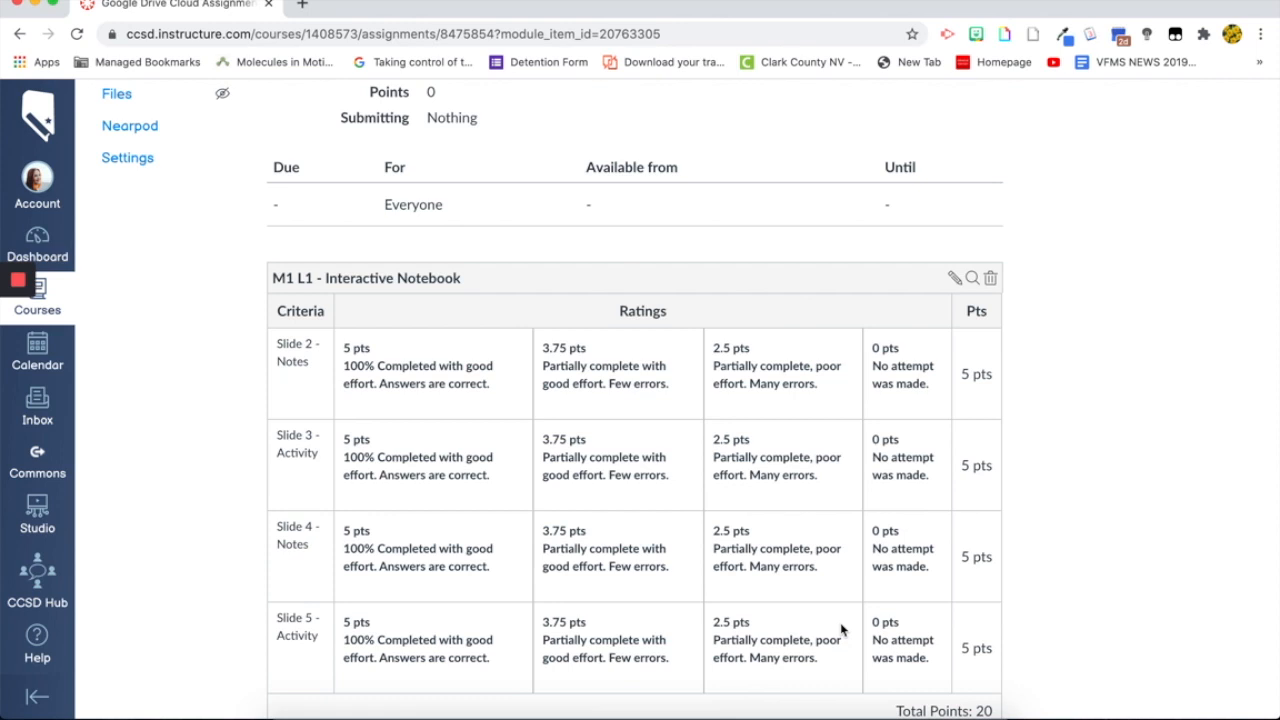
{"action": "mouse_move", "coordinate": [996, 388]}
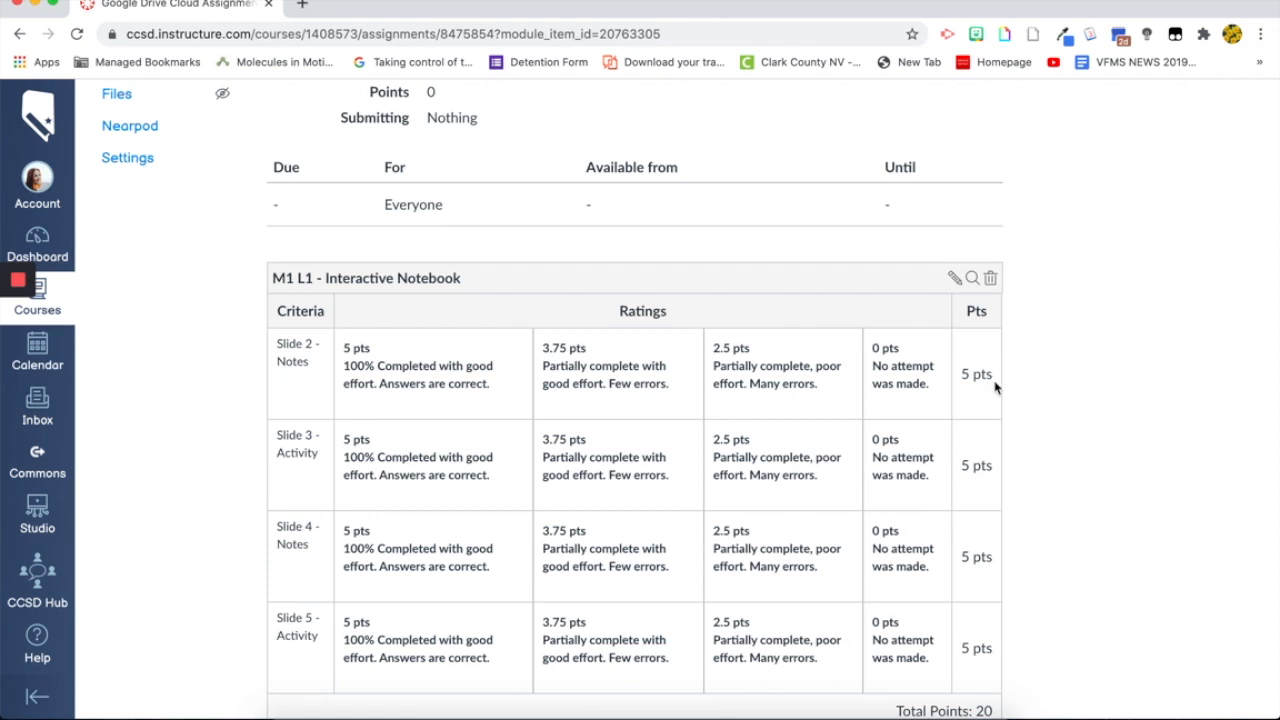
{"action": "left_click", "coordinate": [971, 278]}
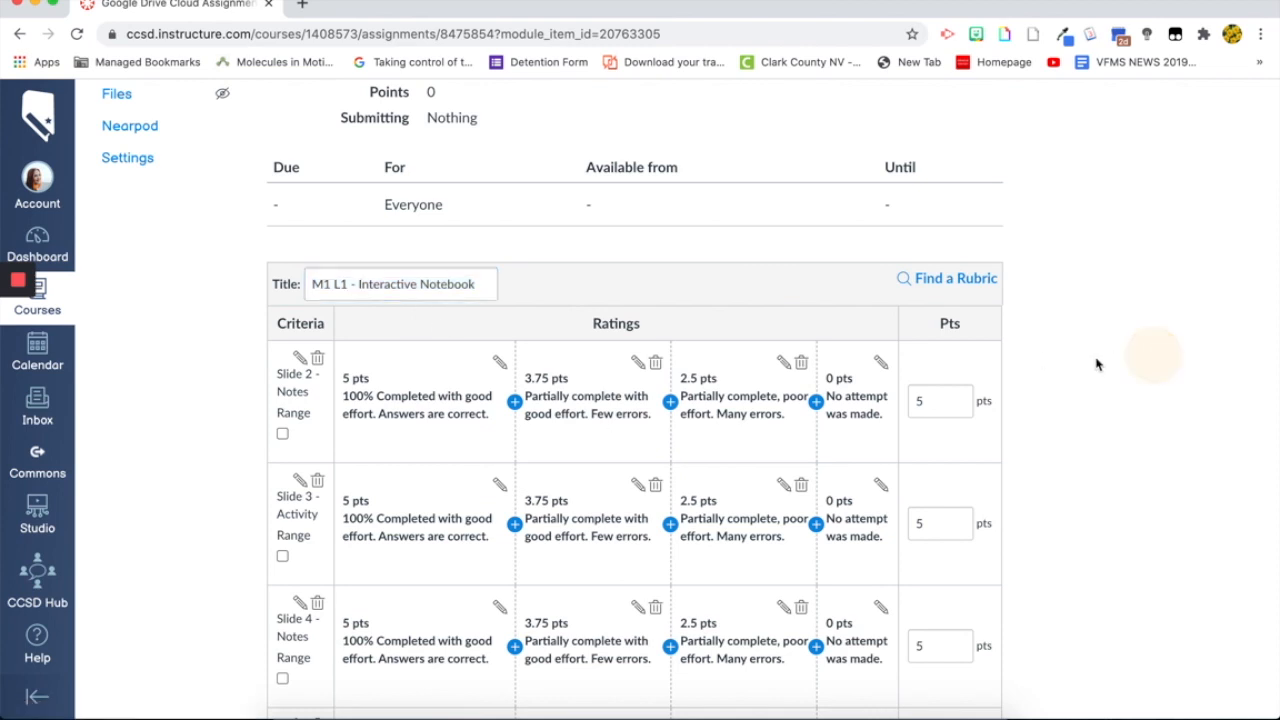
{"action": "scroll", "scroll_direction": "down", "scroll_amount": 3}
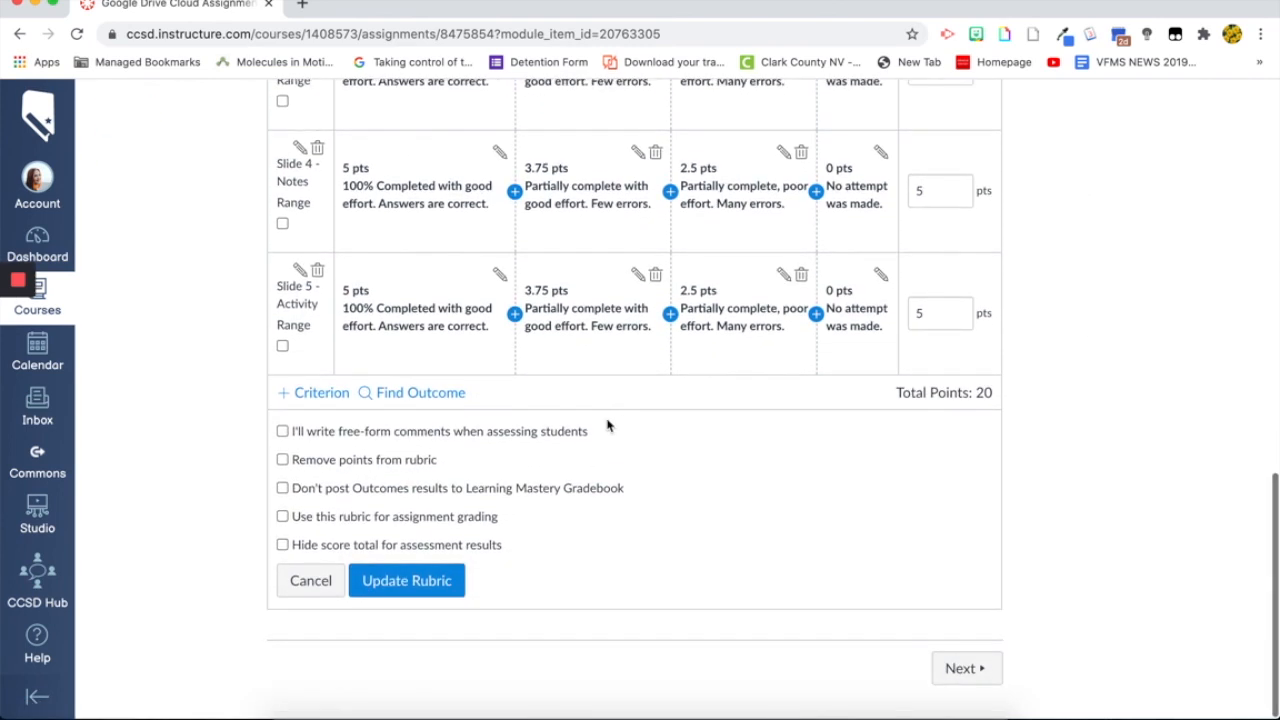
{"action": "left_click", "coordinate": [283, 516]}
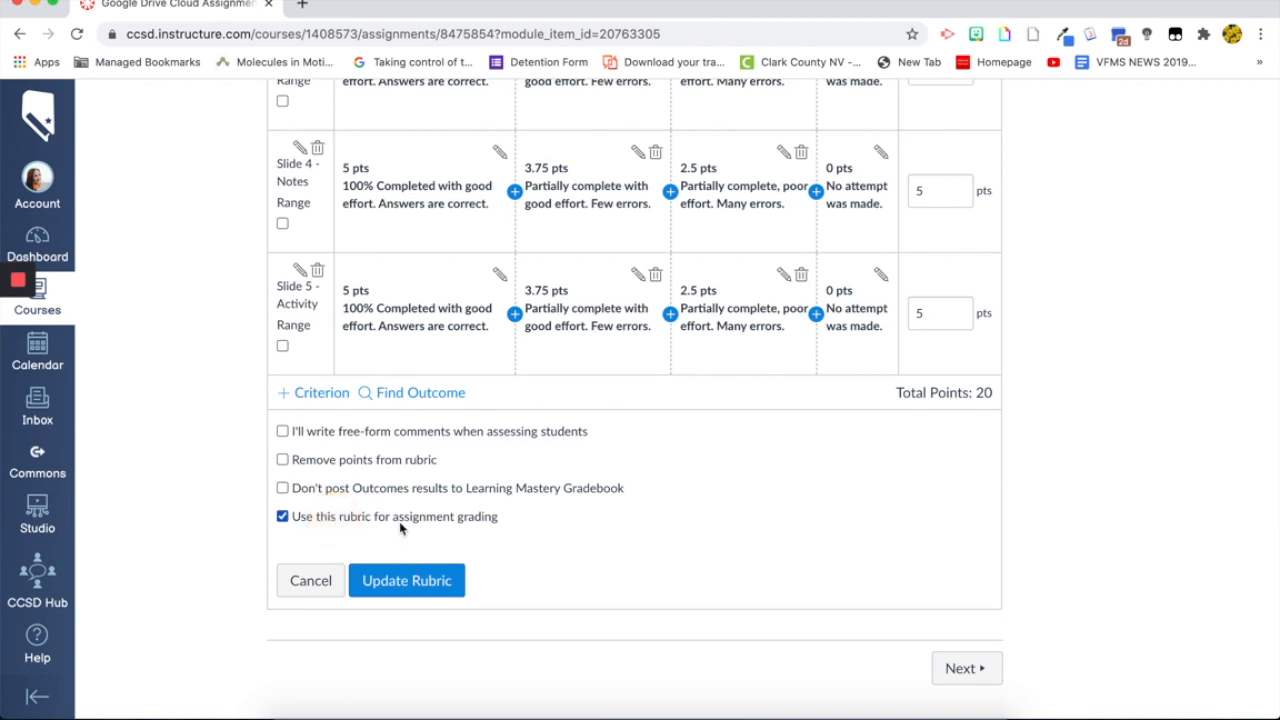
{"action": "left_click", "coordinate": [406, 580]}
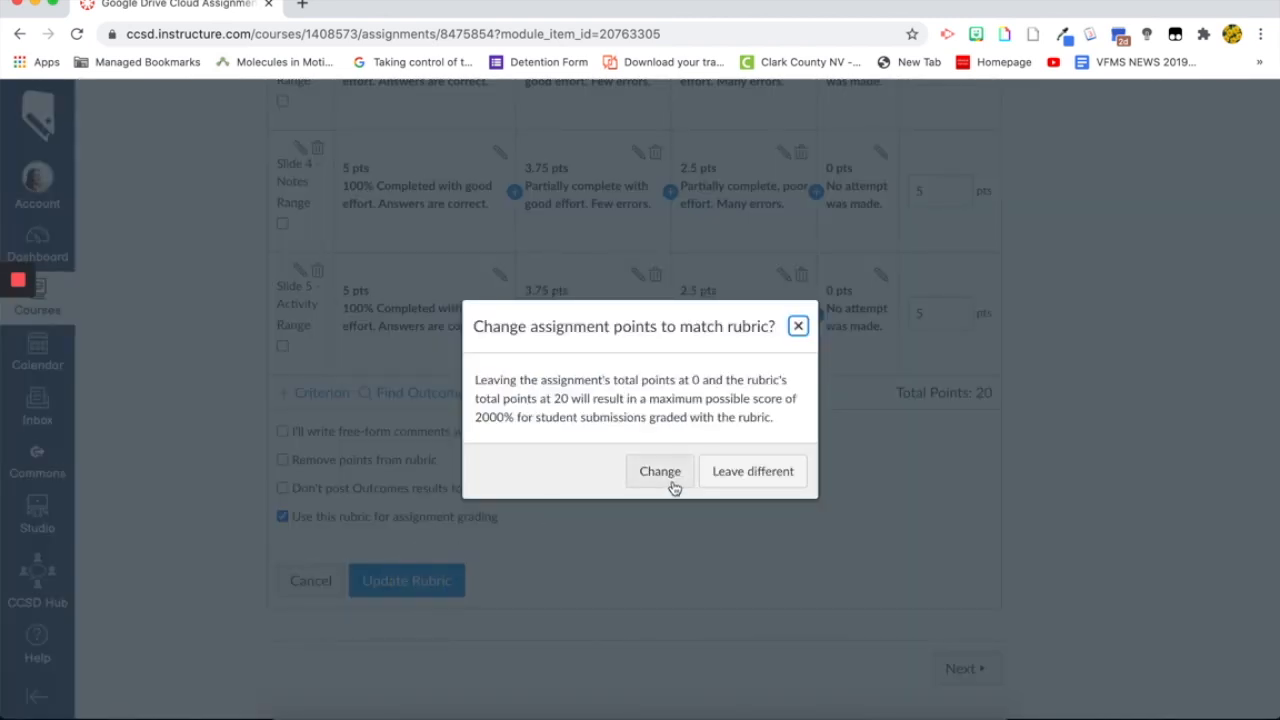
{"action": "mouse_move", "coordinate": [668, 484]}
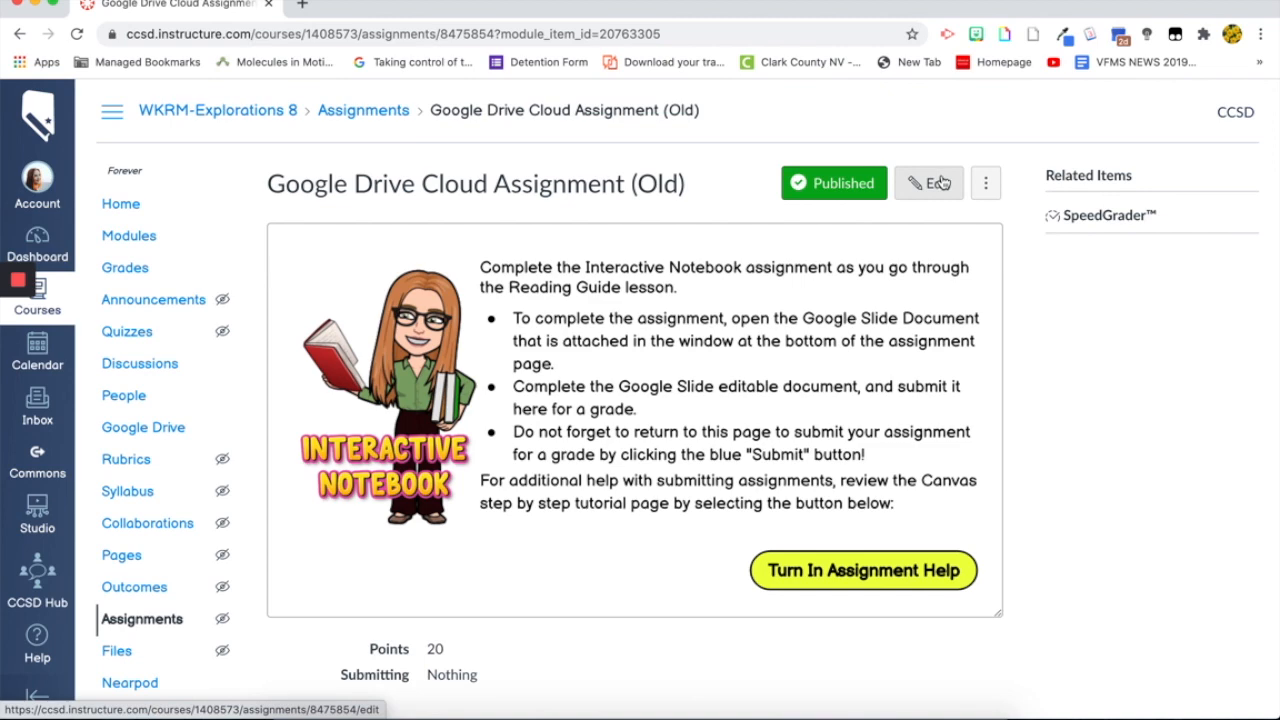
Edit the assignment and set its submission type to External Tool.
{"action": "left_click", "coordinate": [927, 183]}
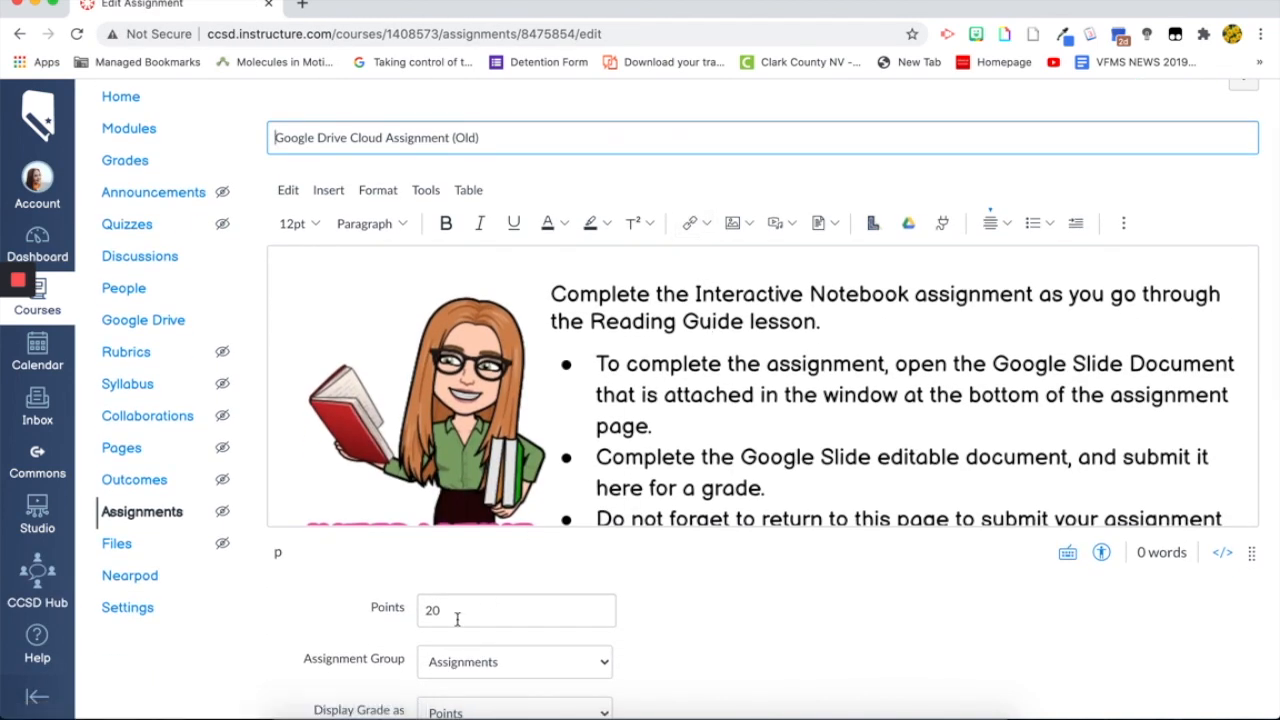
{"action": "scroll", "scroll_direction": "down", "scroll_amount": 3}
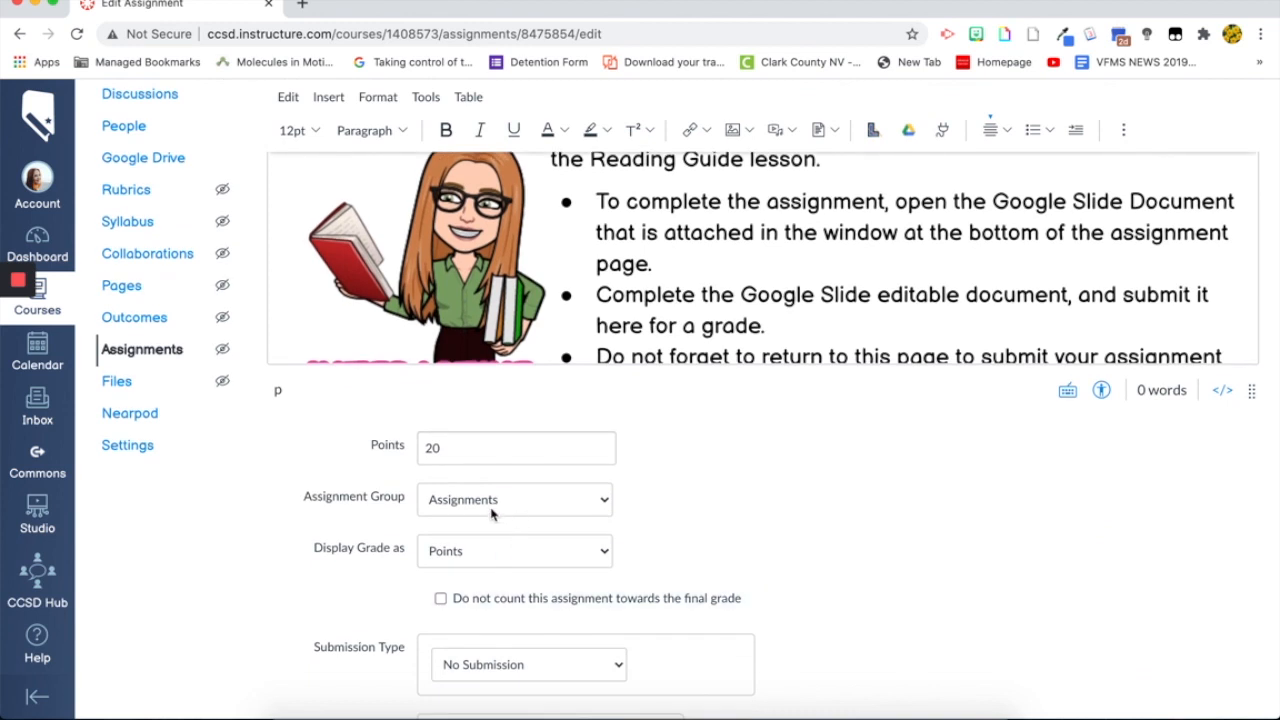
{"action": "scroll", "scroll_direction": "down", "scroll_amount": 3}
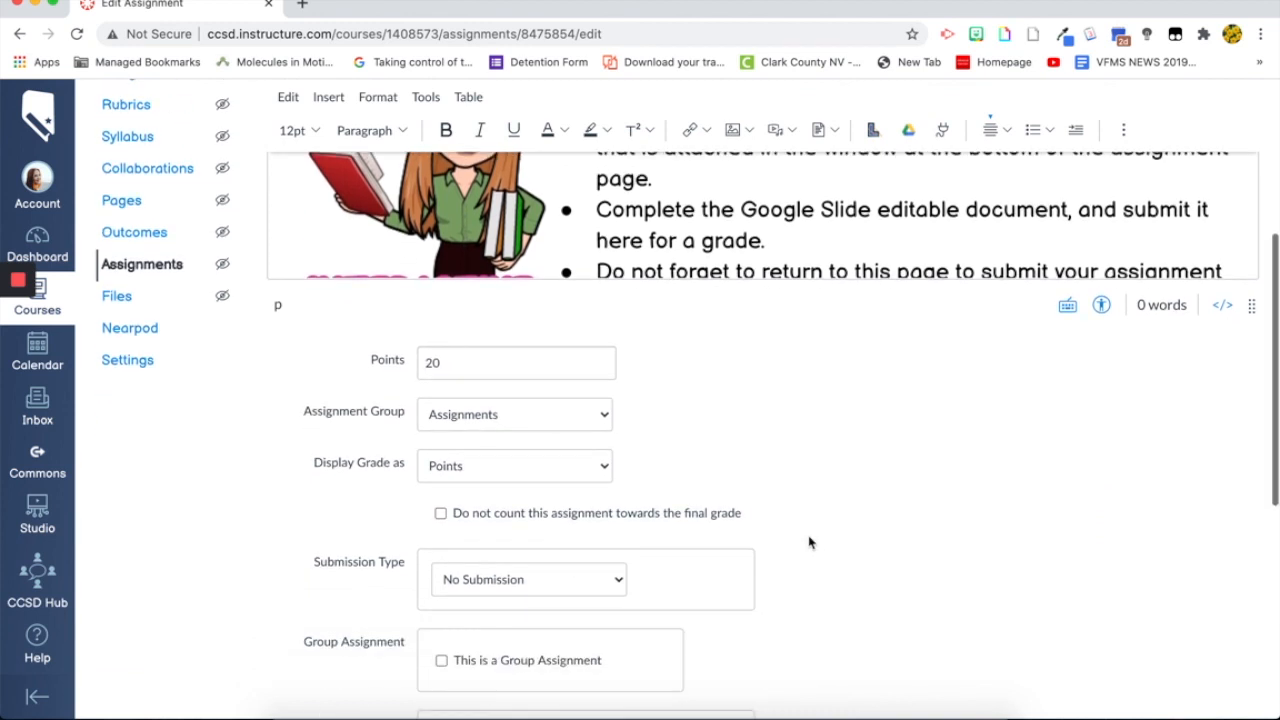
{"action": "scroll", "scroll_direction": "down", "scroll_amount": 3}
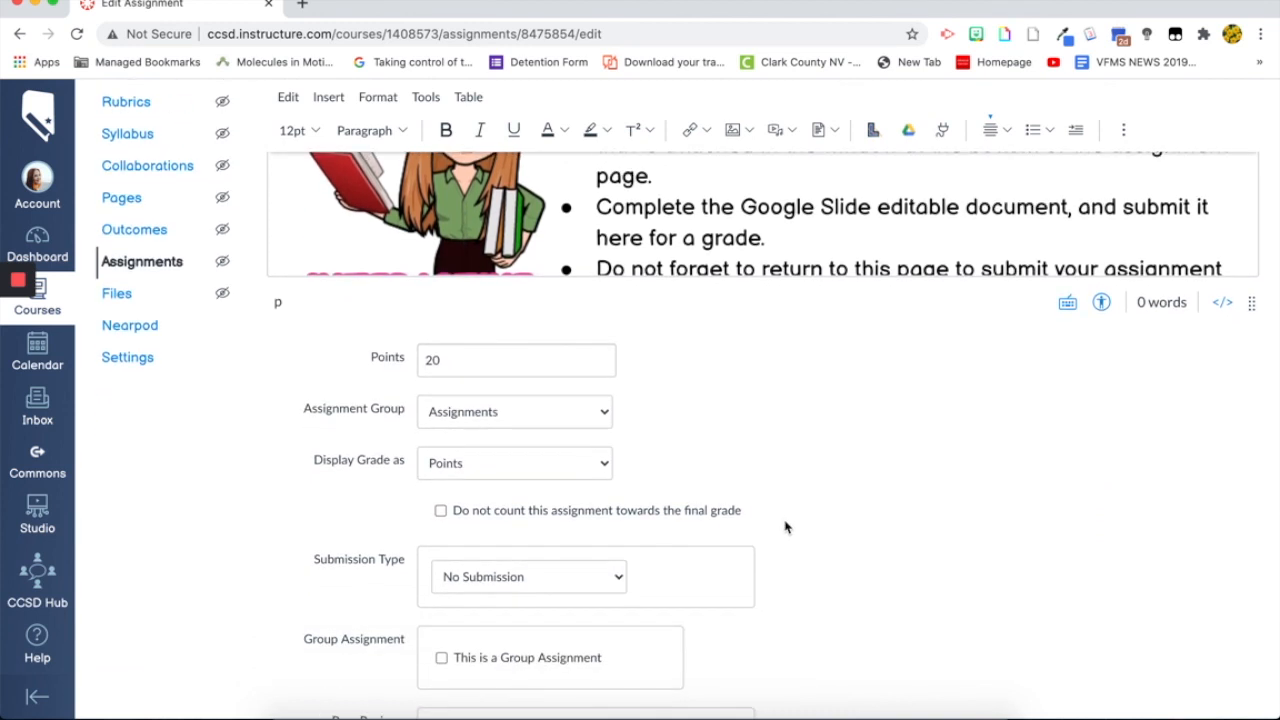
{"action": "scroll", "scroll_direction": "down", "scroll_amount": 3}
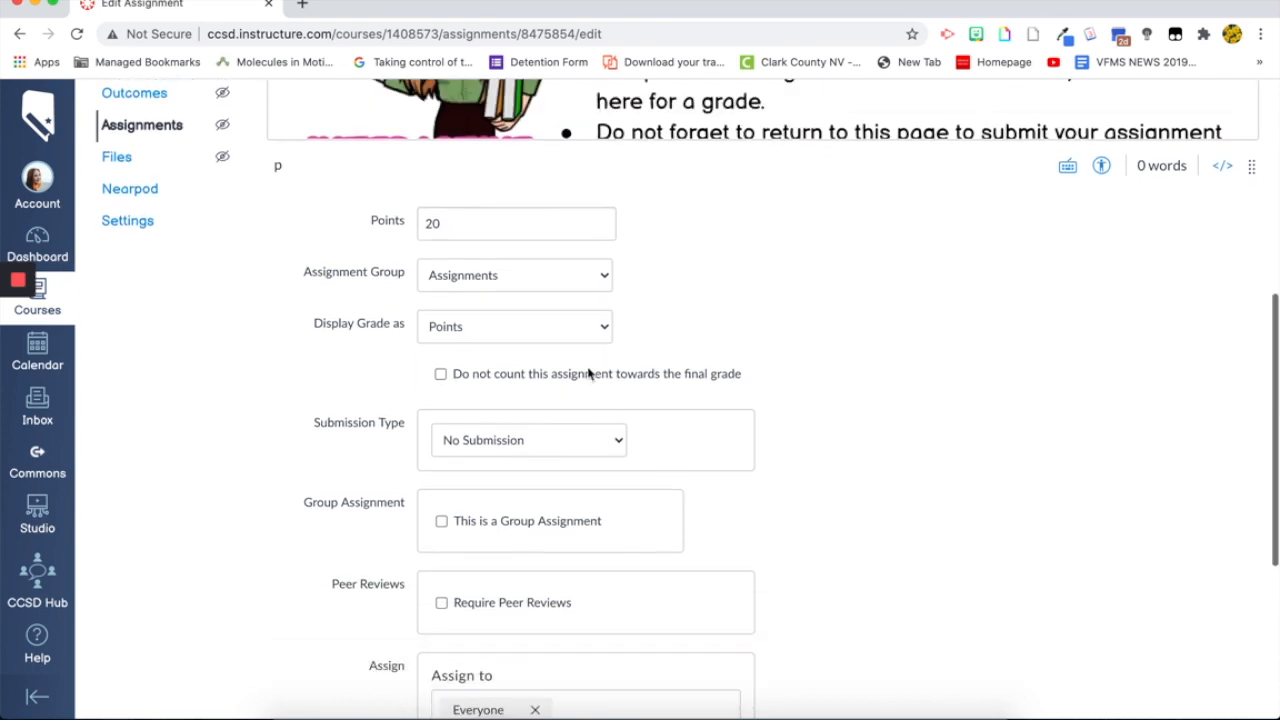
{"action": "mouse_move", "coordinate": [419, 425]}
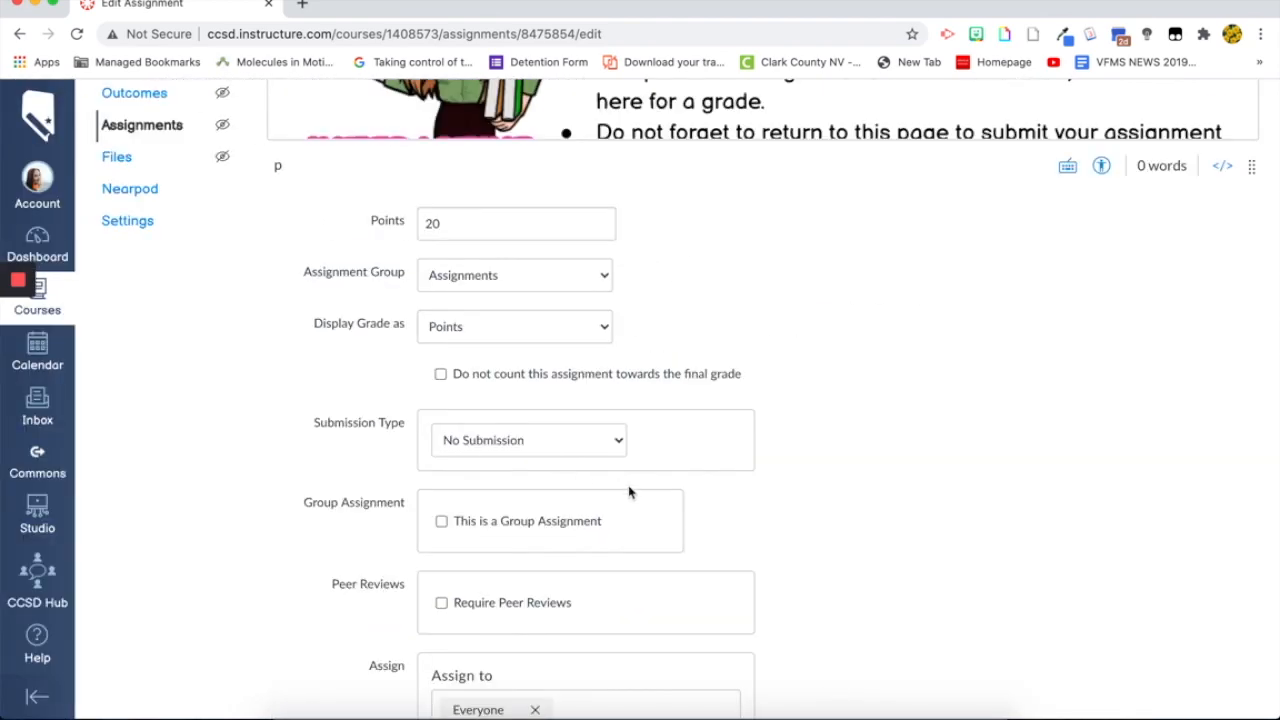
{"action": "left_click", "coordinate": [527, 440]}
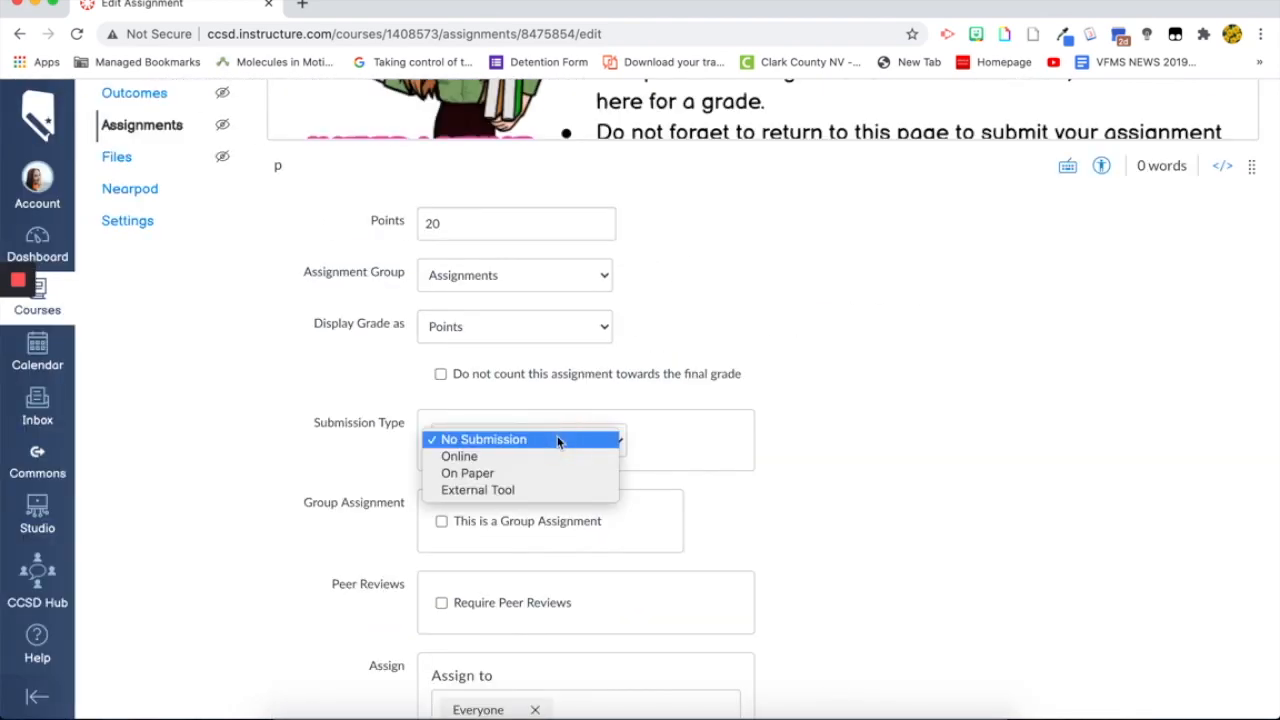
{"action": "left_click", "coordinate": [477, 489]}
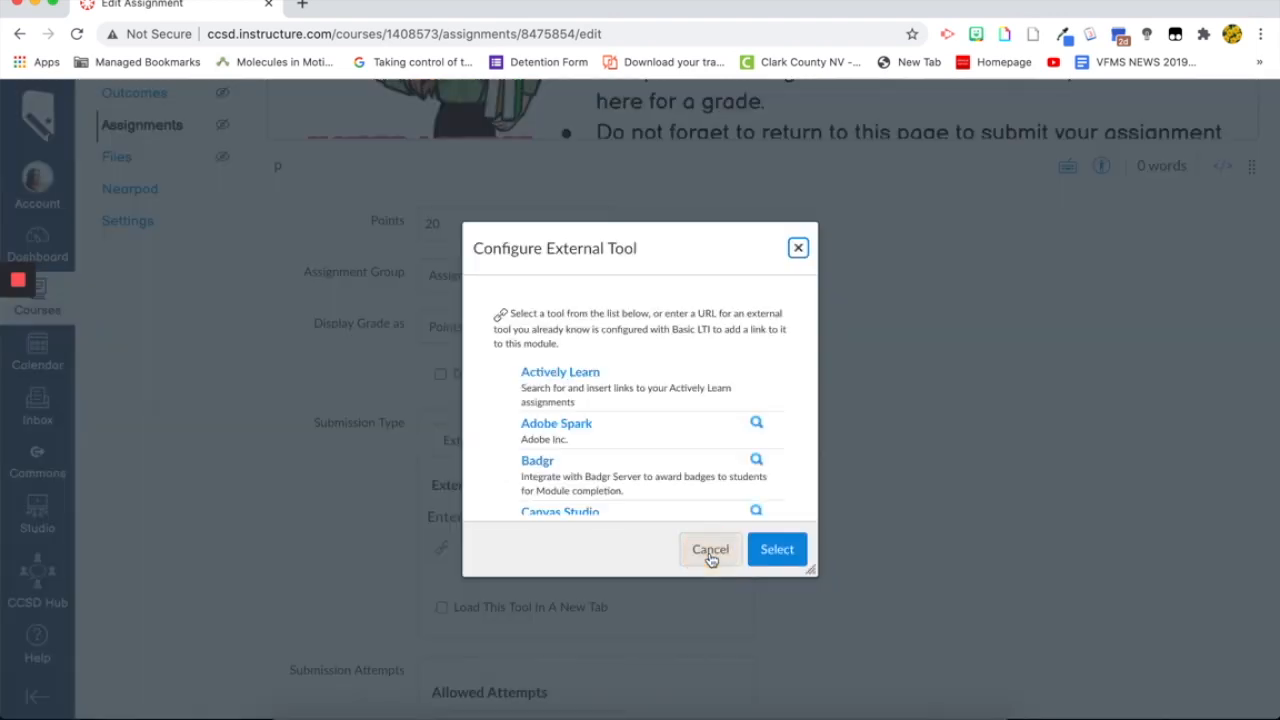
Choose Google Docs Cloud Assignment, search 'M1', and link the M1 L1 - Interactive Notebook file.
{"action": "scroll", "scroll_direction": "down", "scroll_amount": 3}
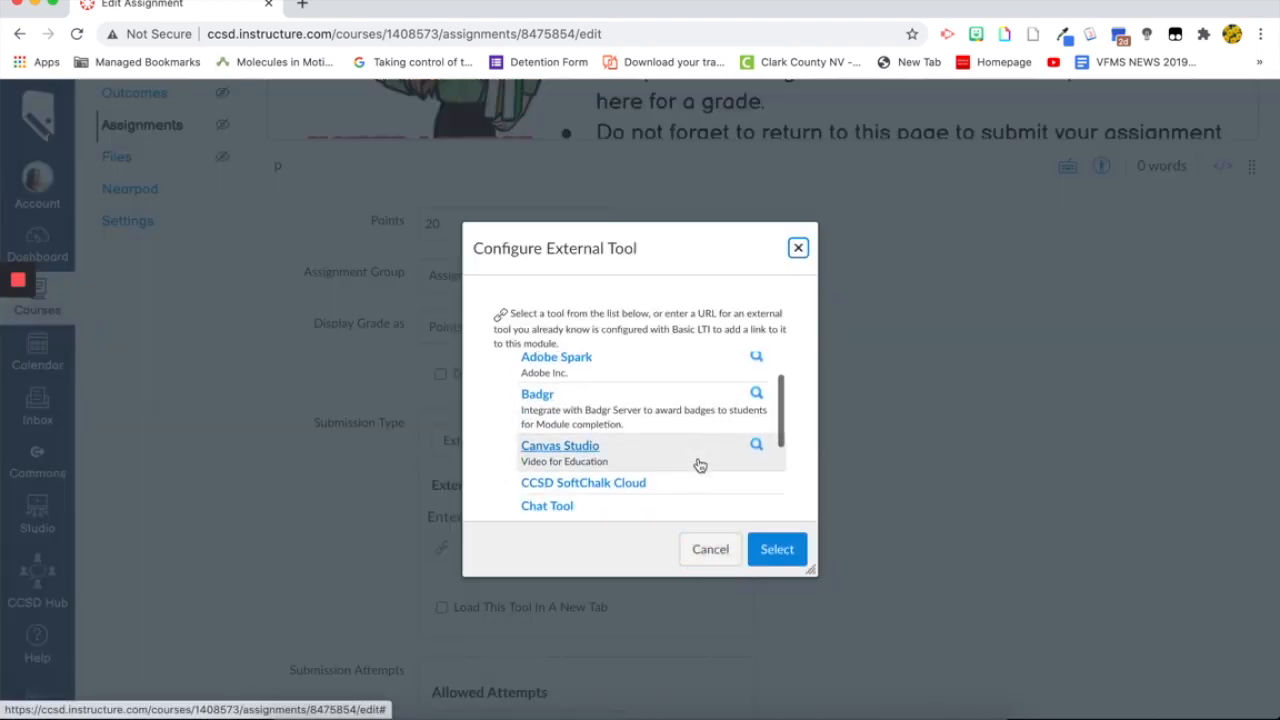
{"action": "scroll", "scroll_direction": "down", "scroll_amount": 3}
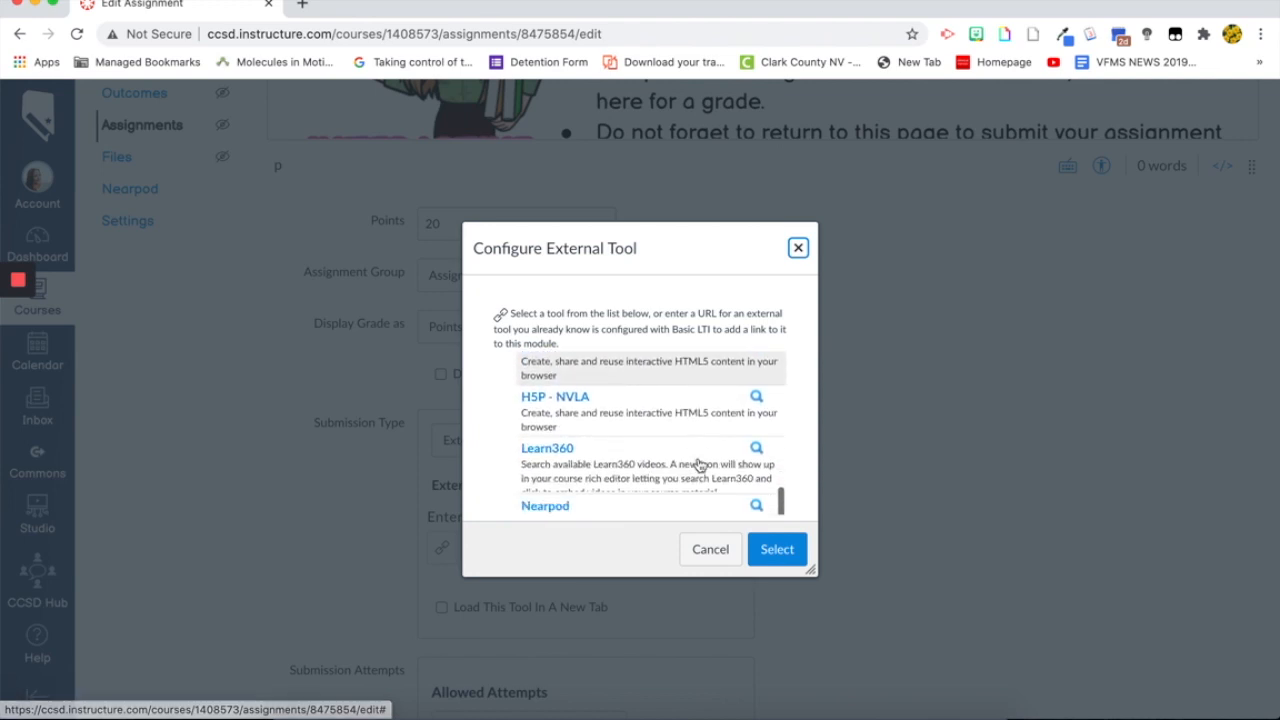
{"action": "scroll", "scroll_direction": "down", "scroll_amount": 3}
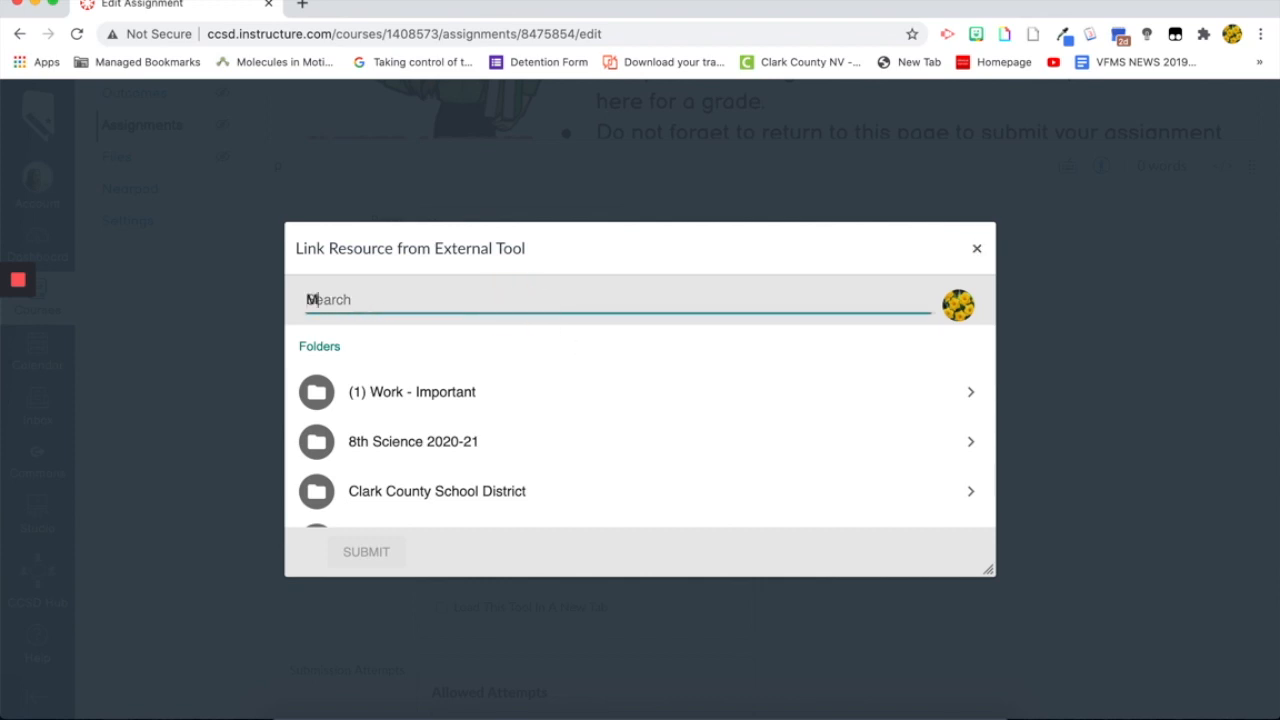
{"action": "type", "text": "M1 L1 - Inter"}
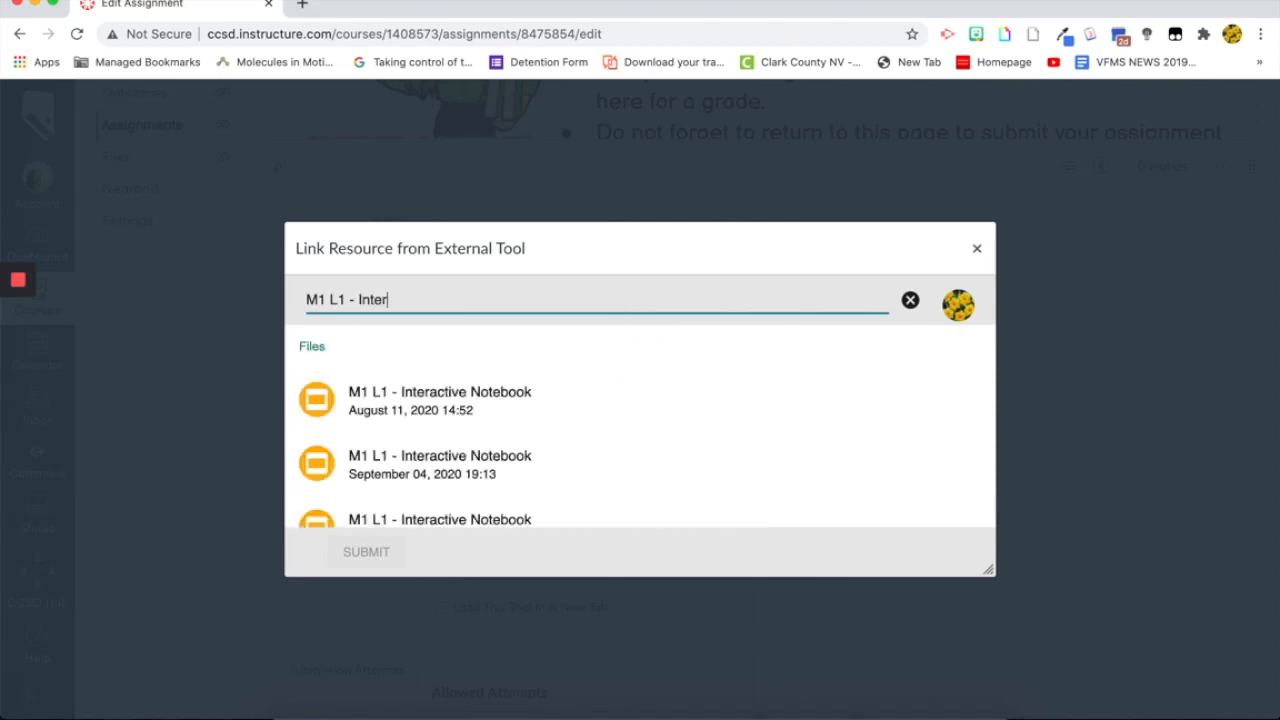
{"action": "mouse_move", "coordinate": [430, 408]}
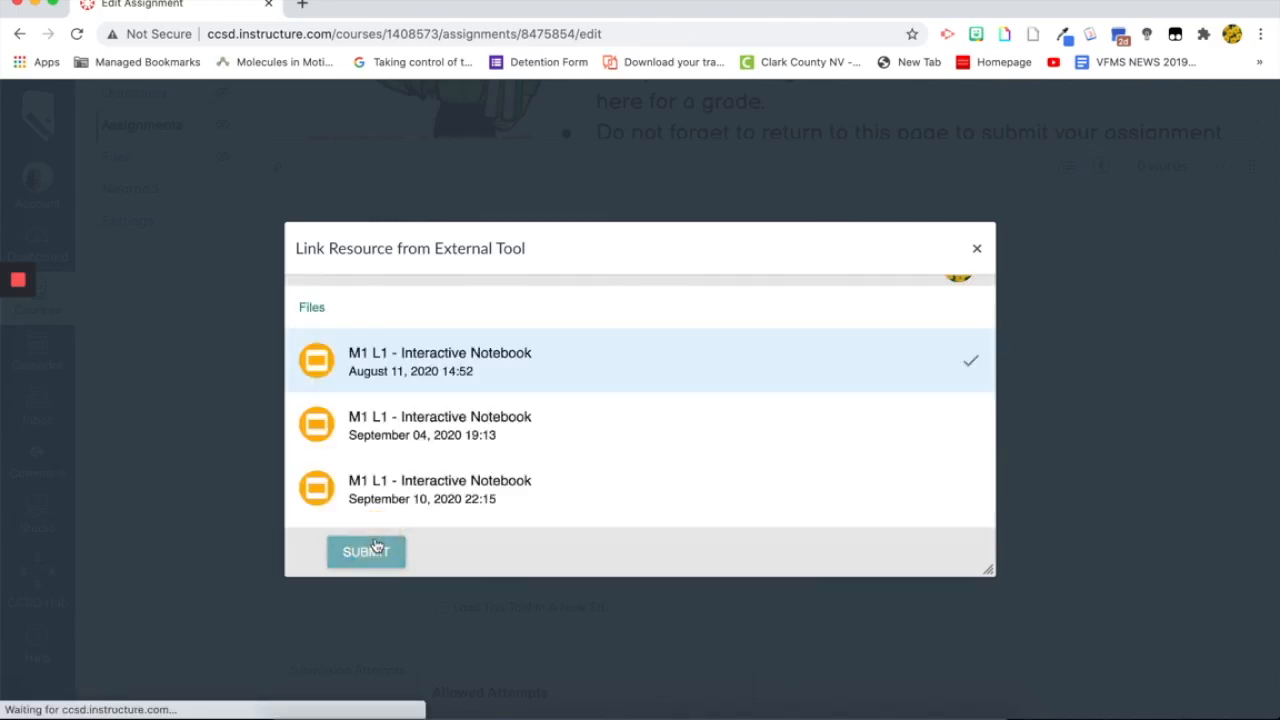
{"action": "left_click", "coordinate": [366, 551]}
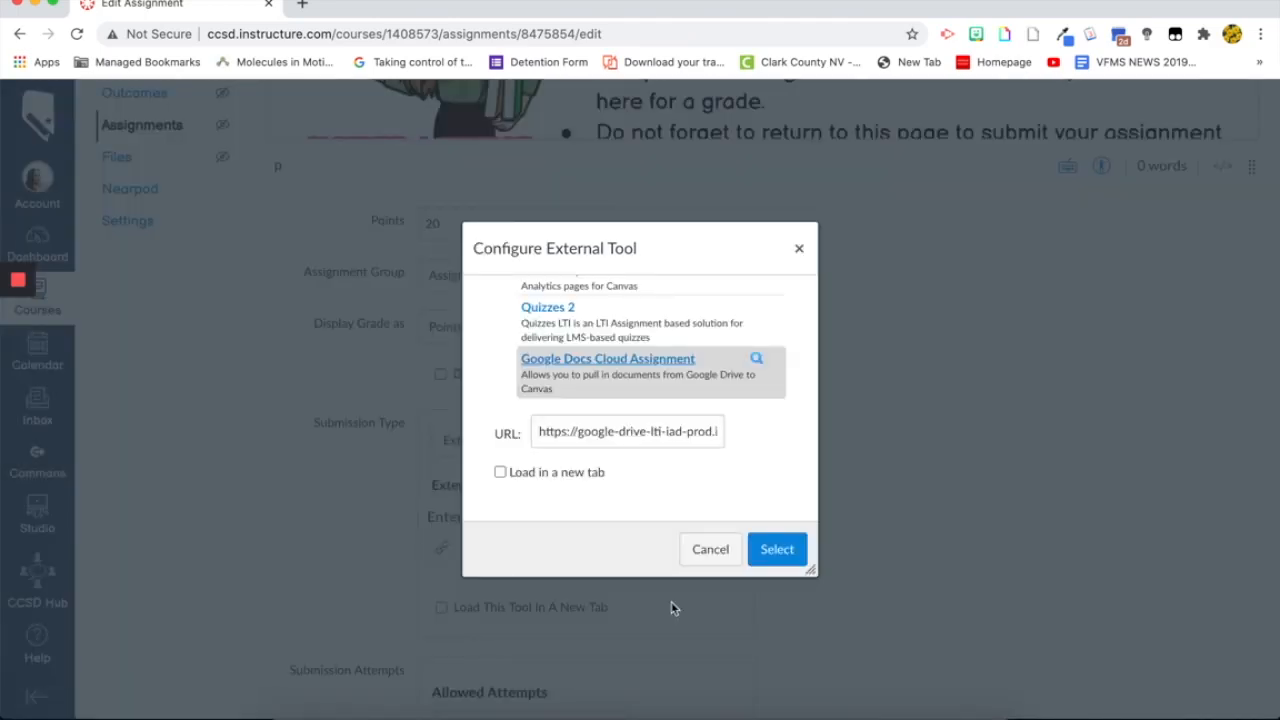
Confirm the external tool, set due and until dates to Sep 25 11:59pm, and save.
{"action": "left_click", "coordinate": [777, 549]}
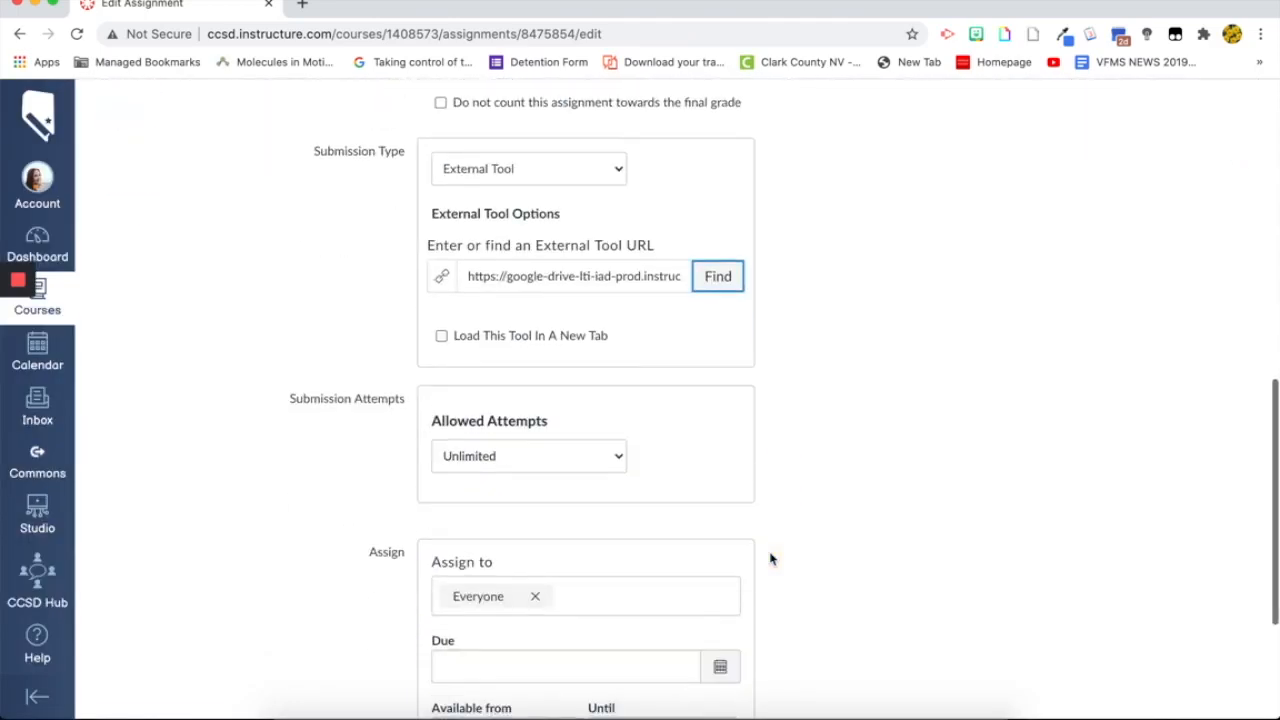
{"action": "scroll", "scroll_direction": "down", "scroll_amount": 3}
{"action": "type", "text": "Sep 25 11:59pm"}
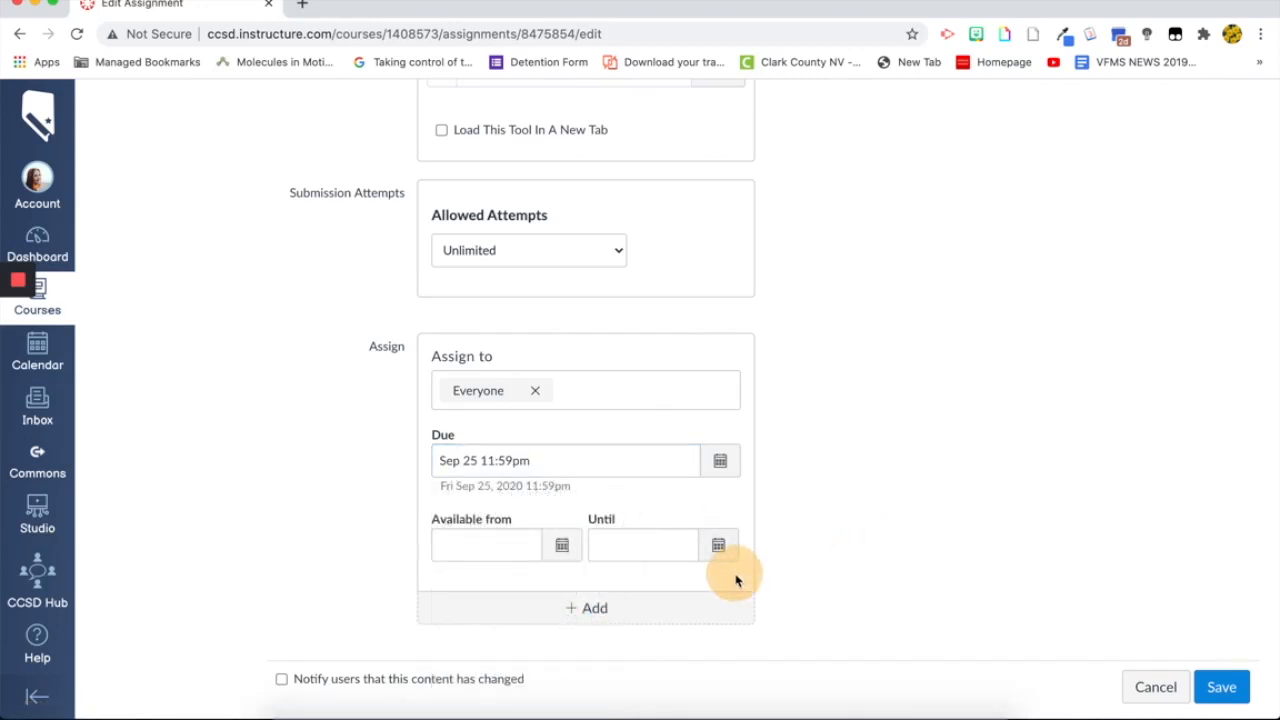
{"action": "left_click", "coordinate": [718, 544]}
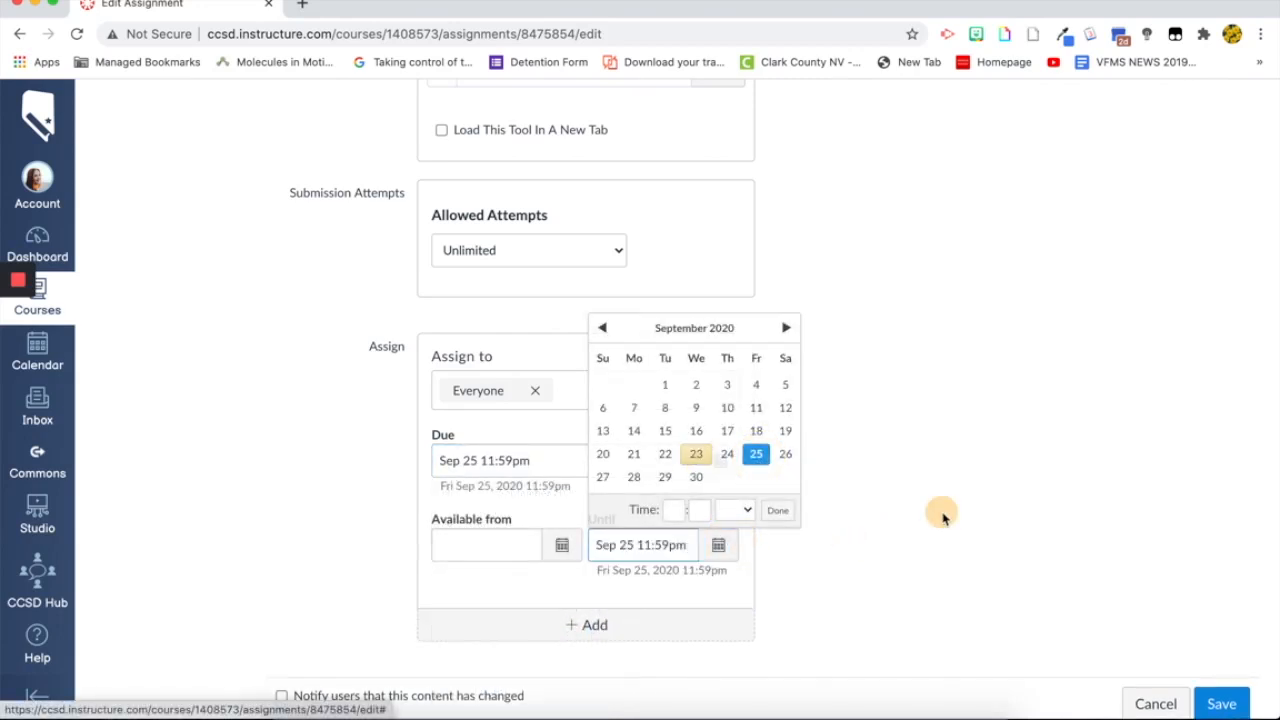
{"action": "left_click", "coordinate": [1221, 703]}
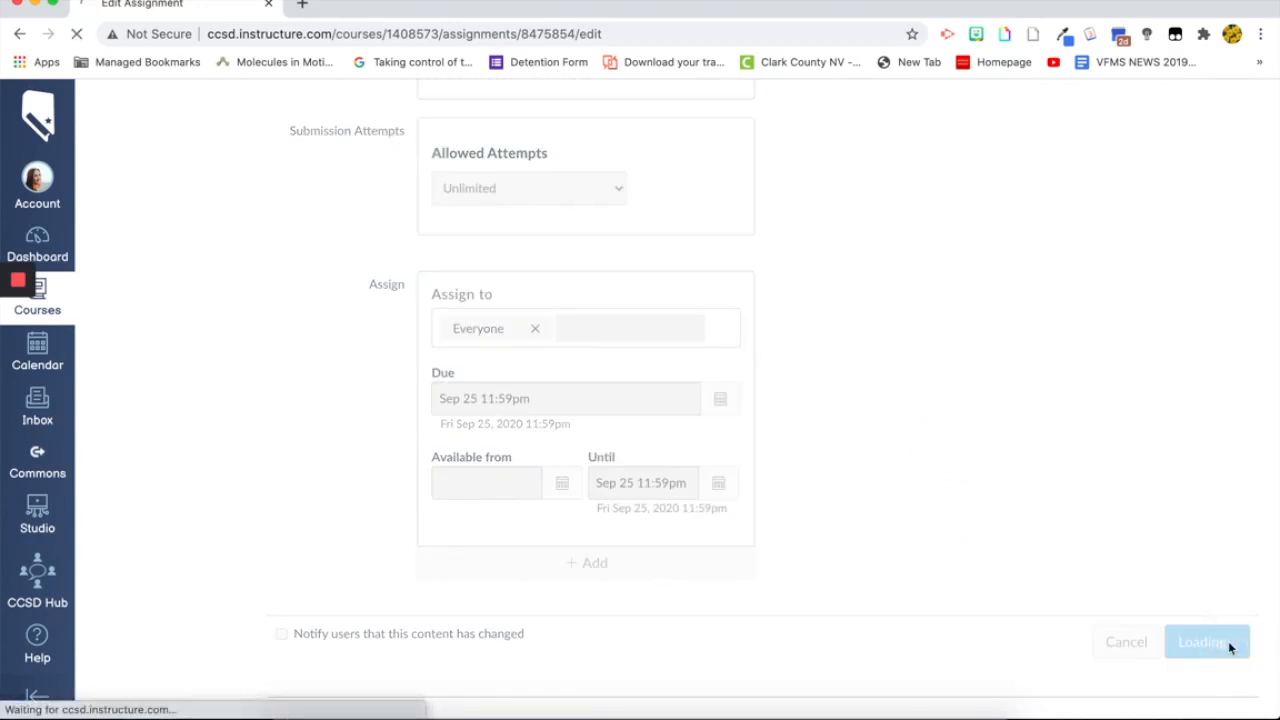
{"action": "left_click", "coordinate": [1205, 642]}
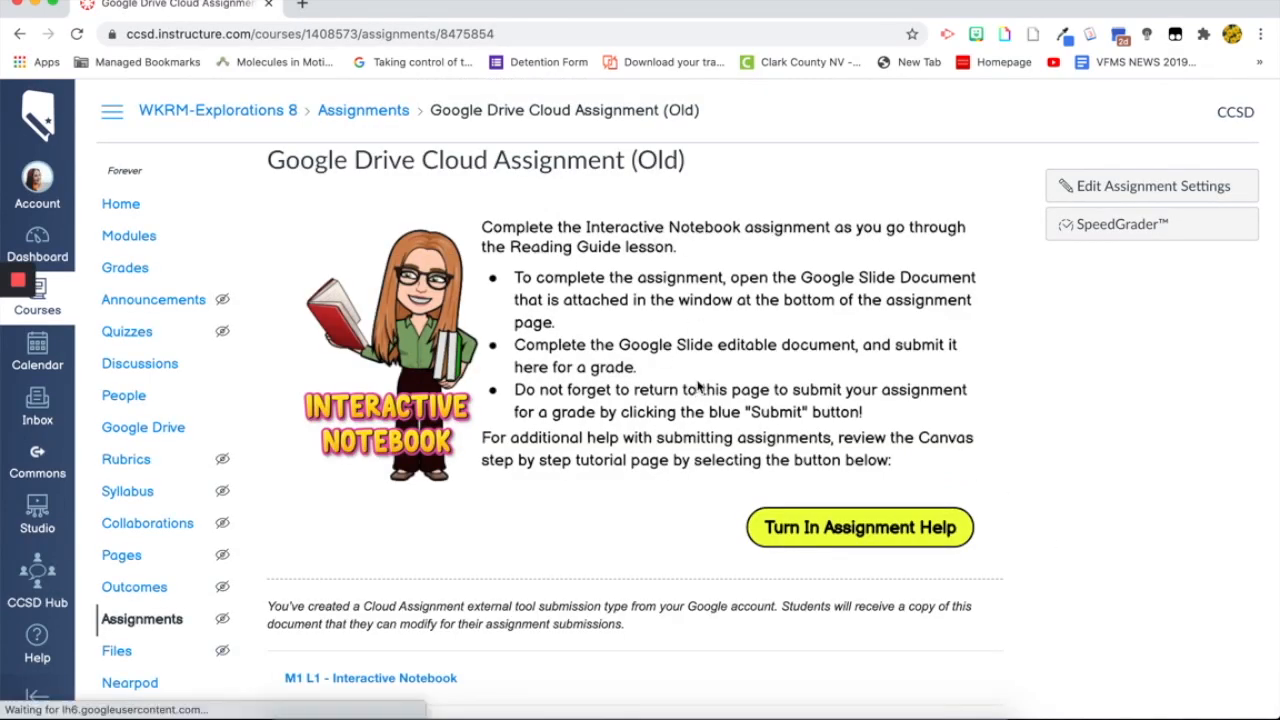
Scroll down to the embedded M1 L1 - Interactive Notebook slides below the instructions.
{"action": "scroll", "scroll_direction": "down", "scroll_amount": 3}
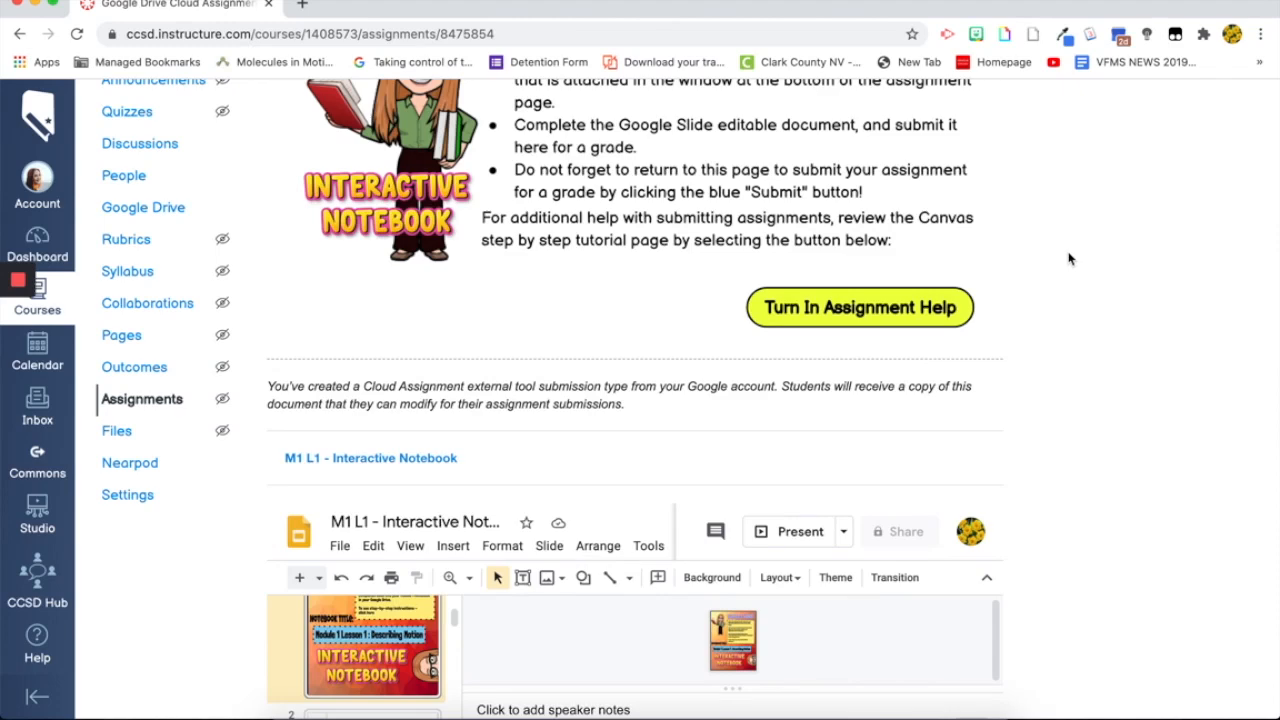
{"action": "scroll", "scroll_direction": "down", "scroll_amount": 3}
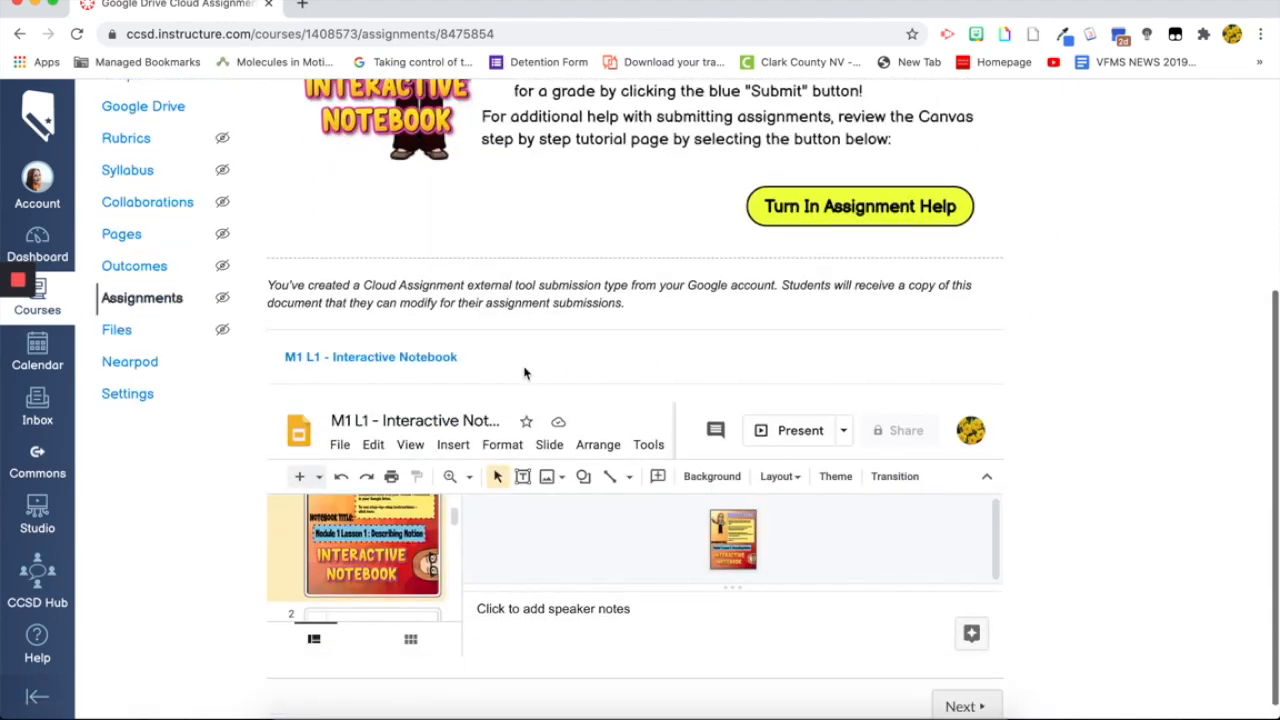
{"action": "mouse_move", "coordinate": [405, 502]}
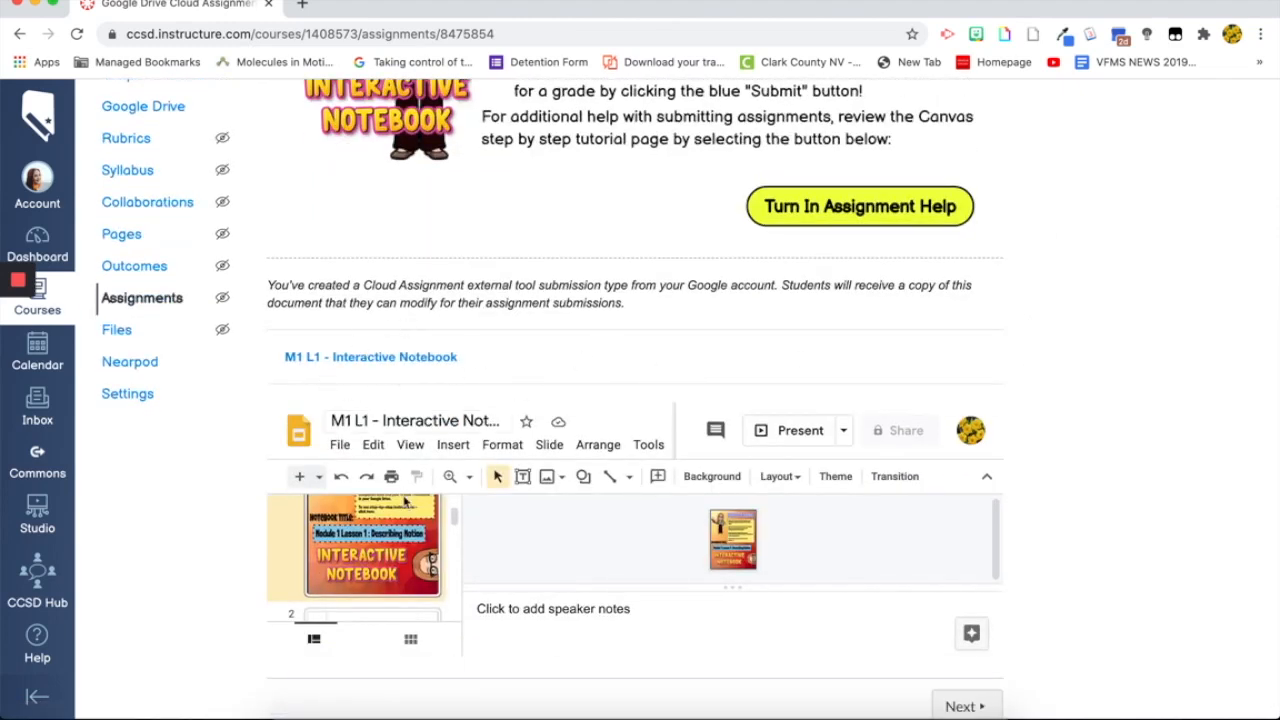
{"action": "mouse_move", "coordinate": [528, 415]}
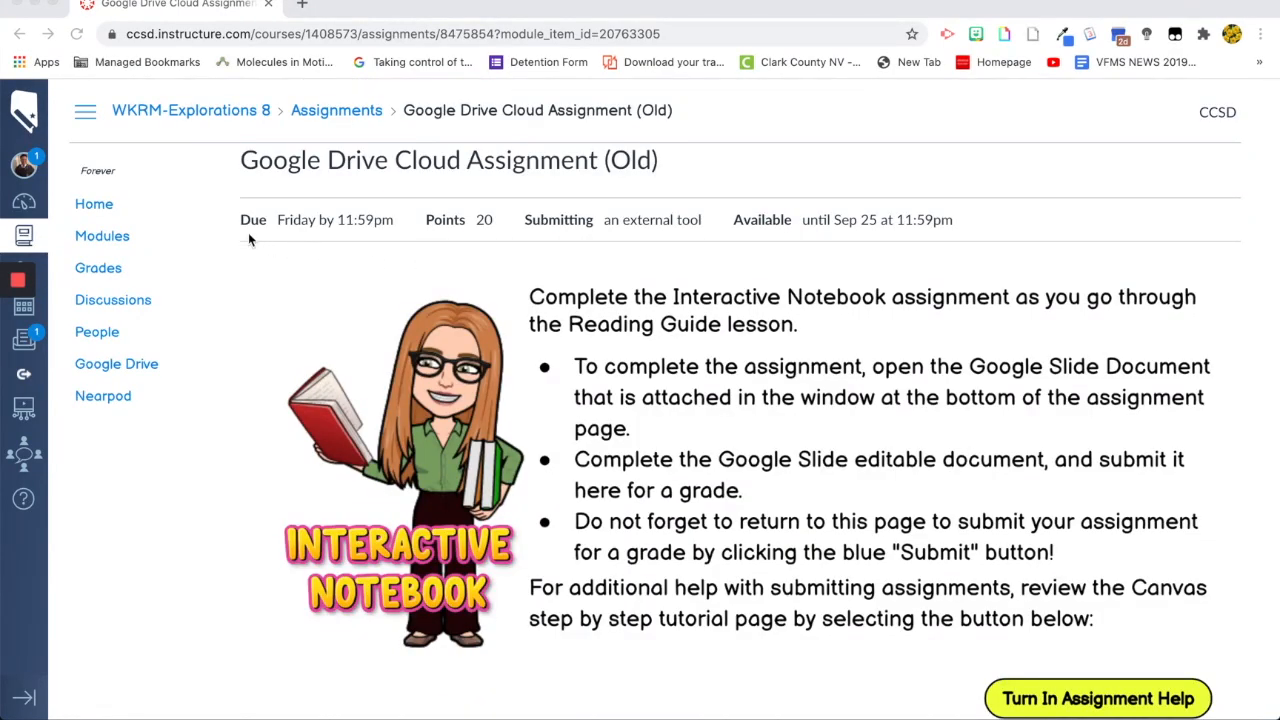
{"action": "mouse_move", "coordinate": [475, 228]}
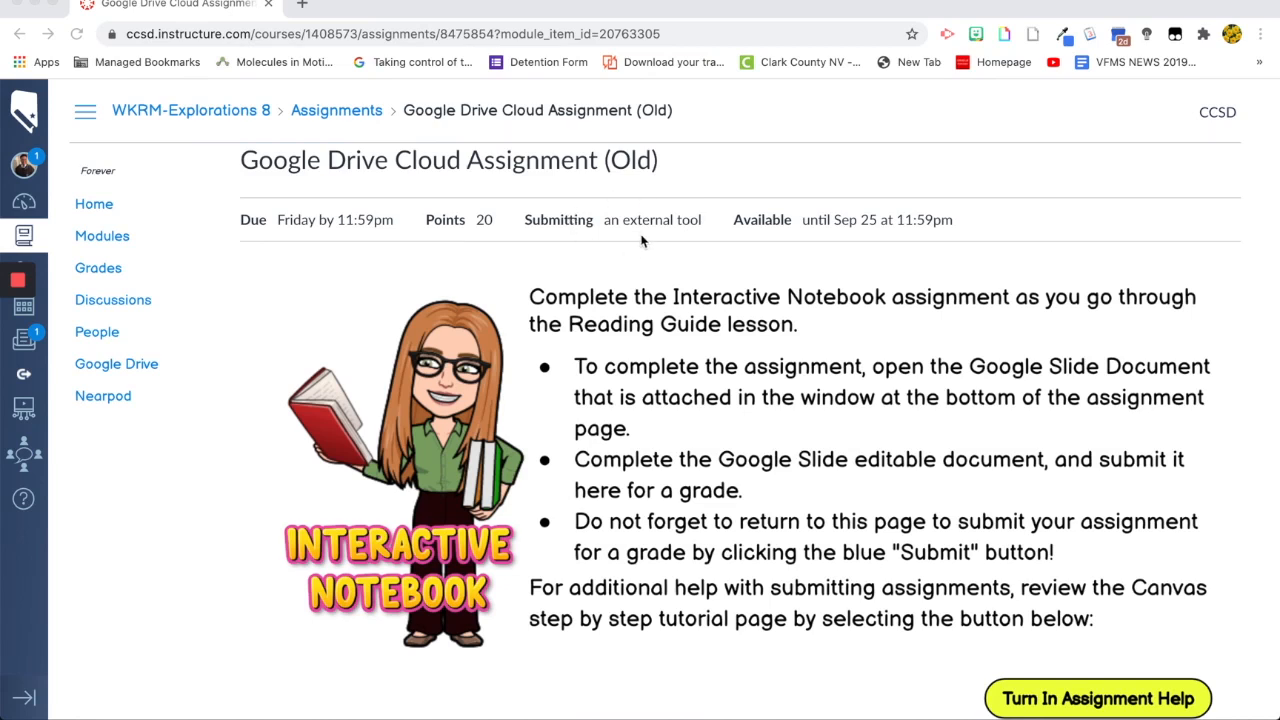
{"action": "mouse_move", "coordinate": [976, 250]}
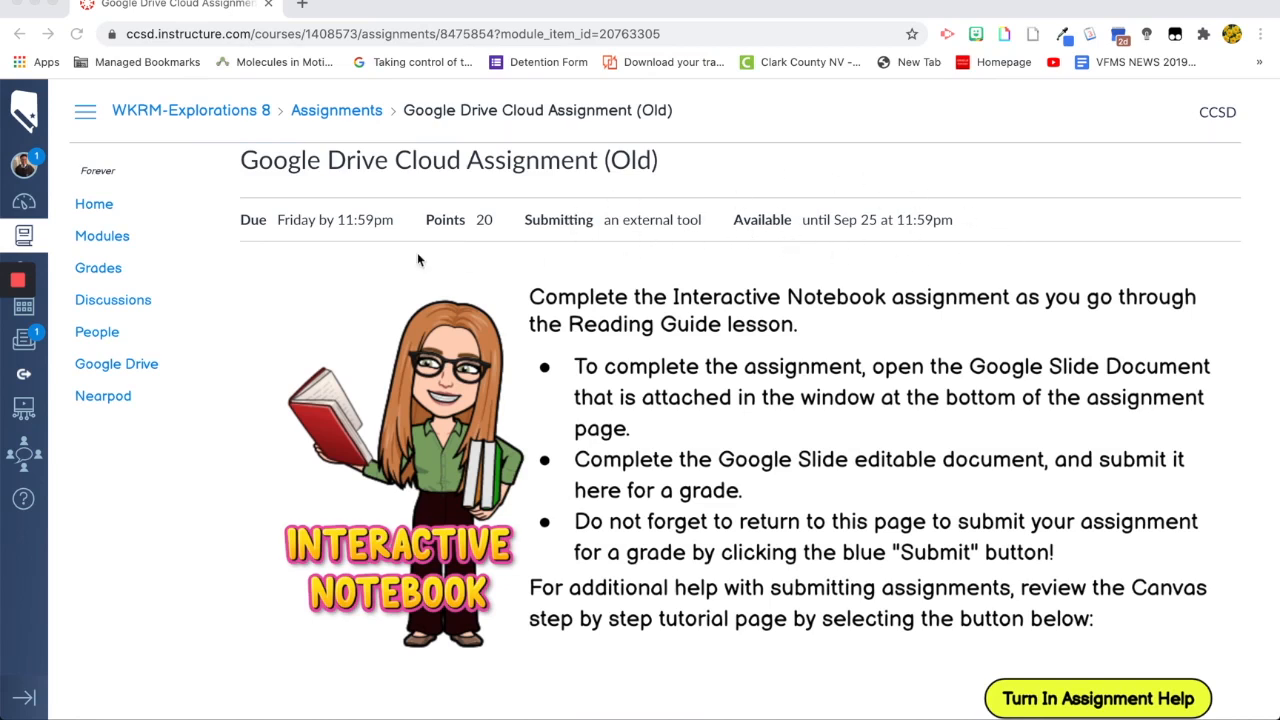
As the student, scroll to the embedded notebook's Describing Motion slide and Submit button.
{"action": "scroll", "scroll_direction": "down", "scroll_amount": 3}
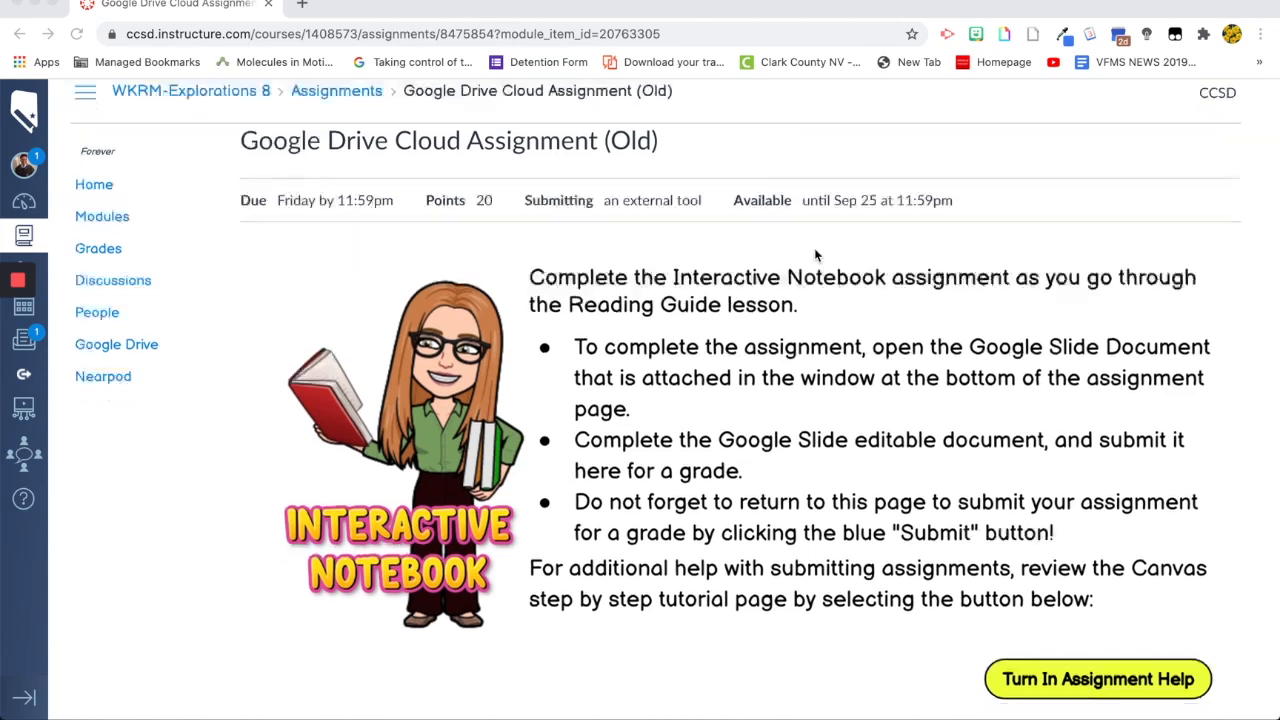
{"action": "scroll", "scroll_direction": "down", "scroll_amount": 3}
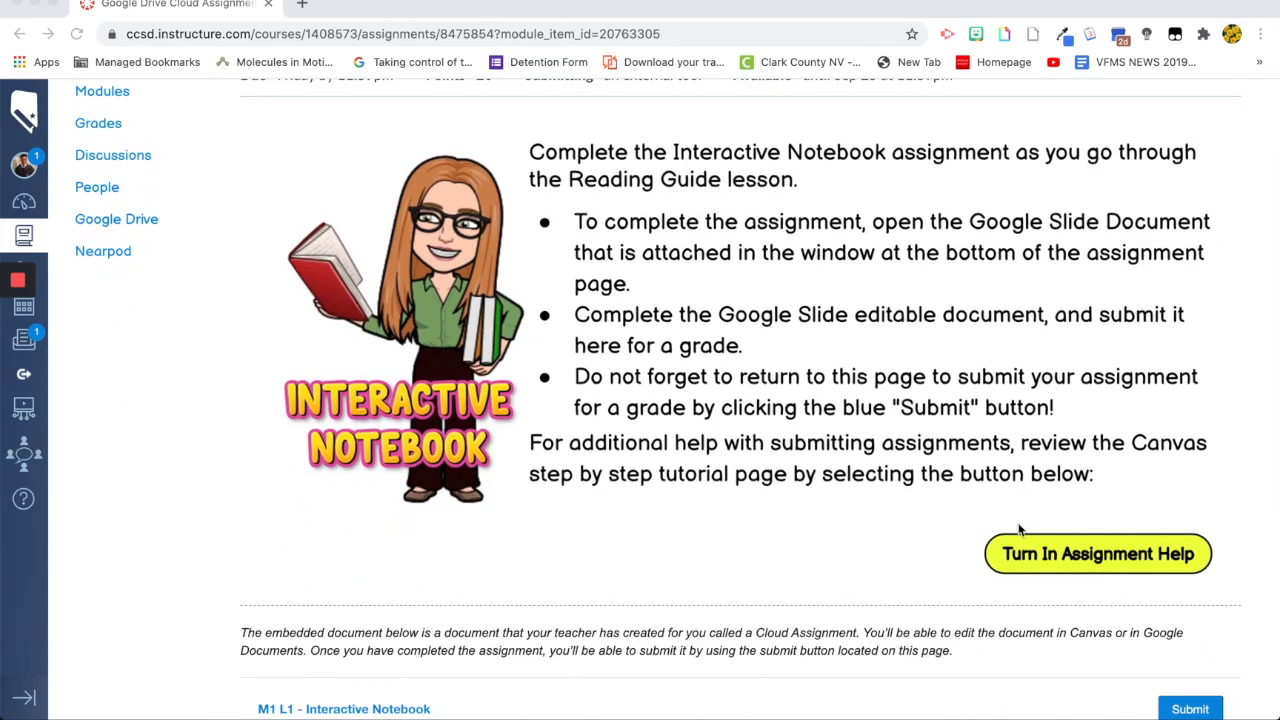
{"action": "mouse_move", "coordinate": [772, 582]}
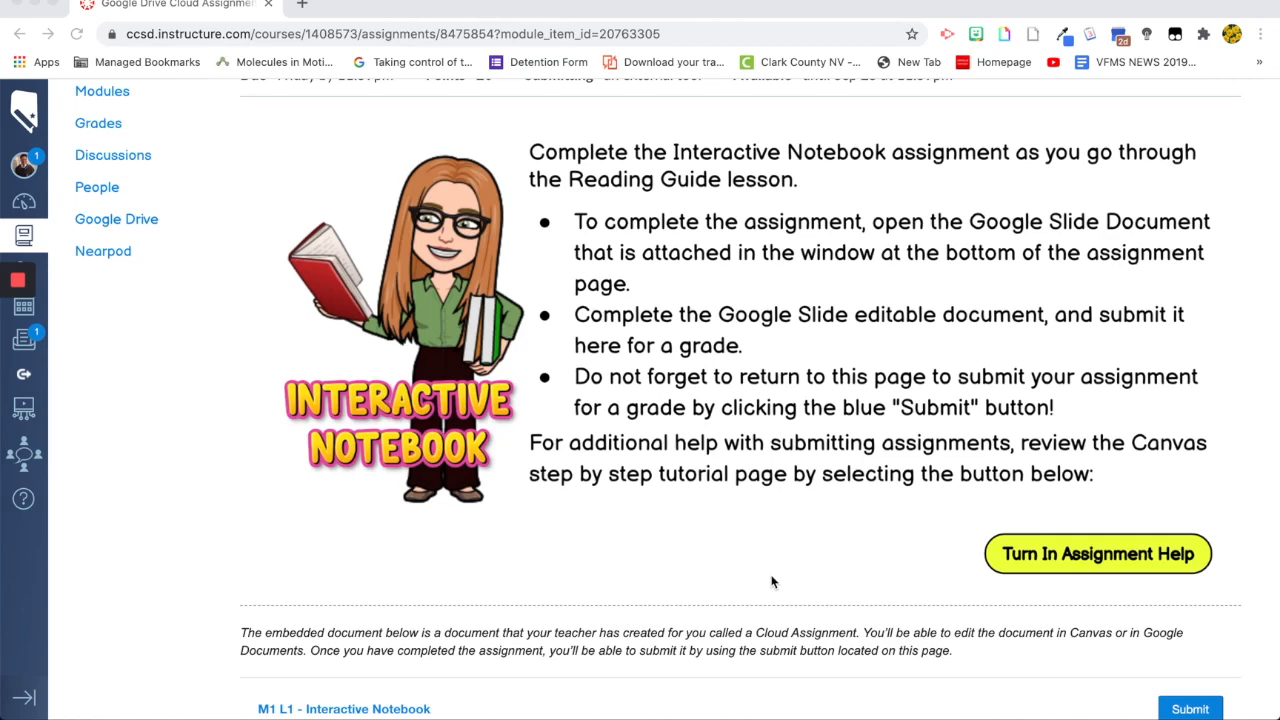
{"action": "scroll", "scroll_direction": "down", "scroll_amount": 3}
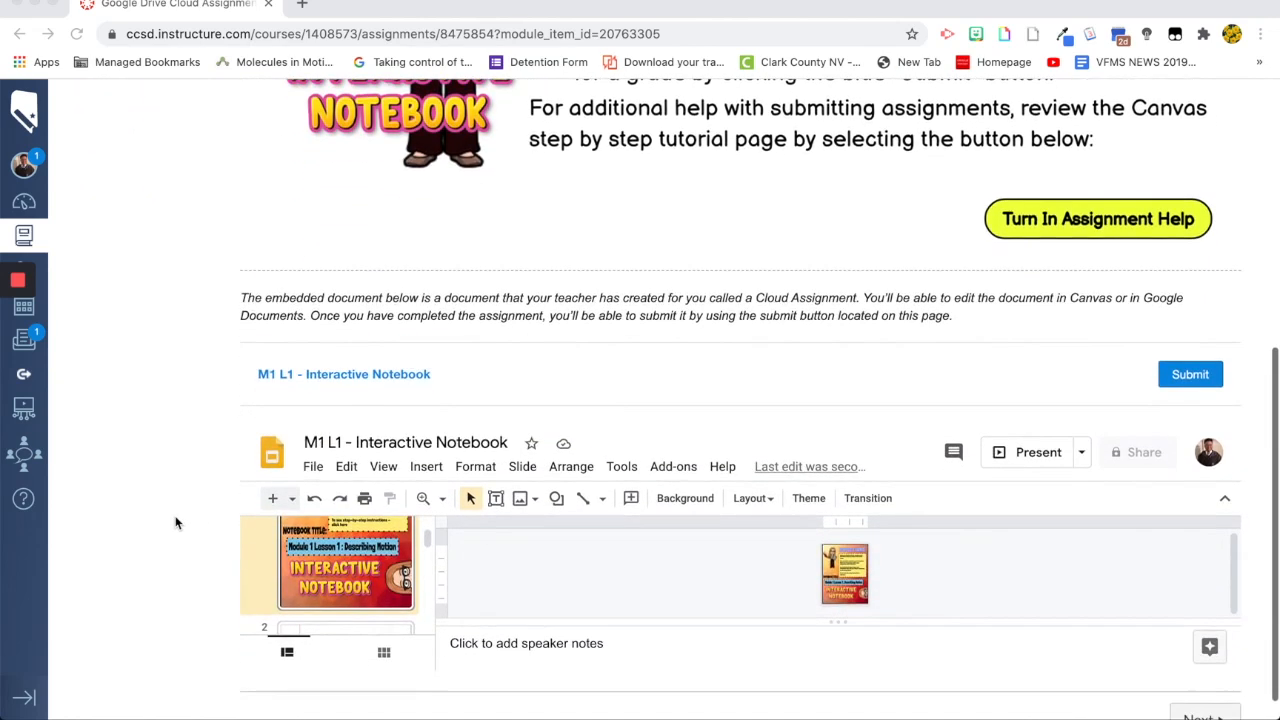
{"action": "scroll", "scroll_direction": "down", "scroll_amount": 3}
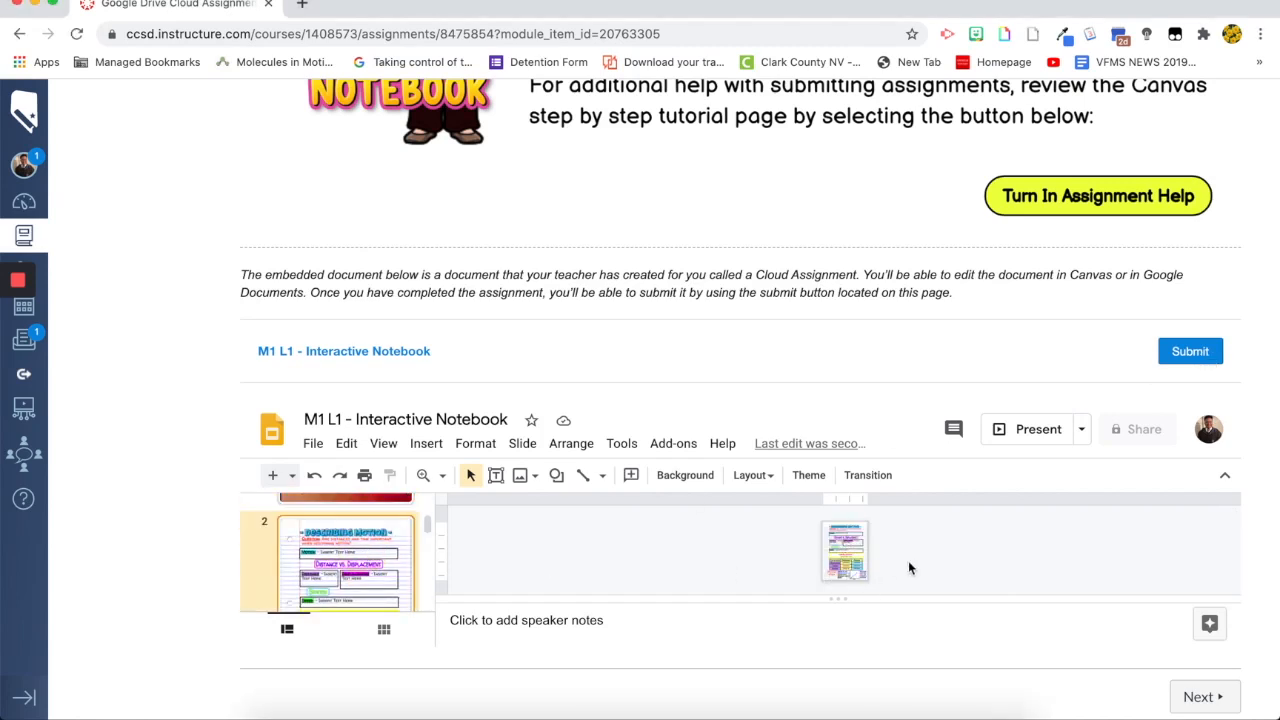
{"action": "mouse_move", "coordinate": [597, 576]}
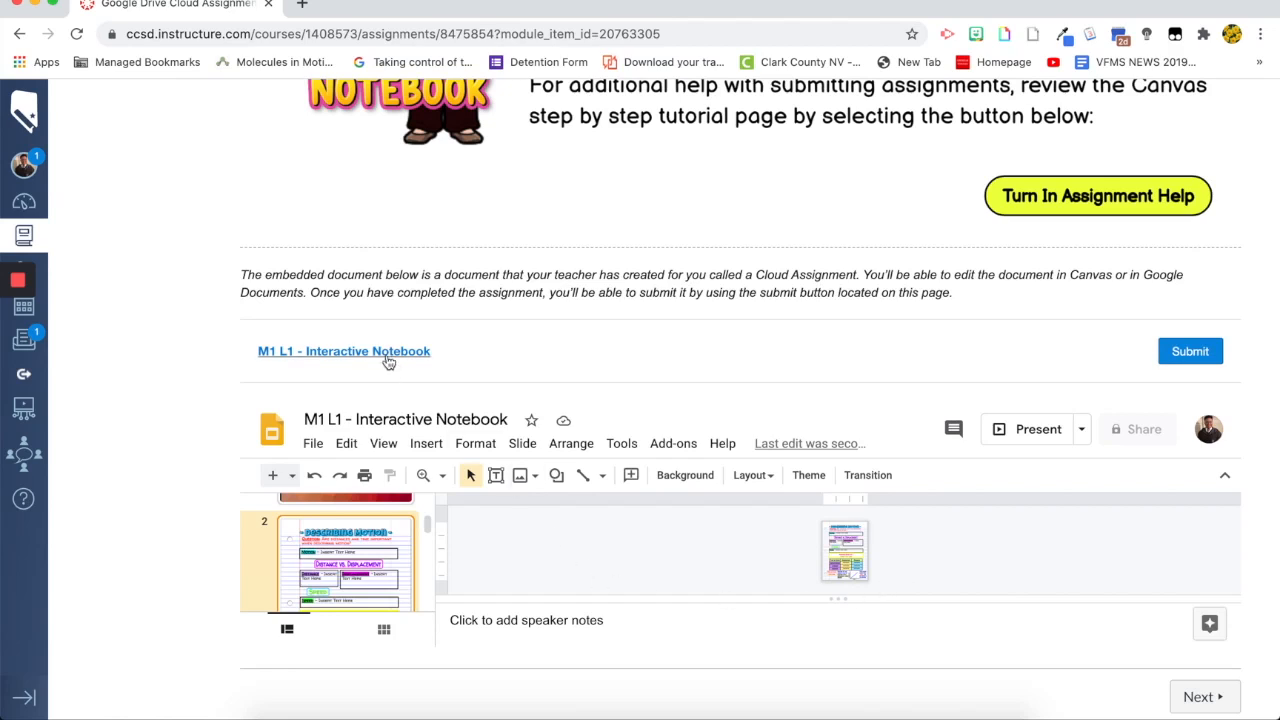
Open the notebook in Google Slides and define Motion as 'A change in position.'.
{"action": "left_click", "coordinate": [343, 351]}
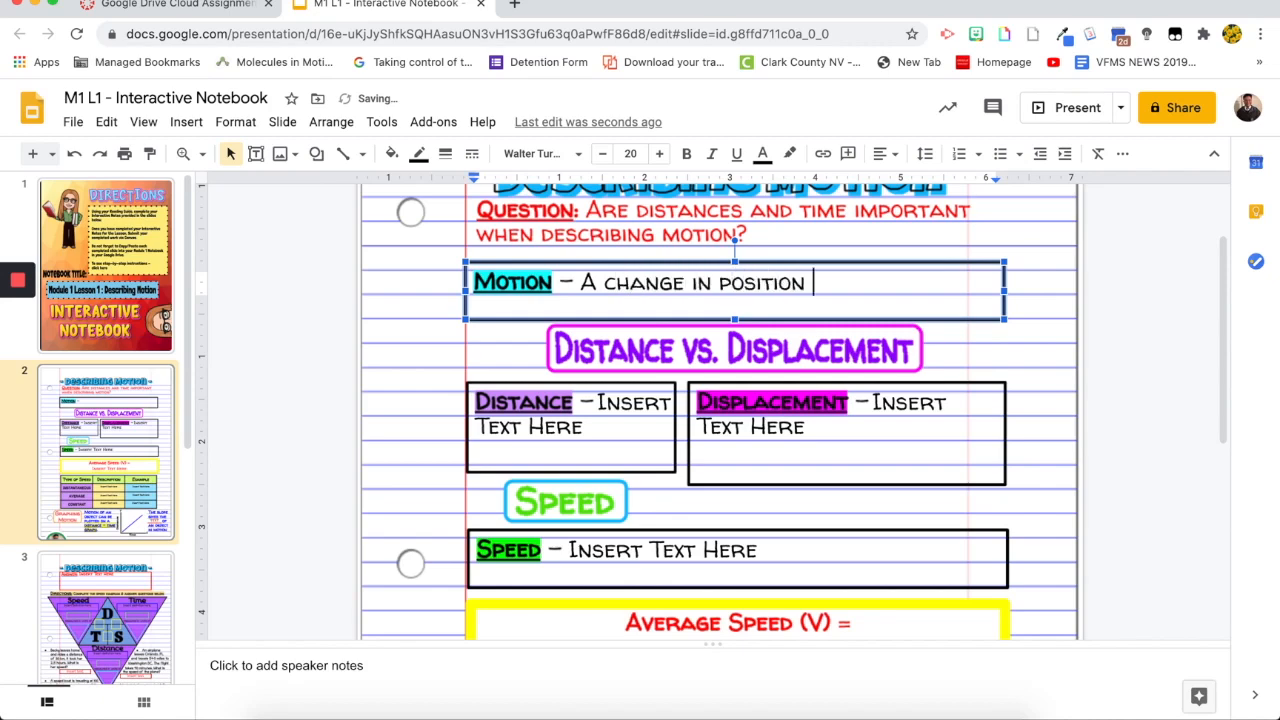
{"action": "scroll", "scroll_direction": "down", "scroll_amount": 3}
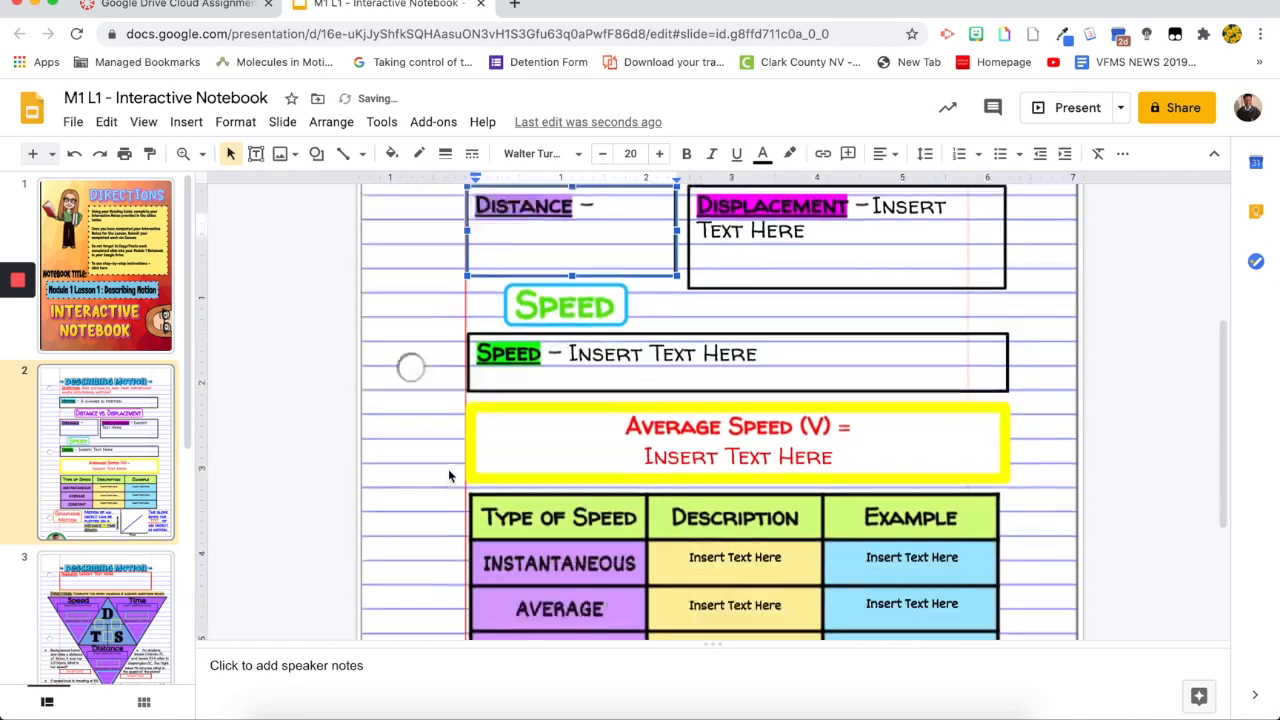
{"action": "scroll", "scroll_direction": "down", "scroll_amount": 3}
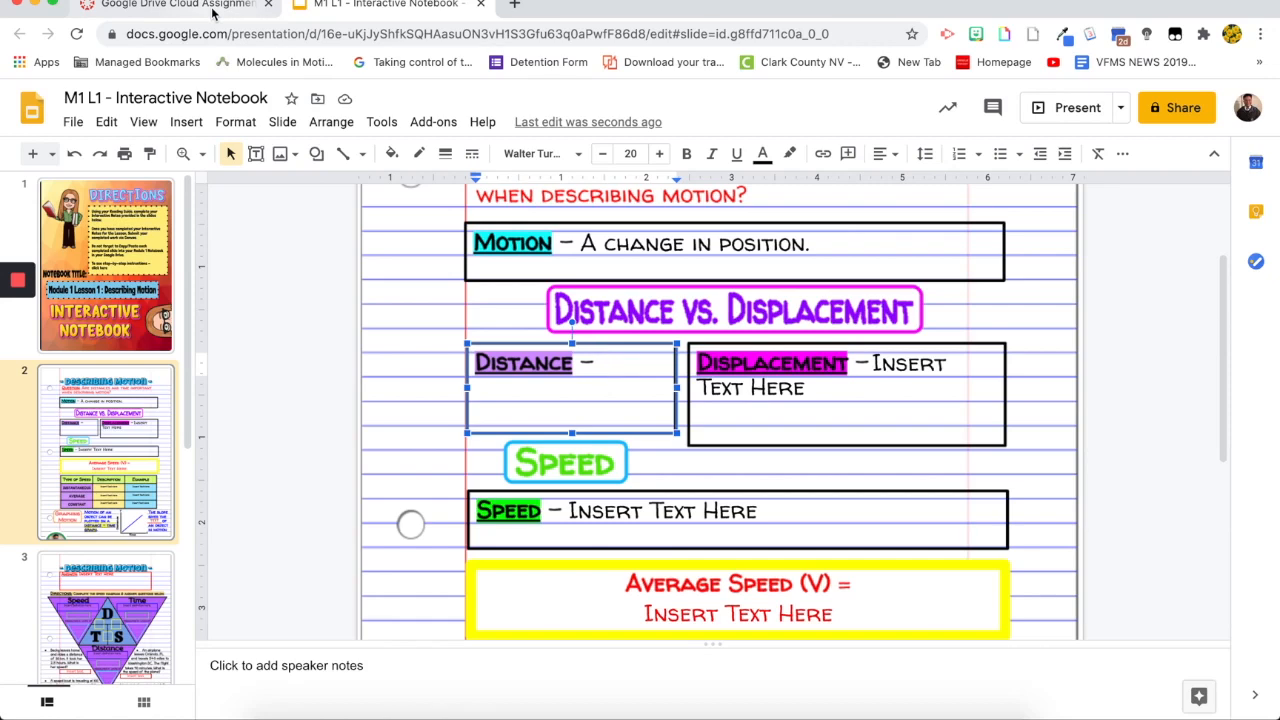
Return to Canvas and submit the M1 L1 - Interactive Notebook, stamped September 23, 2020 17:37.
{"action": "left_click", "coordinate": [385, 8]}
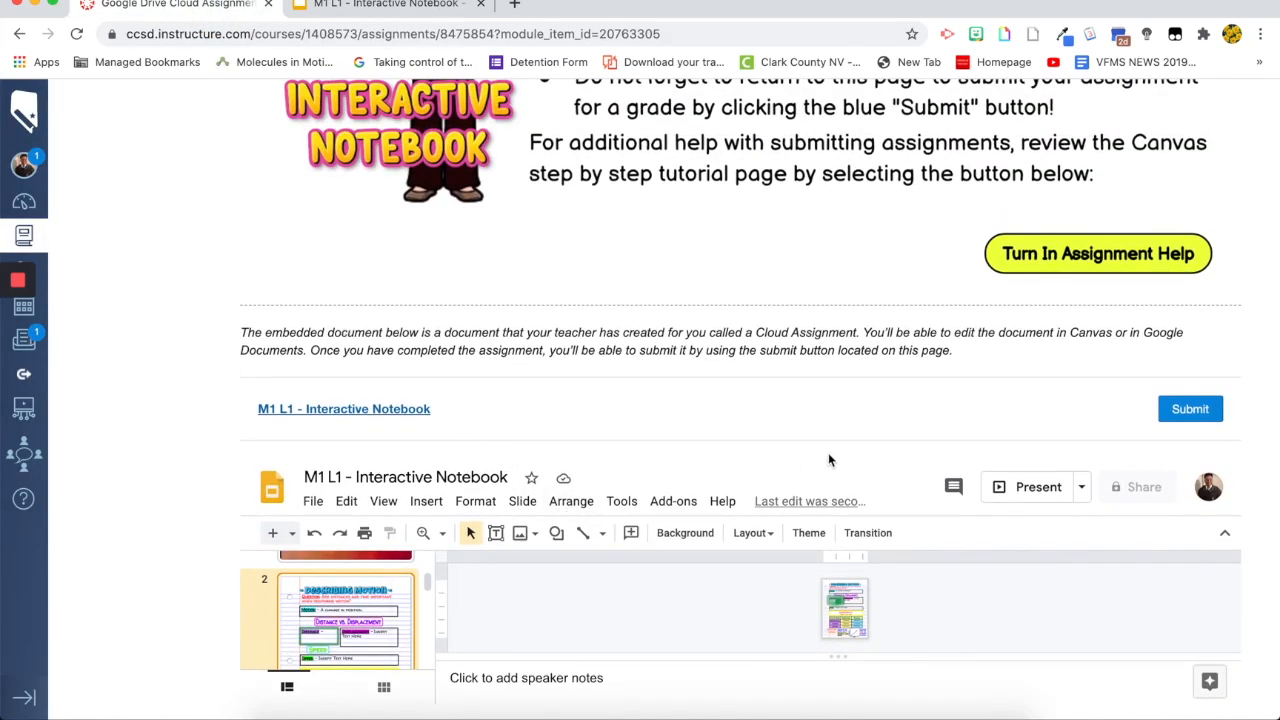
{"action": "mouse_move", "coordinate": [1190, 409]}
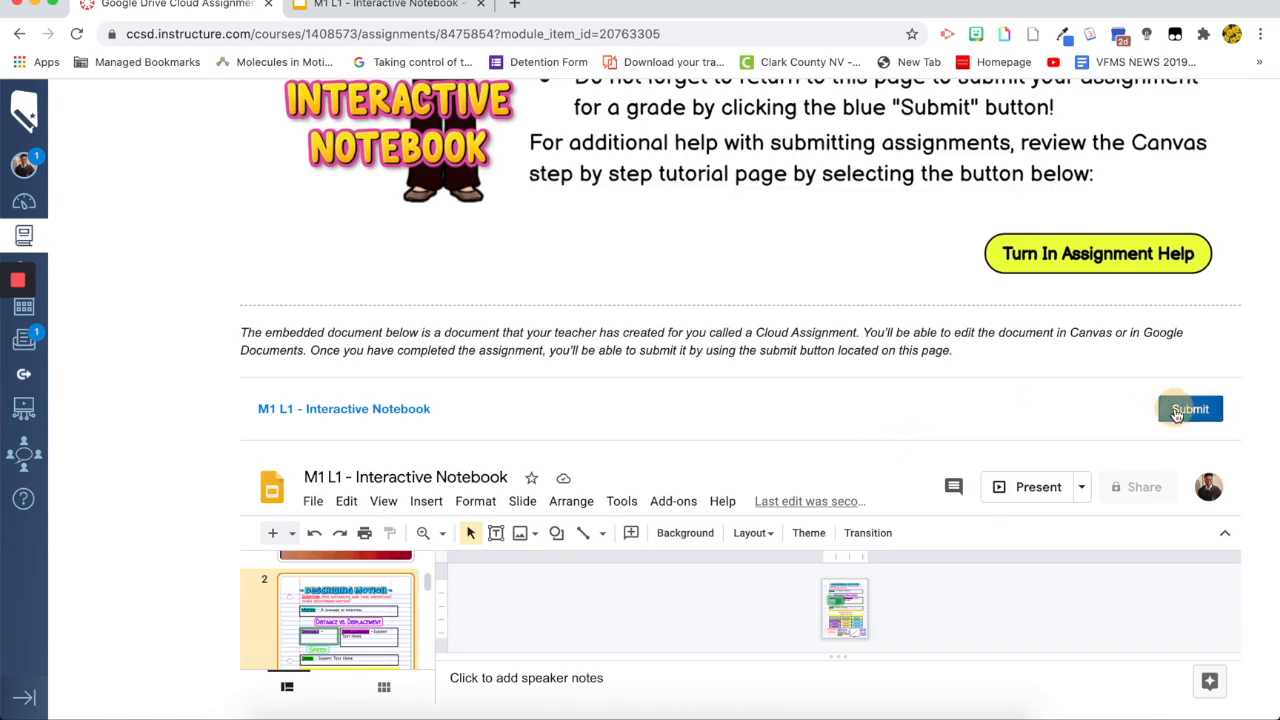
{"action": "left_click", "coordinate": [1189, 408]}
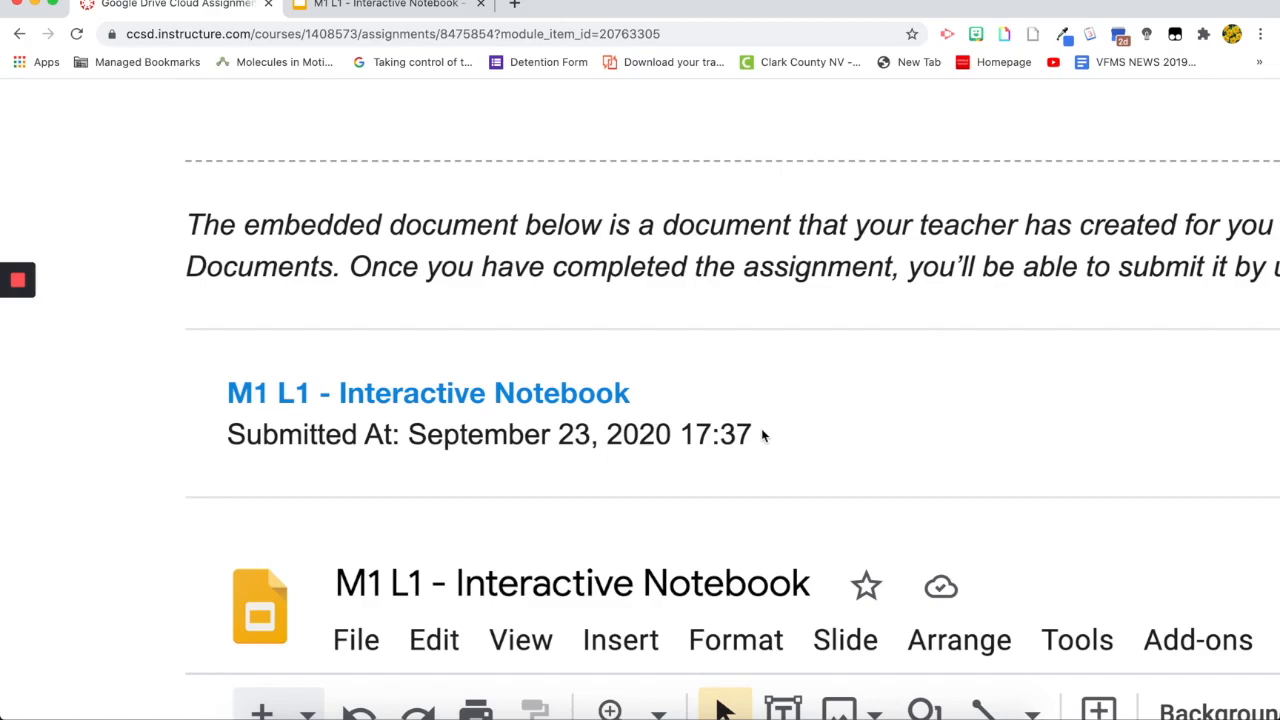
{"action": "scroll", "scroll_direction": "down", "scroll_amount": 3}
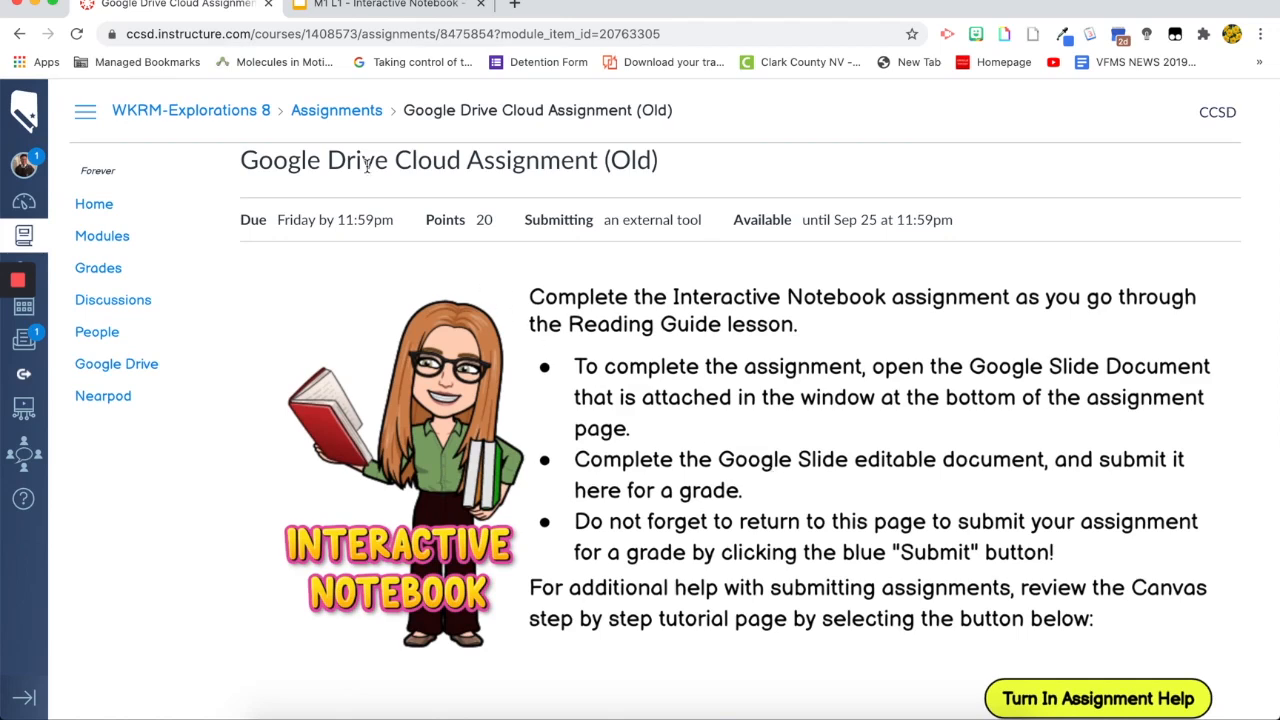
Scroll the Google Assignment - LTI 1.3 (New) page to its 0-point details and Rubric button.
{"action": "scroll", "scroll_direction": "down", "scroll_amount": 3}
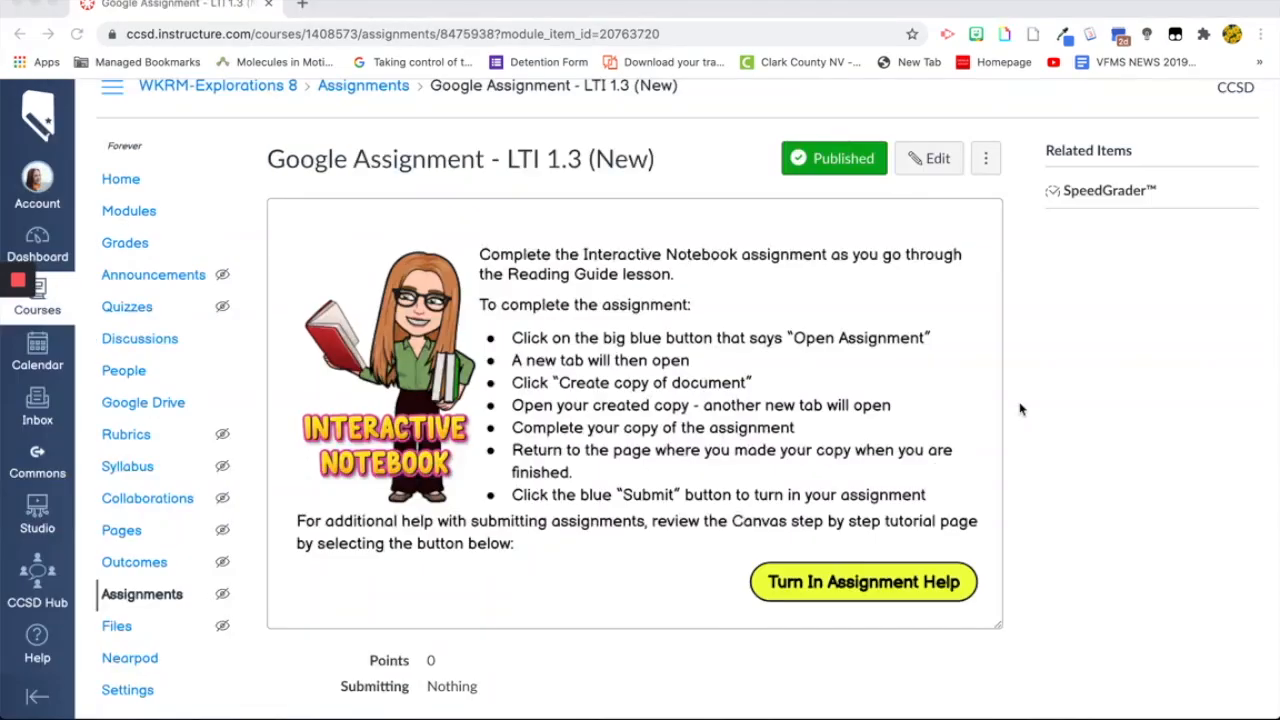
{"action": "scroll", "scroll_direction": "down", "scroll_amount": 3}
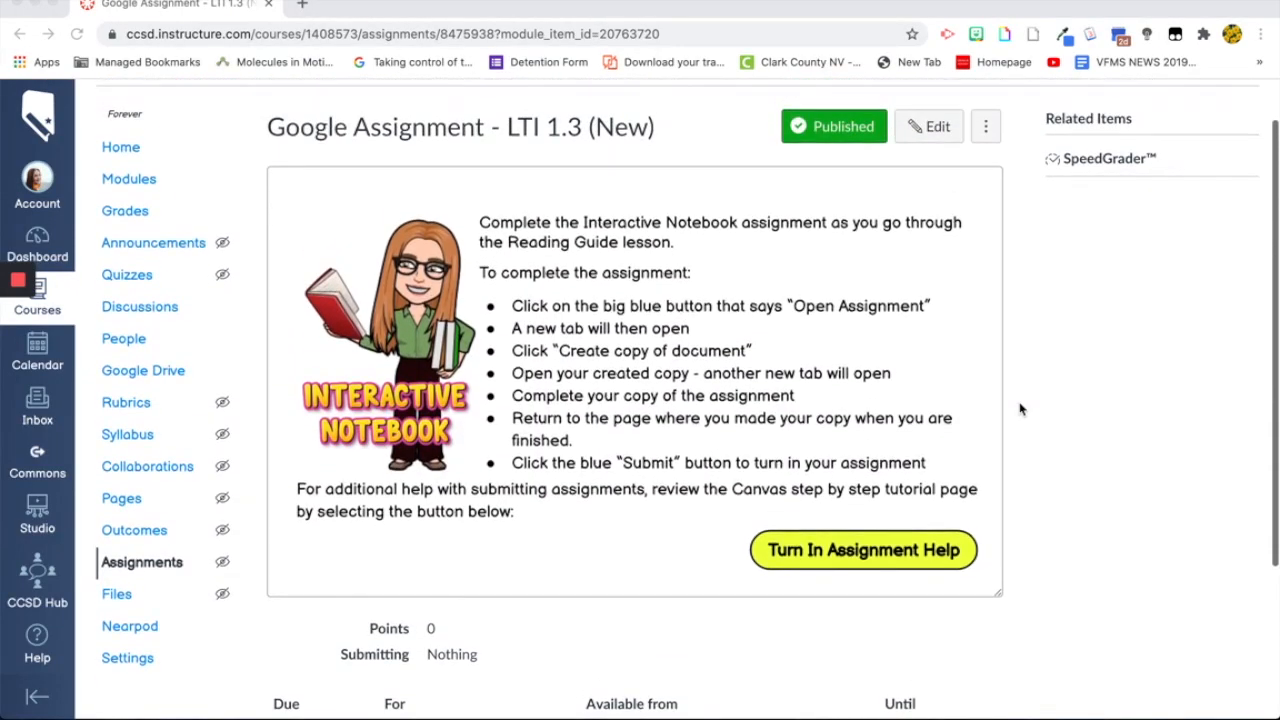
{"action": "mouse_move", "coordinate": [590, 245]}
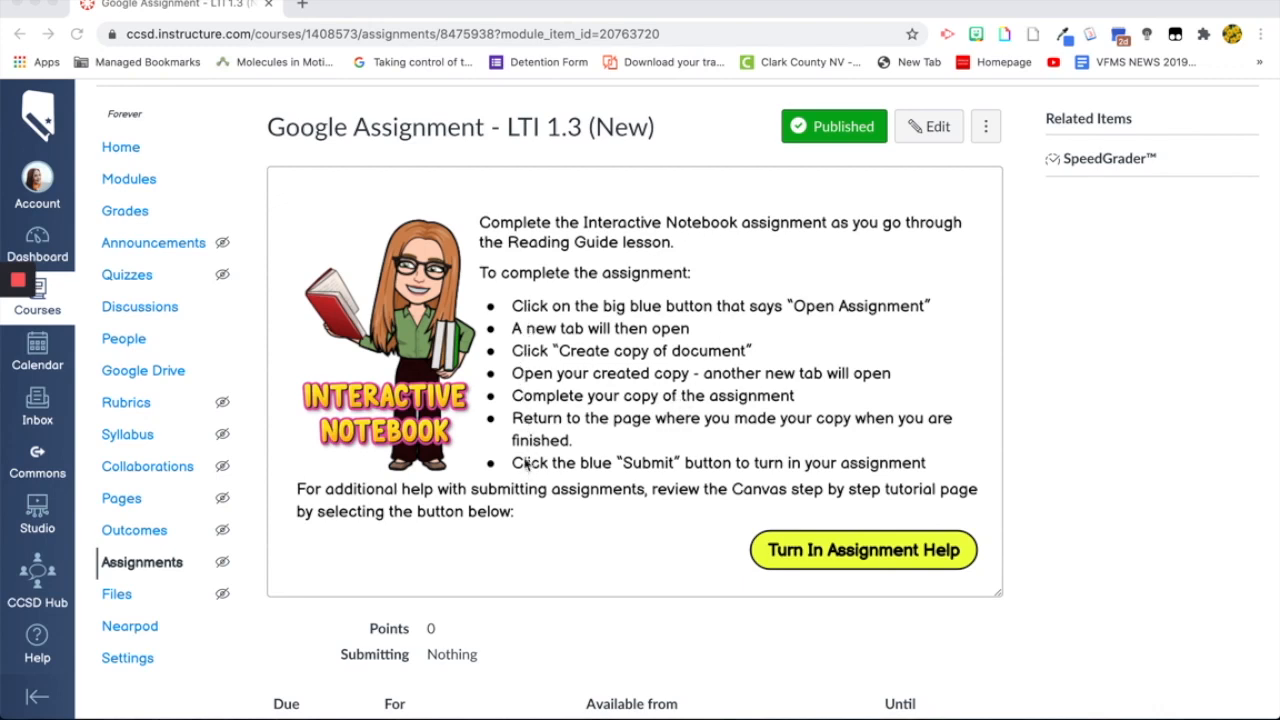
{"action": "mouse_move", "coordinate": [524, 466]}
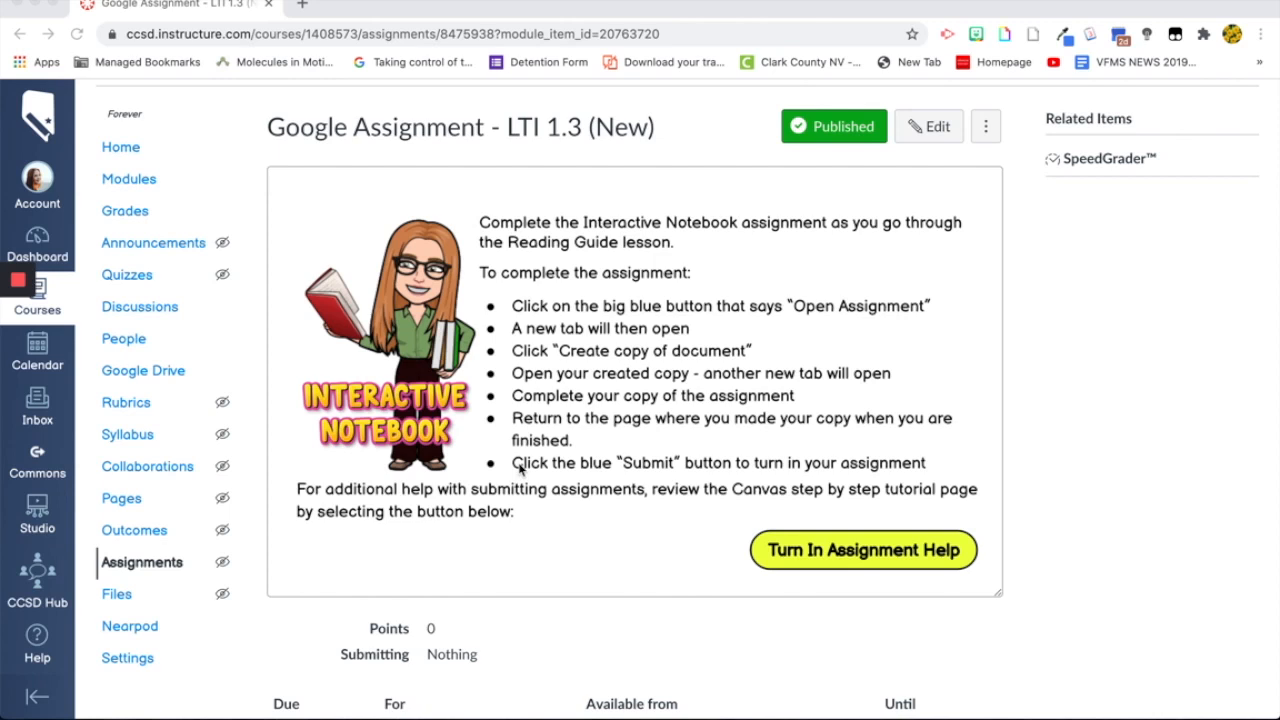
{"action": "mouse_move", "coordinate": [610, 364]}
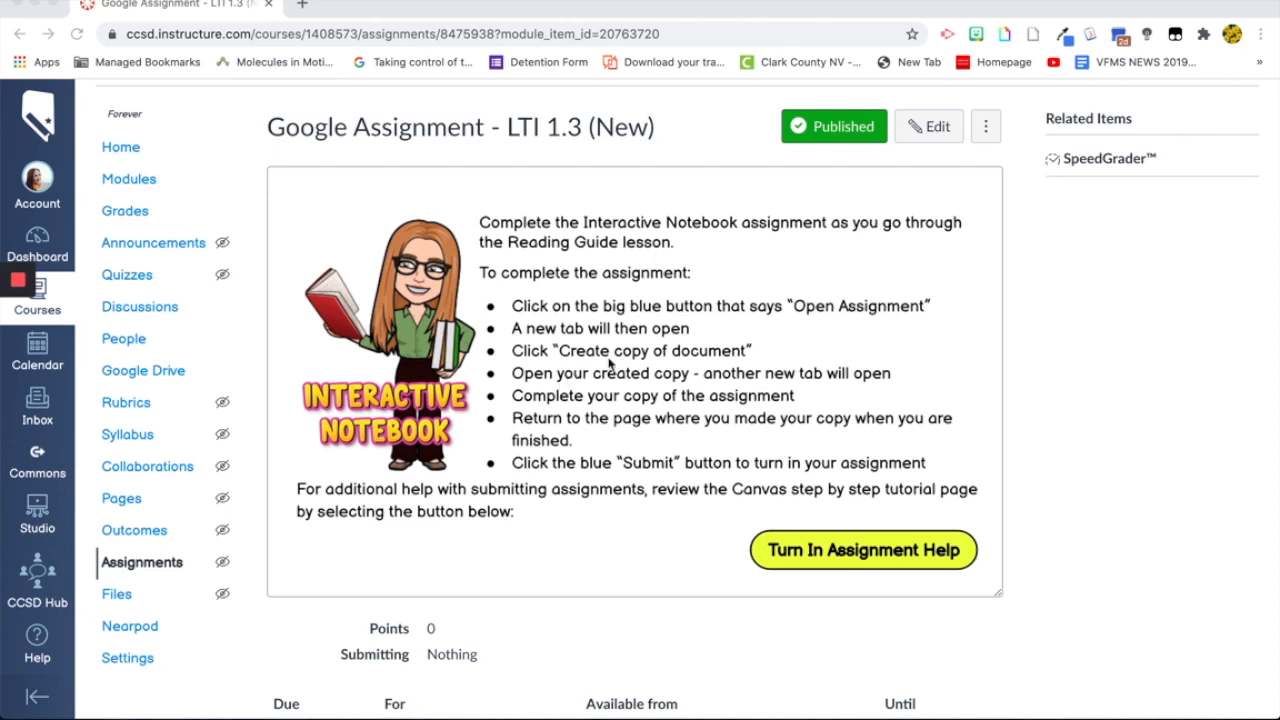
{"action": "mouse_move", "coordinate": [588, 334]}
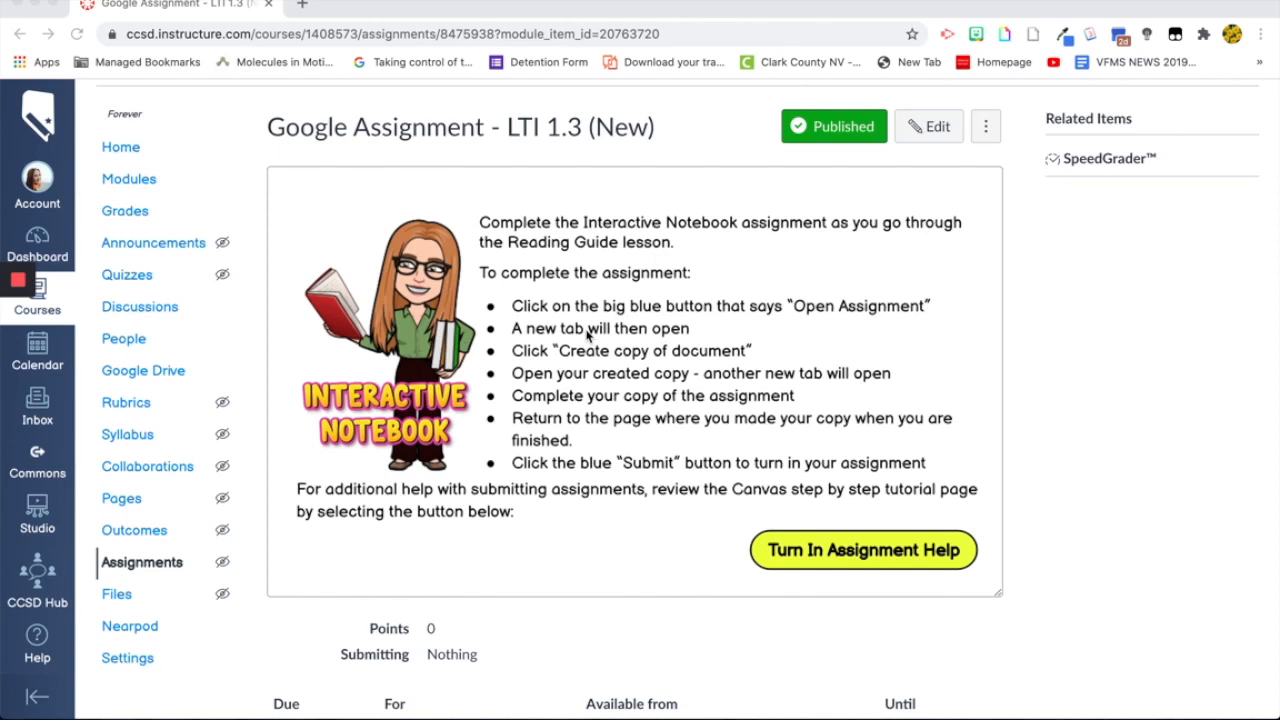
{"action": "mouse_move", "coordinate": [812, 345]}
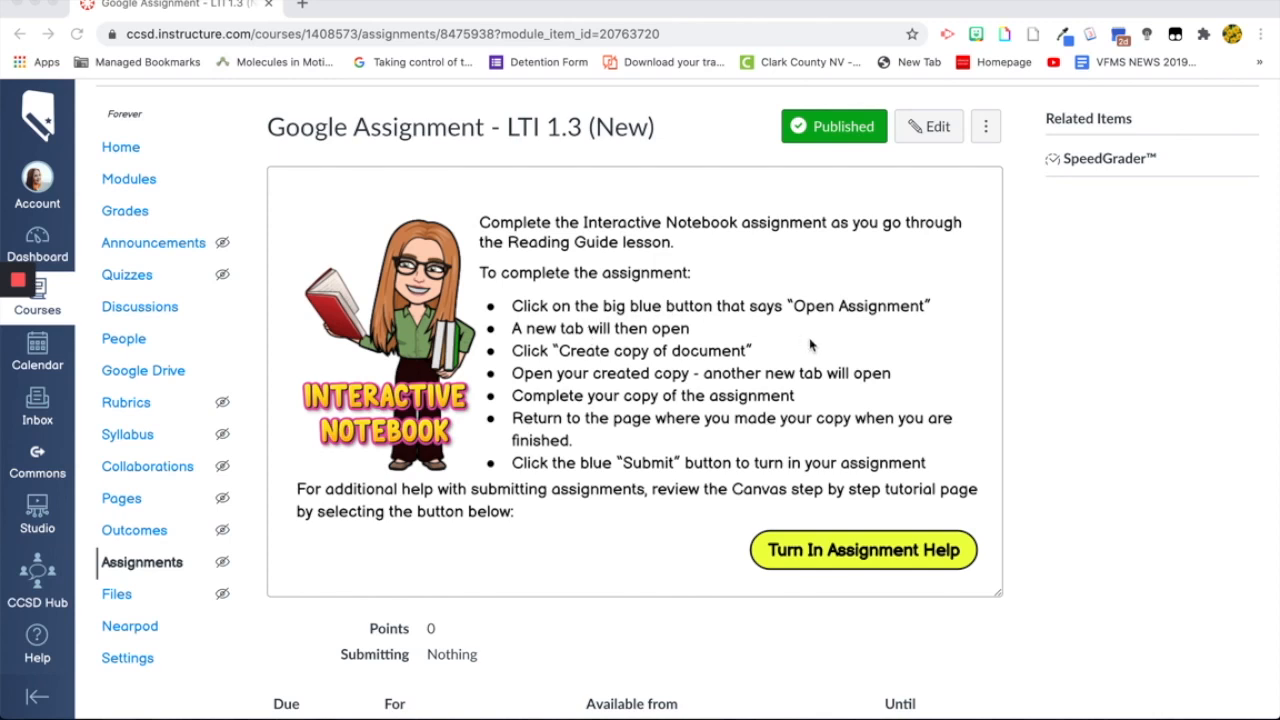
{"action": "mouse_move", "coordinate": [805, 350]}
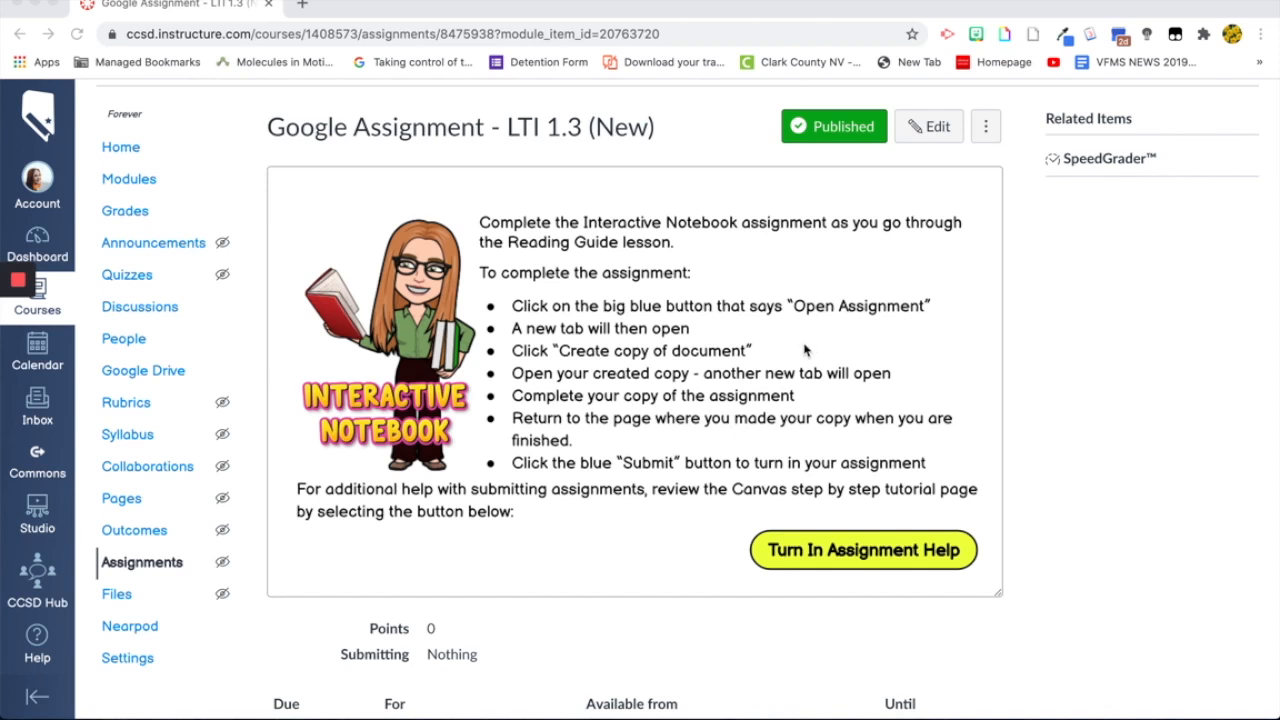
{"action": "scroll", "scroll_direction": "down", "scroll_amount": 3}
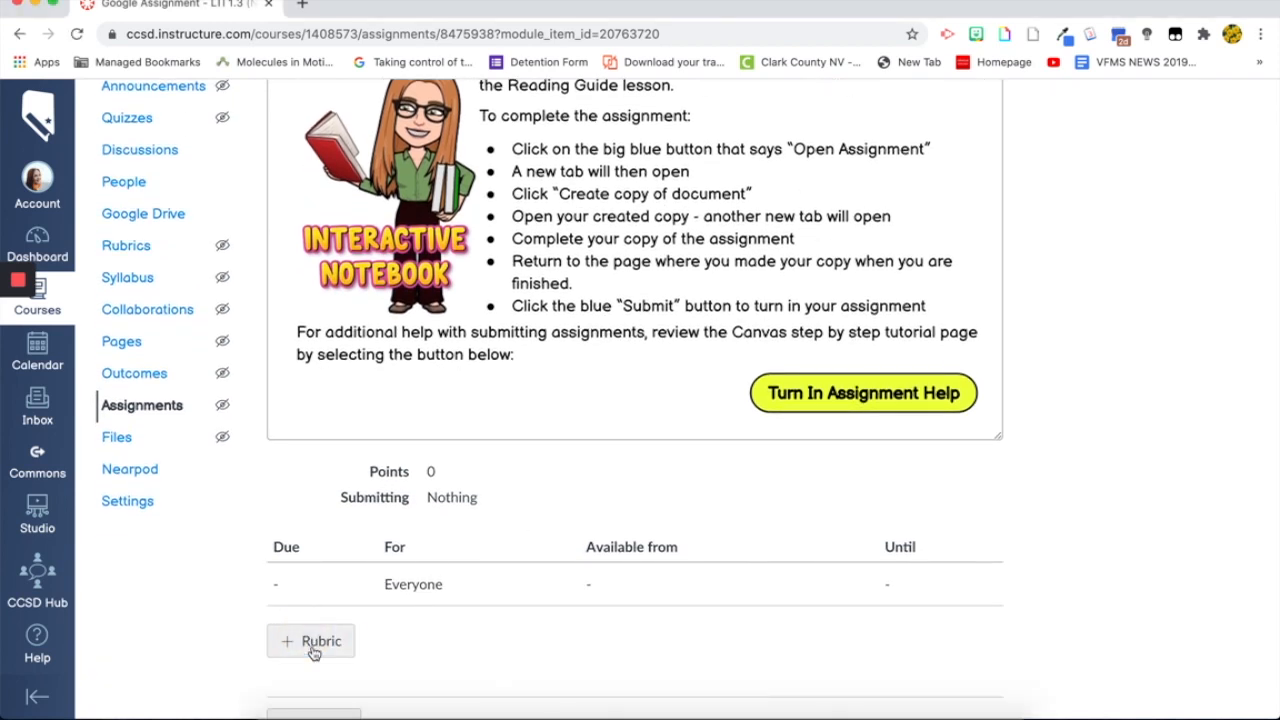
Find the M1 L1 - Interactive Notebook rubric in another course's rubrics and add it.
{"action": "left_click", "coordinate": [311, 641]}
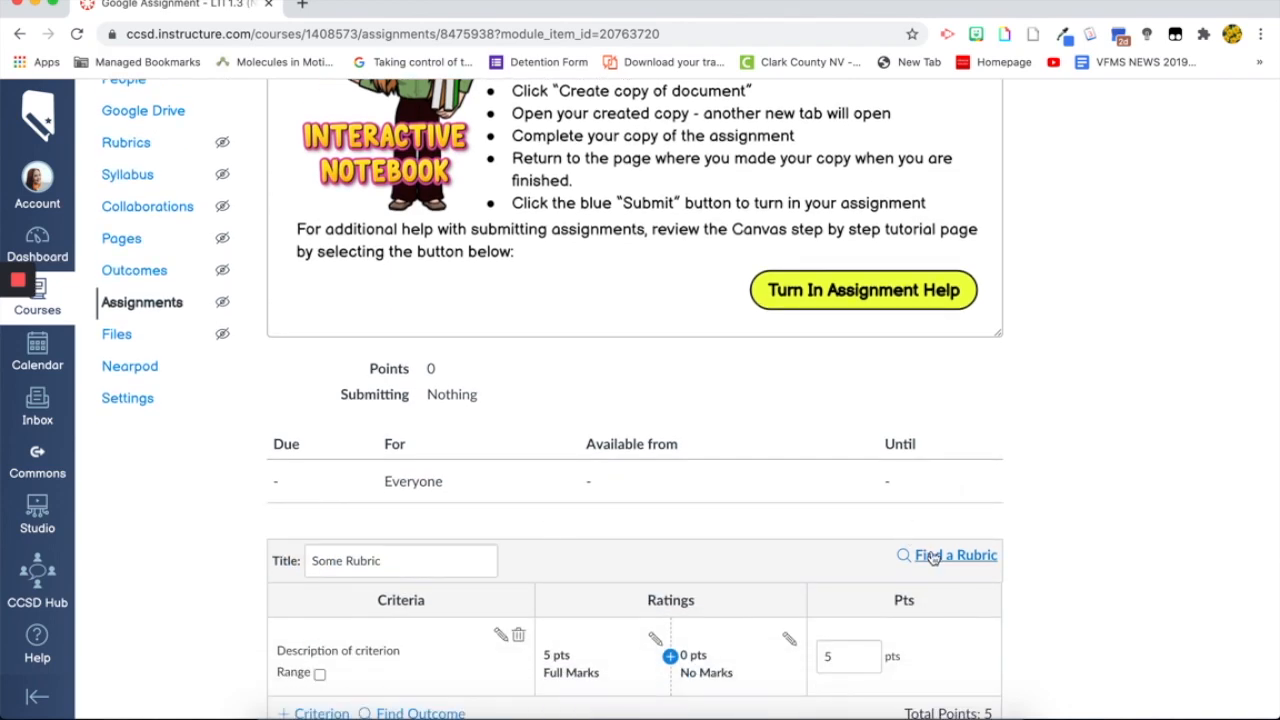
{"action": "left_click", "coordinate": [954, 555]}
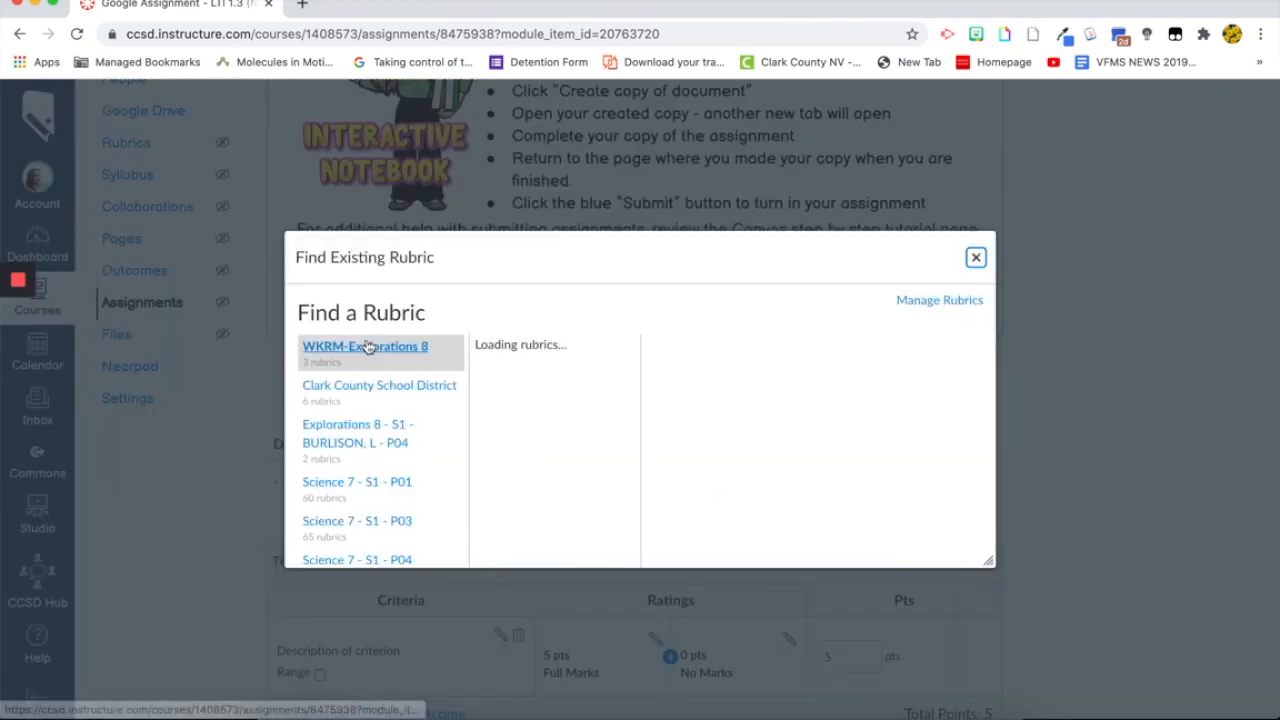
{"action": "scroll", "scroll_direction": "down", "scroll_amount": 3}
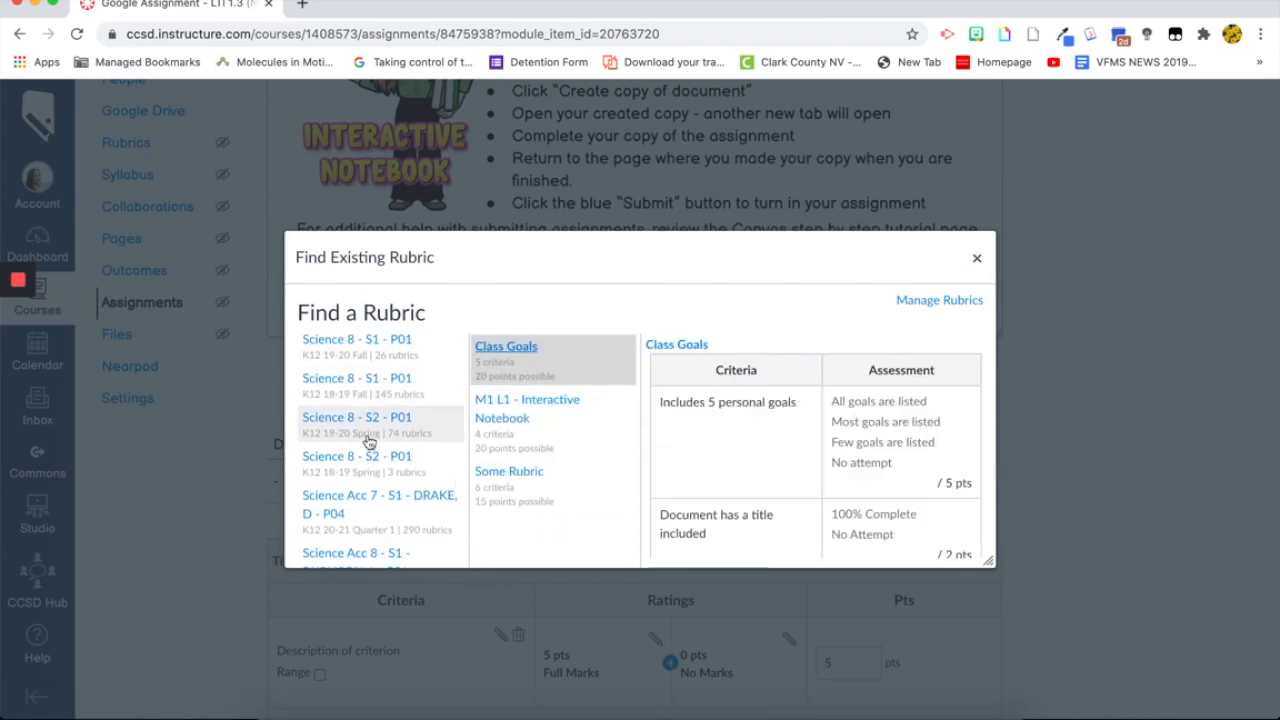
{"action": "scroll", "scroll_direction": "down", "scroll_amount": 3}
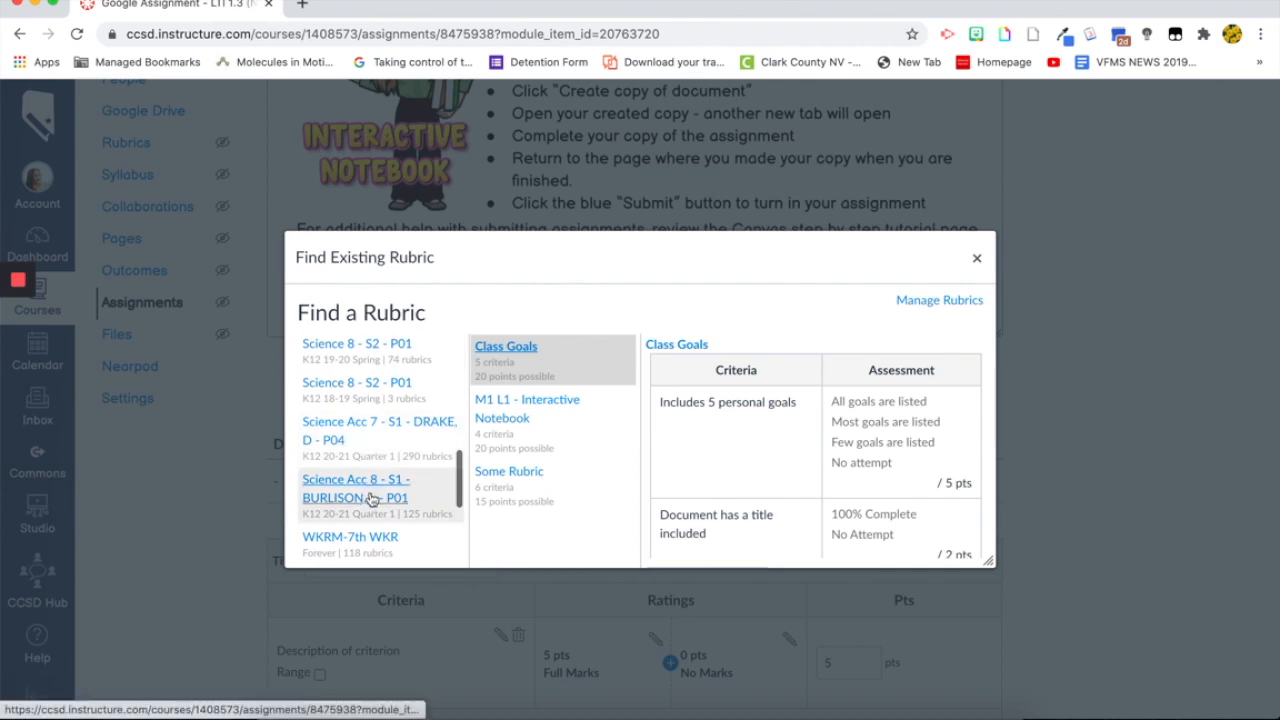
{"action": "left_click", "coordinate": [356, 488]}
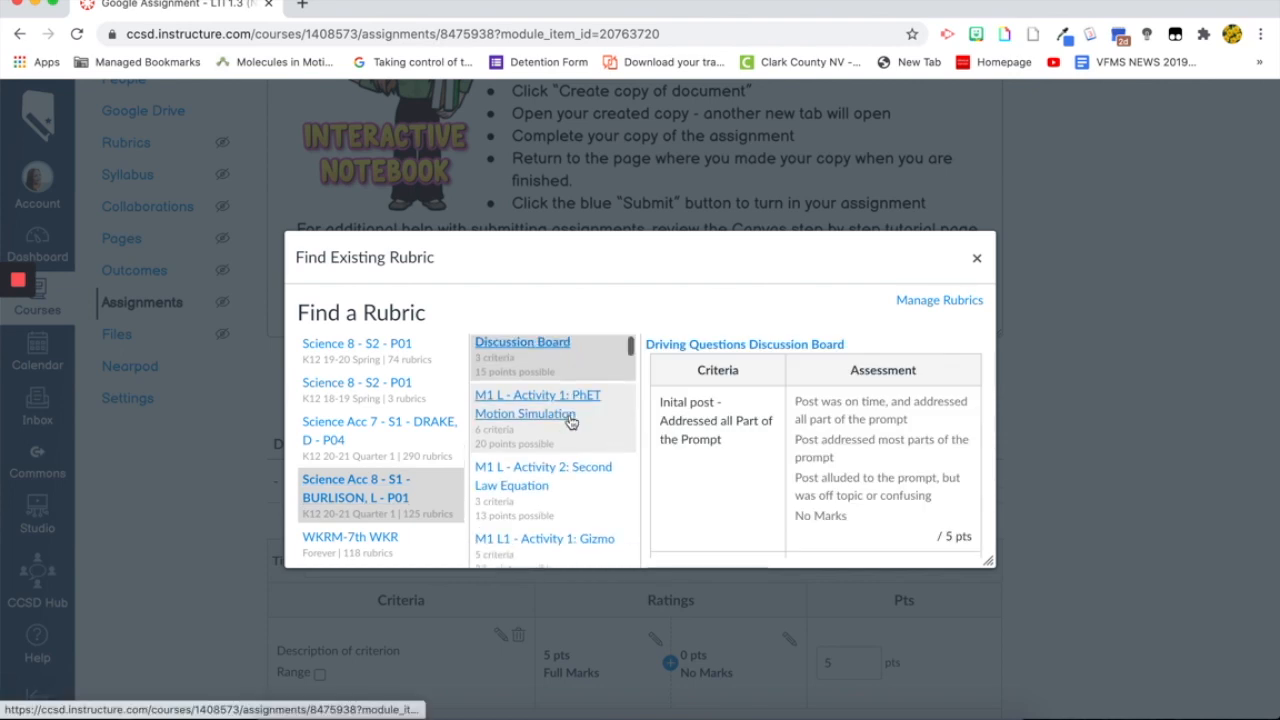
{"action": "scroll", "scroll_direction": "down", "scroll_amount": 3}
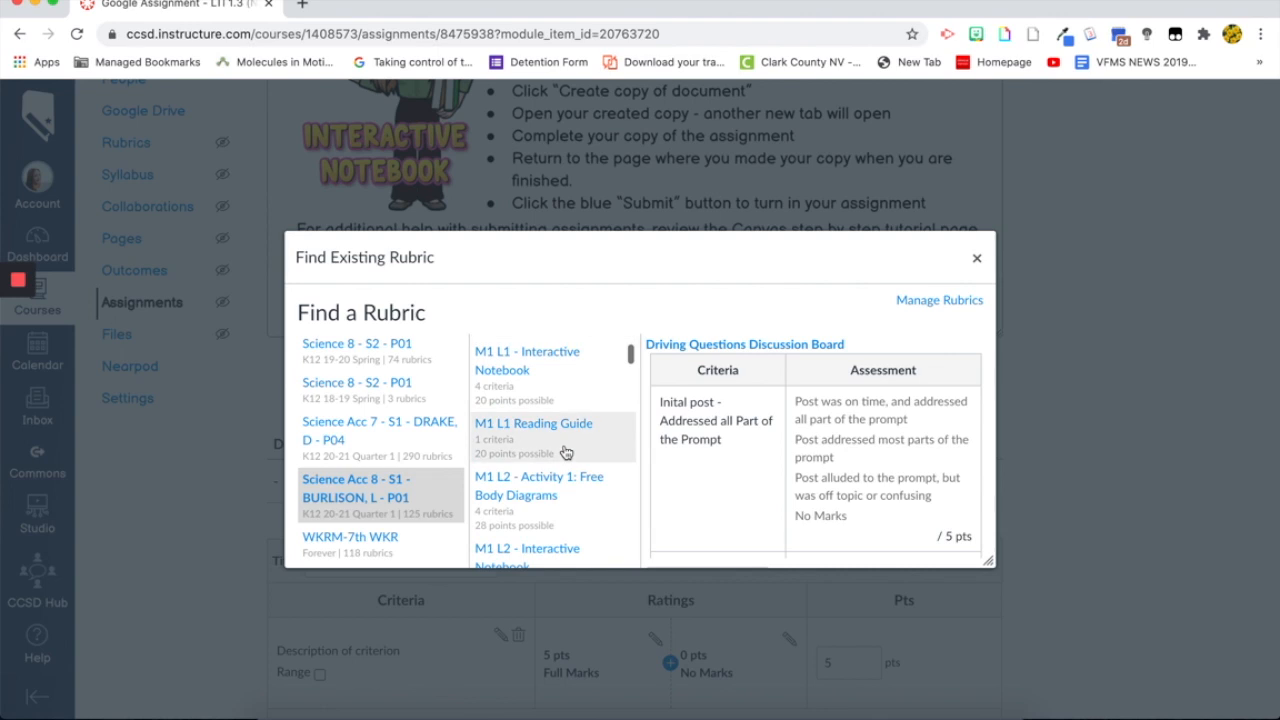
{"action": "scroll", "scroll_direction": "down", "scroll_amount": 3}
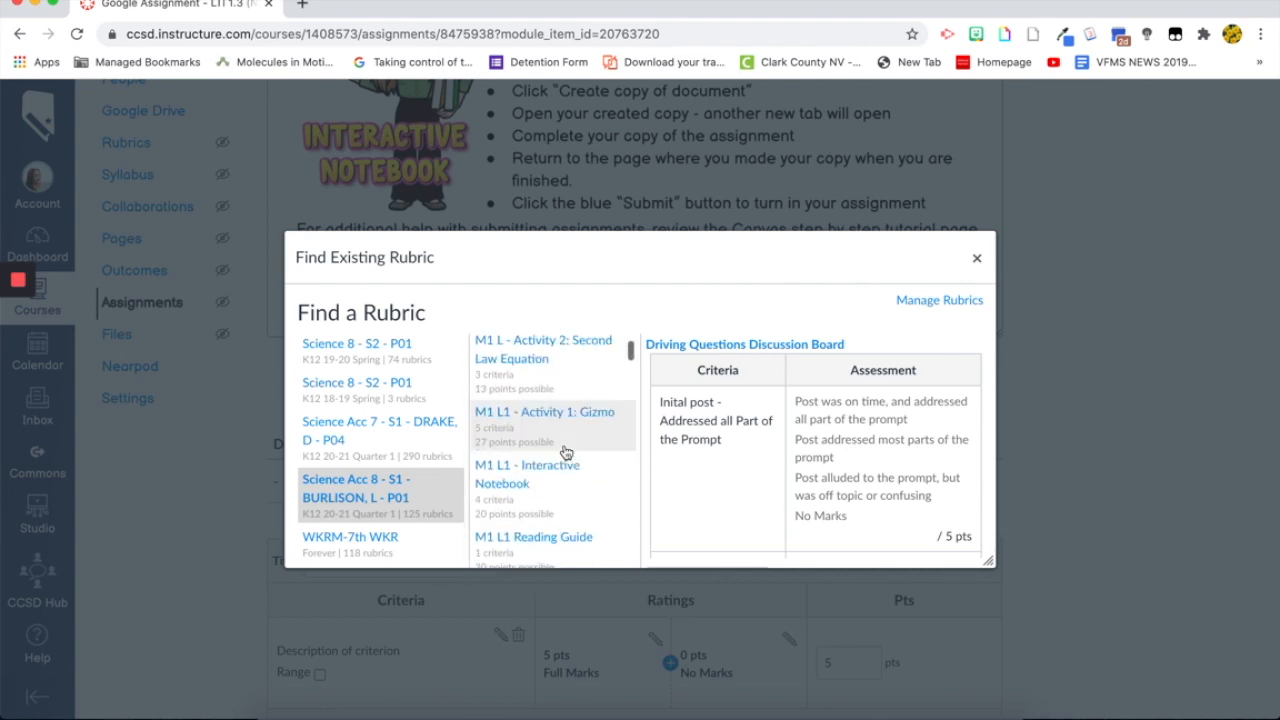
{"action": "left_click", "coordinate": [527, 491]}
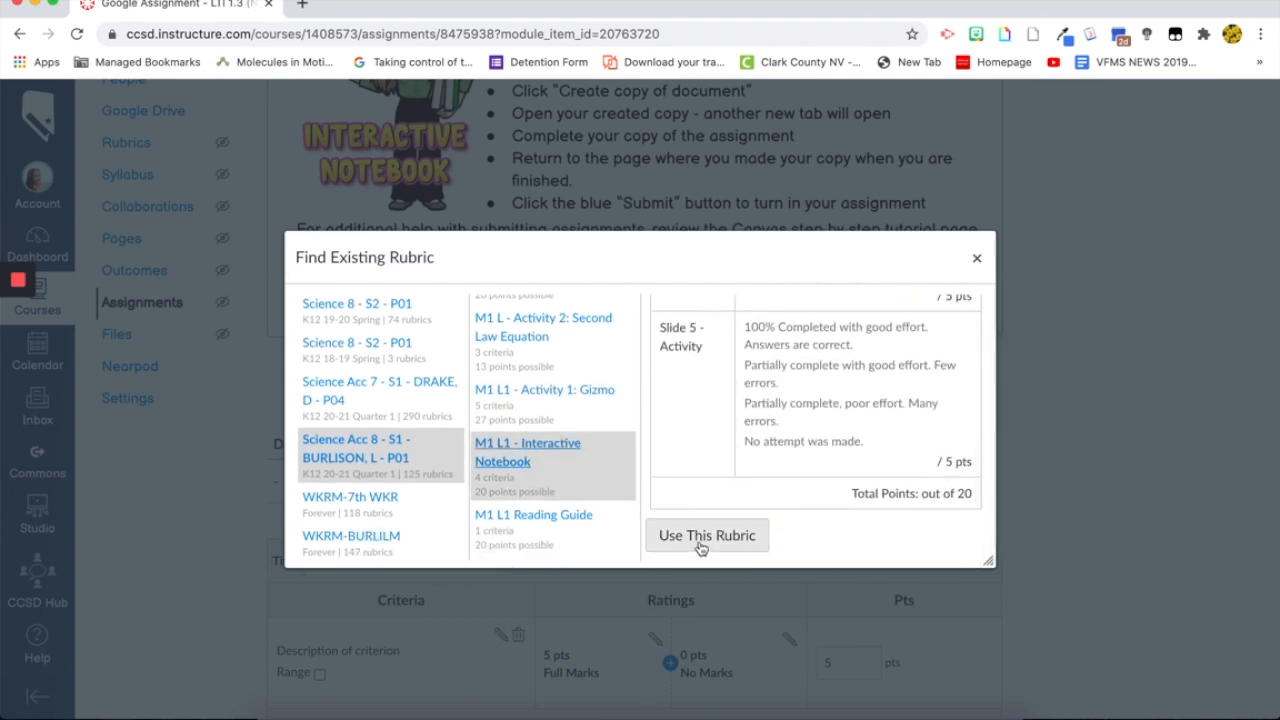
{"action": "left_click", "coordinate": [706, 535]}
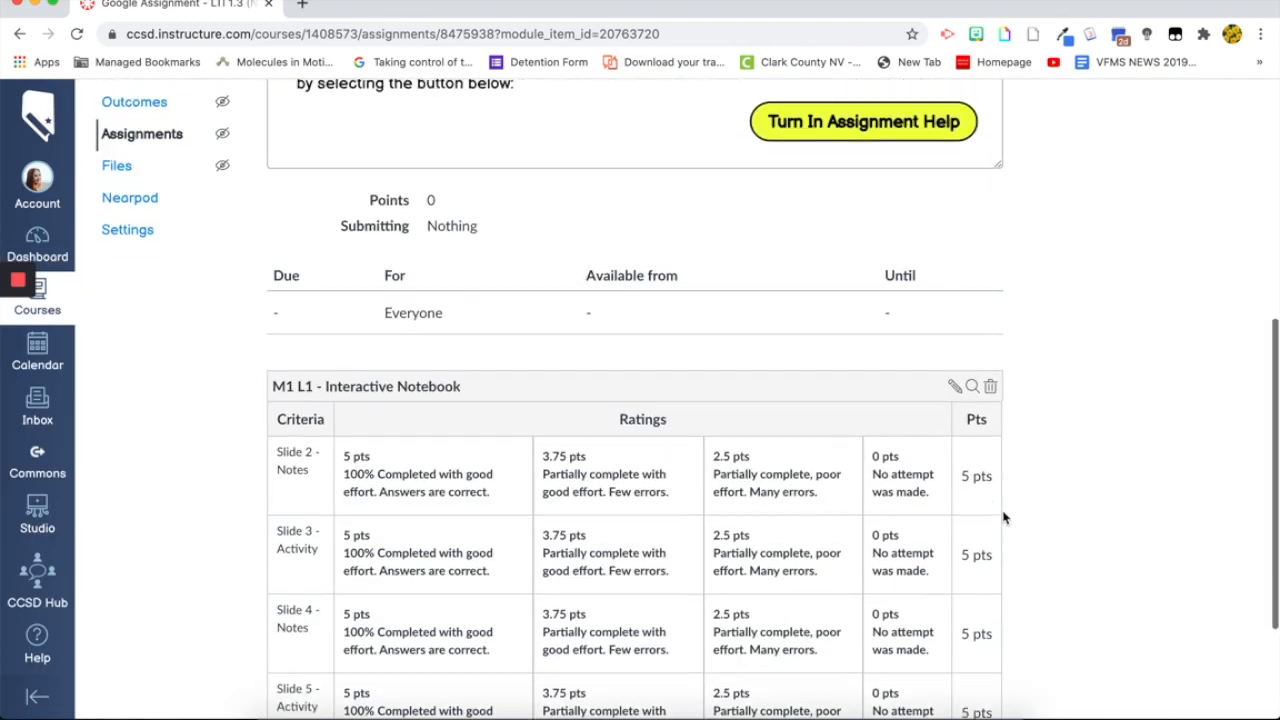
Use the rubric for assignment grading and change the assignment to 20 points.
{"action": "scroll", "scroll_direction": "down", "scroll_amount": 3}
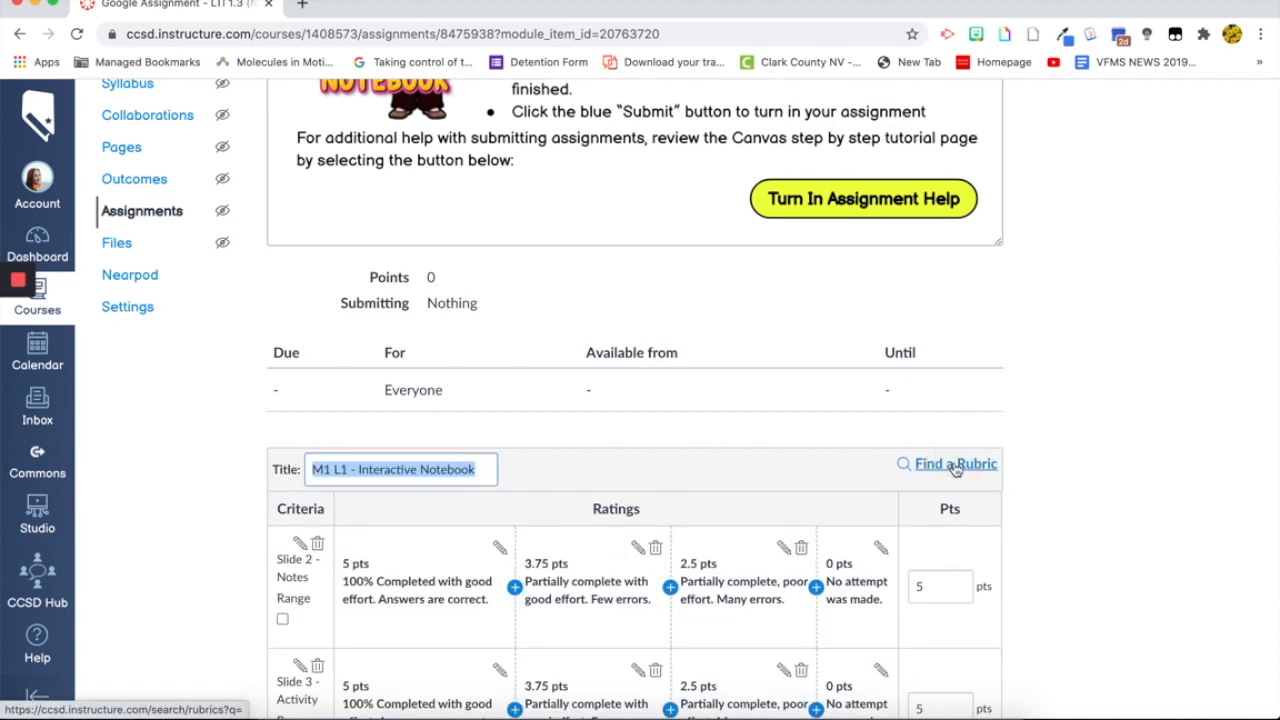
{"action": "scroll", "scroll_direction": "down", "scroll_amount": 3}
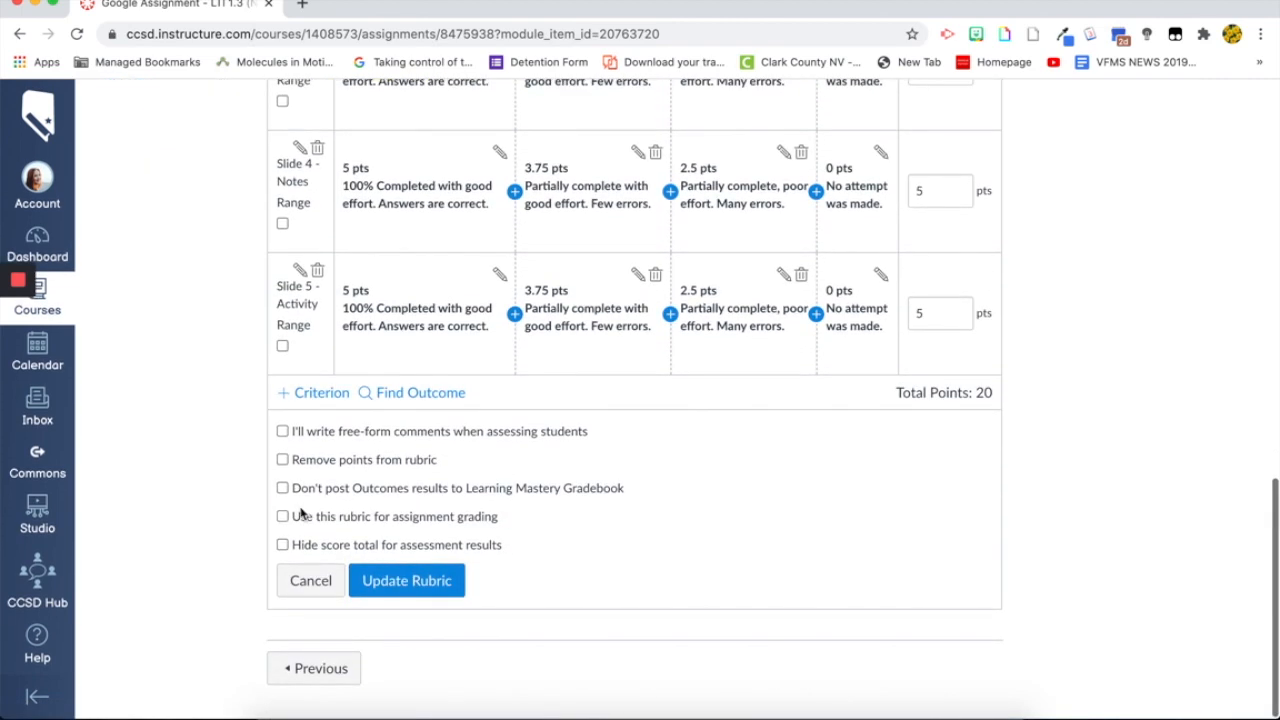
{"action": "left_click", "coordinate": [283, 516]}
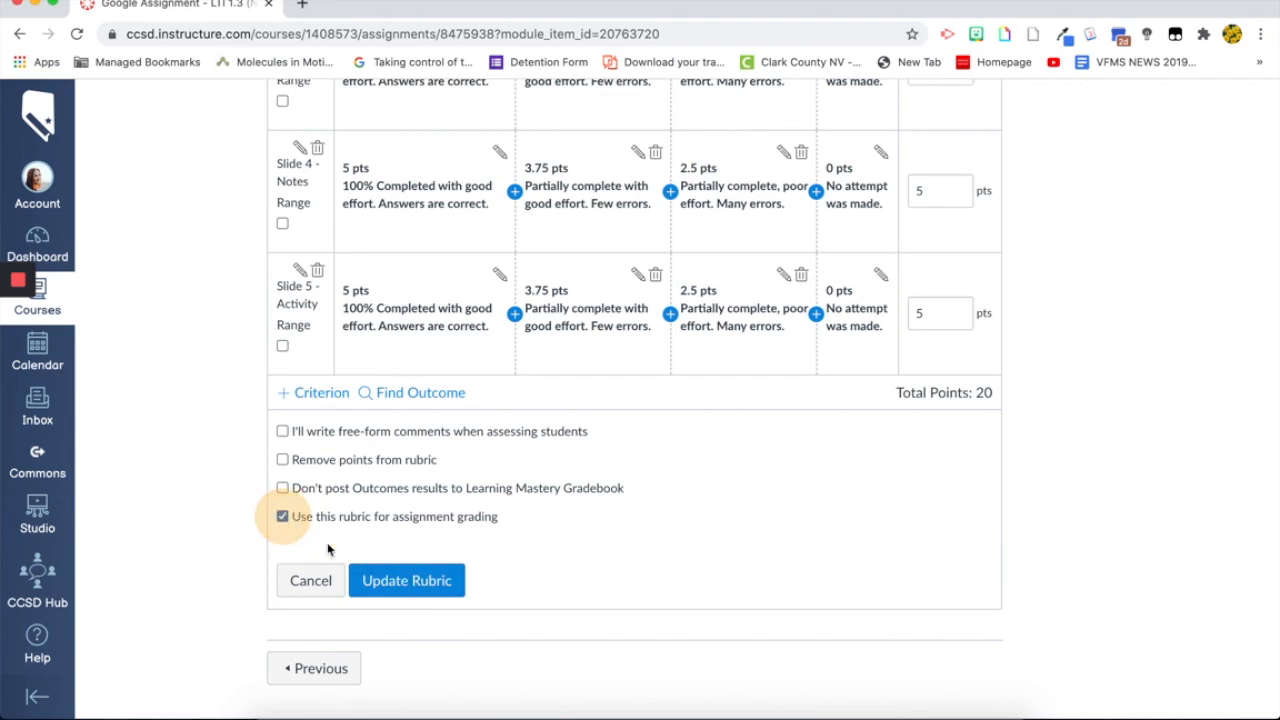
{"action": "left_click", "coordinate": [406, 580]}
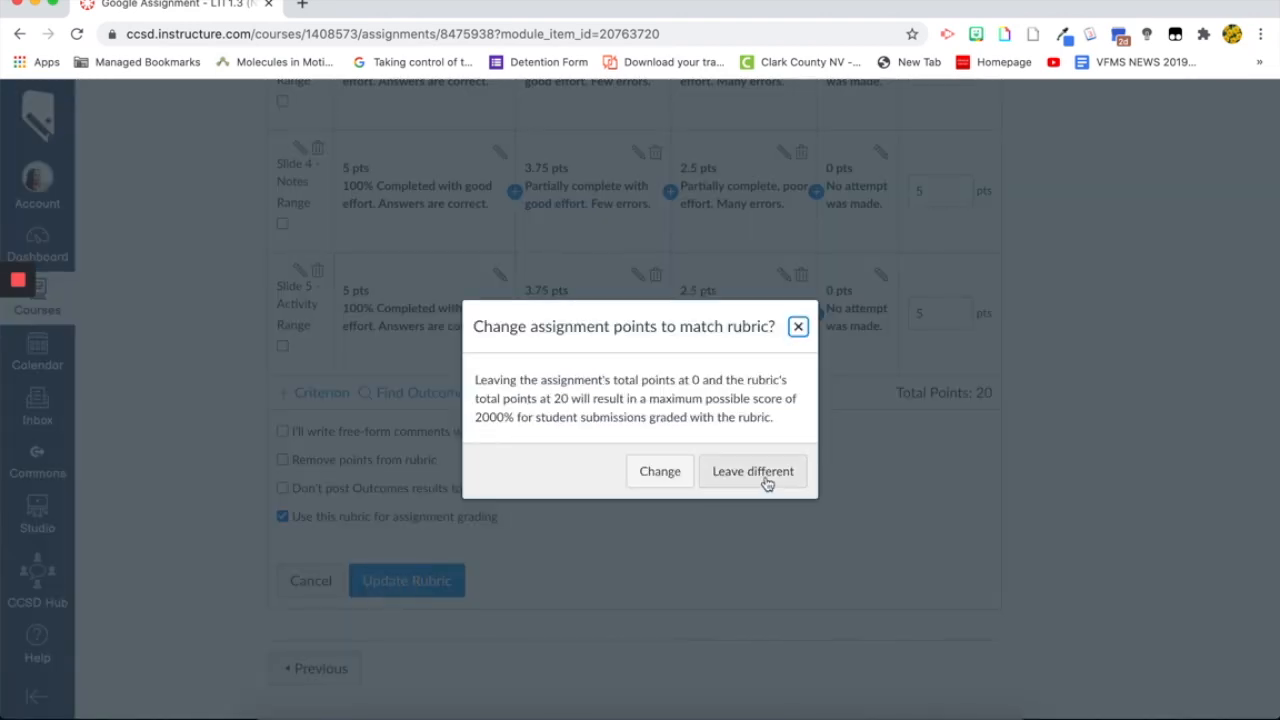
{"action": "left_click", "coordinate": [752, 471]}
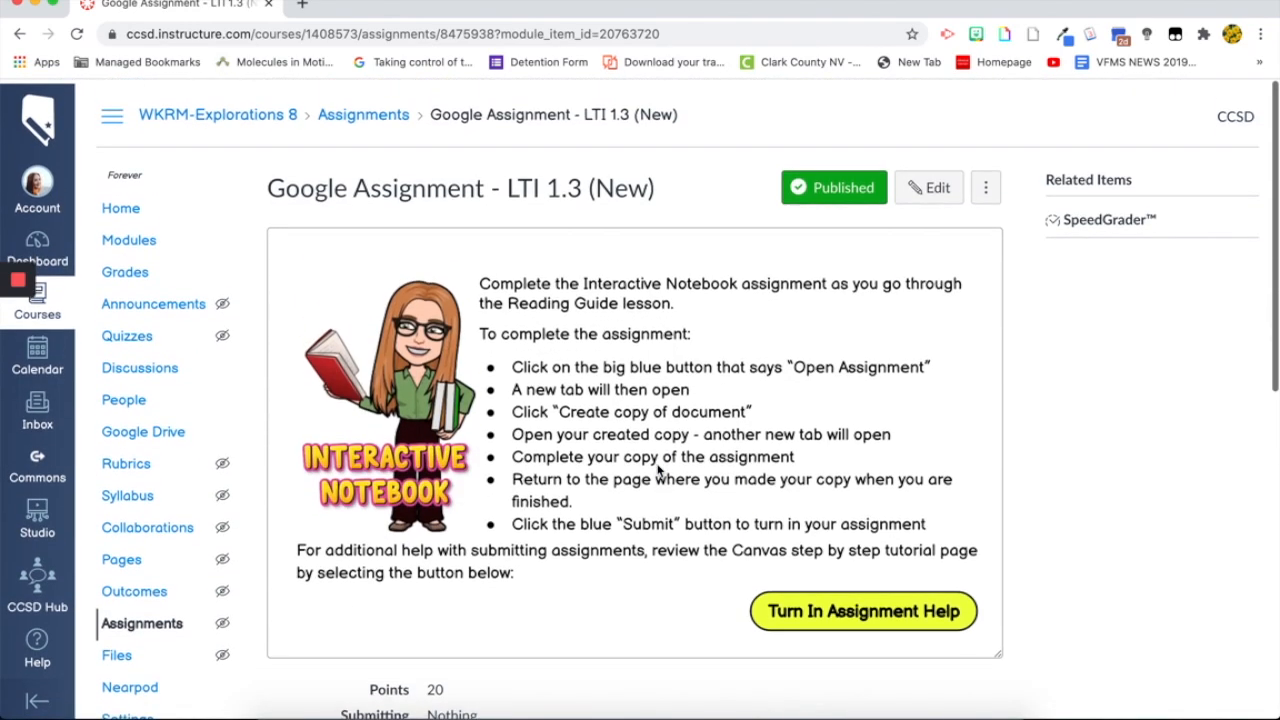
{"action": "left_click", "coordinate": [927, 187]}
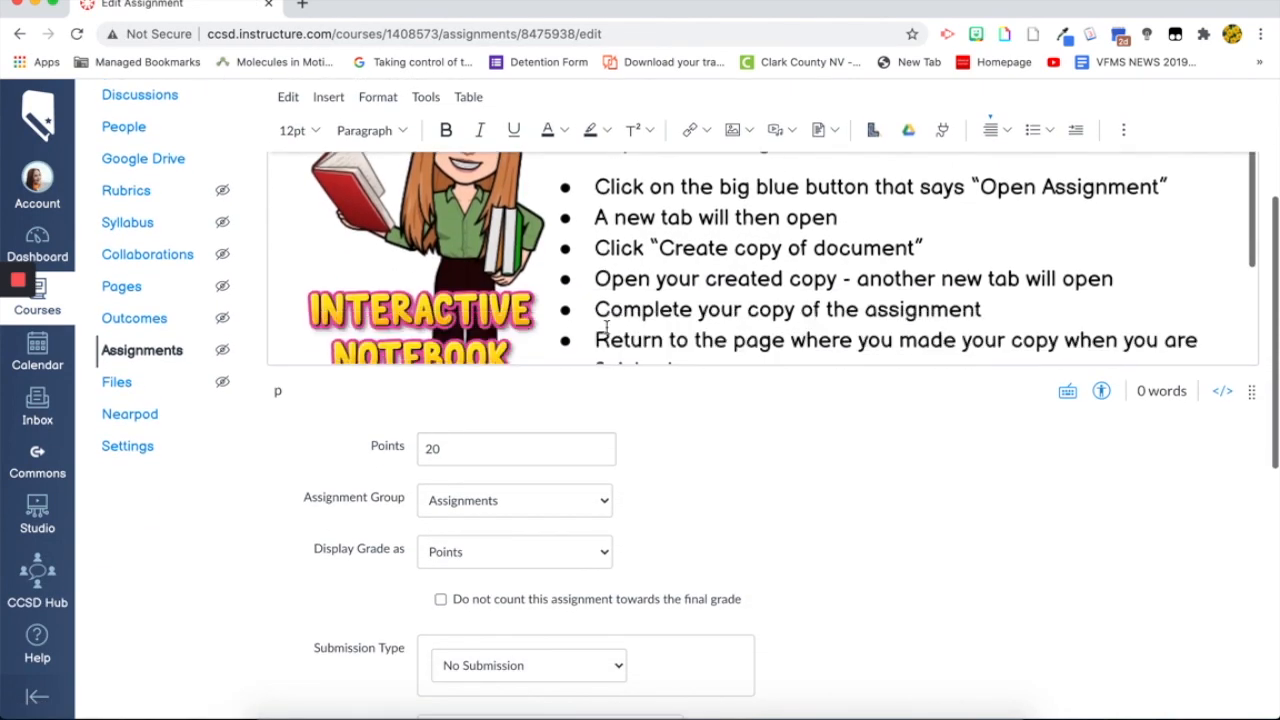
Set the submission type to External Tool and choose Google Assignments (LTI 1.3).
{"action": "scroll", "scroll_direction": "down", "scroll_amount": 3}
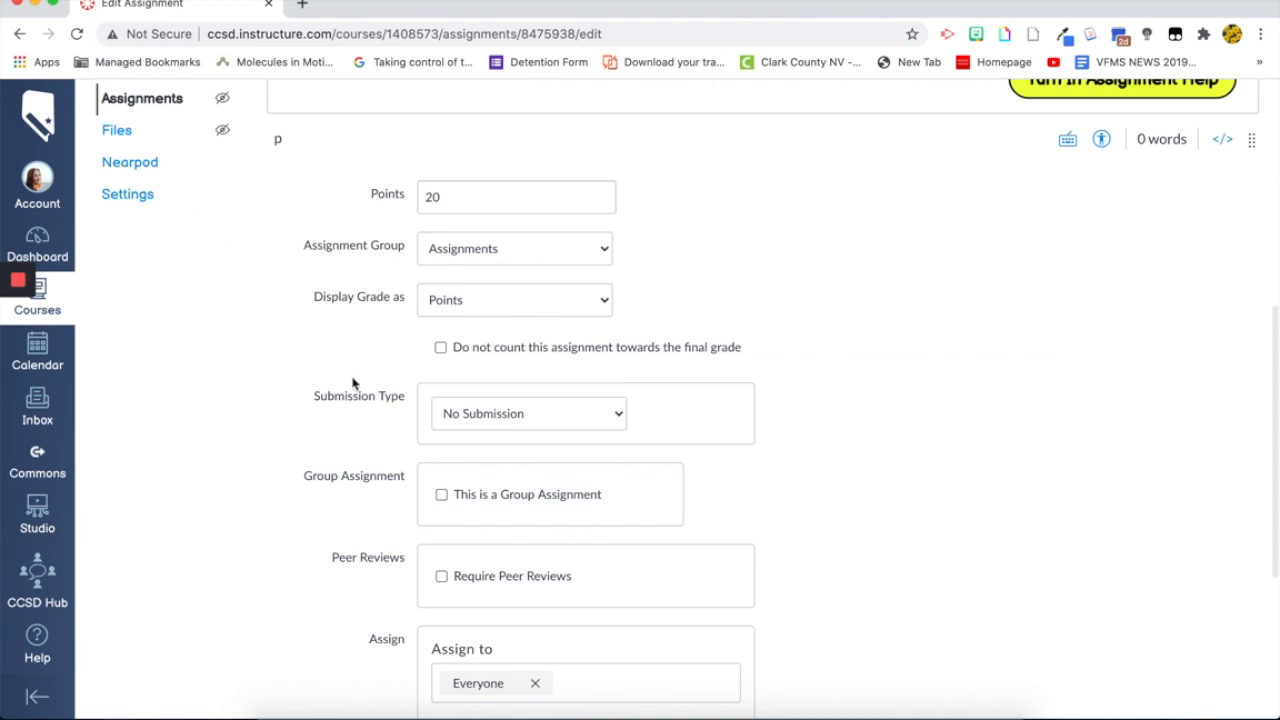
{"action": "left_click", "coordinate": [528, 413]}
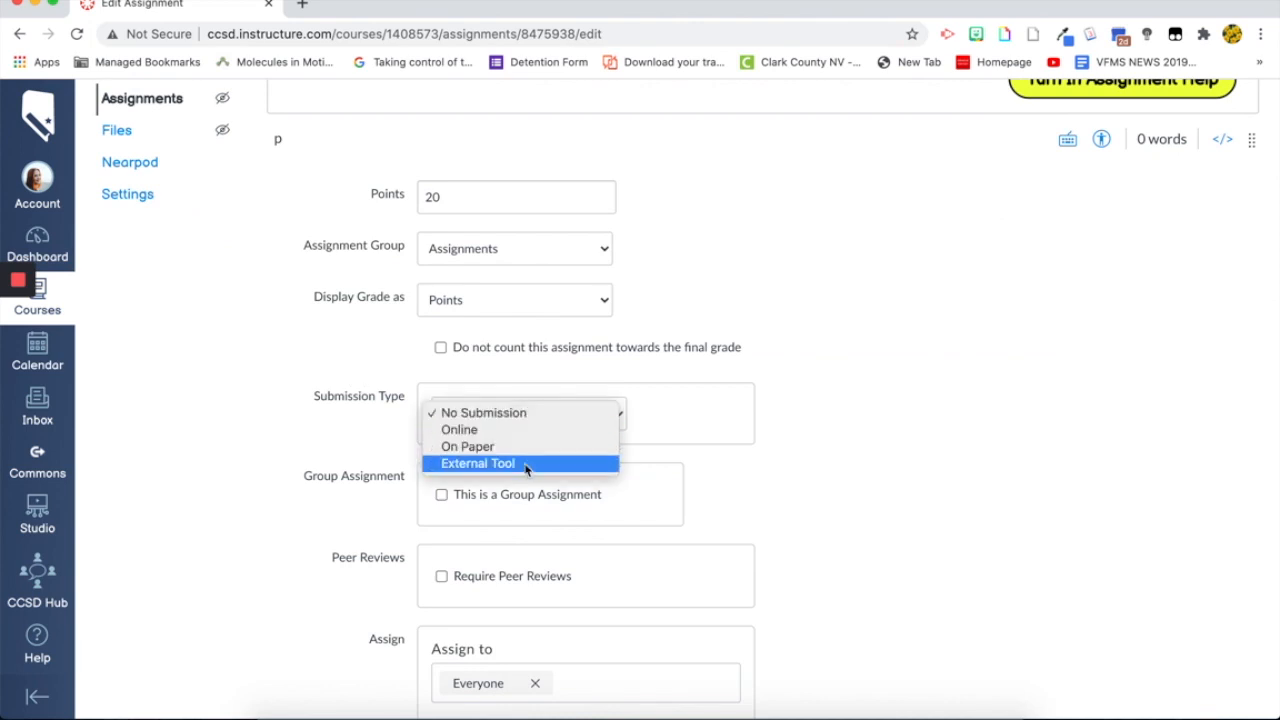
{"action": "left_click", "coordinate": [478, 463]}
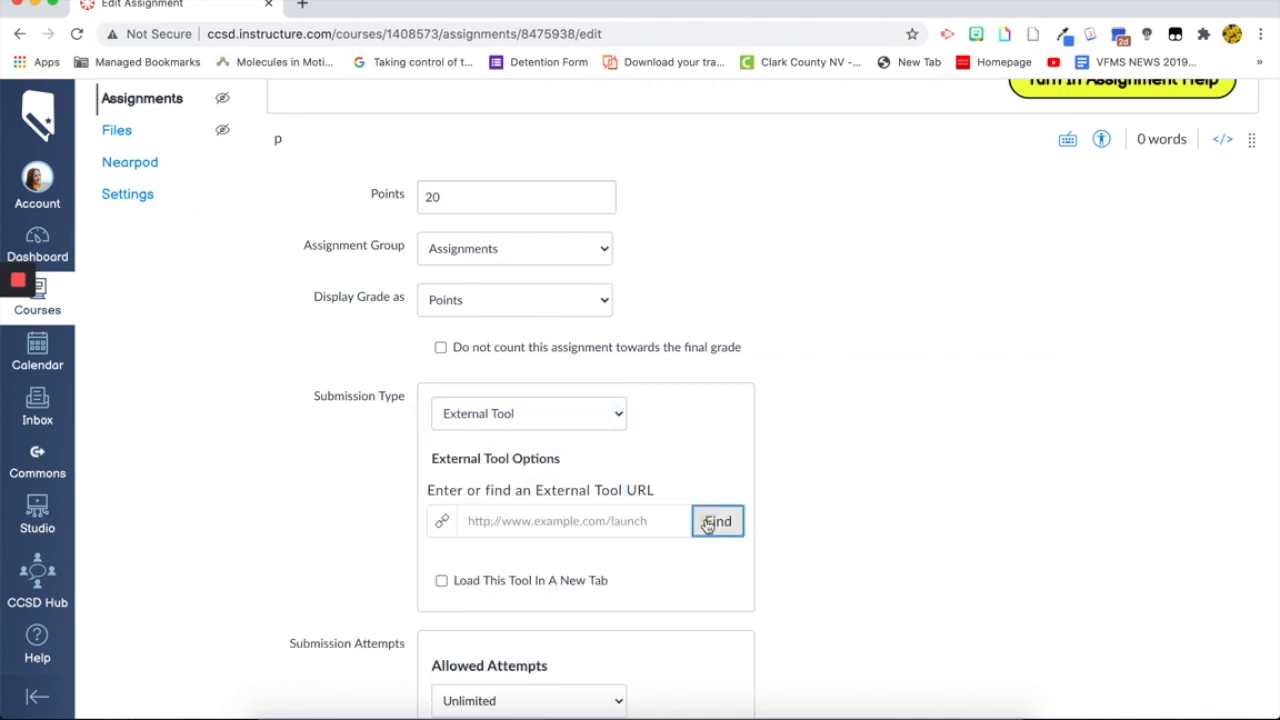
{"action": "left_click", "coordinate": [717, 521]}
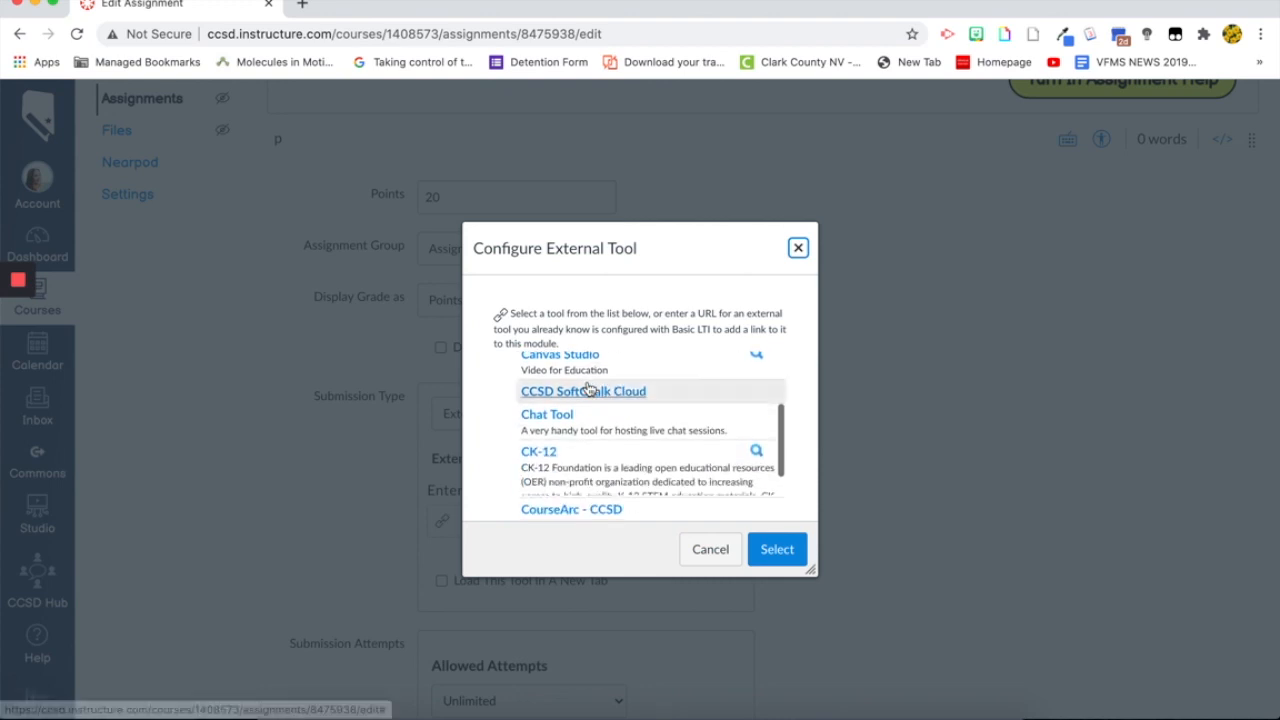
{"action": "scroll", "scroll_direction": "down", "scroll_amount": 3}
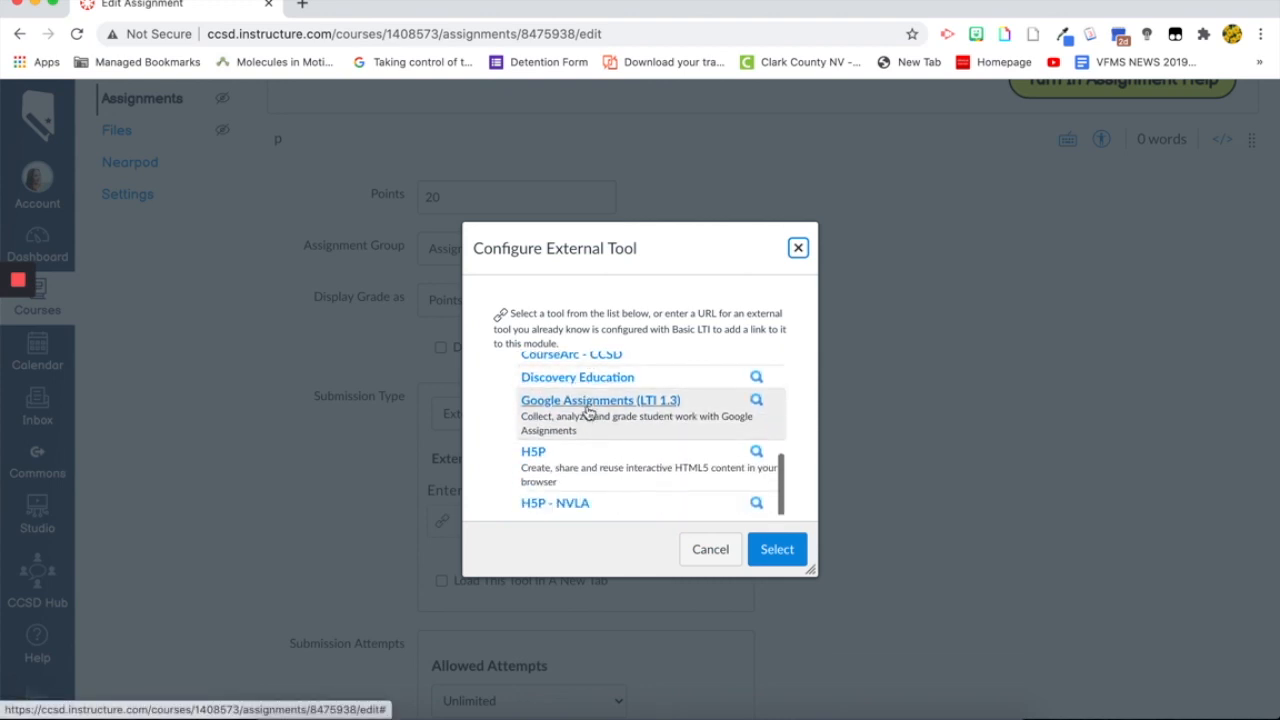
{"action": "left_click", "coordinate": [776, 548]}
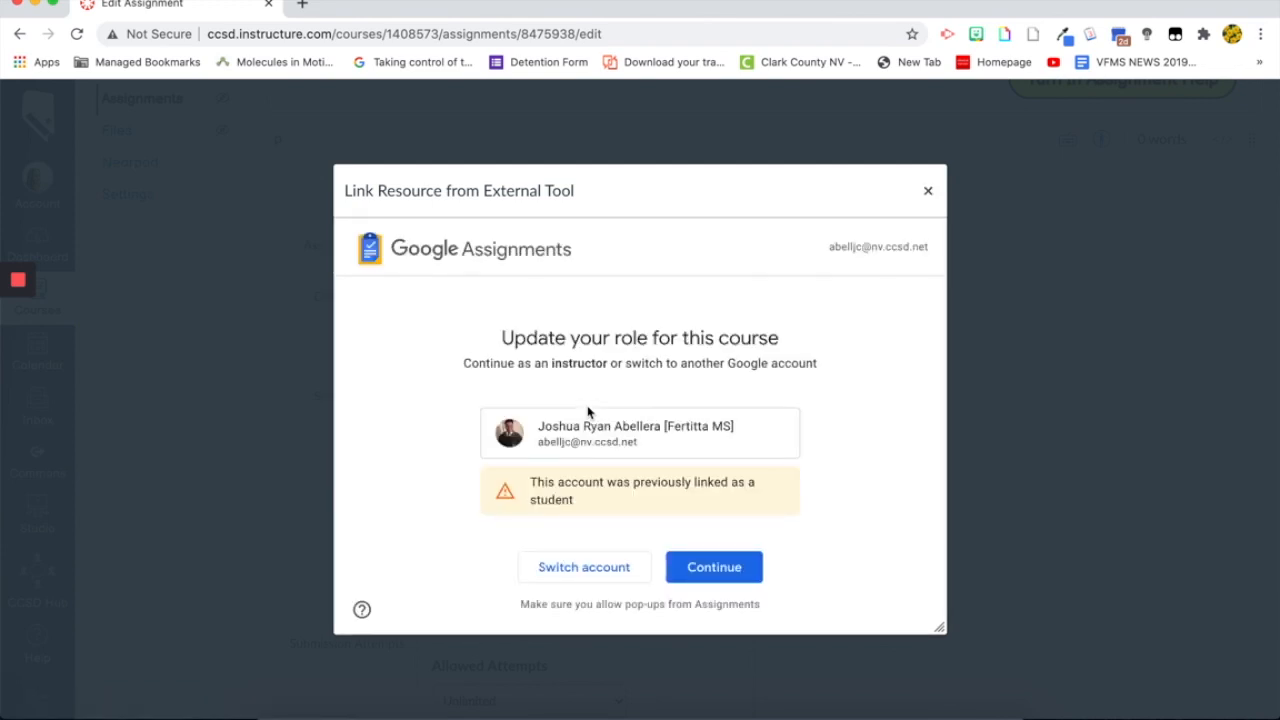
Switch Google Assignments to the teacher's burlilm school account.
{"action": "left_click", "coordinate": [583, 567]}
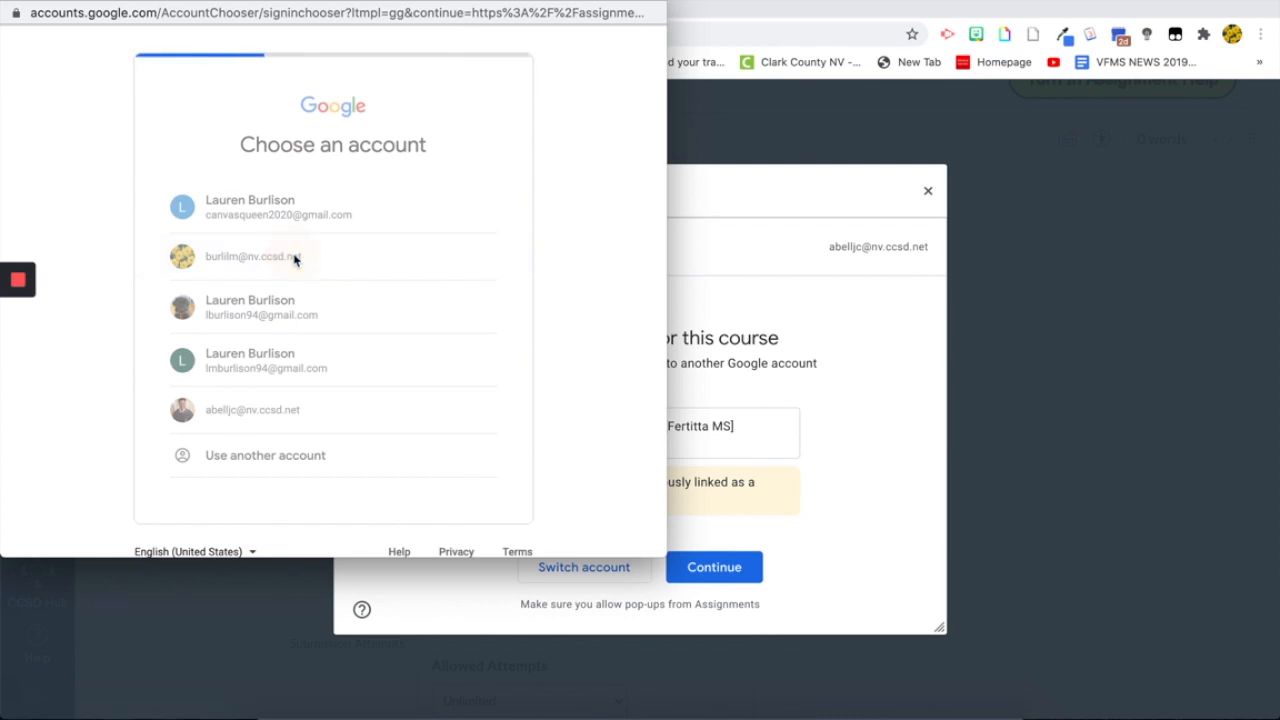
{"action": "left_click", "coordinate": [280, 256]}
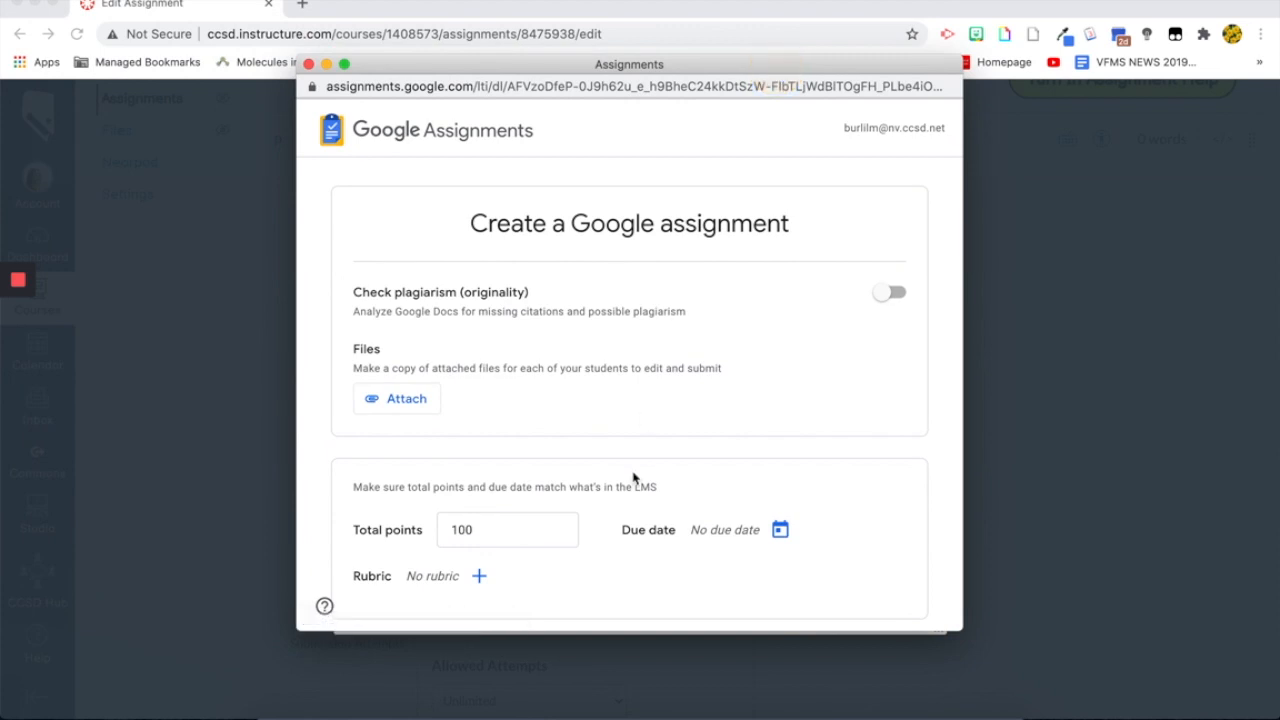
Attach the M1 L1 - Interactive Notebook Drive file for each student to copy.
{"action": "left_click", "coordinate": [396, 398]}
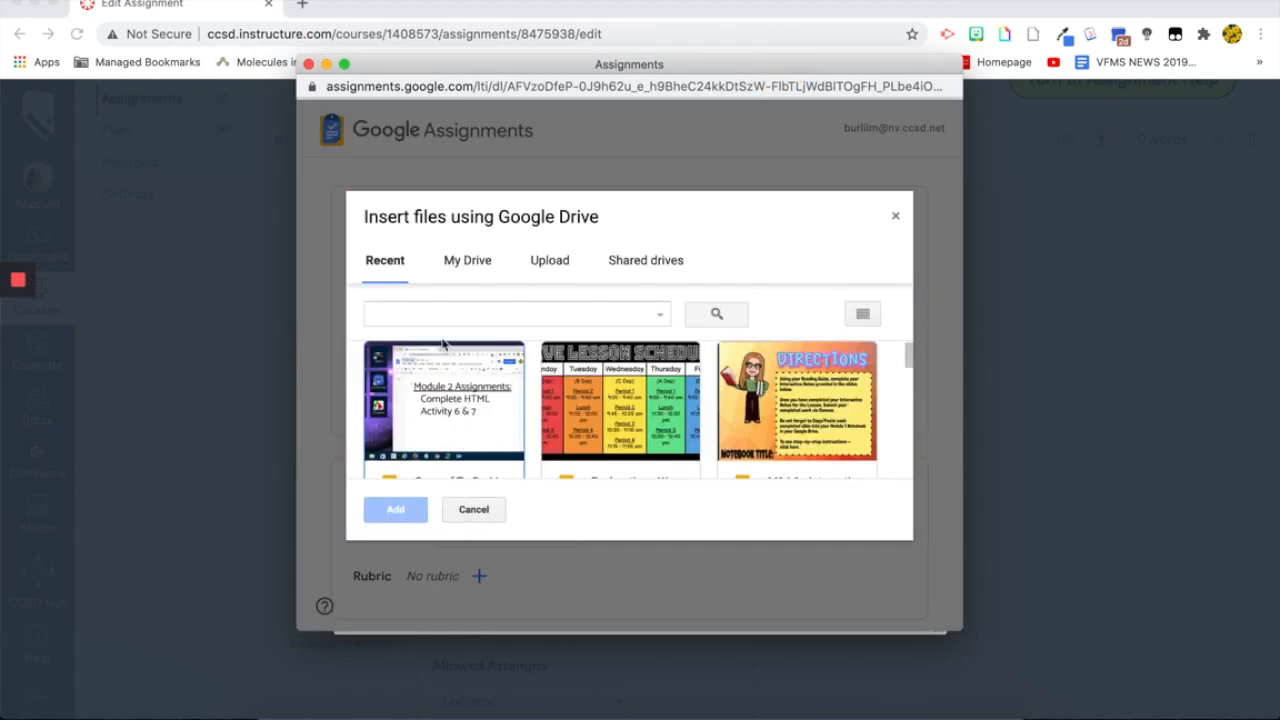
{"action": "left_click", "coordinate": [515, 313]}
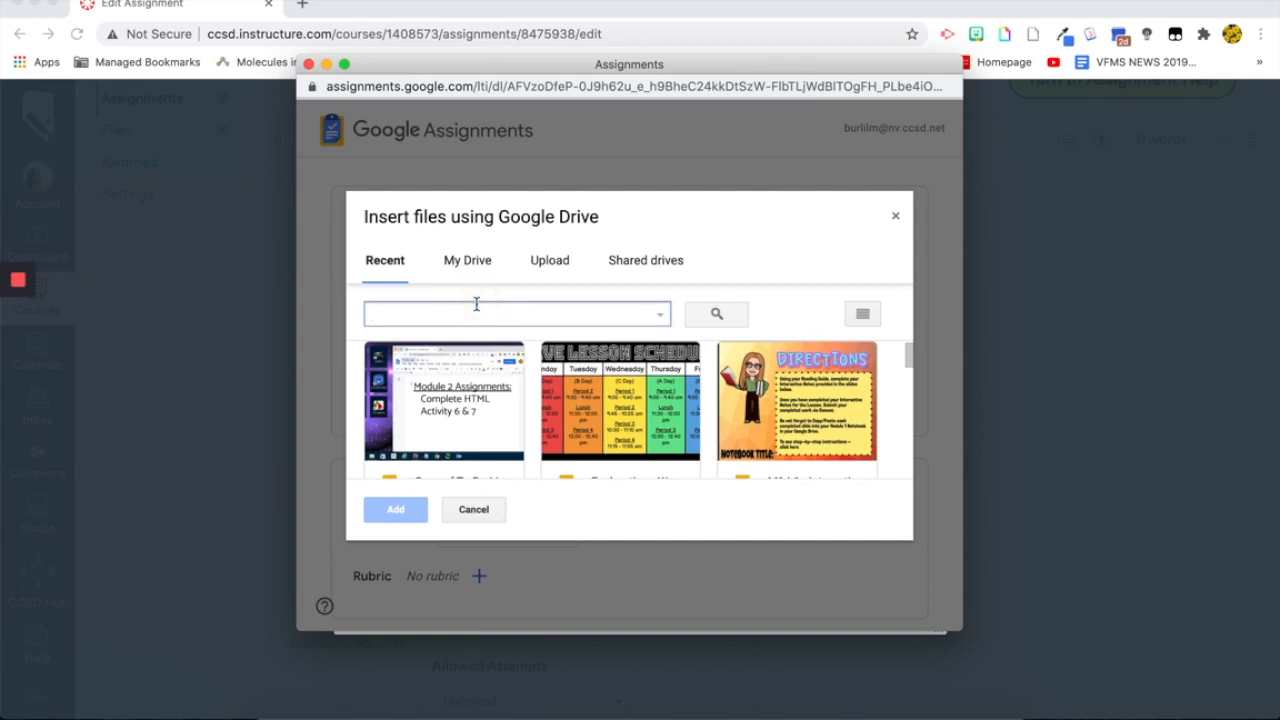
{"action": "type", "text": "M1 L1"}
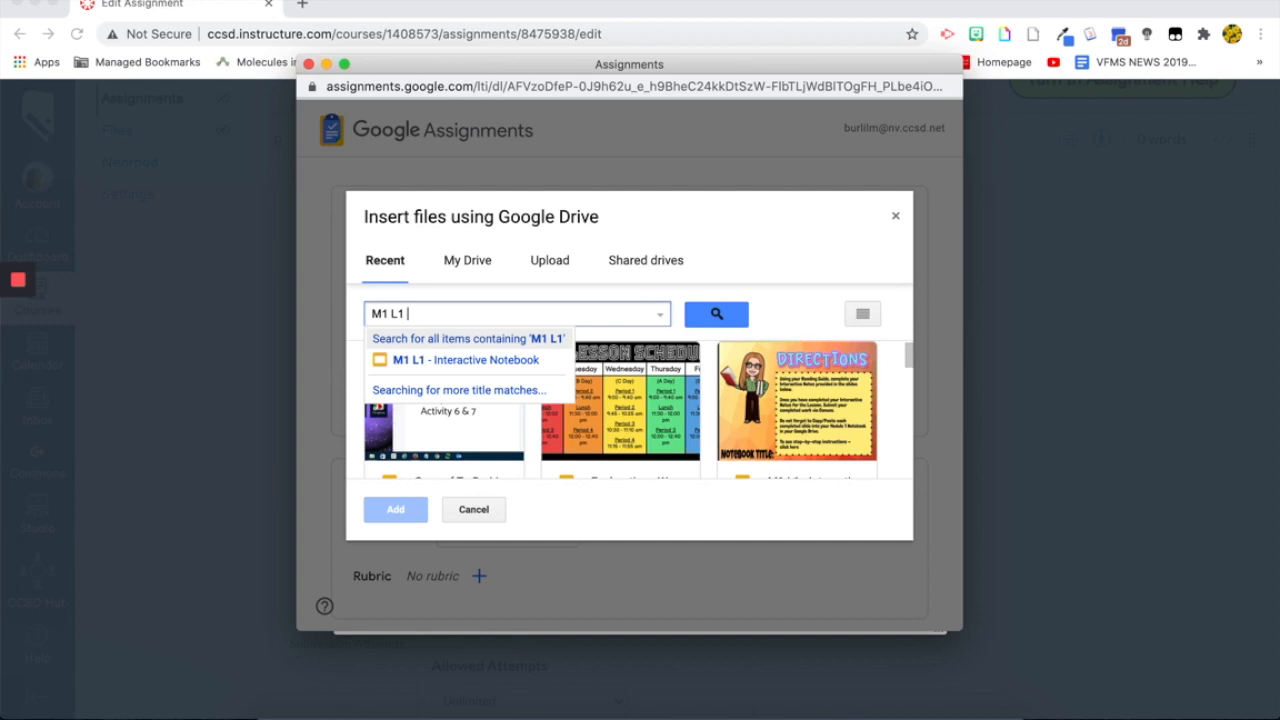
{"action": "left_click", "coordinate": [395, 509]}
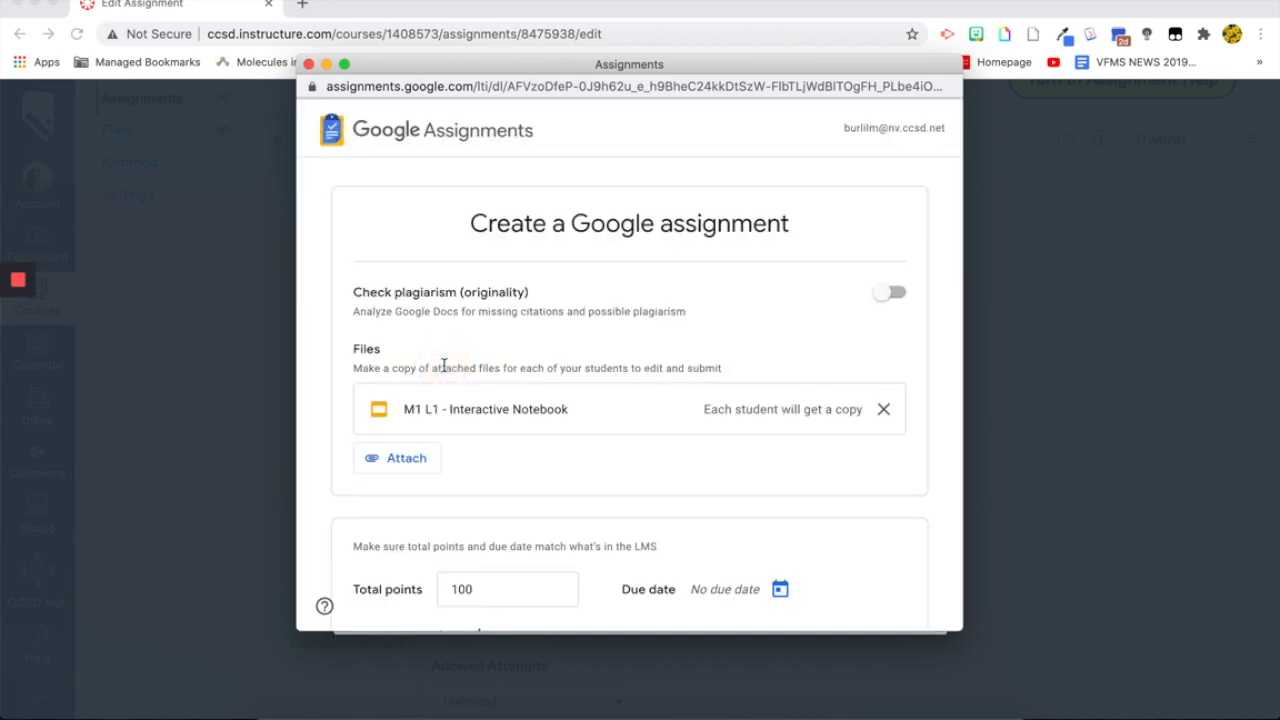
Change the assignment's total points from 100 to 20.
{"action": "scroll", "scroll_direction": "down", "scroll_amount": 3}
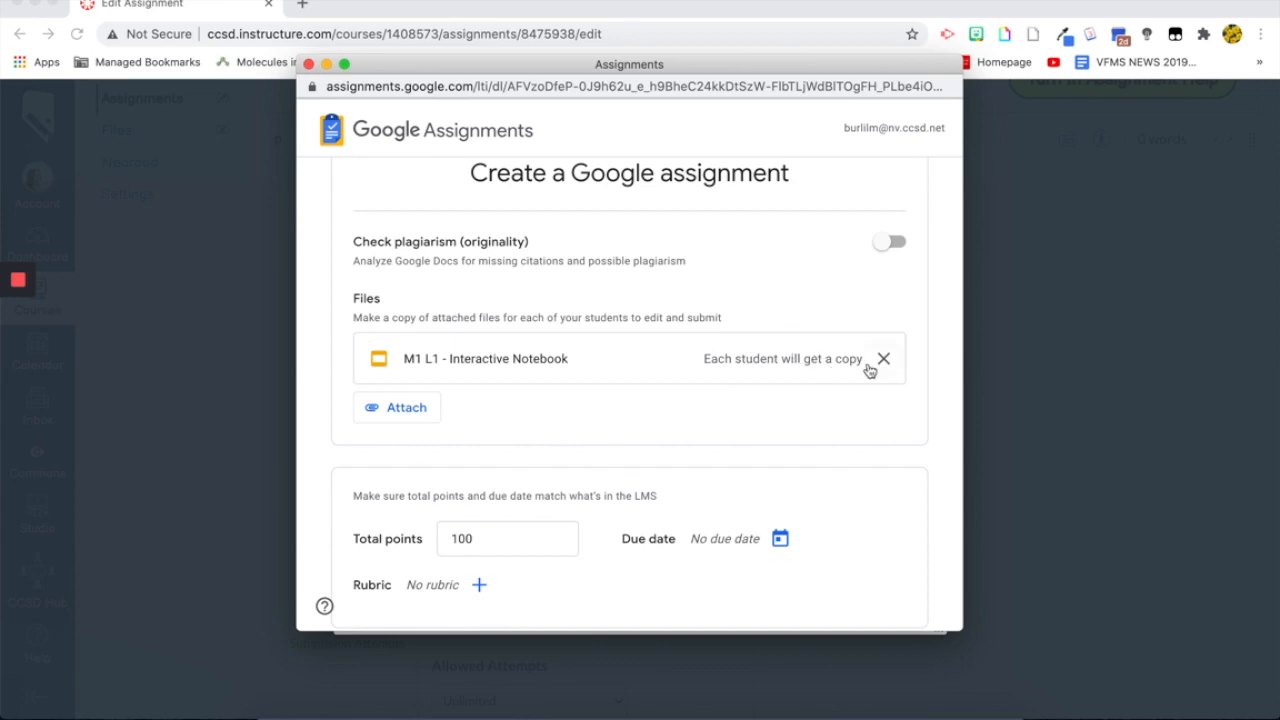
{"action": "scroll", "scroll_direction": "down", "scroll_amount": 3}
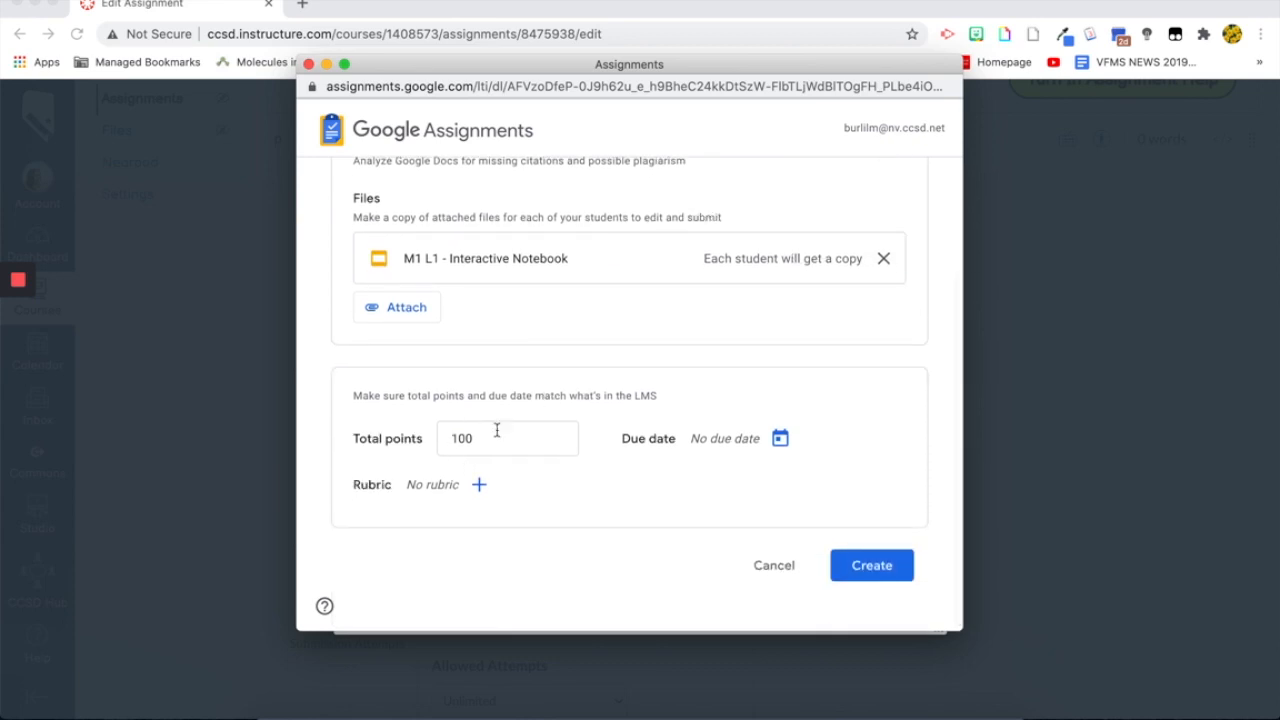
{"action": "mouse_move", "coordinate": [578, 488]}
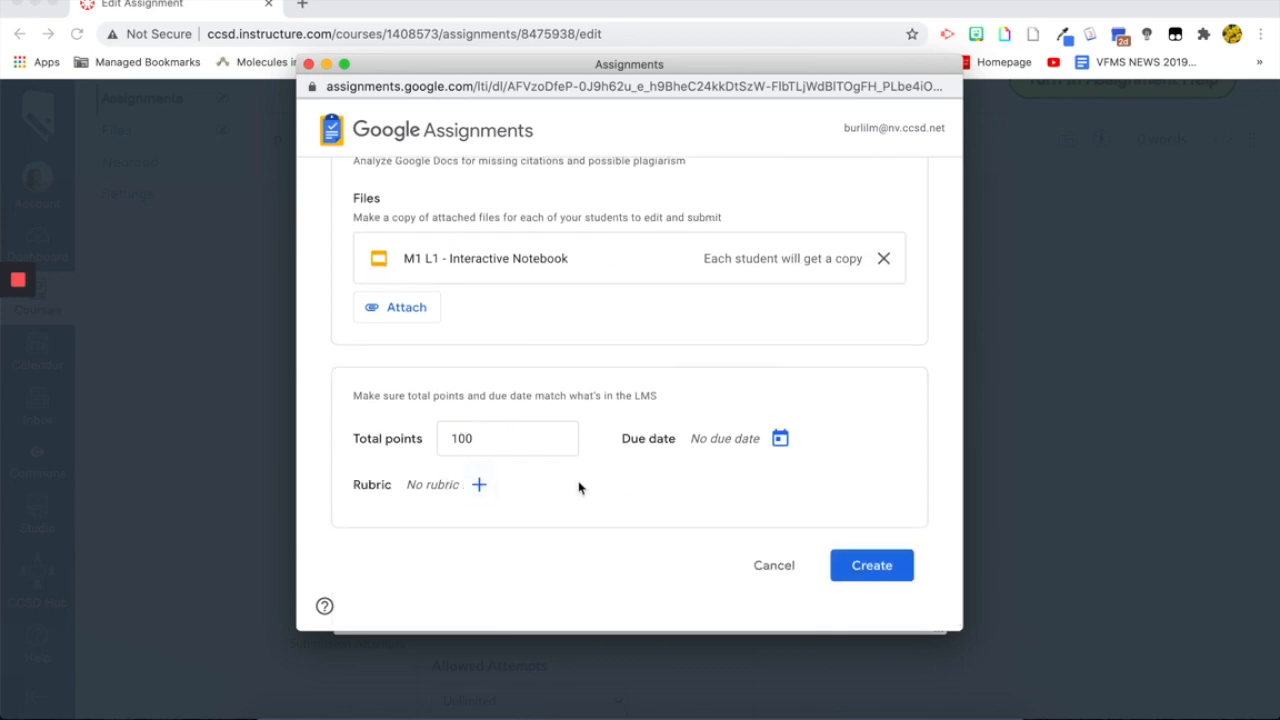
{"action": "left_click", "coordinate": [507, 438]}
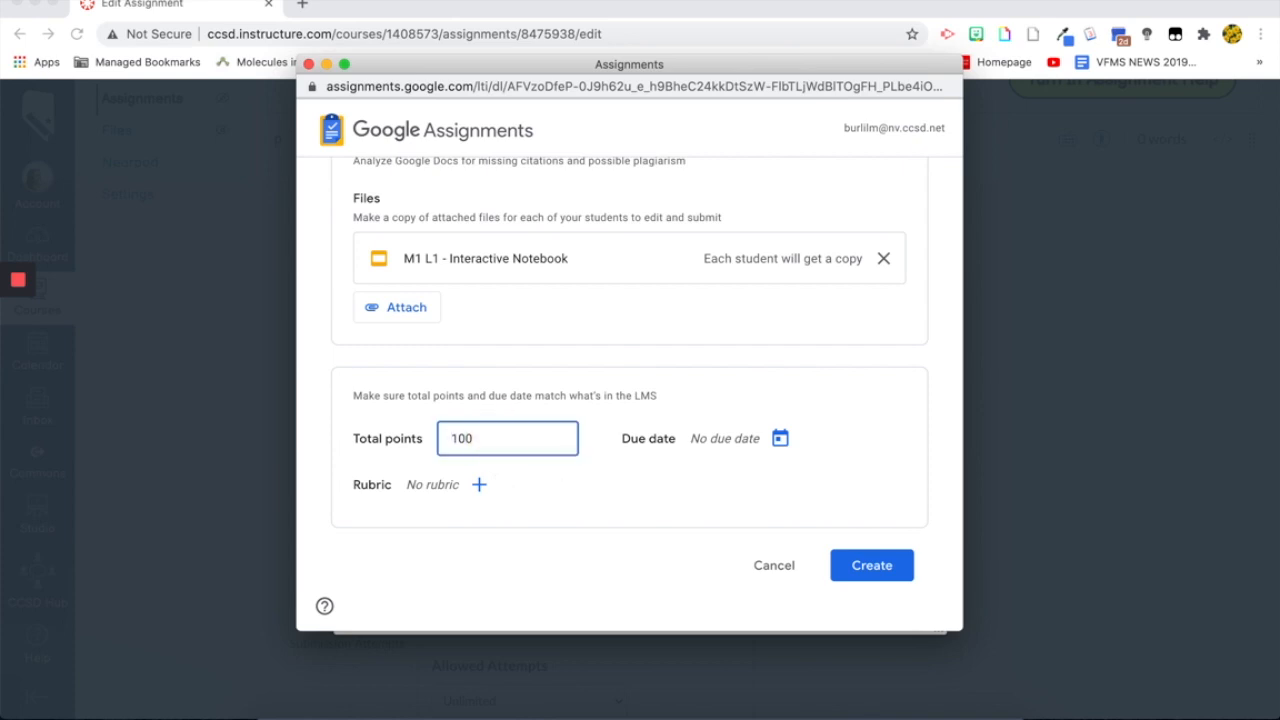
{"action": "type", "text": "20"}
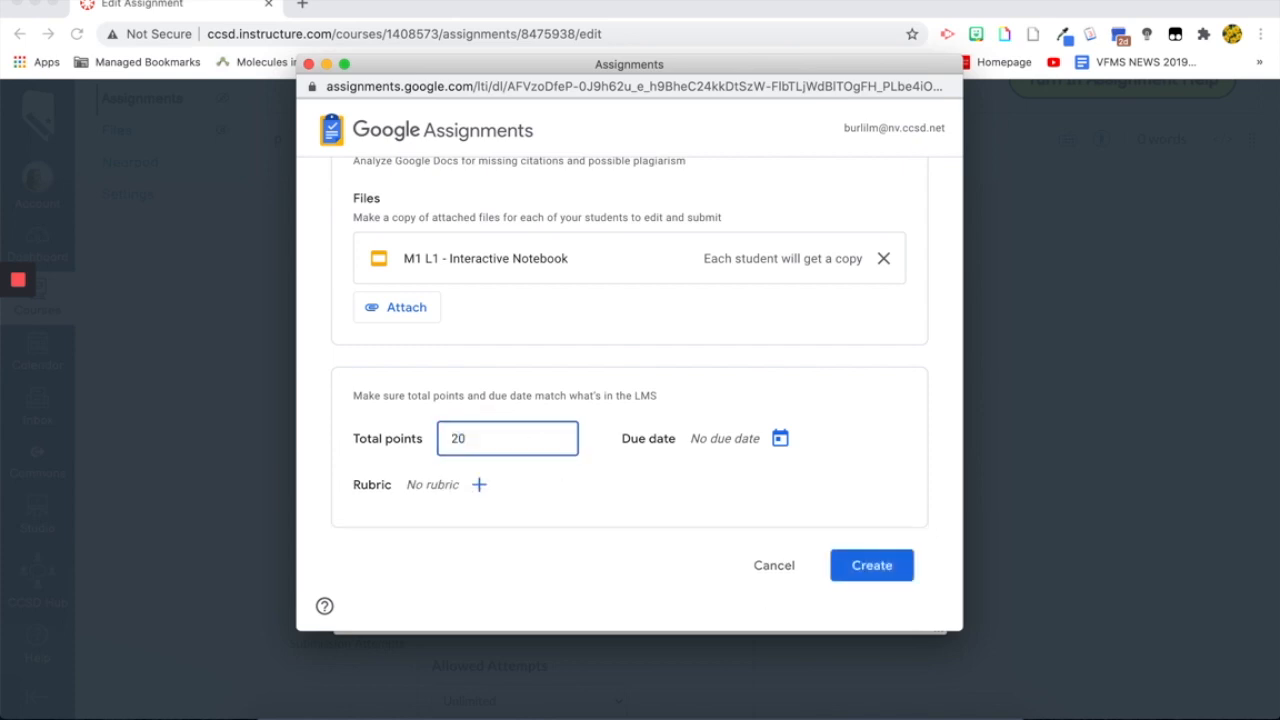
{"action": "left_click", "coordinate": [479, 484]}
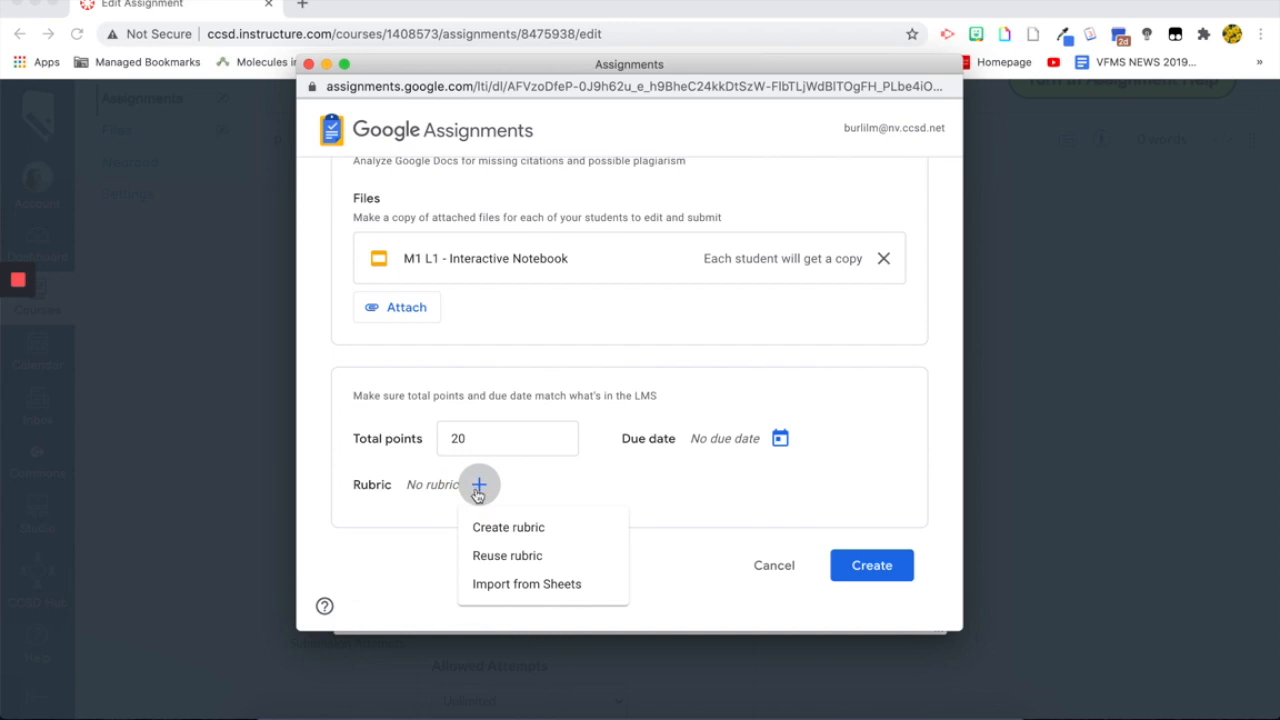
Duplicate the 5-point Slide 2 - Notes criterion into a 20-point rubric and save it.
{"action": "left_click", "coordinate": [508, 527]}
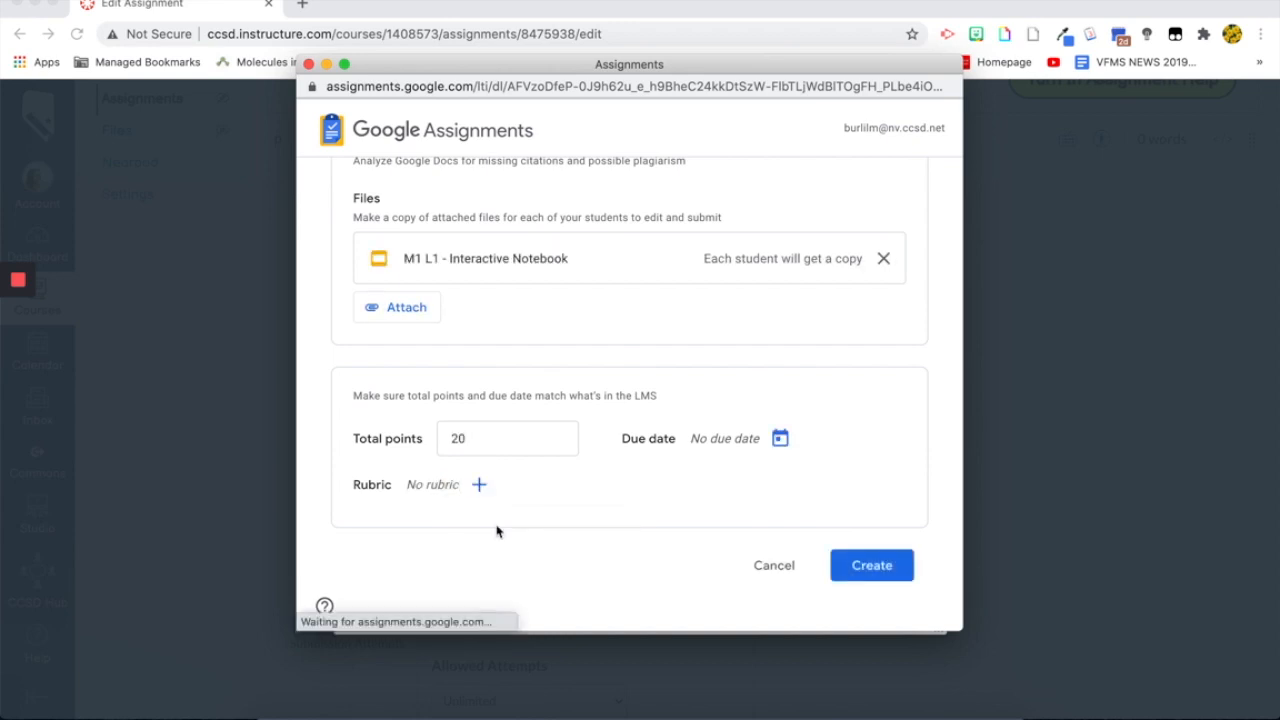
{"action": "left_click", "coordinate": [478, 485]}
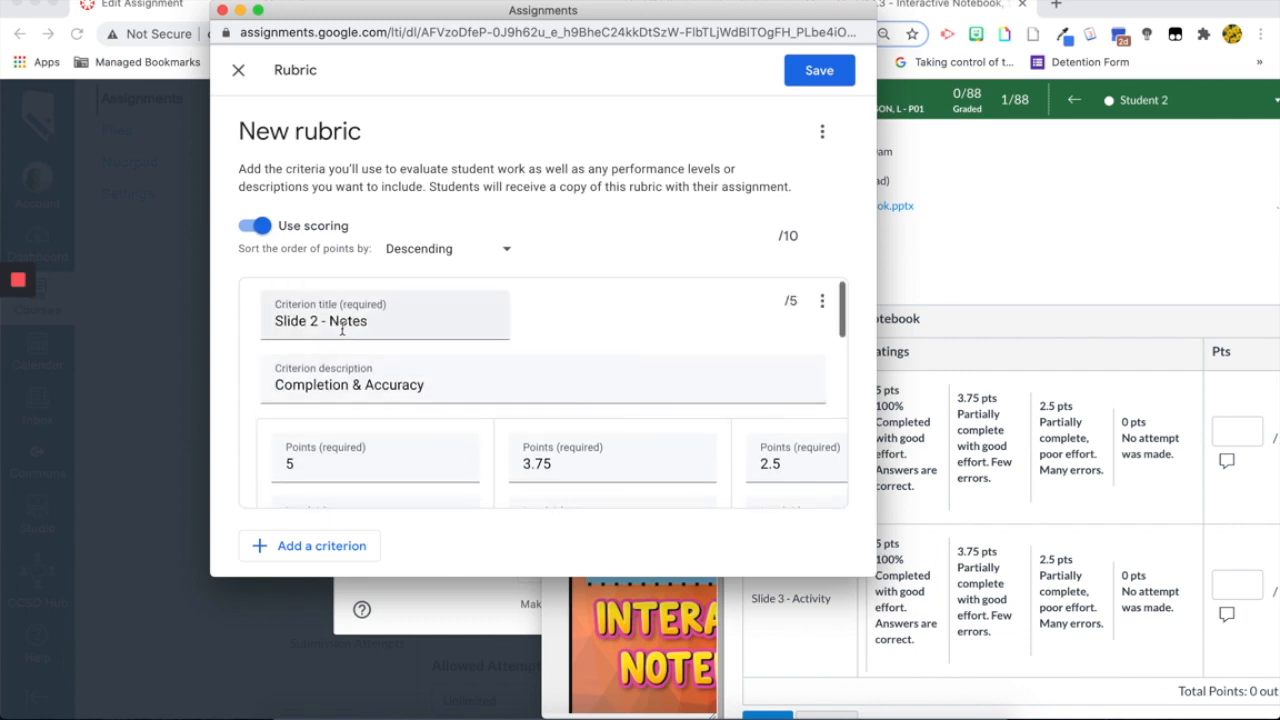
{"action": "scroll", "scroll_direction": "down", "scroll_amount": 3}
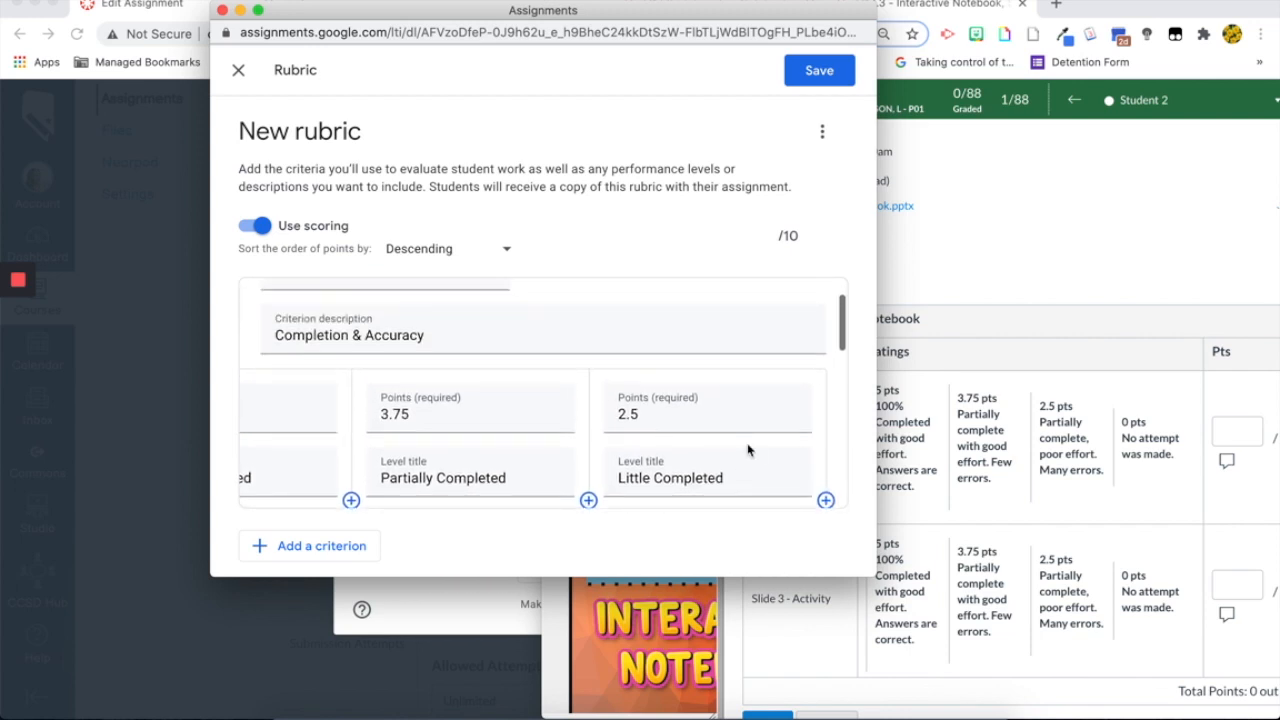
{"action": "left_click", "coordinate": [822, 305]}
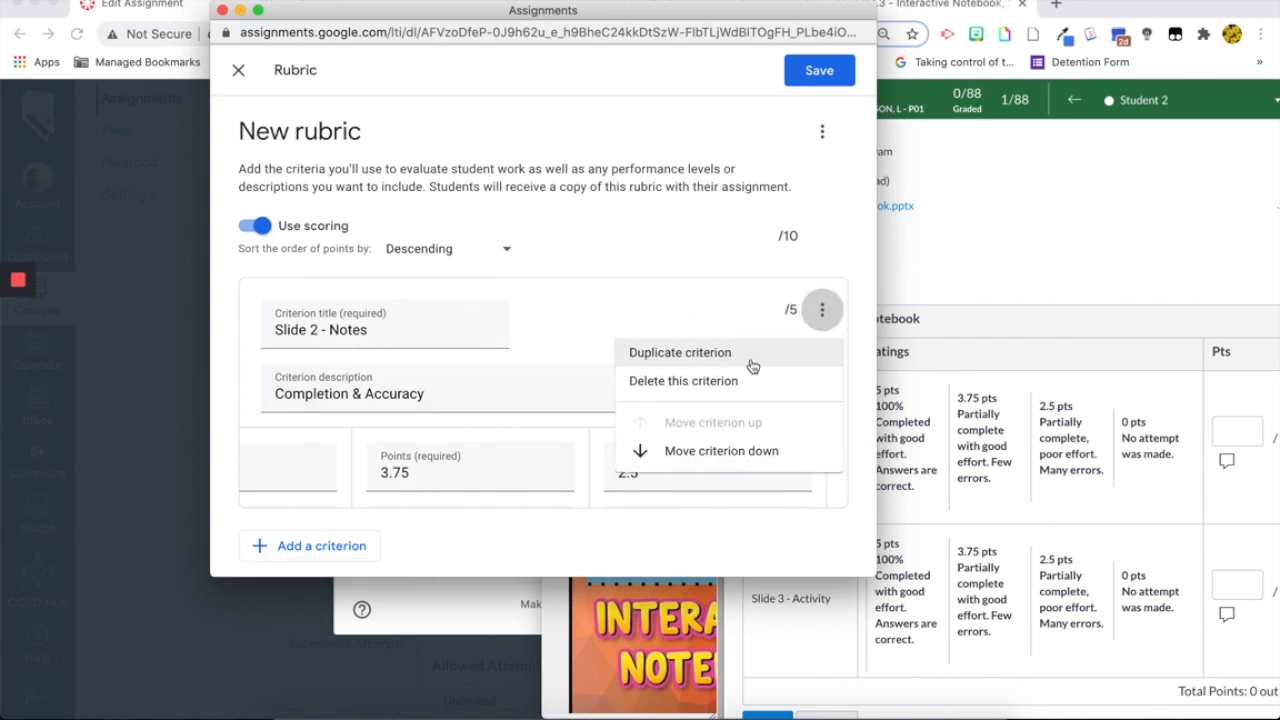
{"action": "left_click", "coordinate": [679, 352]}
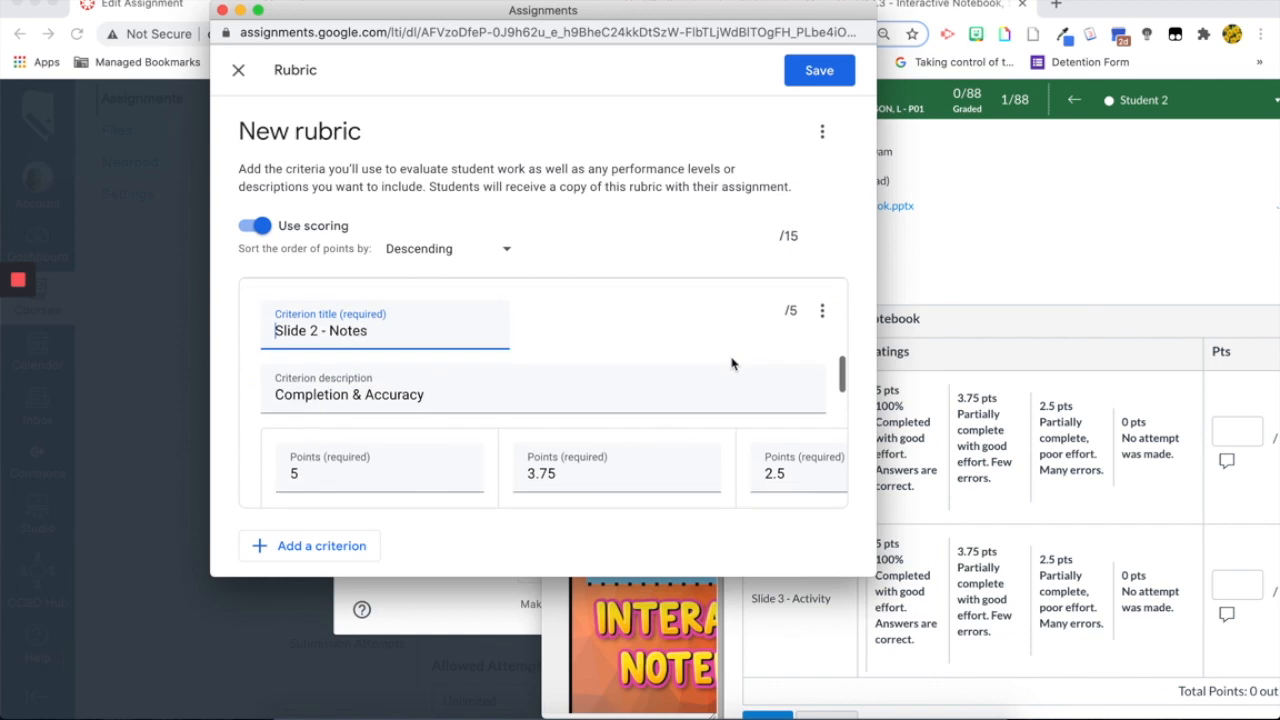
{"action": "scroll", "scroll_direction": "down", "scroll_amount": 3}
{"action": "type", "text": "3"}
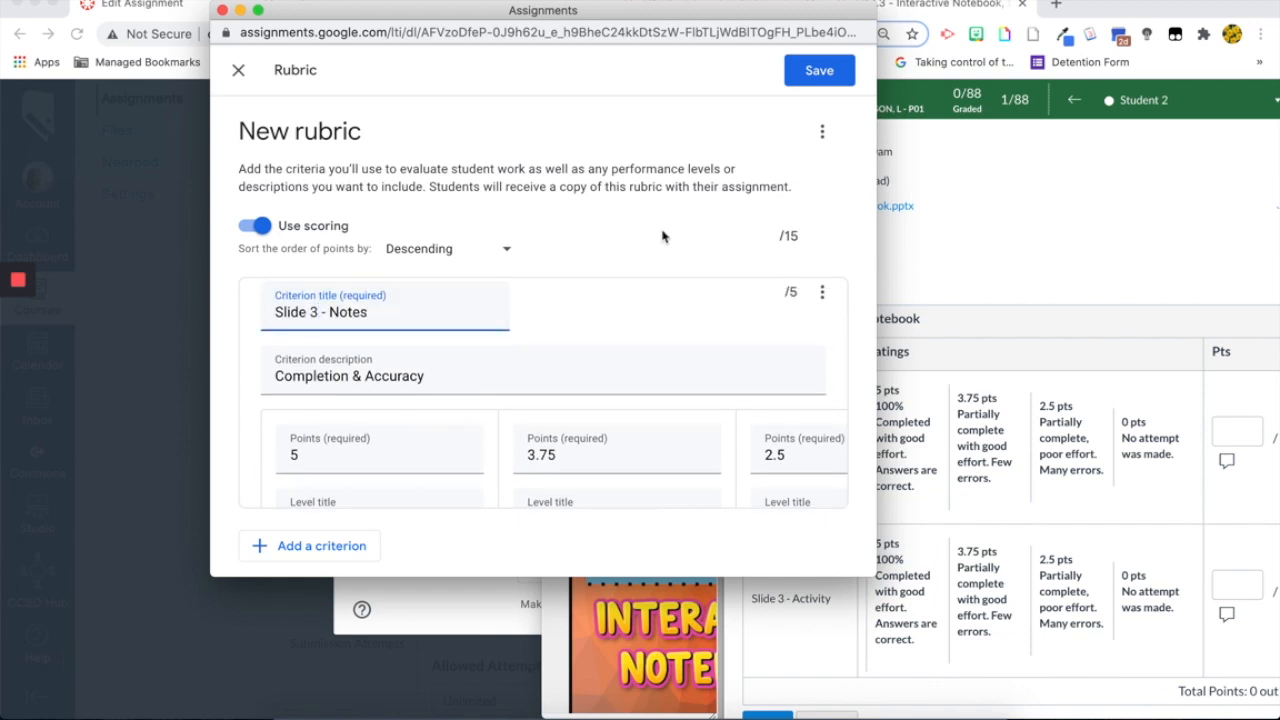
{"action": "scroll", "scroll_direction": "down", "scroll_amount": 3}
{"action": "type", "text": "5"}
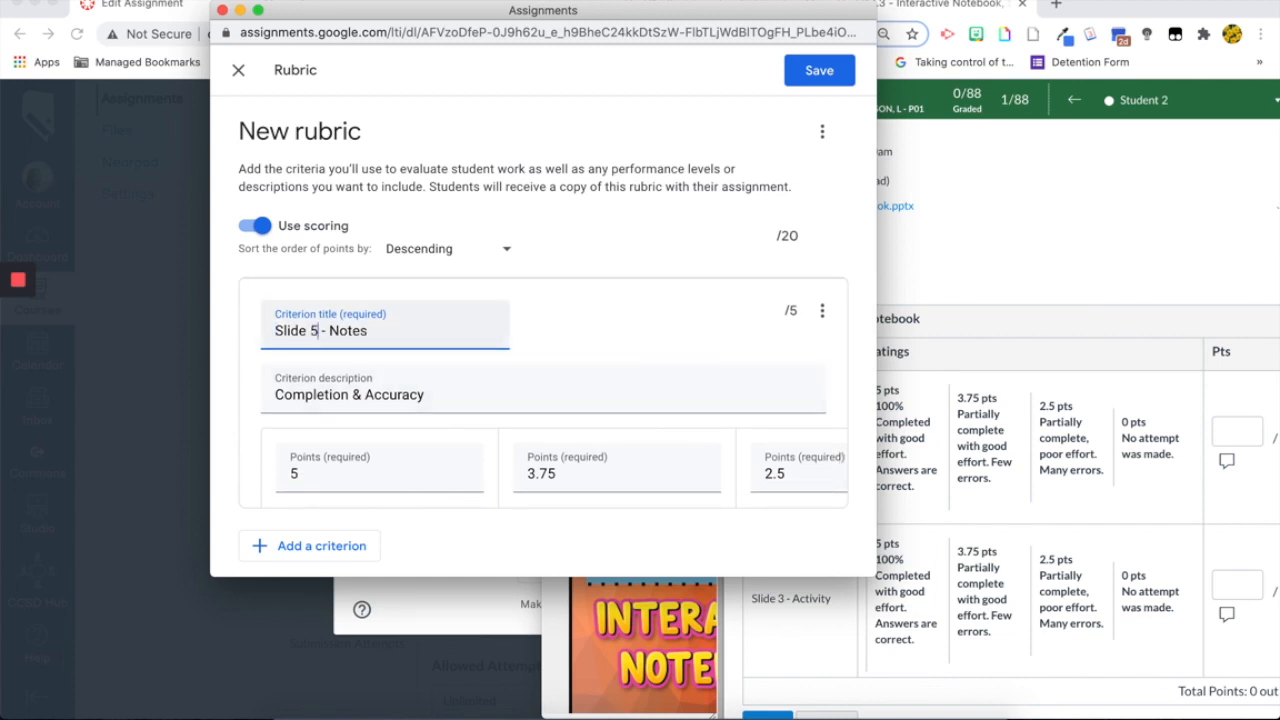
{"action": "scroll", "scroll_direction": "down", "scroll_amount": 3}
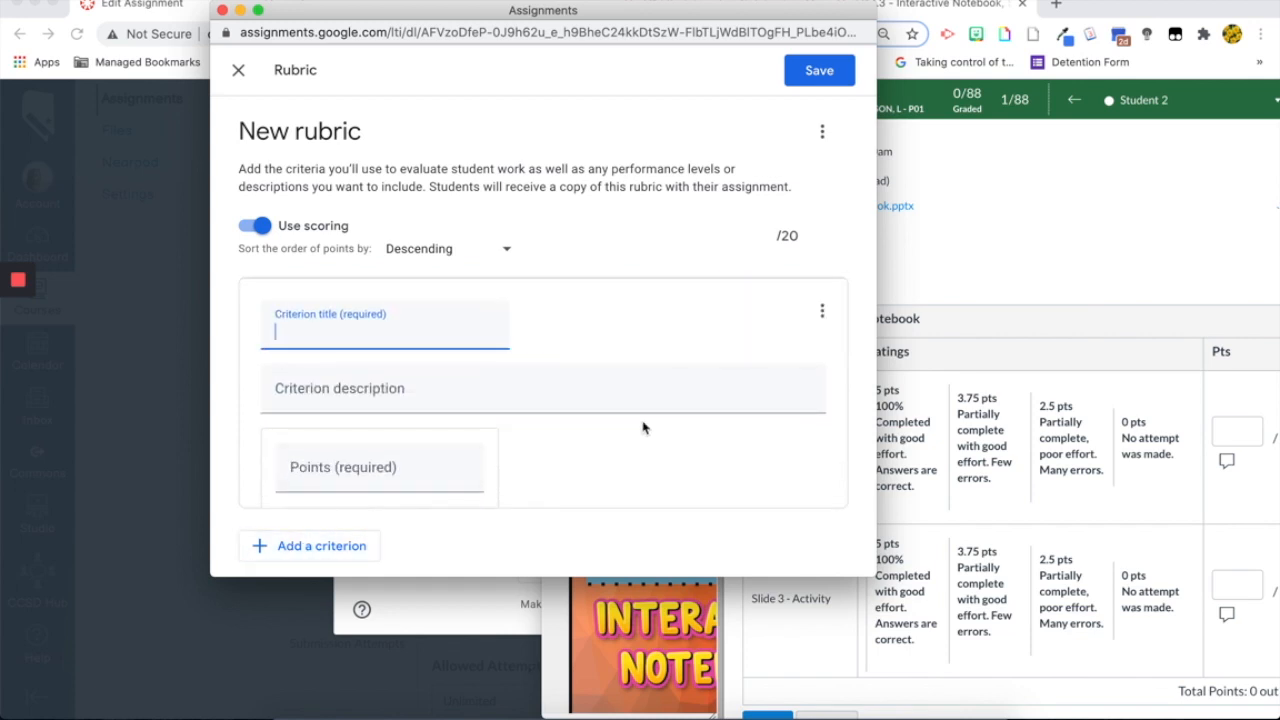
{"action": "left_click", "coordinate": [821, 310]}
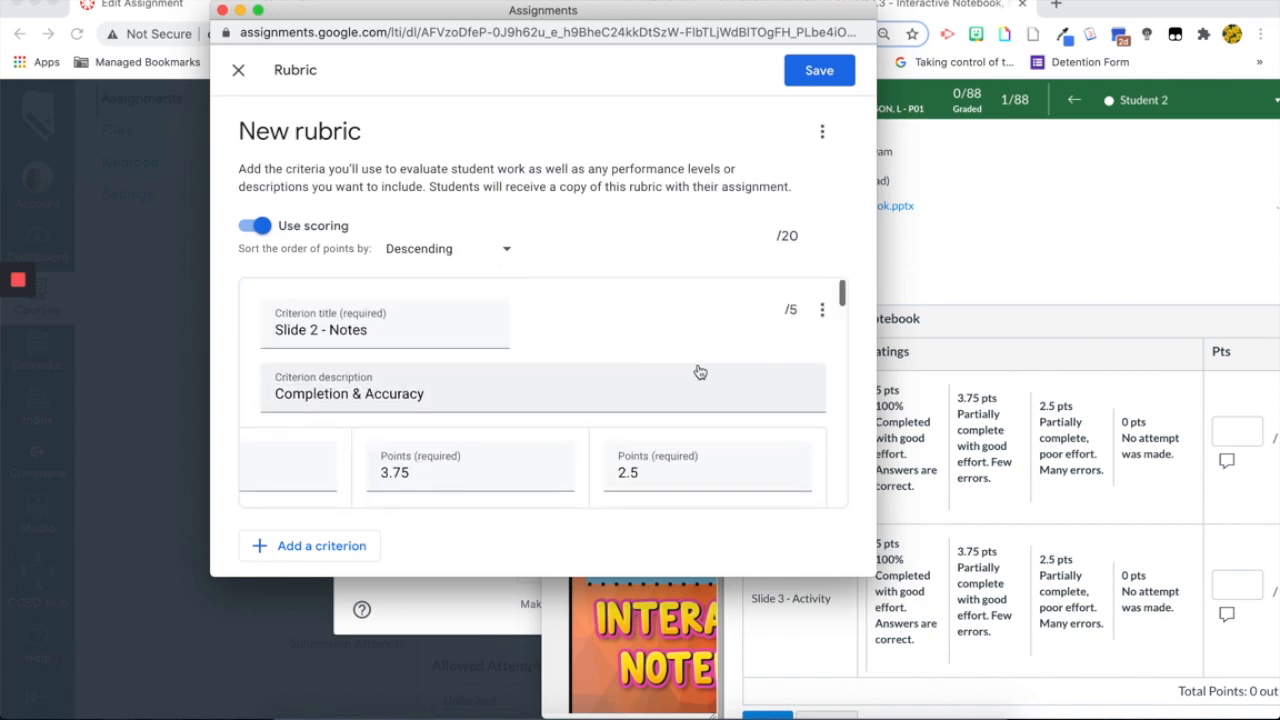
{"action": "left_click", "coordinate": [819, 70]}
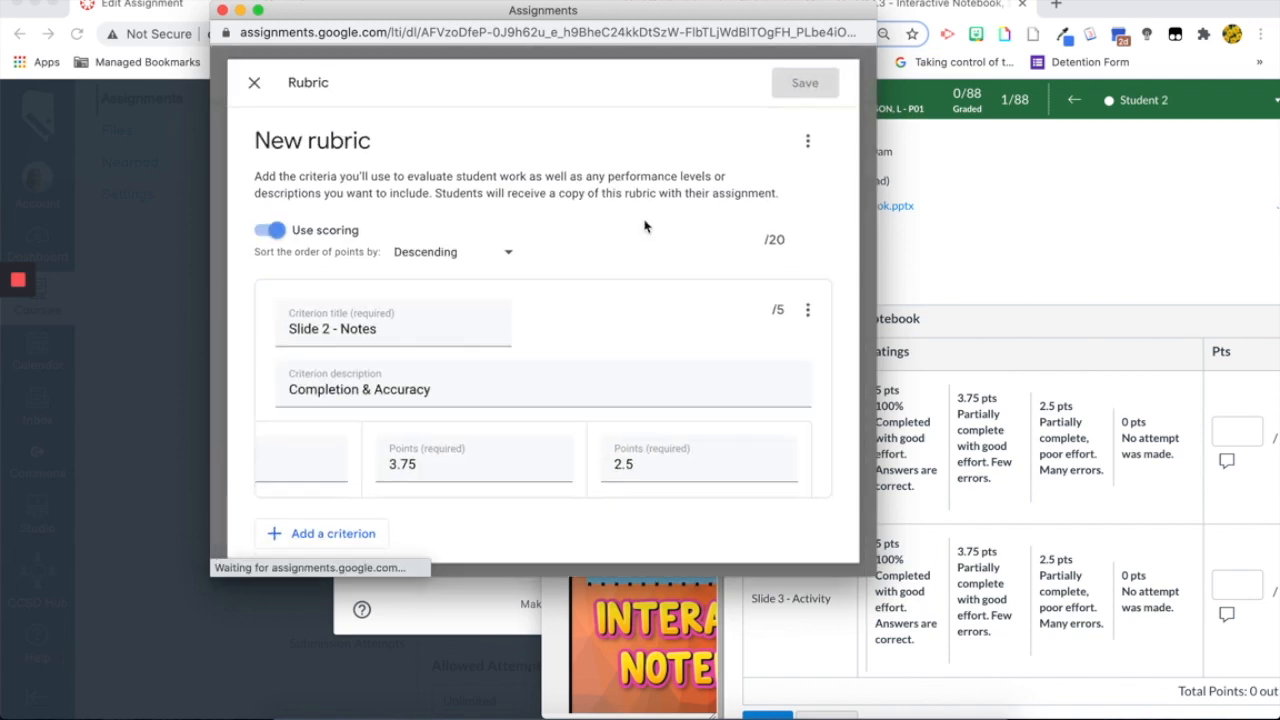
Set the due date to Sep 25, 11:59 PM and create the Google assignment.
{"action": "left_click", "coordinate": [804, 82]}
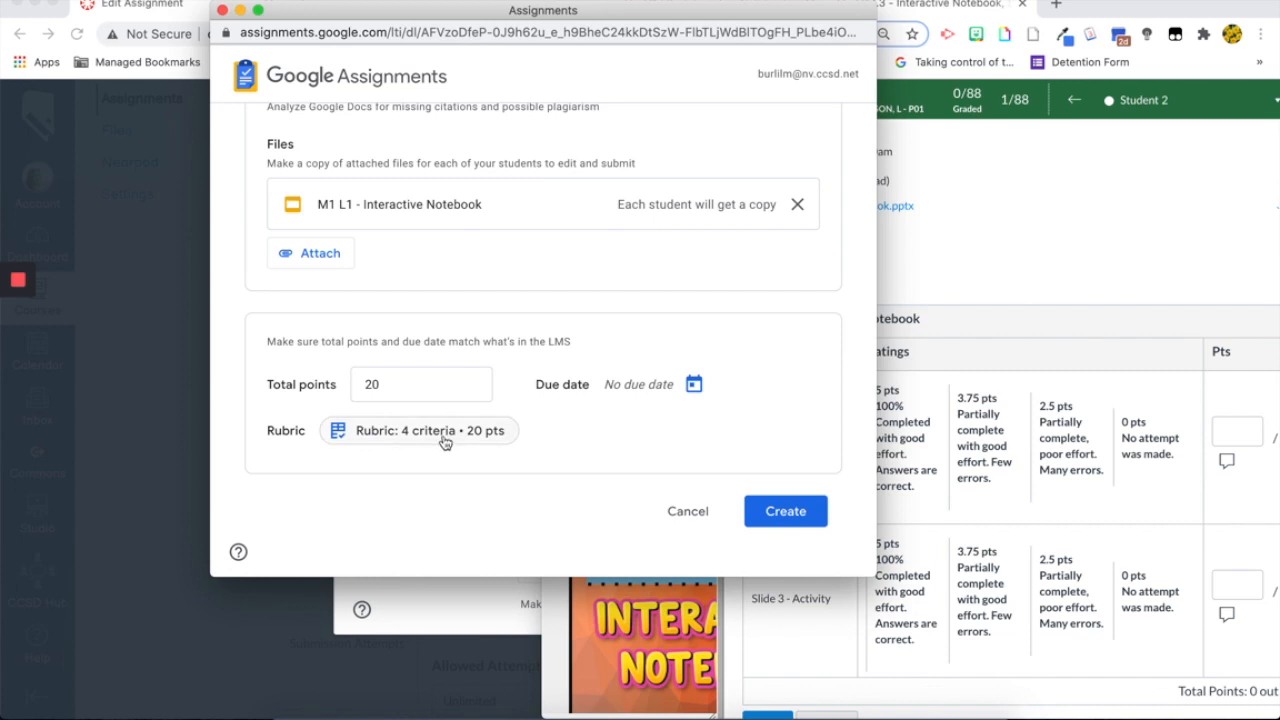
{"action": "mouse_move", "coordinate": [580, 444]}
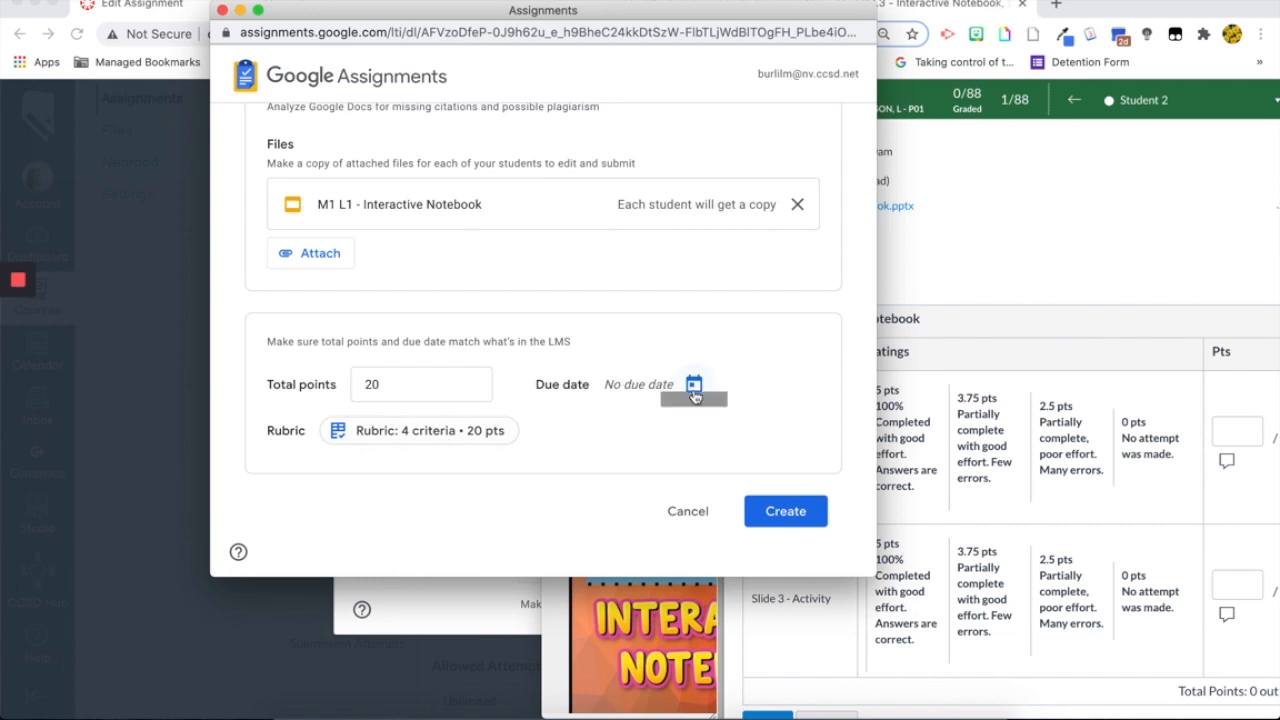
{"action": "left_click", "coordinate": [692, 384]}
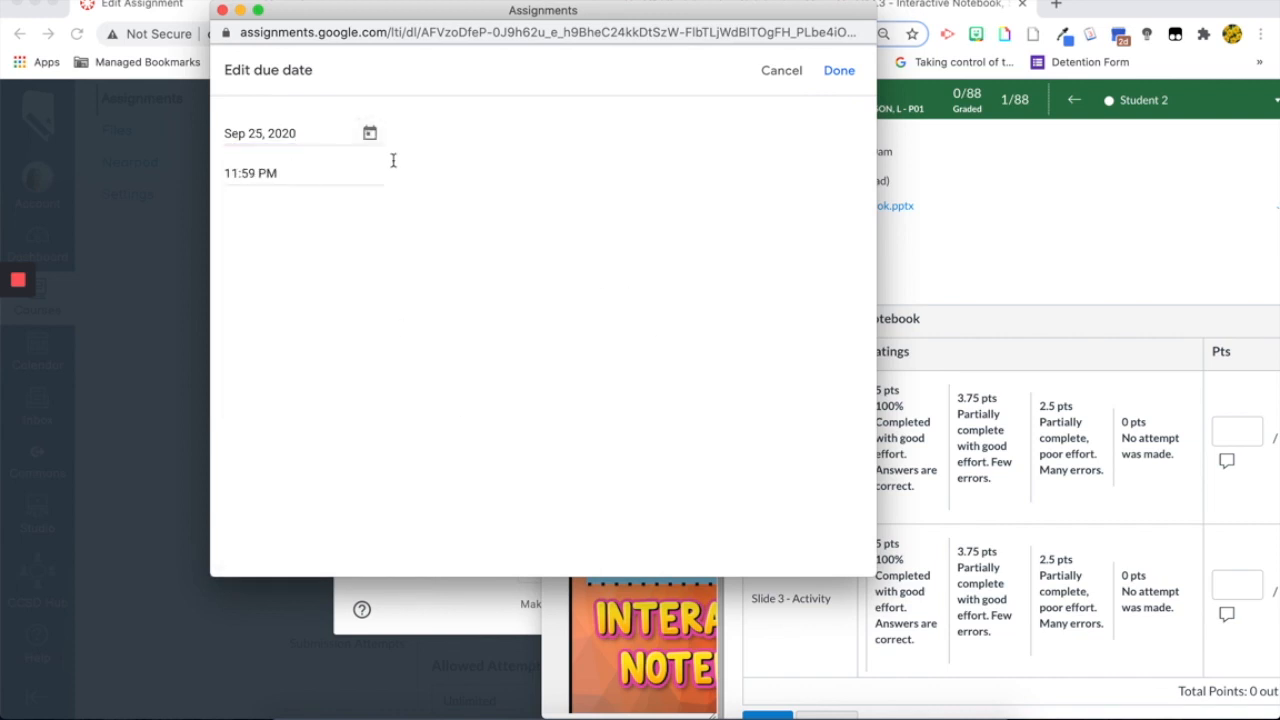
{"action": "left_click", "coordinate": [838, 70]}
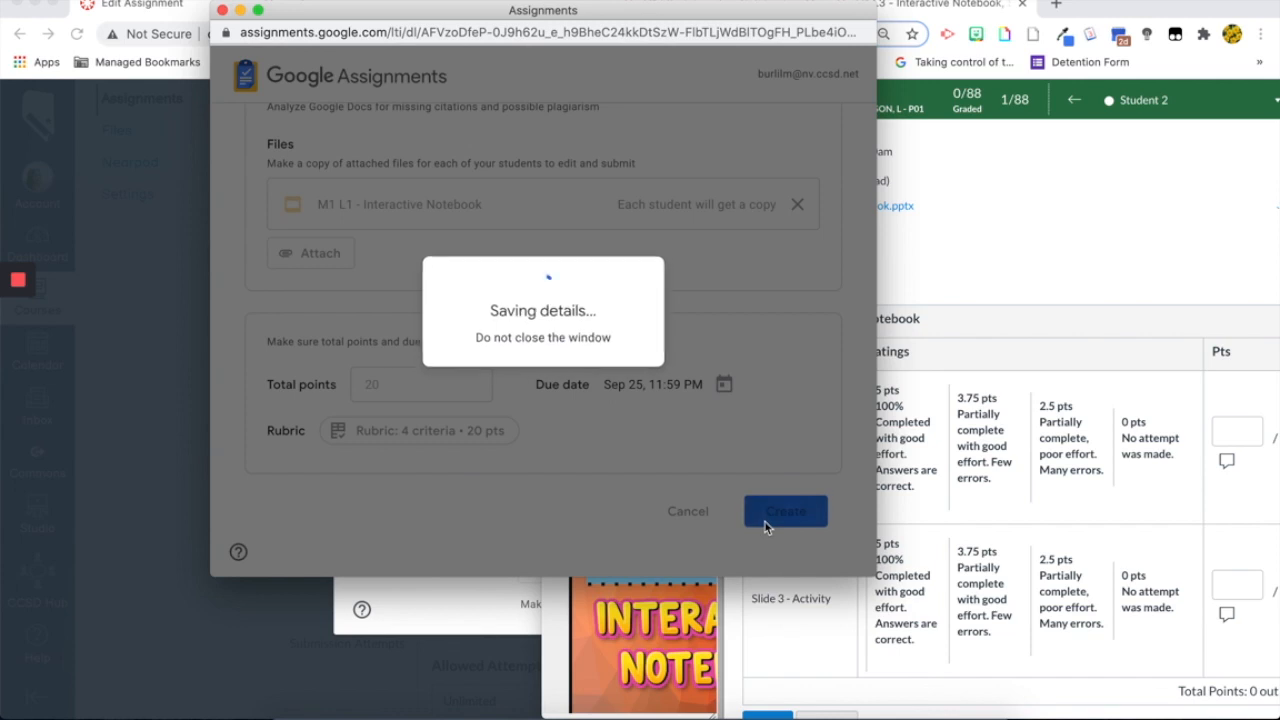
{"action": "left_click", "coordinate": [785, 511]}
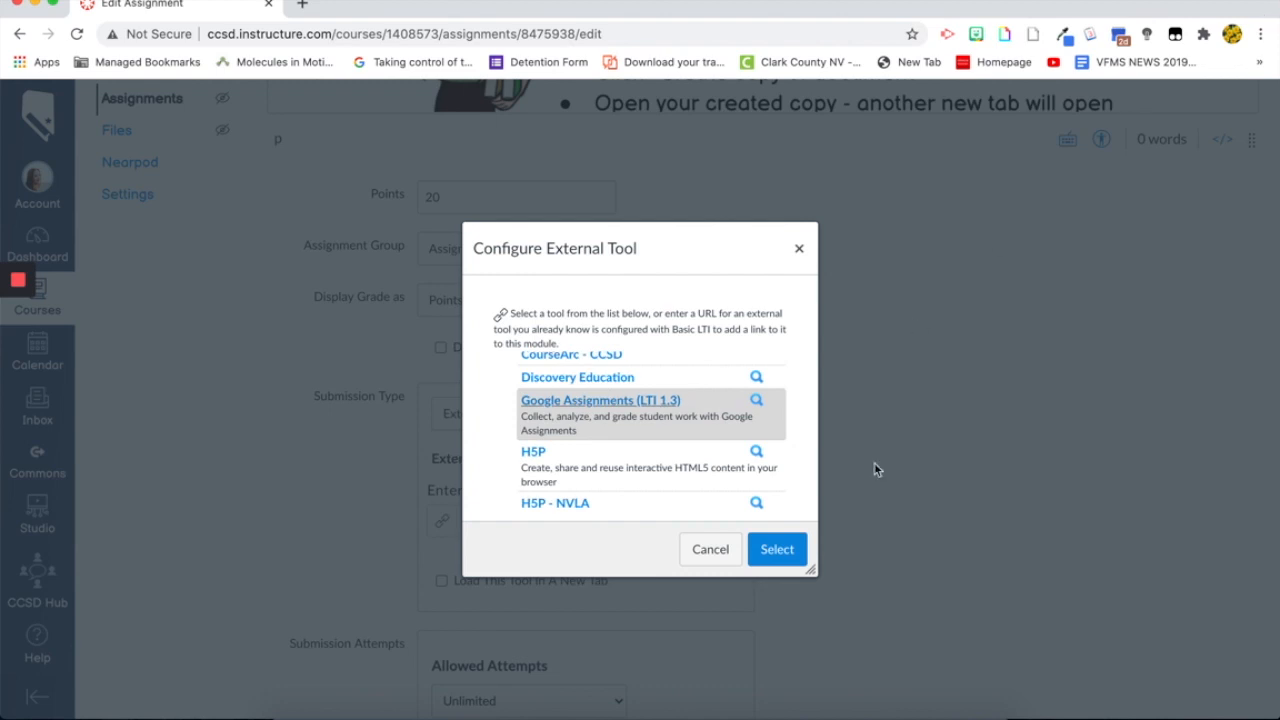
Confirm Google Assignments as the external tool and save the Canvas assignment.
{"action": "left_click", "coordinate": [776, 549]}
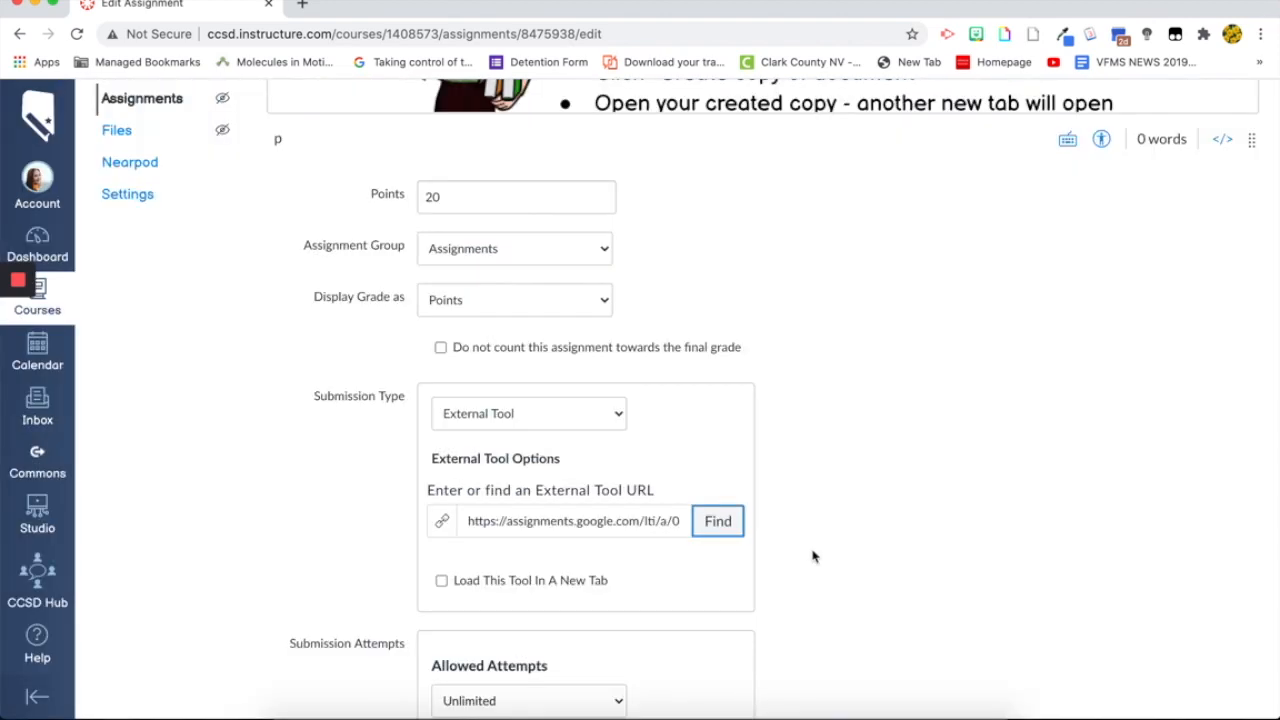
{"action": "scroll", "scroll_direction": "down", "scroll_amount": 3}
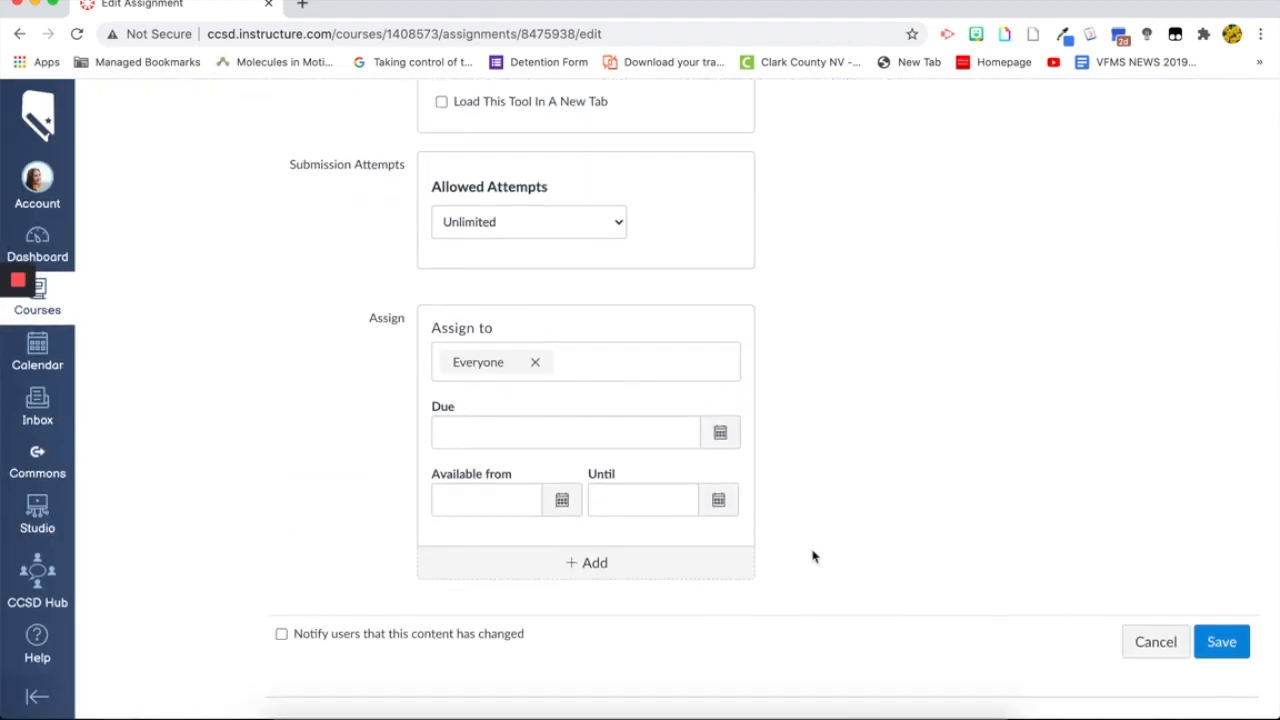
{"action": "mouse_move", "coordinate": [1209, 572]}
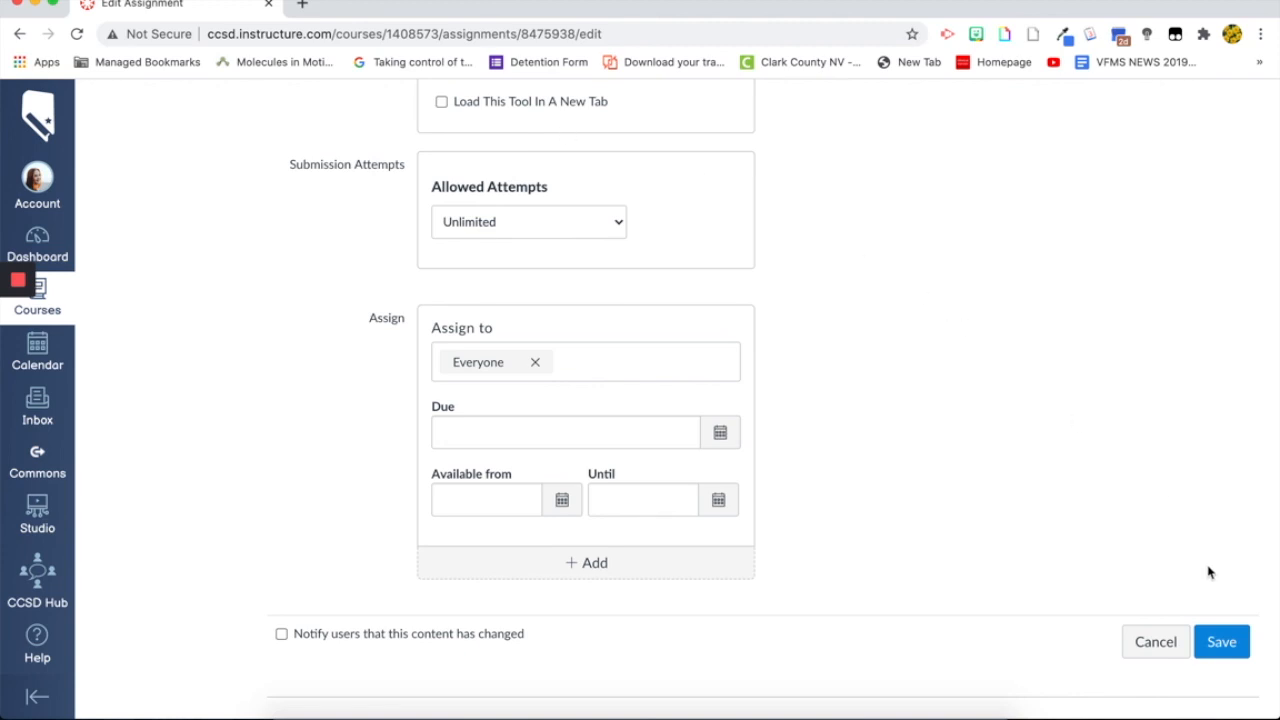
{"action": "left_click", "coordinate": [565, 432]}
{"action": "type", "text": "Sep 25 11:59pm"}
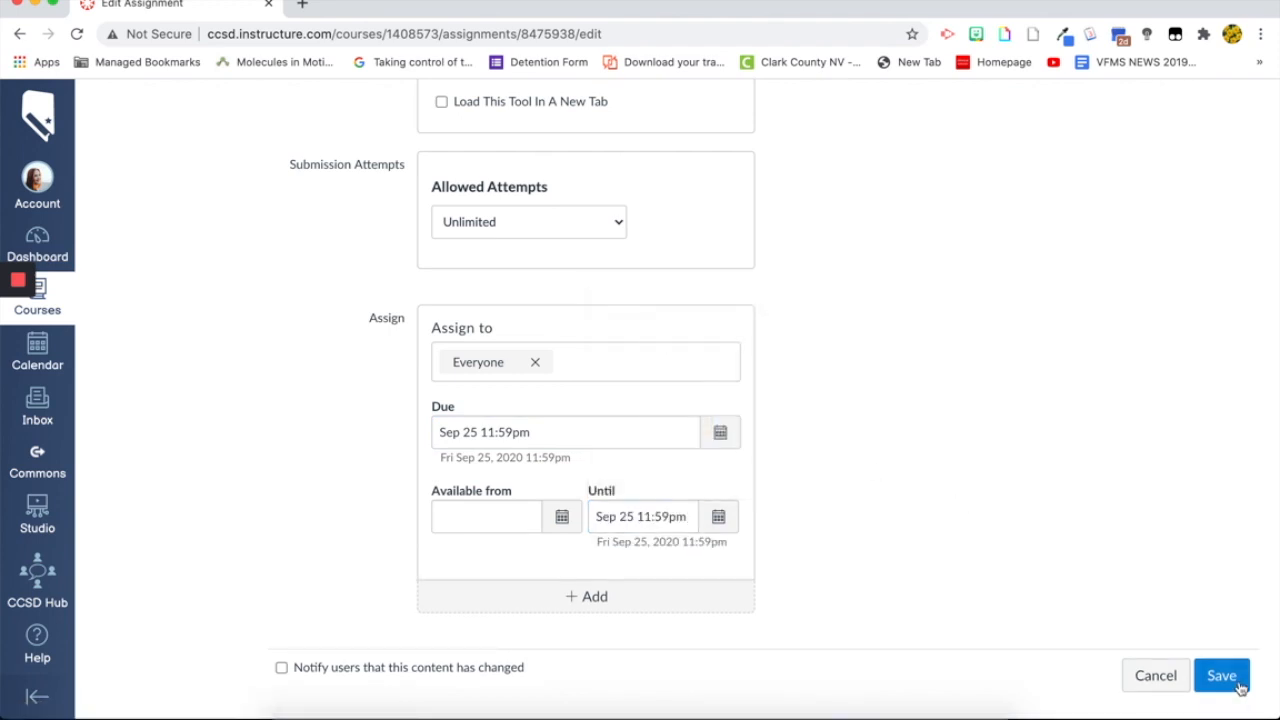
{"action": "left_click", "coordinate": [1221, 675]}
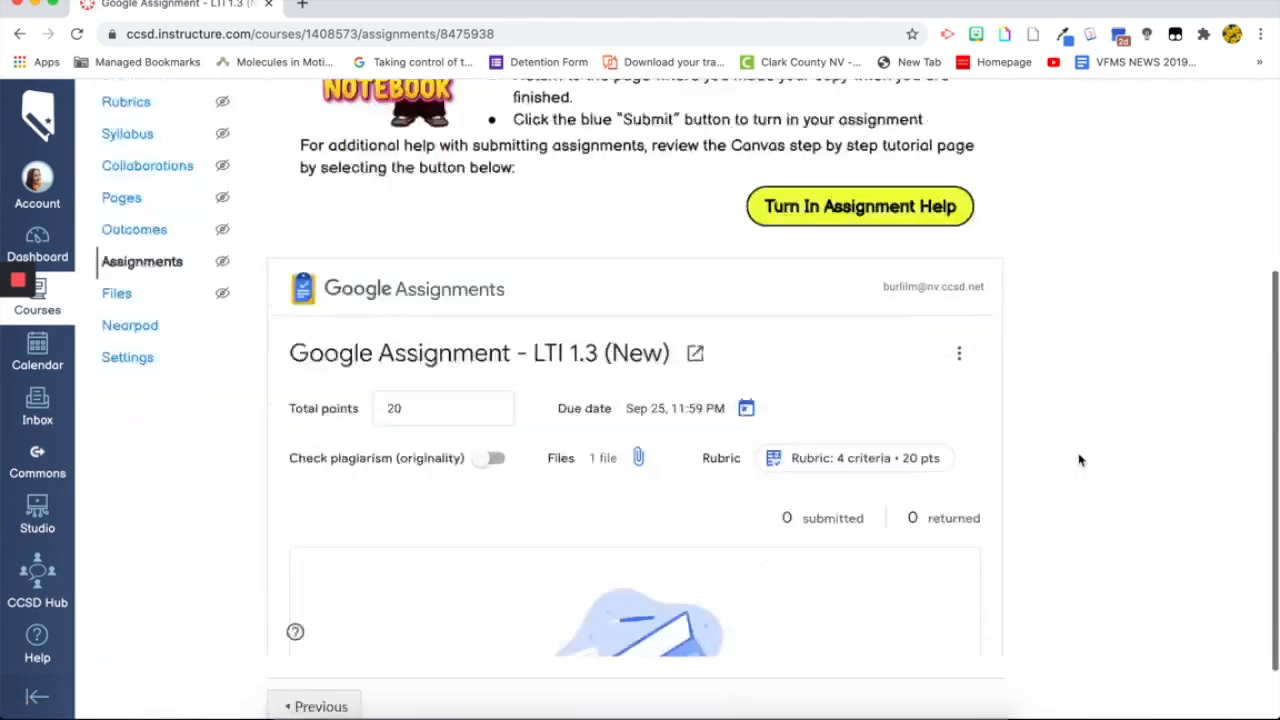
{"action": "scroll", "scroll_direction": "down", "scroll_amount": 3}
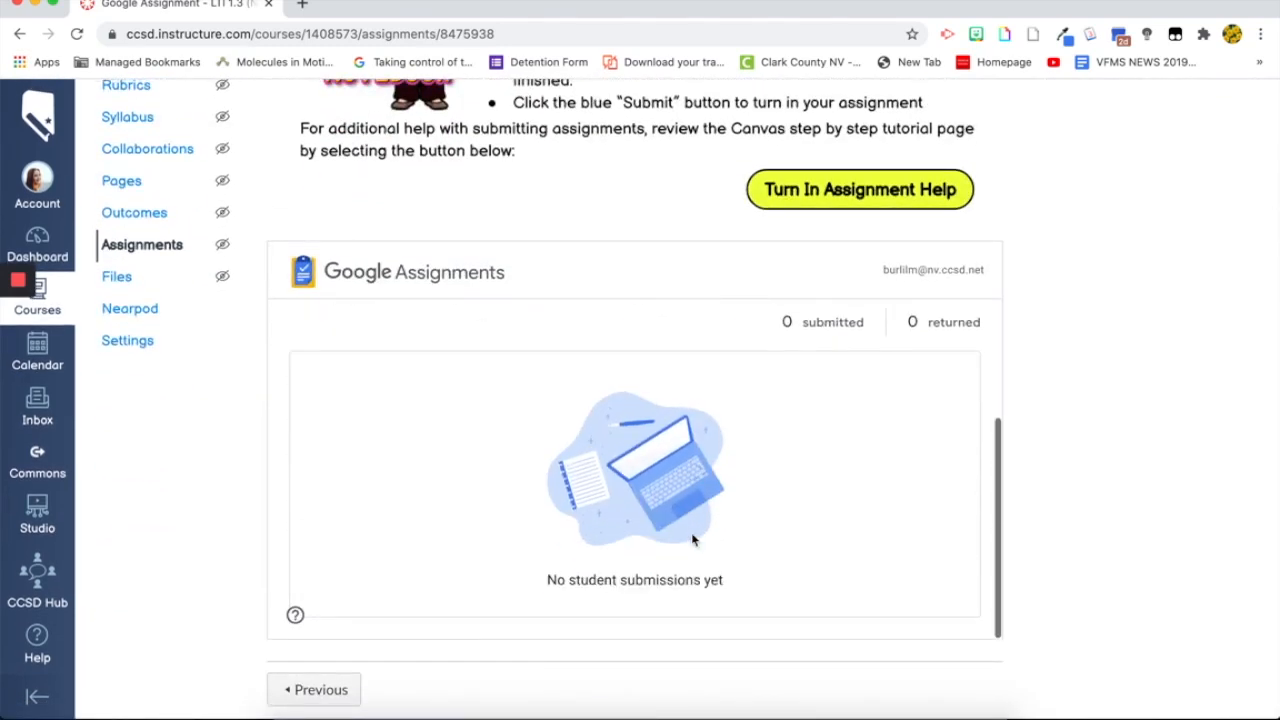
{"action": "scroll", "scroll_direction": "down", "scroll_amount": 3}
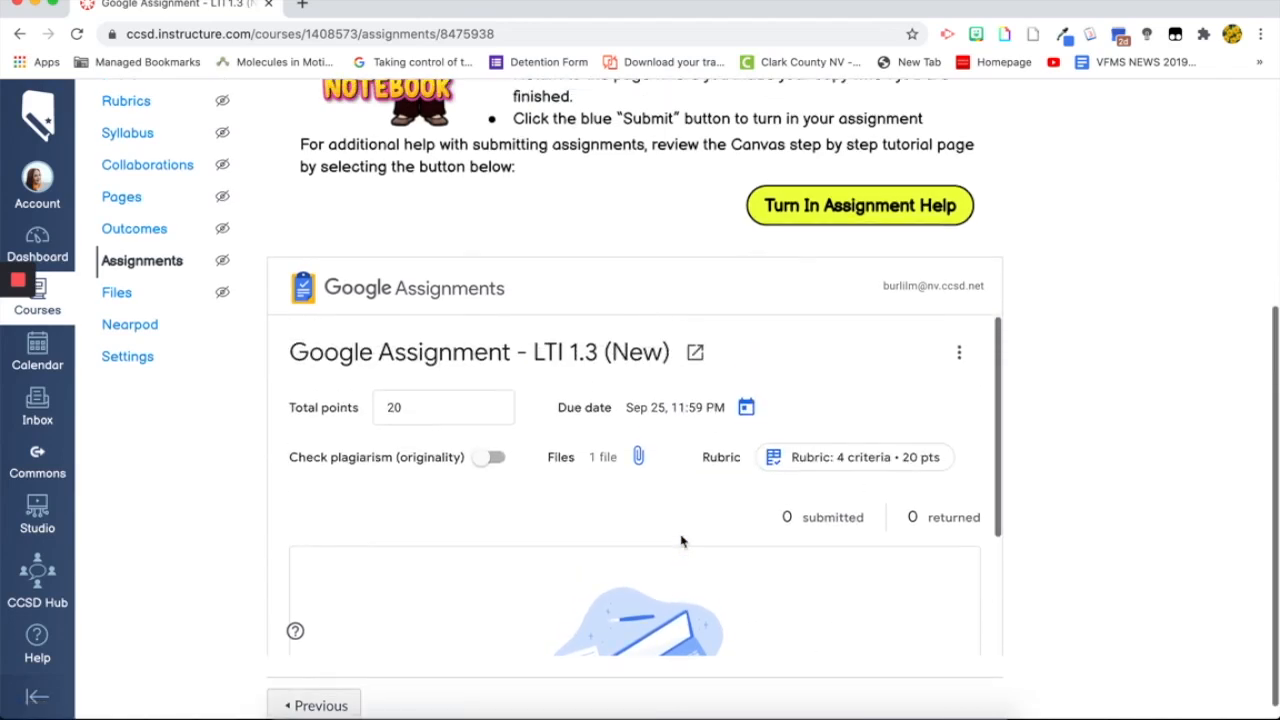
{"action": "mouse_move", "coordinate": [700, 553]}
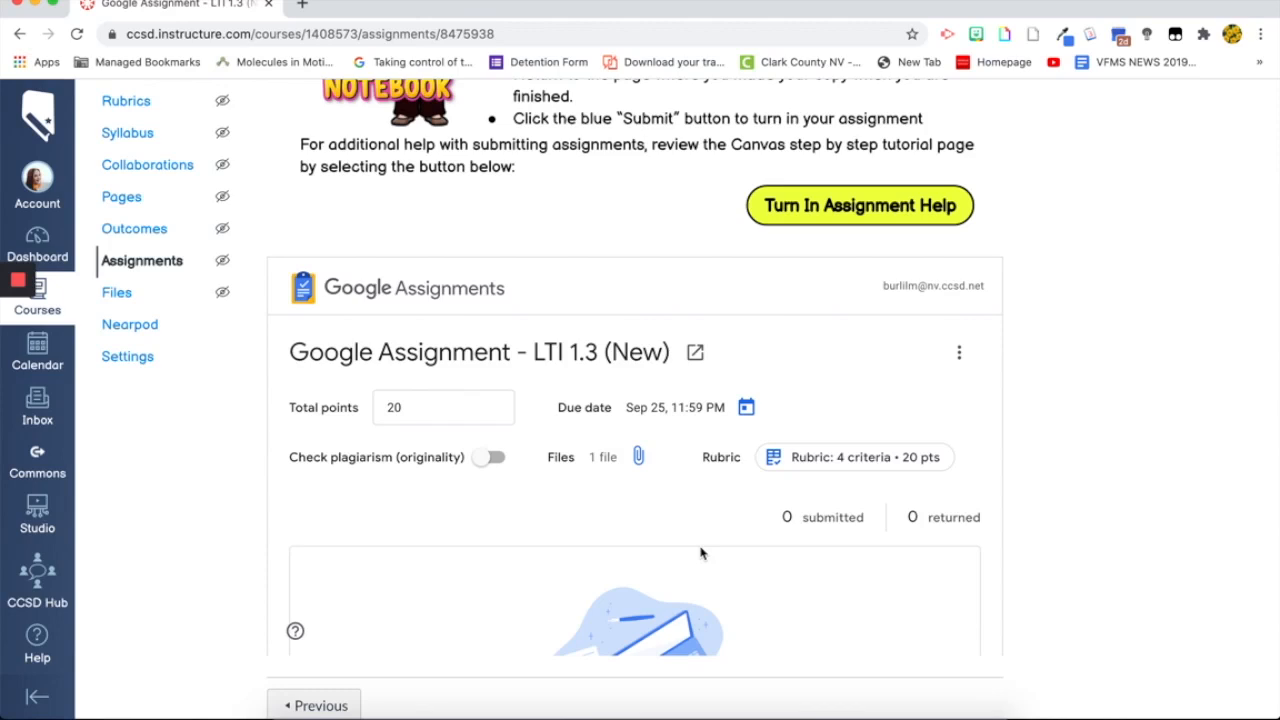
{"action": "mouse_move", "coordinate": [638, 456]}
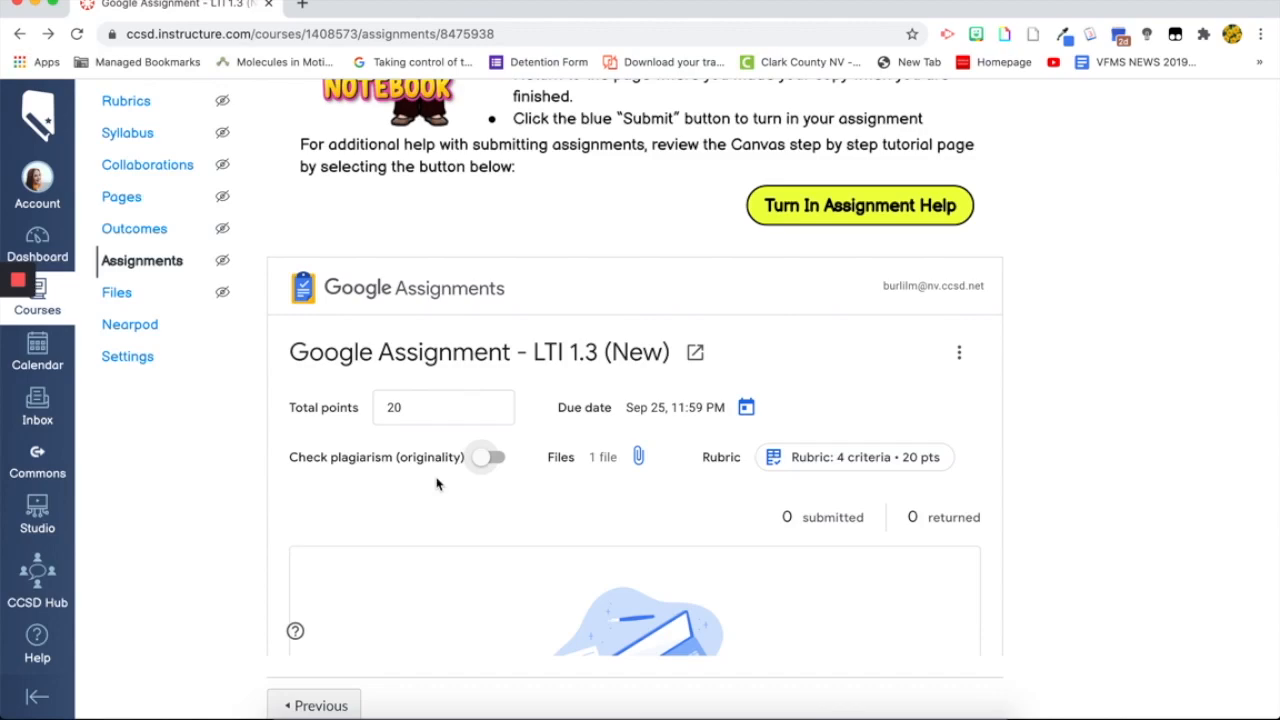
{"action": "mouse_move", "coordinate": [117, 417]}
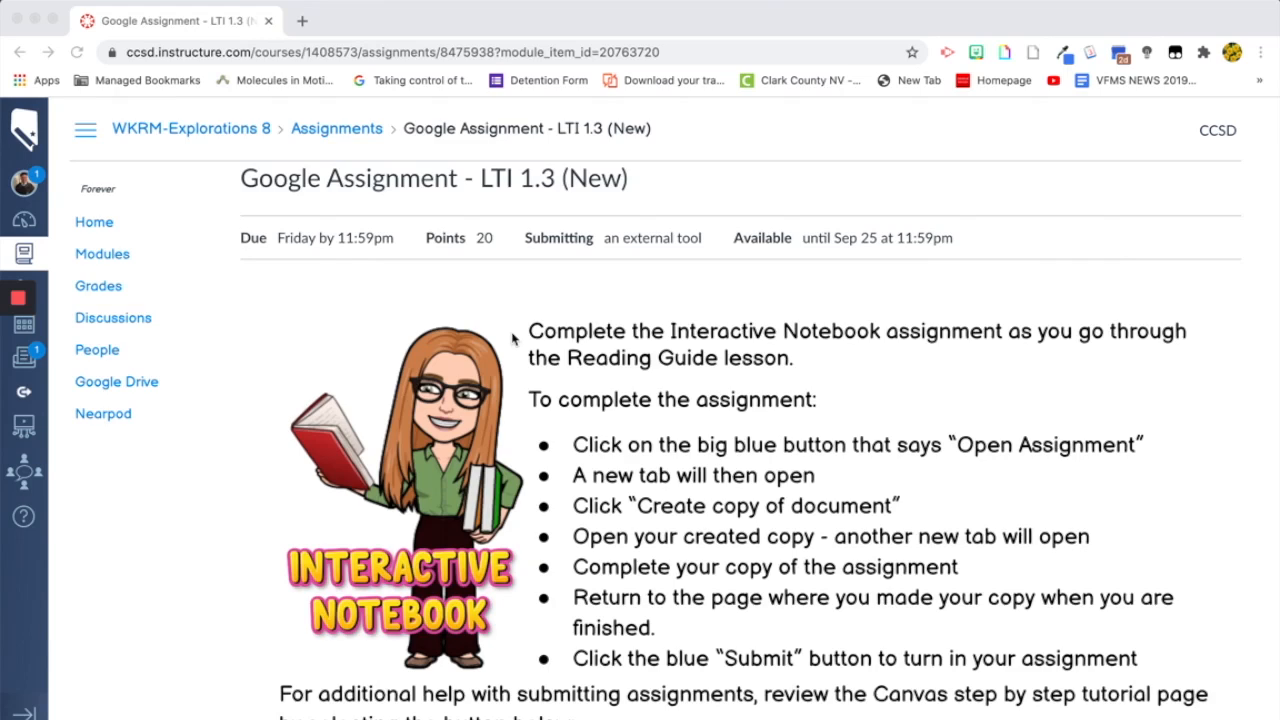
{"action": "mouse_move", "coordinate": [427, 261]}
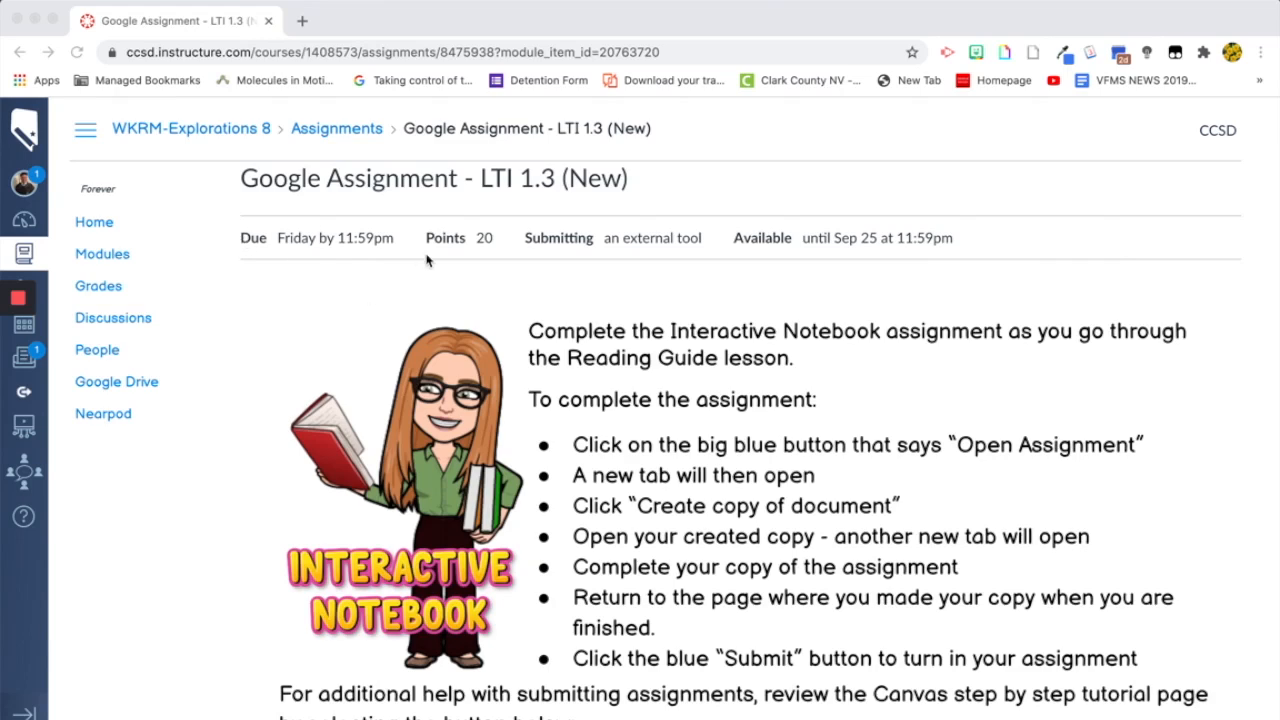
Scroll down to the embedded Google Assignments panel showing the Open assignment button.
{"action": "scroll", "scroll_direction": "down", "scroll_amount": 3}
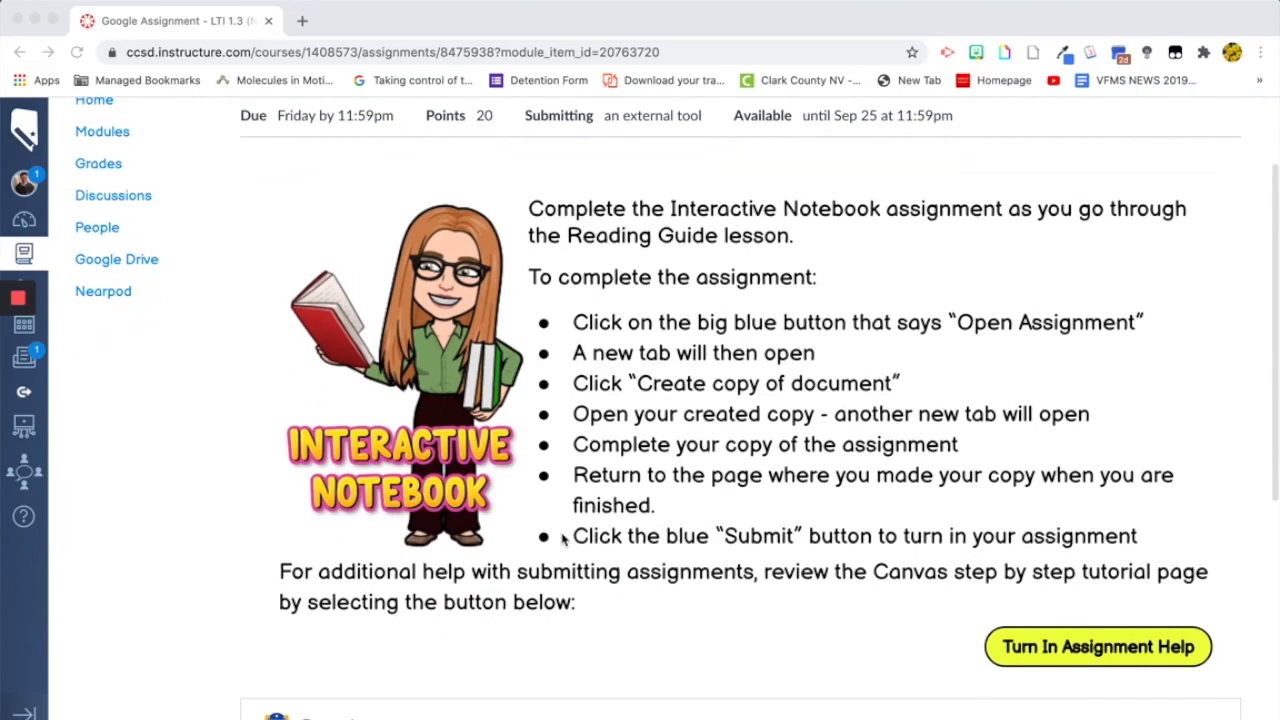
{"action": "mouse_move", "coordinate": [620, 337]}
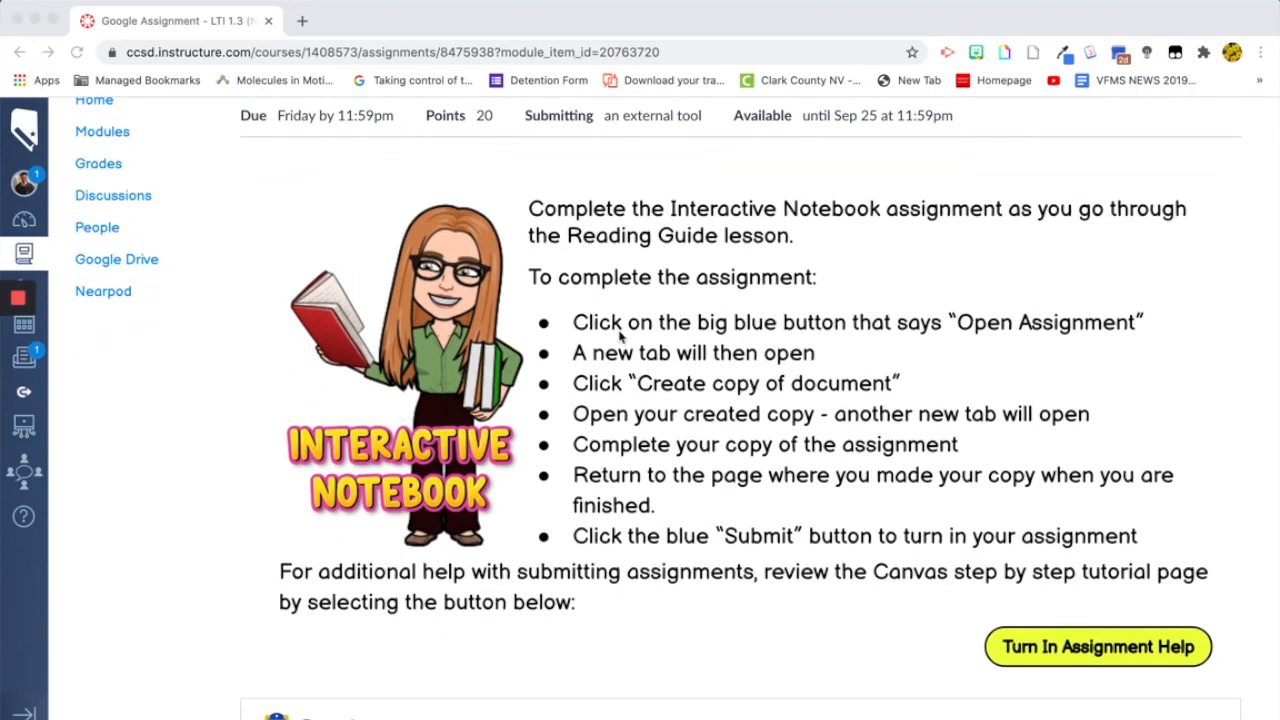
{"action": "scroll", "scroll_direction": "down", "scroll_amount": 3}
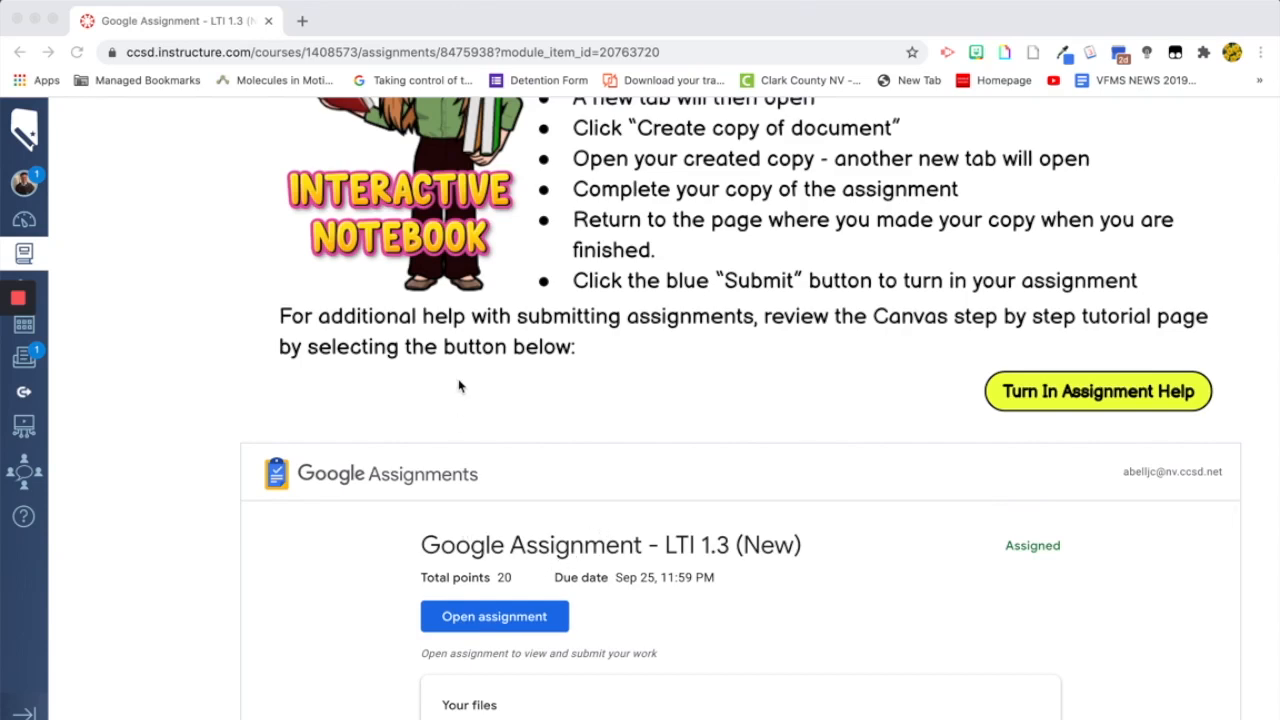
{"action": "scroll", "scroll_direction": "down", "scroll_amount": 3}
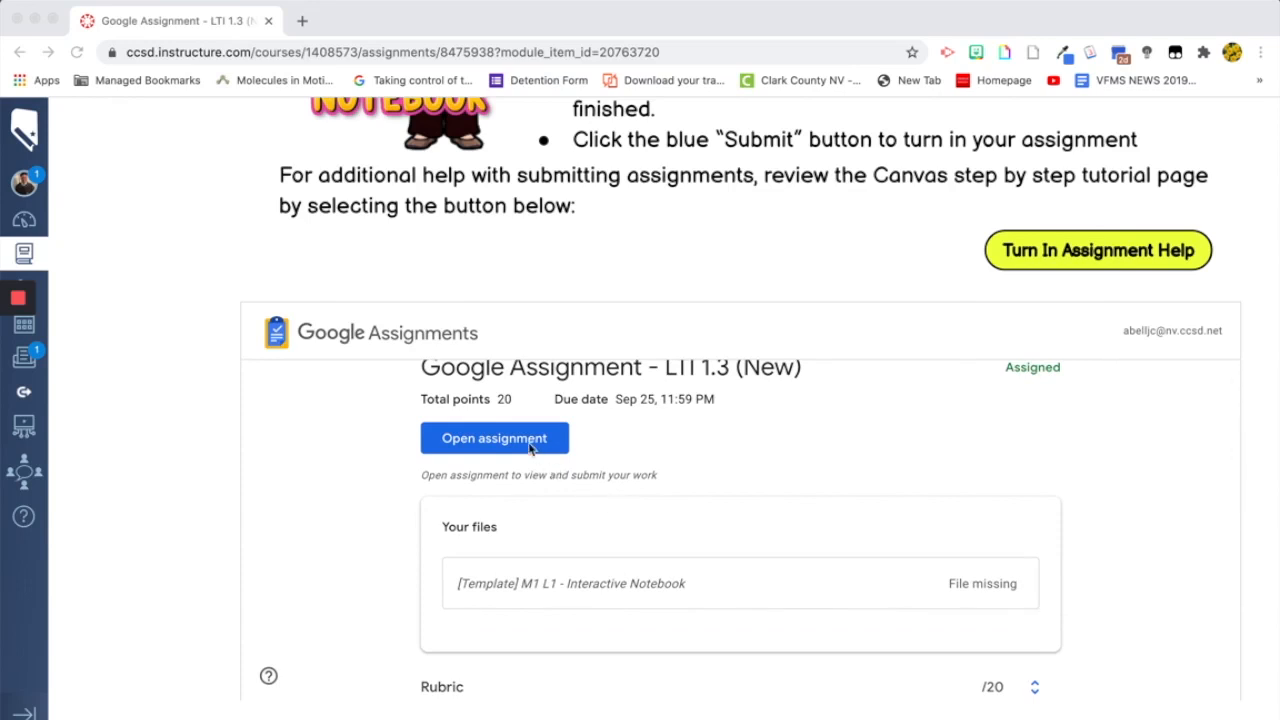
{"action": "scroll", "scroll_direction": "down", "scroll_amount": 3}
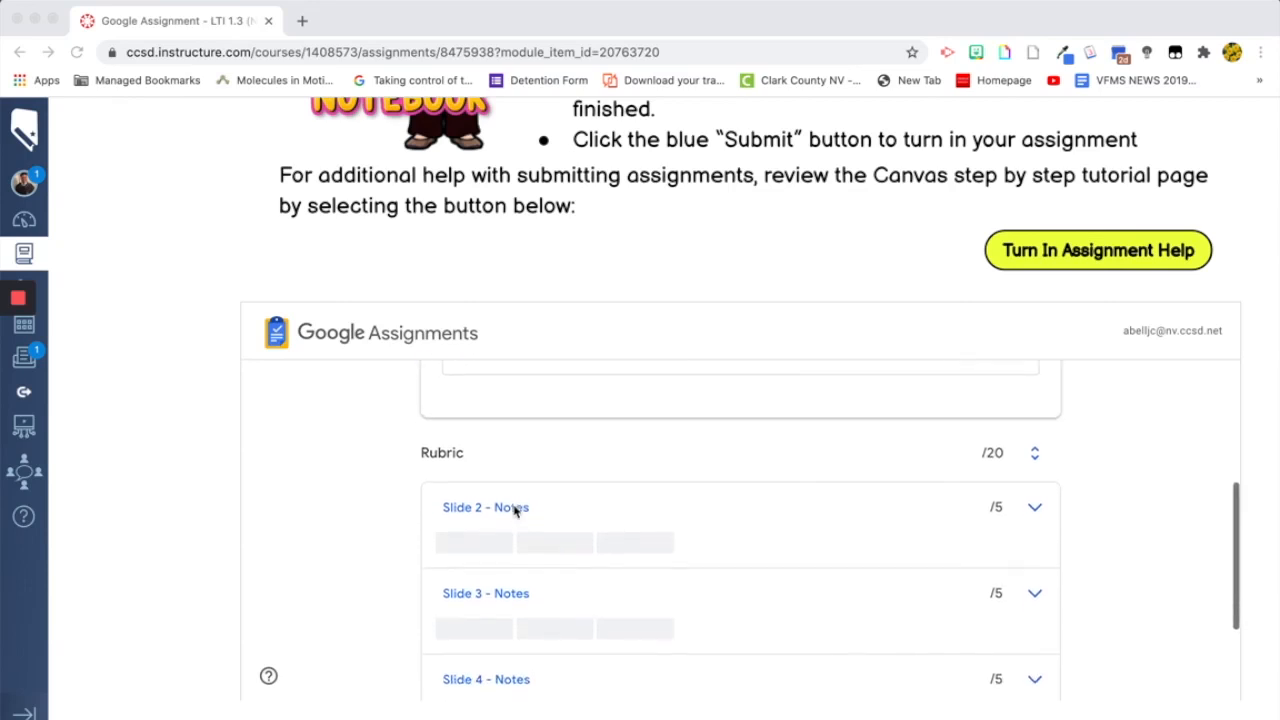
{"action": "scroll", "scroll_direction": "down", "scroll_amount": 3}
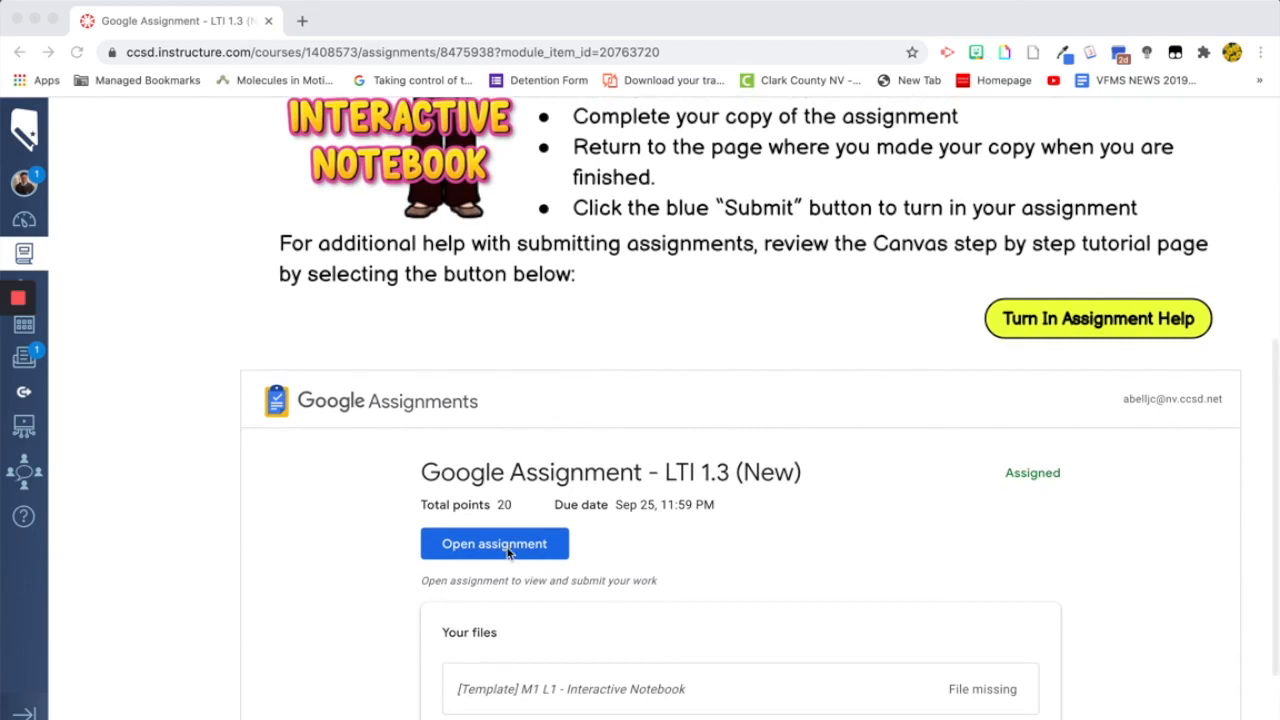
Get a fresh copy of the missing M1 L1 Interactive Notebook and open it.
{"action": "left_click", "coordinate": [494, 543]}
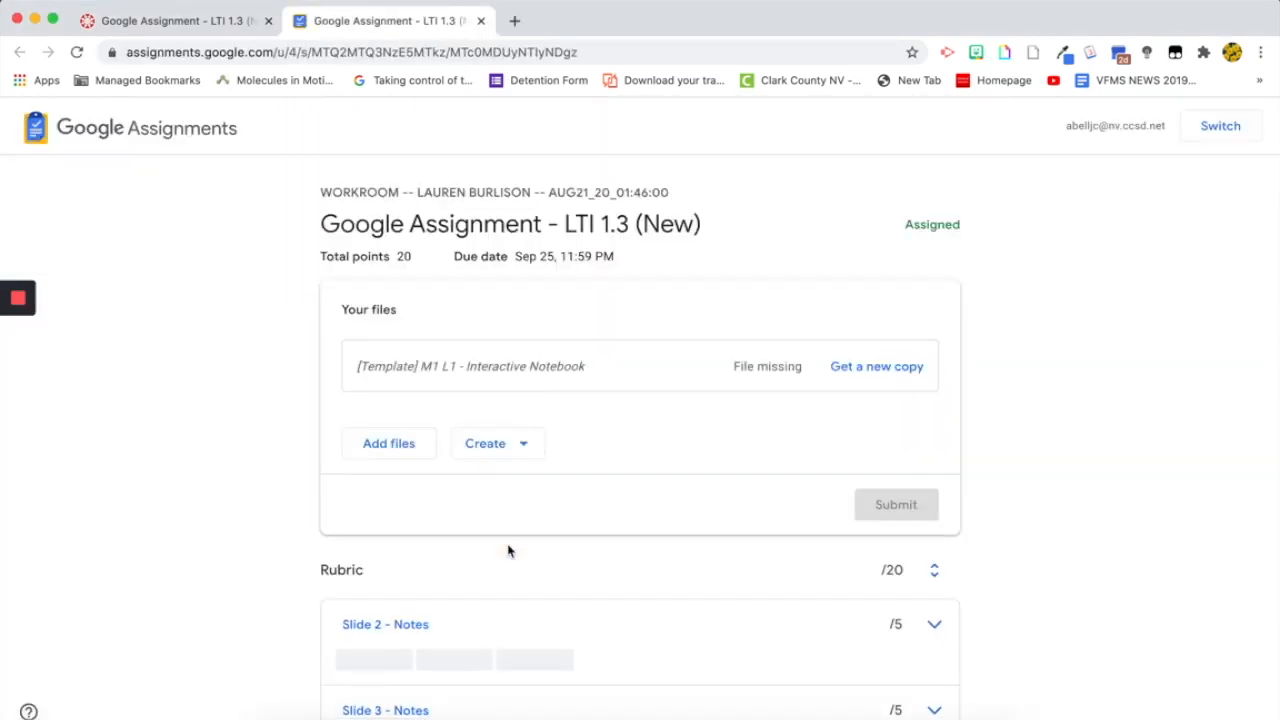
{"action": "mouse_move", "coordinate": [487, 480]}
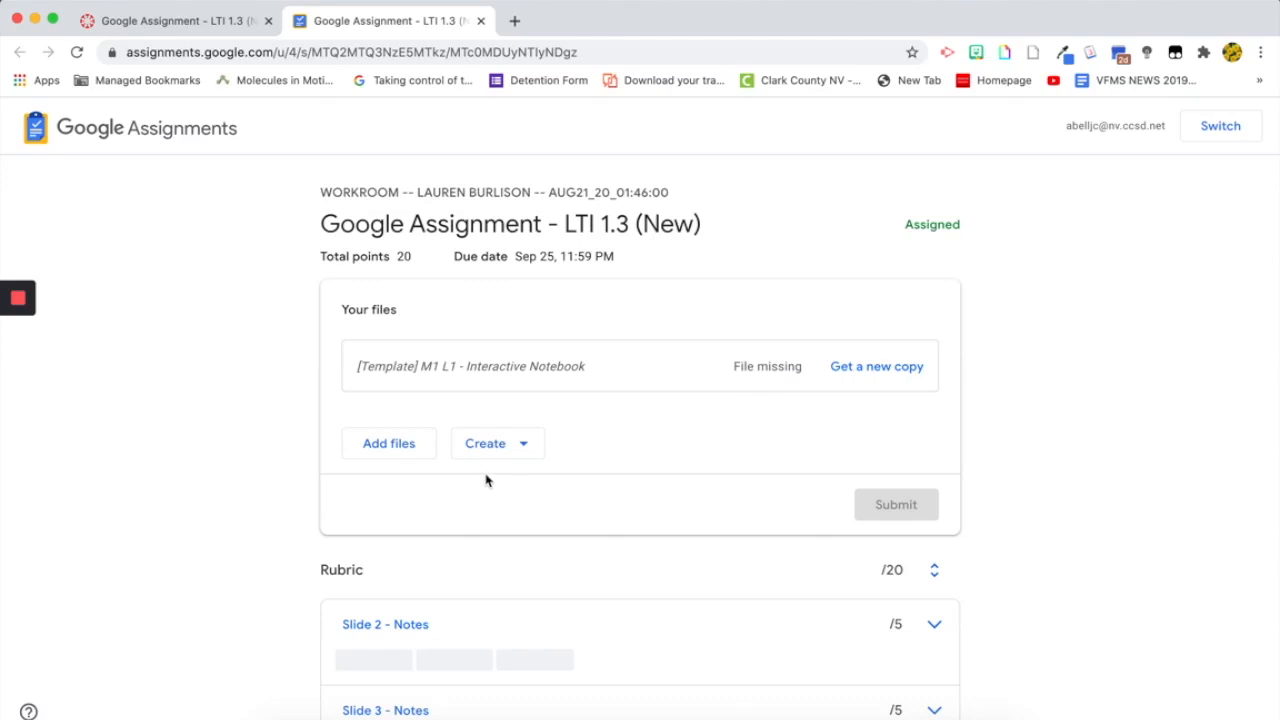
{"action": "mouse_move", "coordinate": [446, 476]}
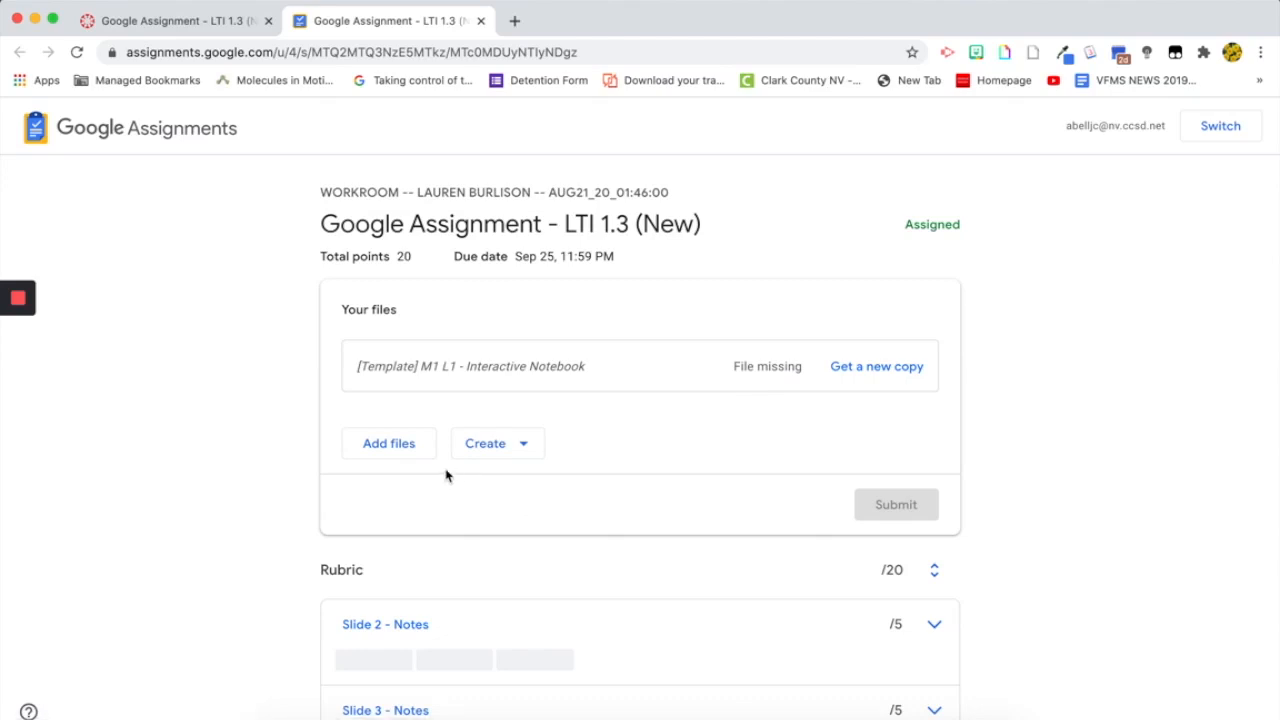
{"action": "mouse_move", "coordinate": [498, 443]}
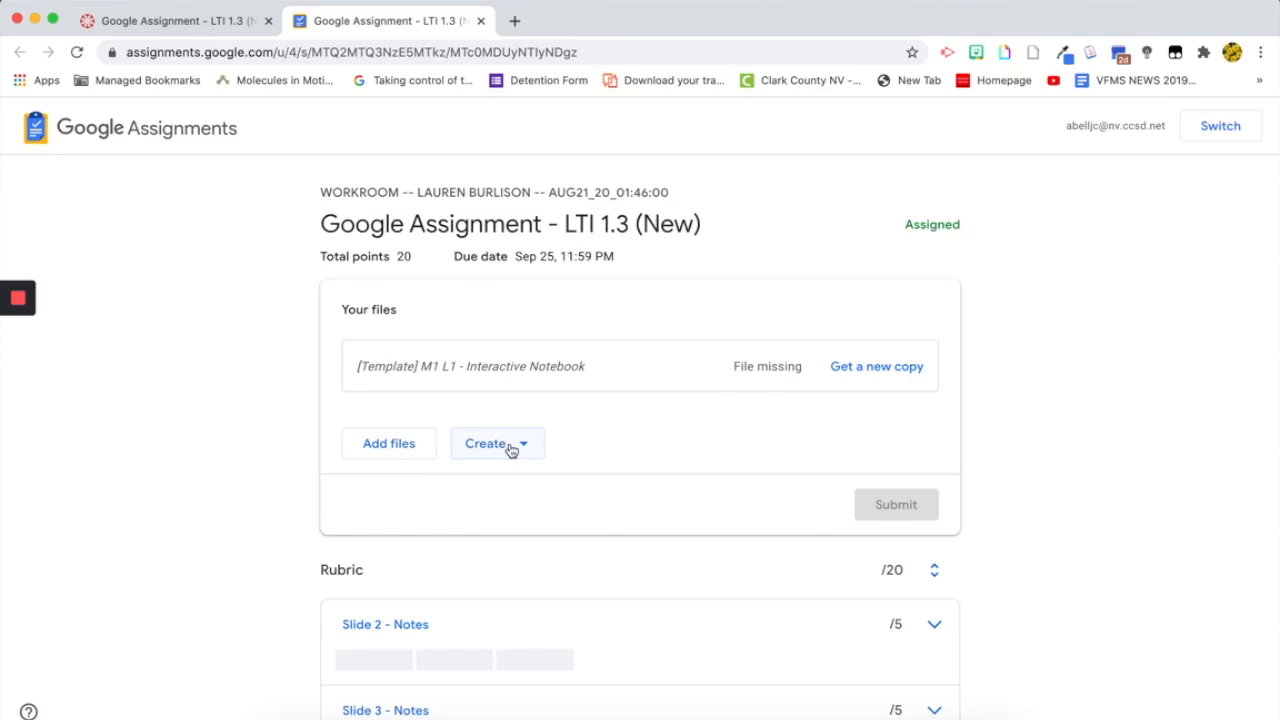
{"action": "left_click", "coordinate": [497, 443]}
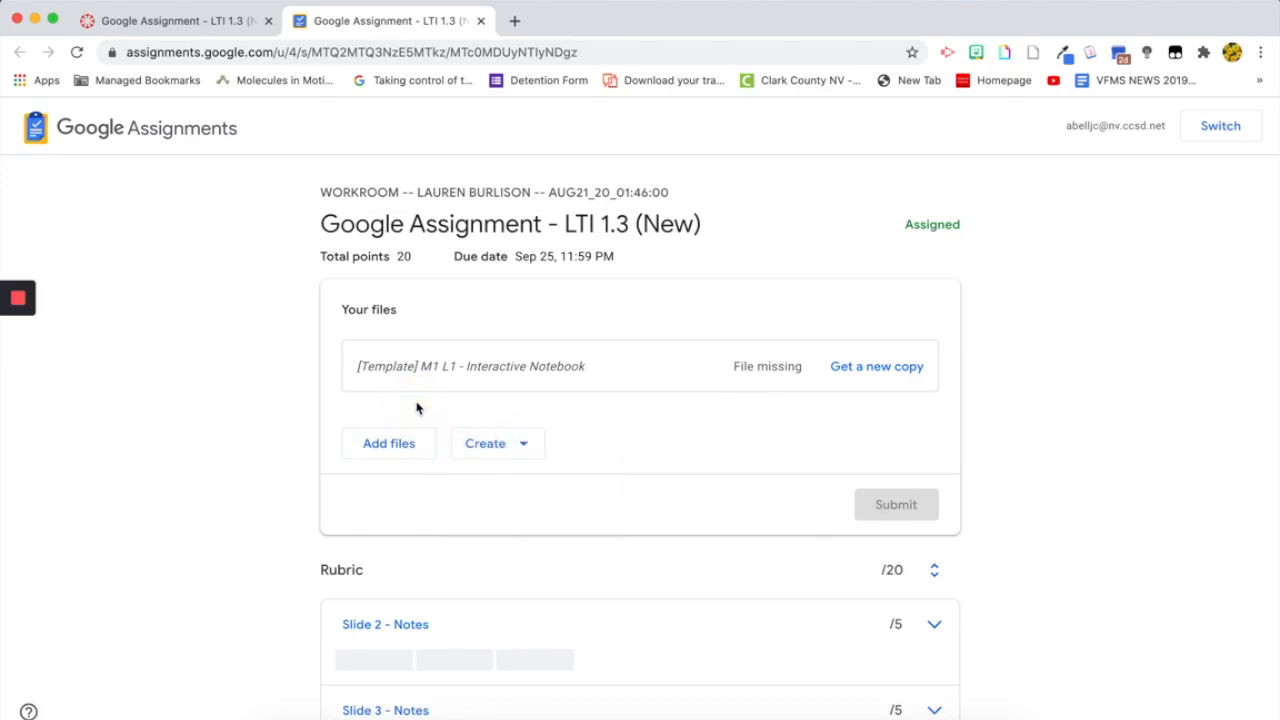
{"action": "mouse_move", "coordinate": [740, 384]}
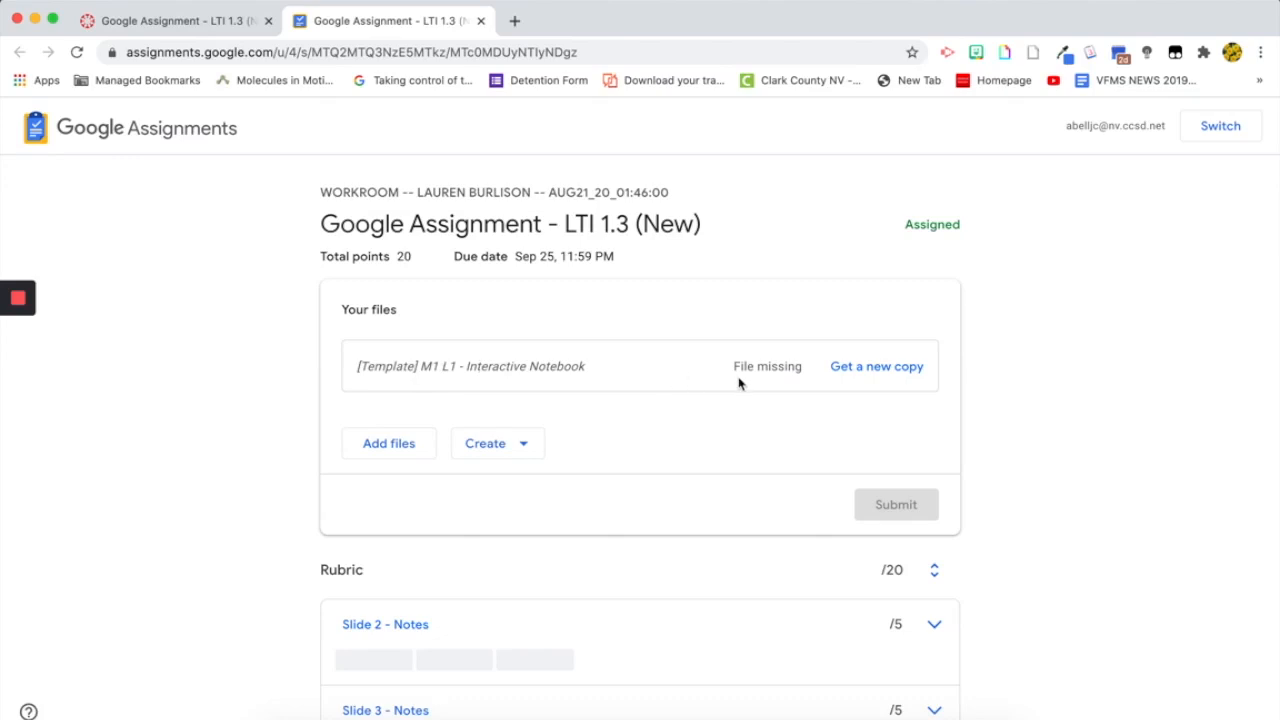
{"action": "mouse_move", "coordinate": [868, 378]}
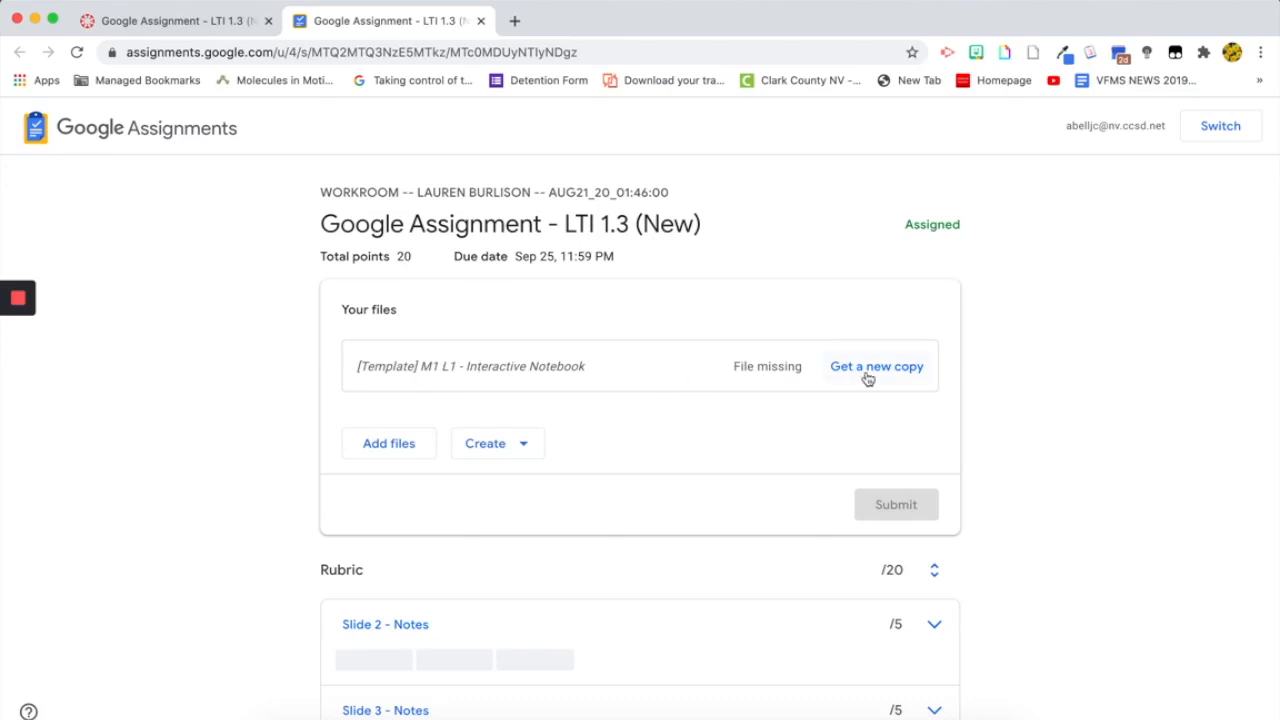
{"action": "left_click", "coordinate": [876, 366]}
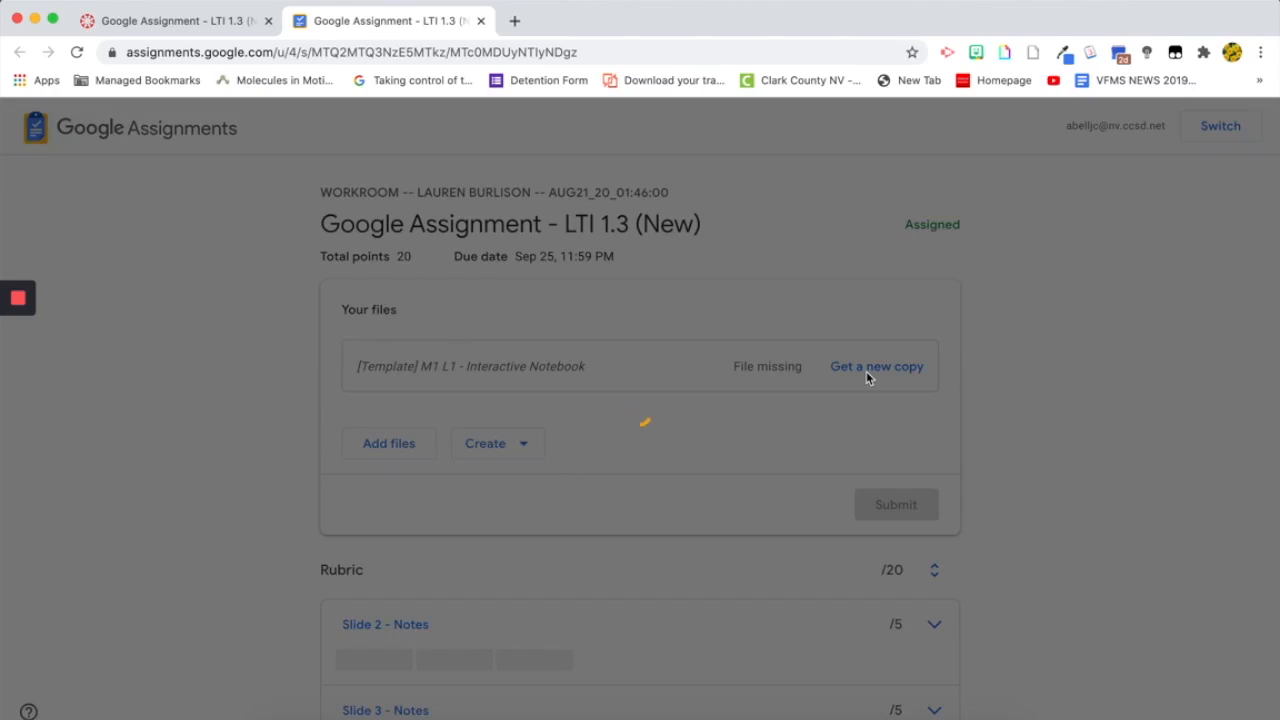
{"action": "left_click", "coordinate": [876, 366]}
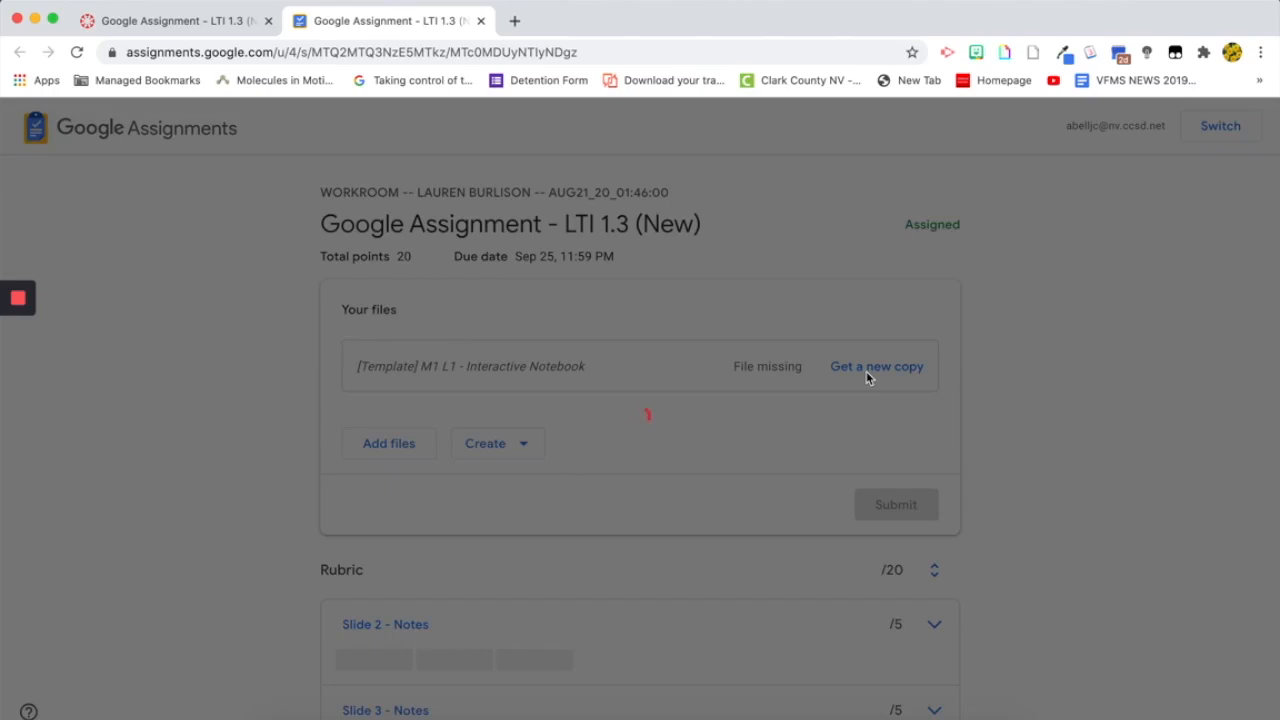
{"action": "left_click", "coordinate": [876, 366]}
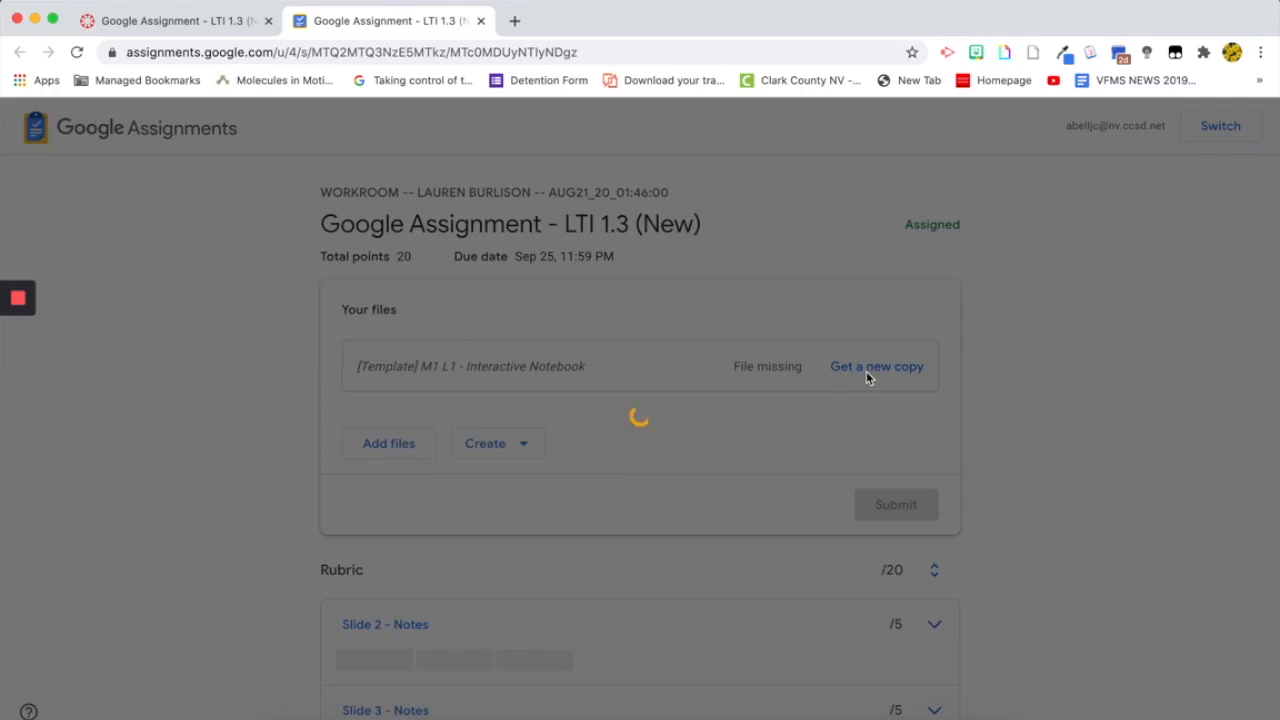
{"action": "left_click", "coordinate": [876, 366]}
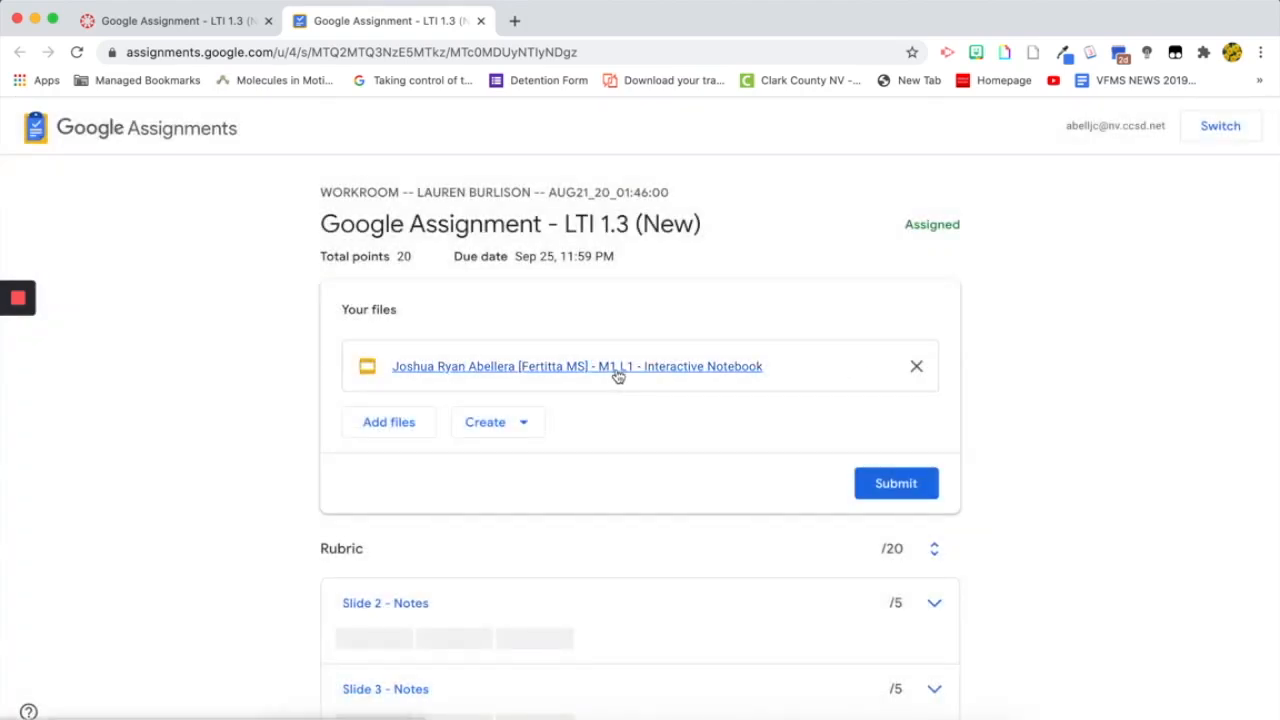
{"action": "left_click", "coordinate": [576, 366]}
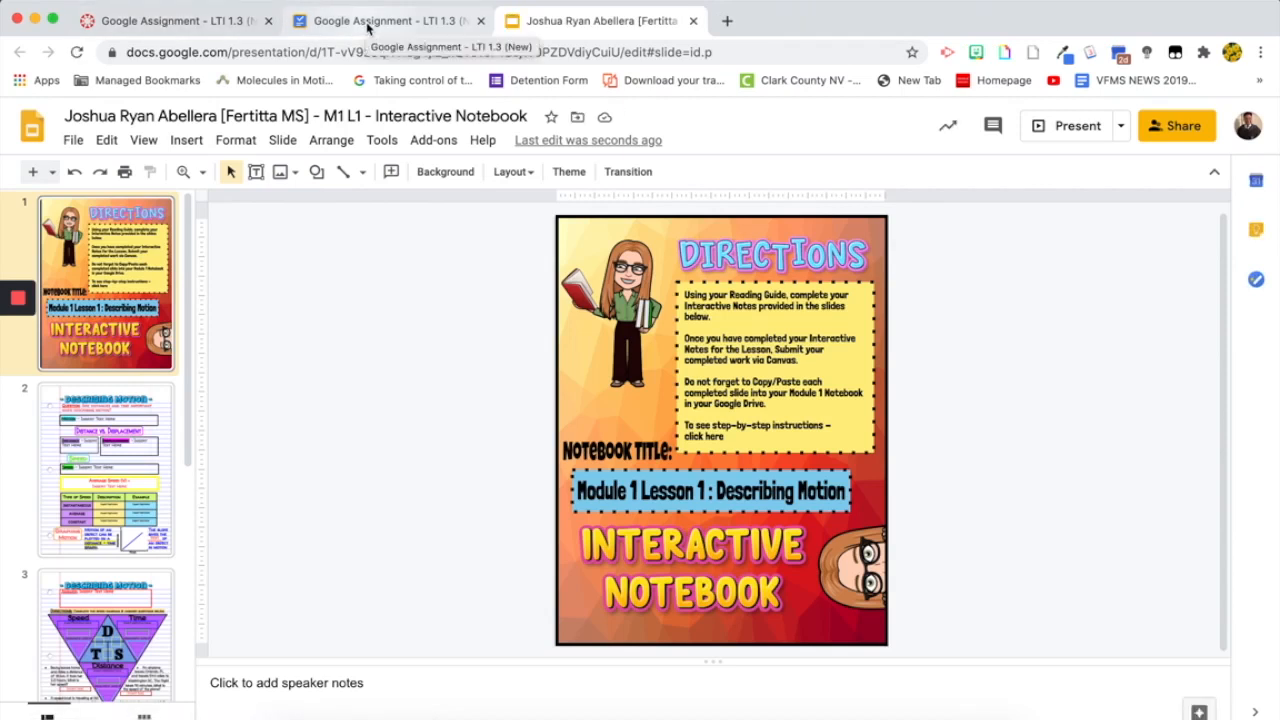
{"action": "mouse_move", "coordinate": [600, 20]}
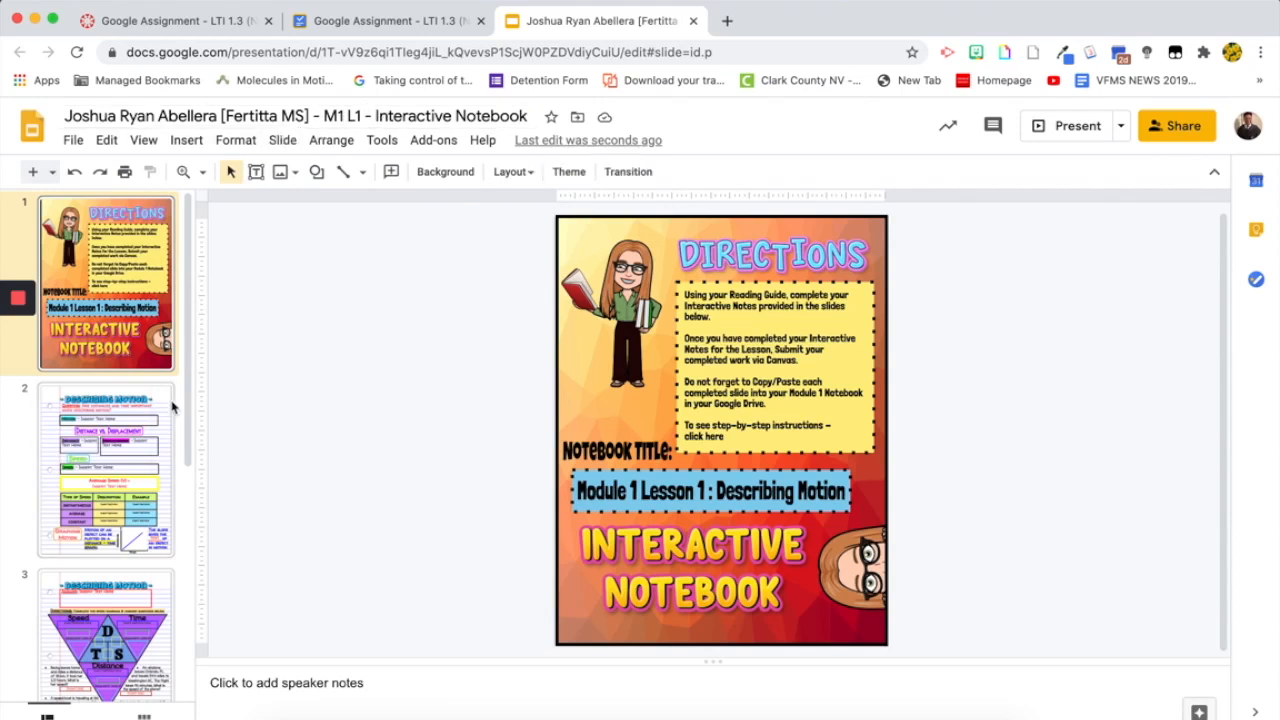
{"action": "mouse_move", "coordinate": [113, 487]}
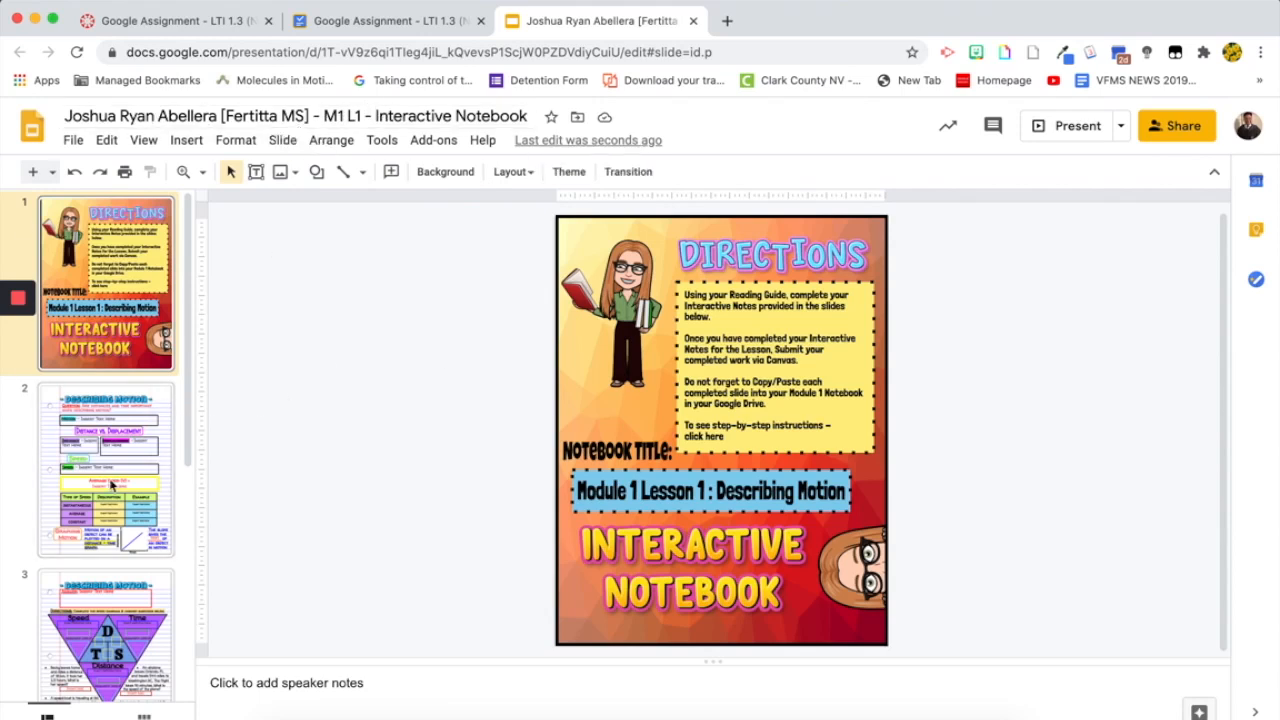
Enter 'Change In Position' as the Motion definition on slide 2.
{"action": "left_click", "coordinate": [105, 468]}
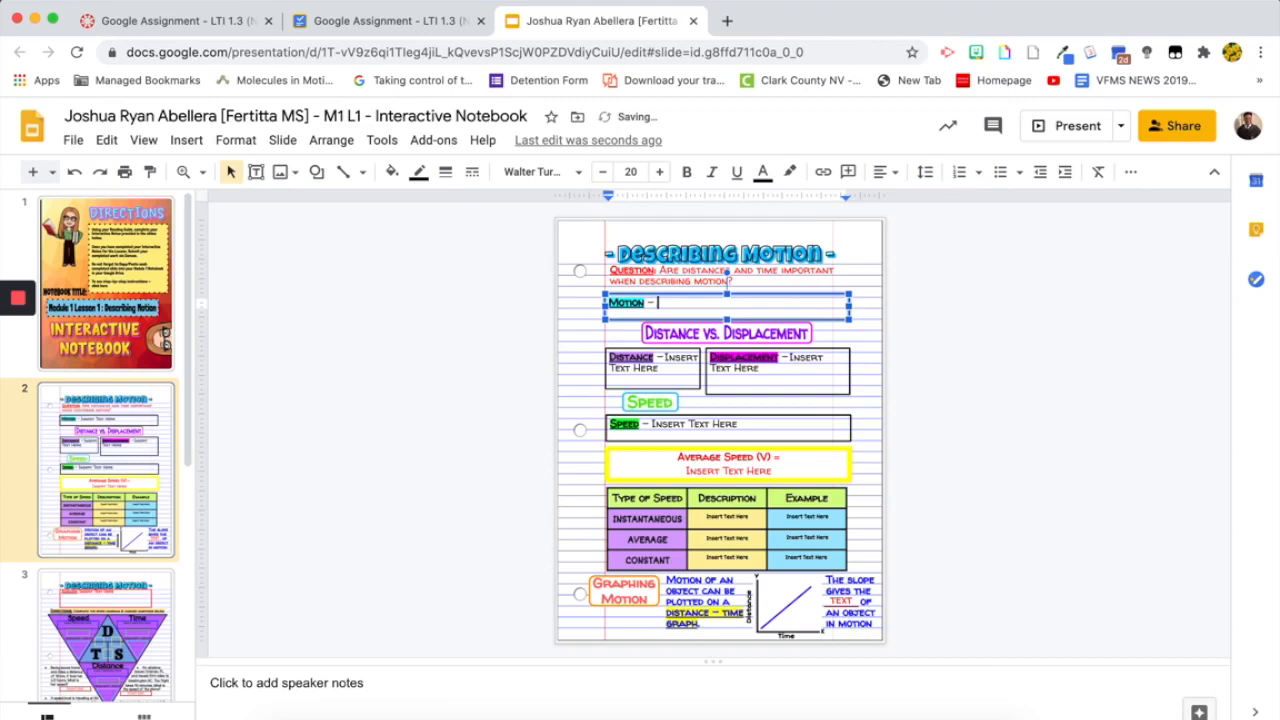
{"action": "type", "text": "Change In"}
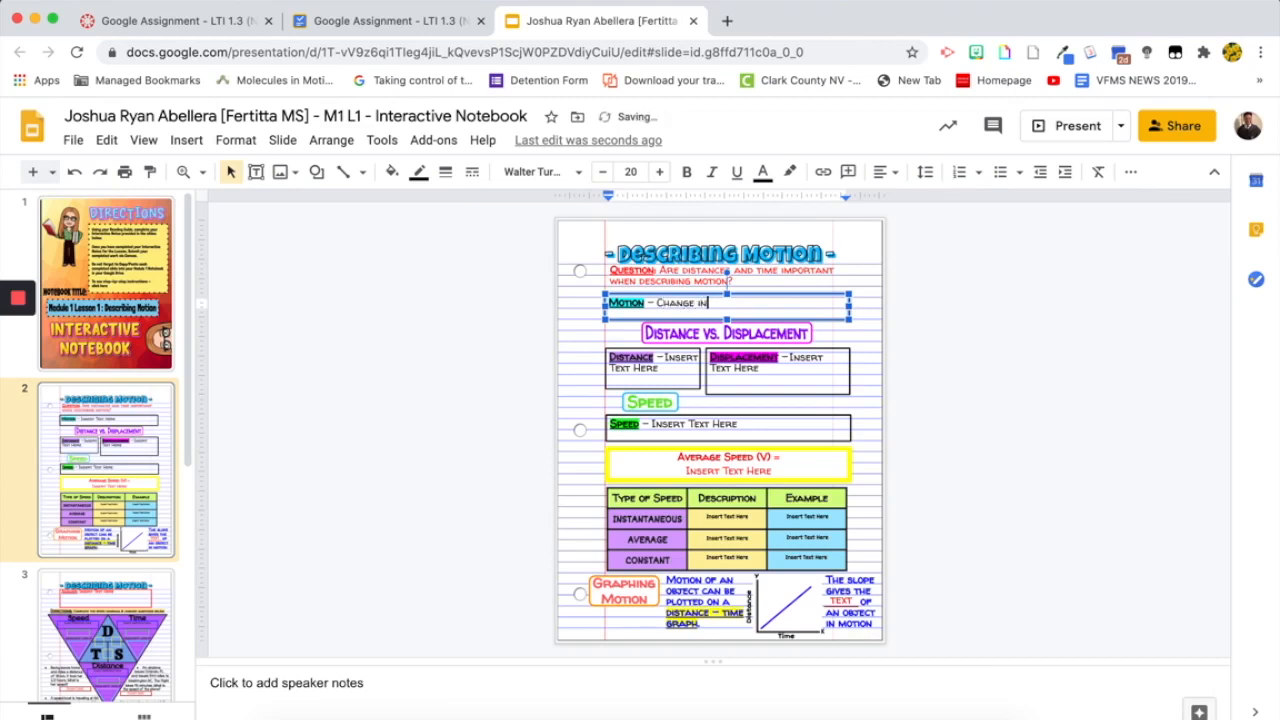
{"action": "type", "text": "Position."}
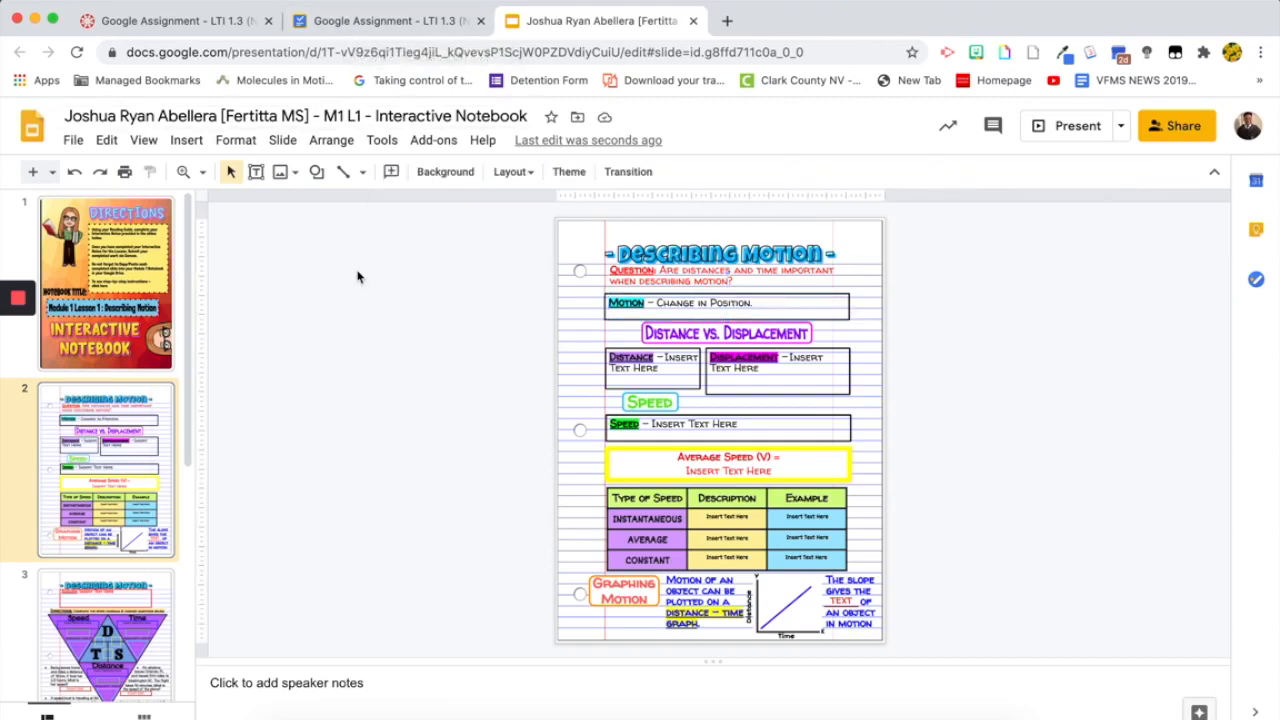
{"action": "left_click", "coordinate": [388, 20]}
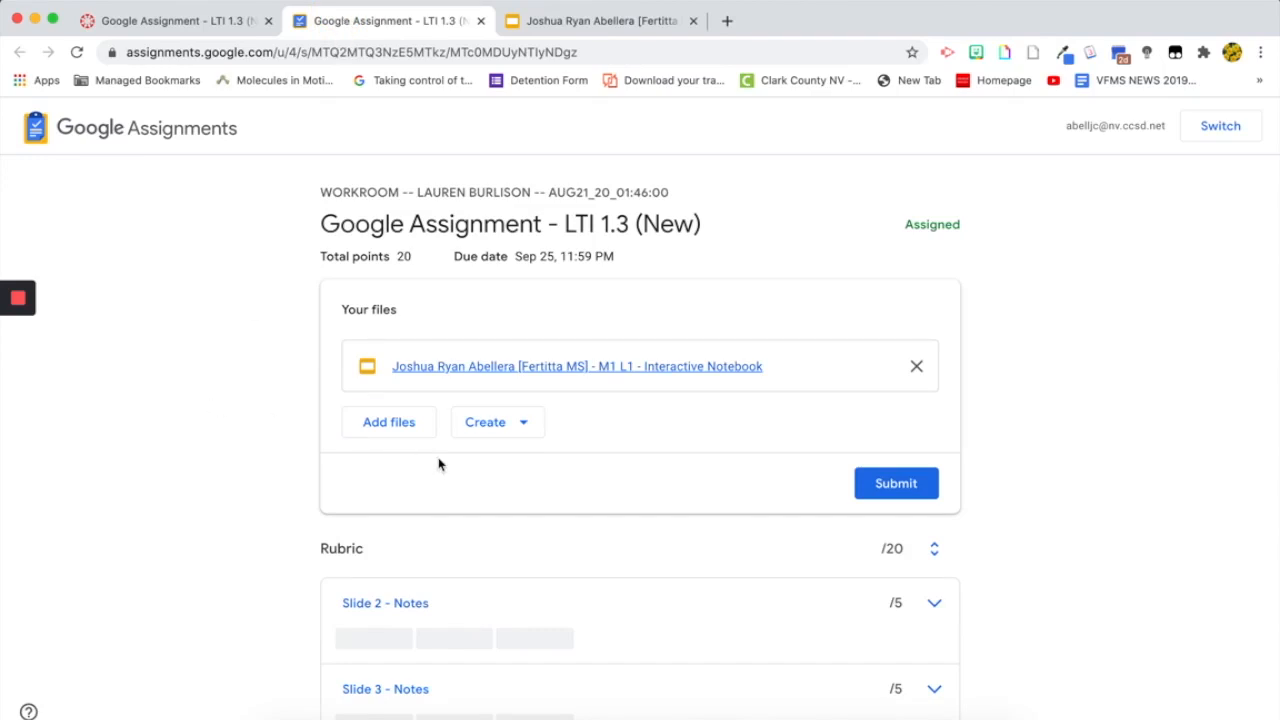
Turn in the notebook copy in Google Assignments, then return to the Canvas course assignment tab.
{"action": "left_click", "coordinate": [895, 483]}
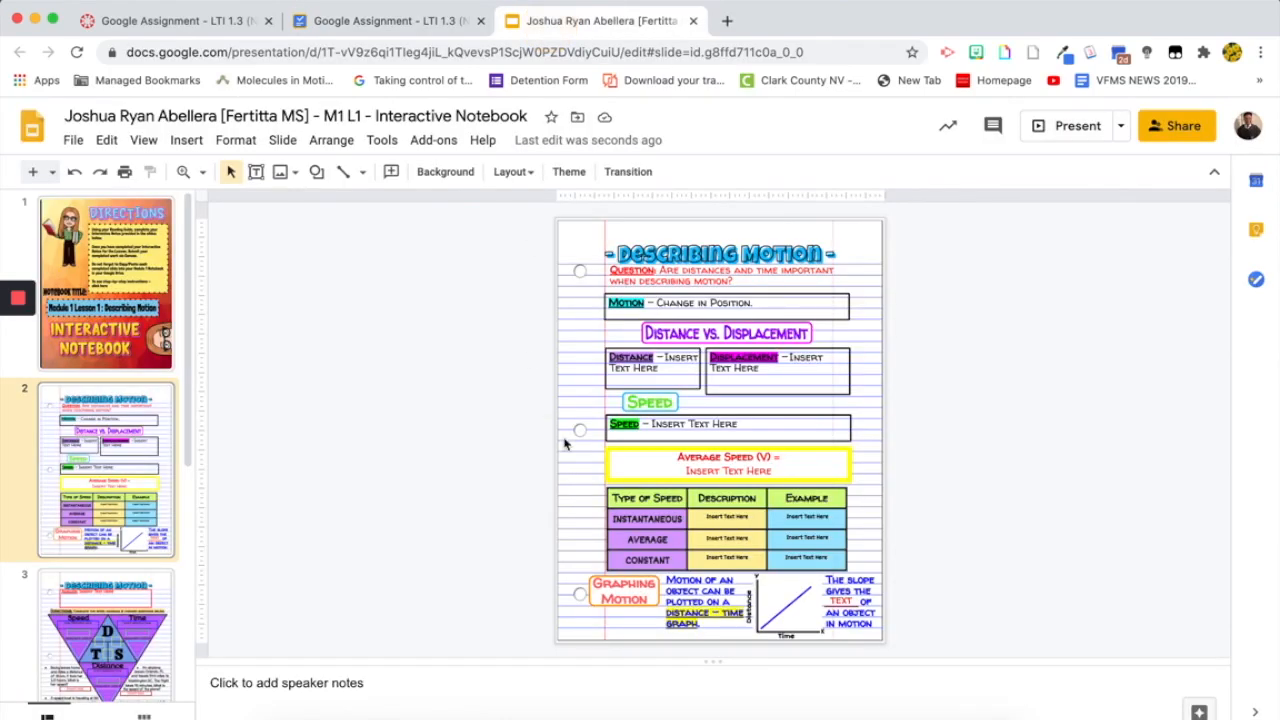
{"action": "mouse_move", "coordinate": [242, 349]}
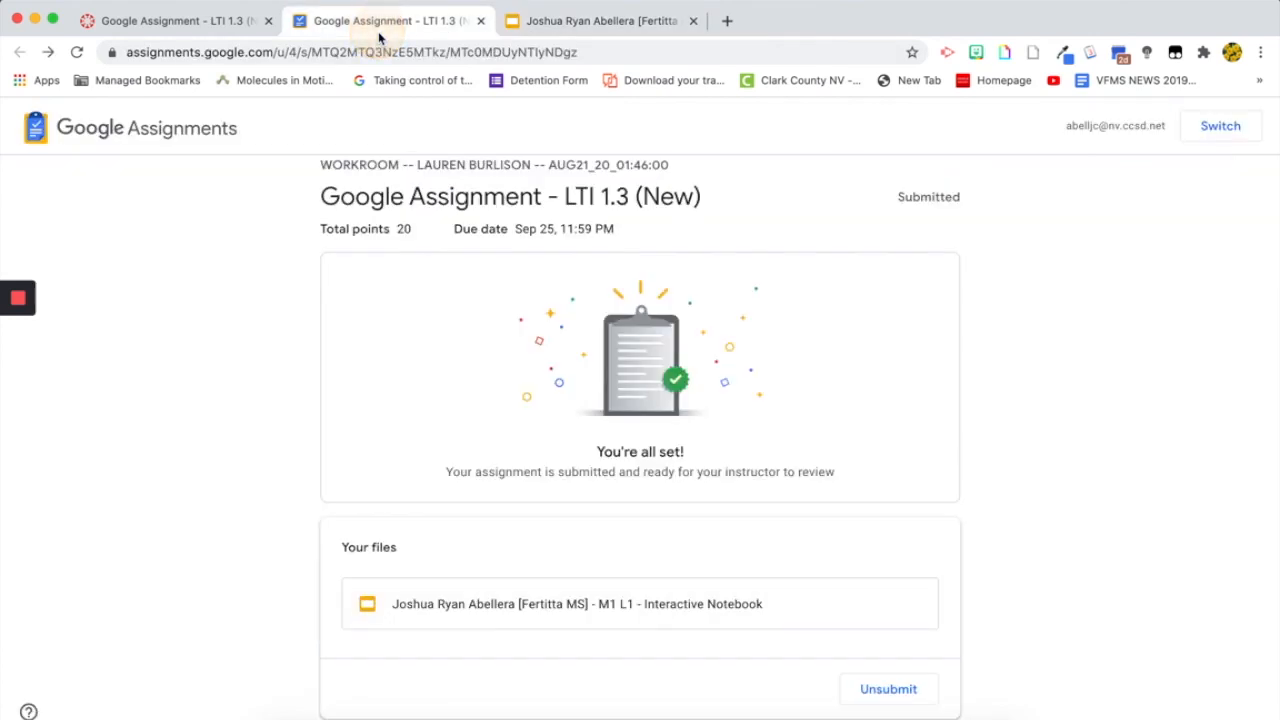
{"action": "mouse_move", "coordinate": [613, 378]}
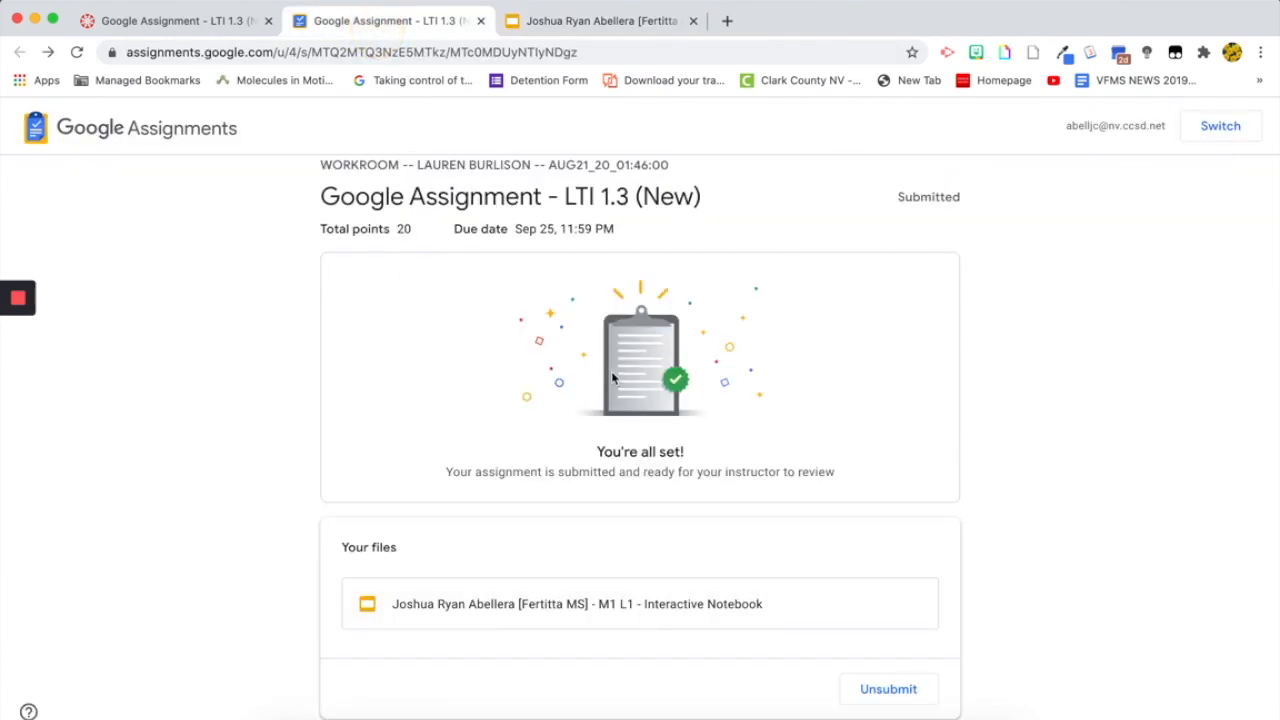
{"action": "mouse_move", "coordinate": [443, 418]}
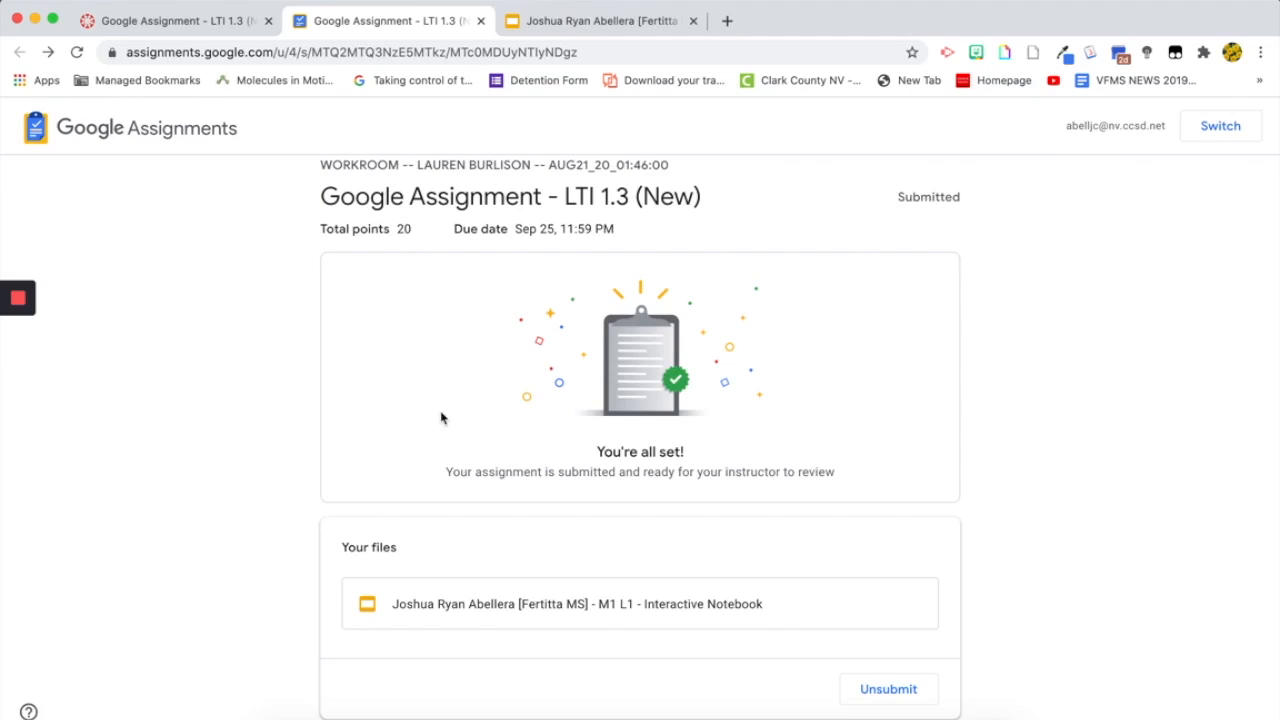
{"action": "mouse_move", "coordinate": [489, 427]}
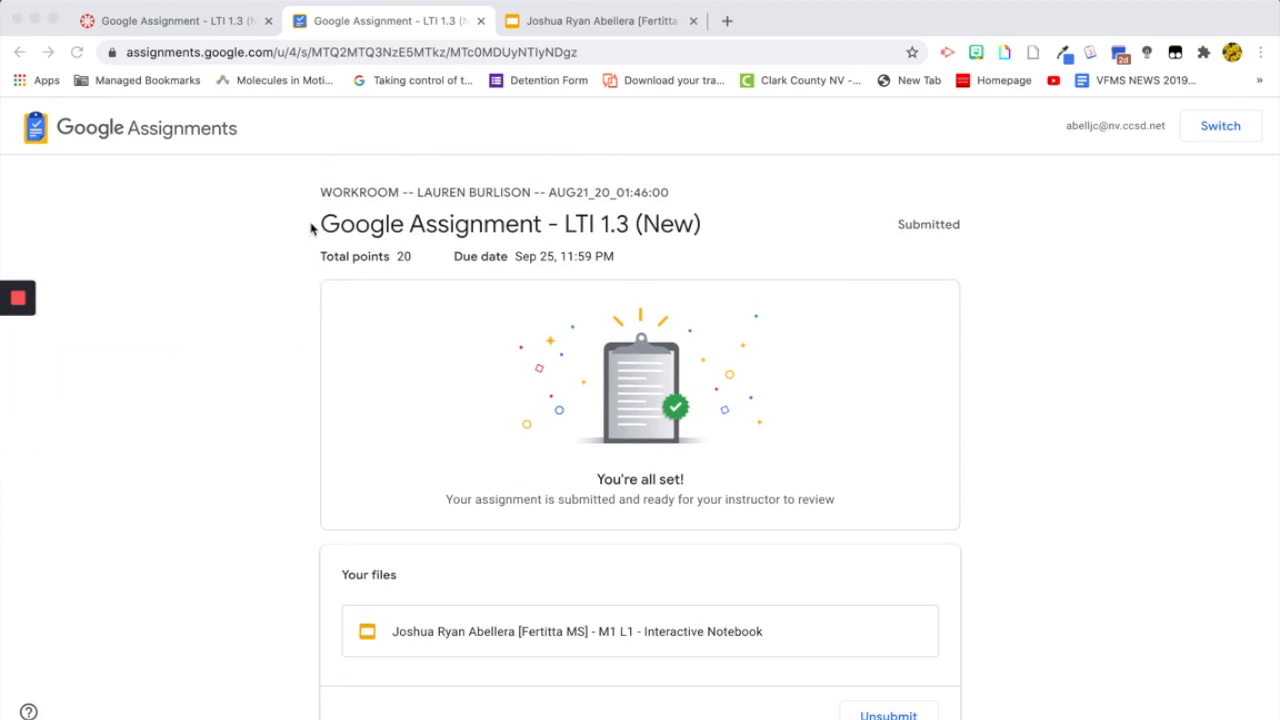
{"action": "left_click", "coordinate": [175, 20]}
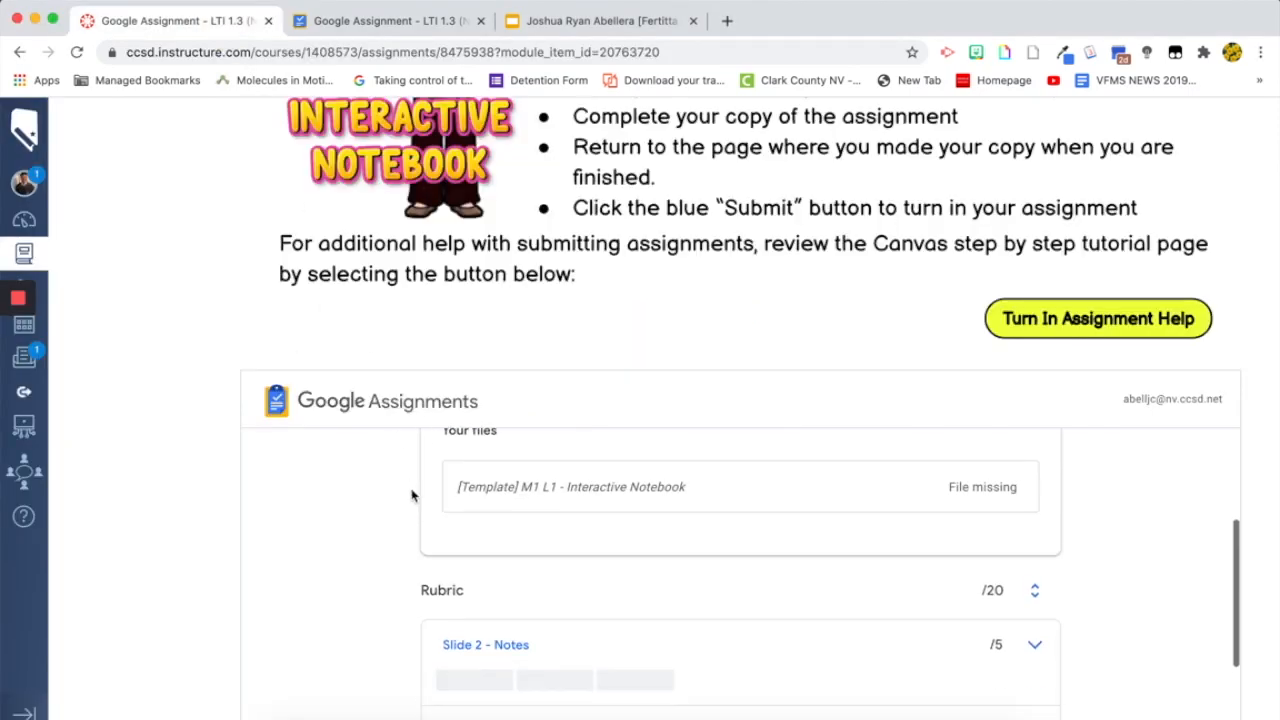
Scroll through the embedded Google Assignments panel to confirm the notebook shows Submitted under Your files.
{"action": "scroll", "scroll_direction": "down", "scroll_amount": 3}
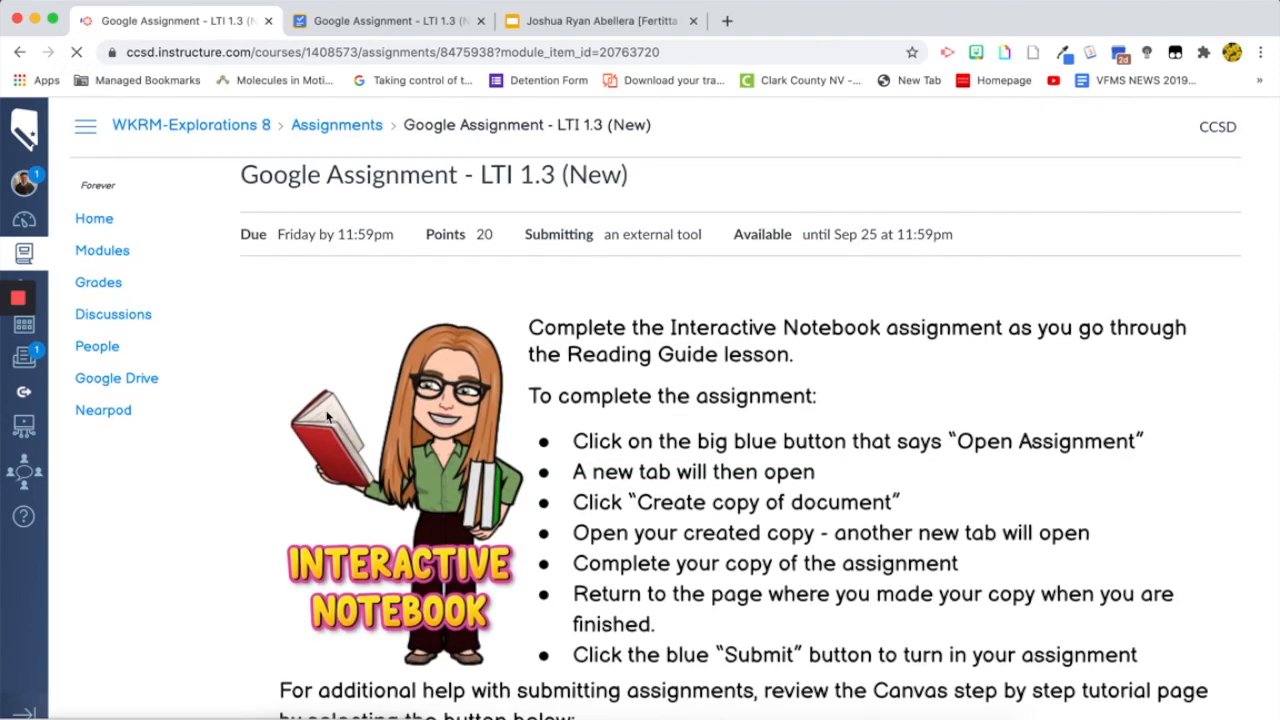
{"action": "scroll", "scroll_direction": "down", "scroll_amount": 3}
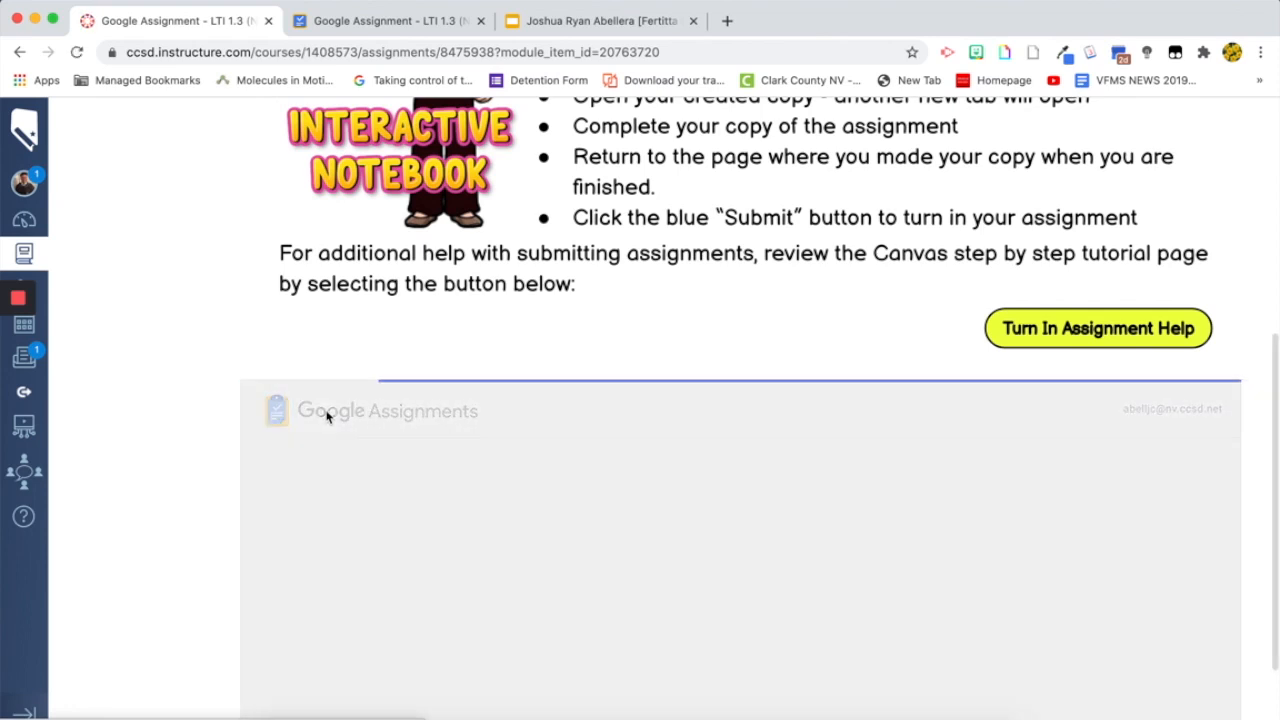
{"action": "scroll", "scroll_direction": "down", "scroll_amount": 3}
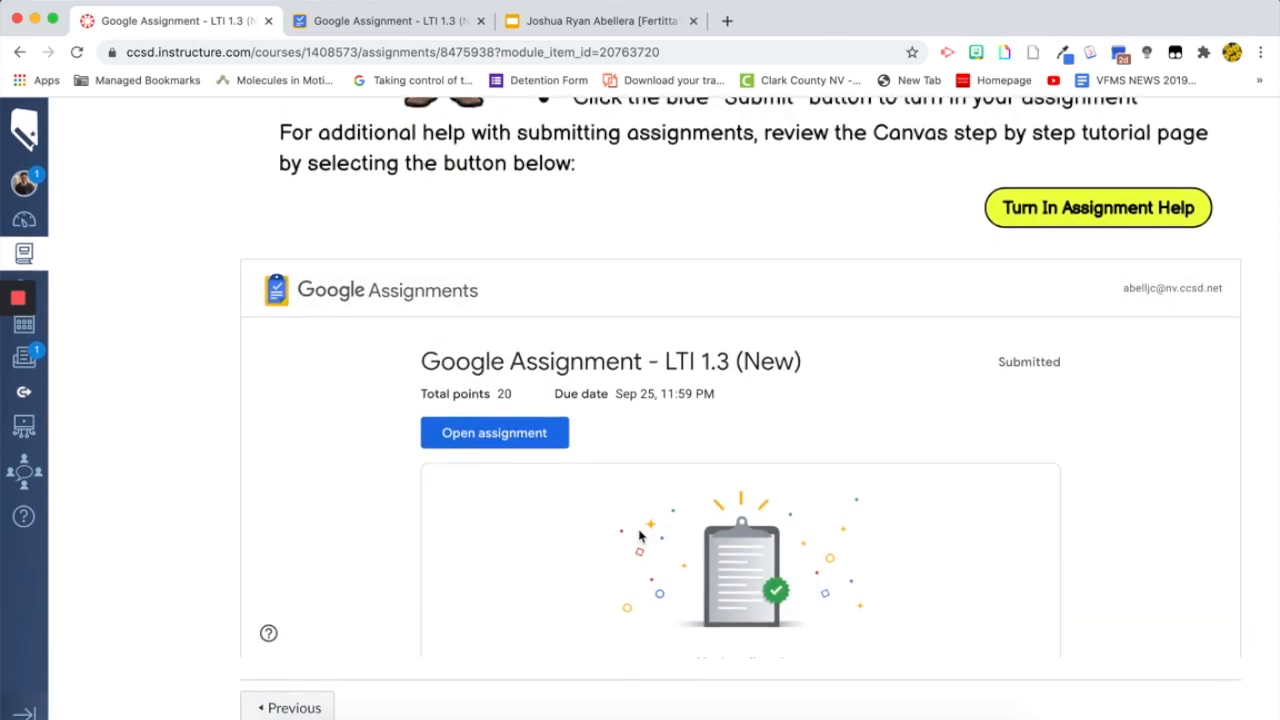
{"action": "scroll", "scroll_direction": "down", "scroll_amount": 3}
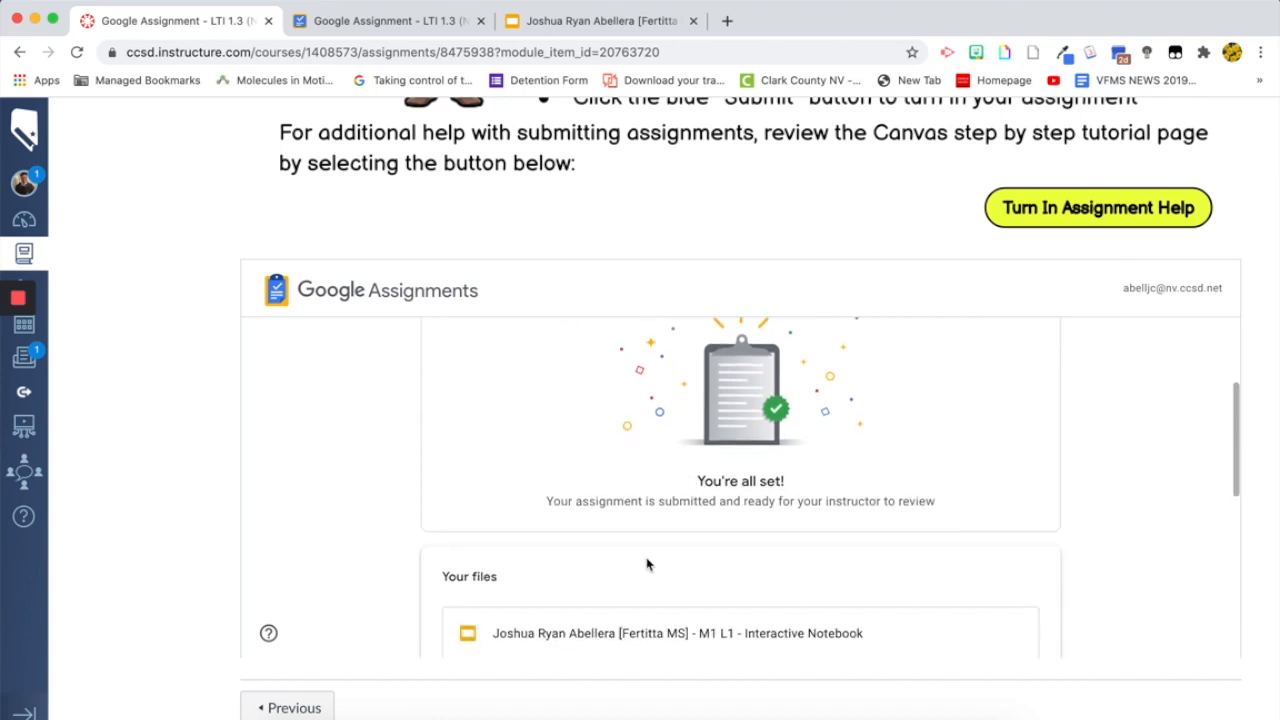
{"action": "scroll", "scroll_direction": "down", "scroll_amount": 3}
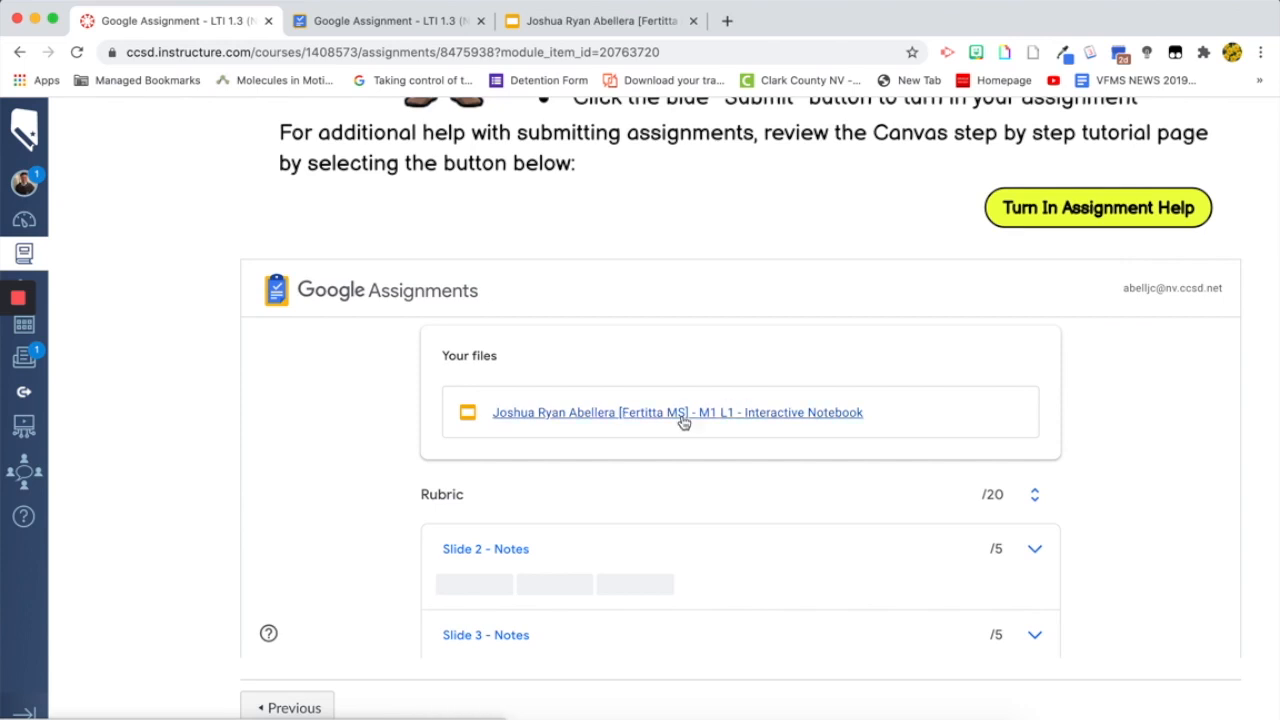
{"action": "scroll", "scroll_direction": "down", "scroll_amount": 3}
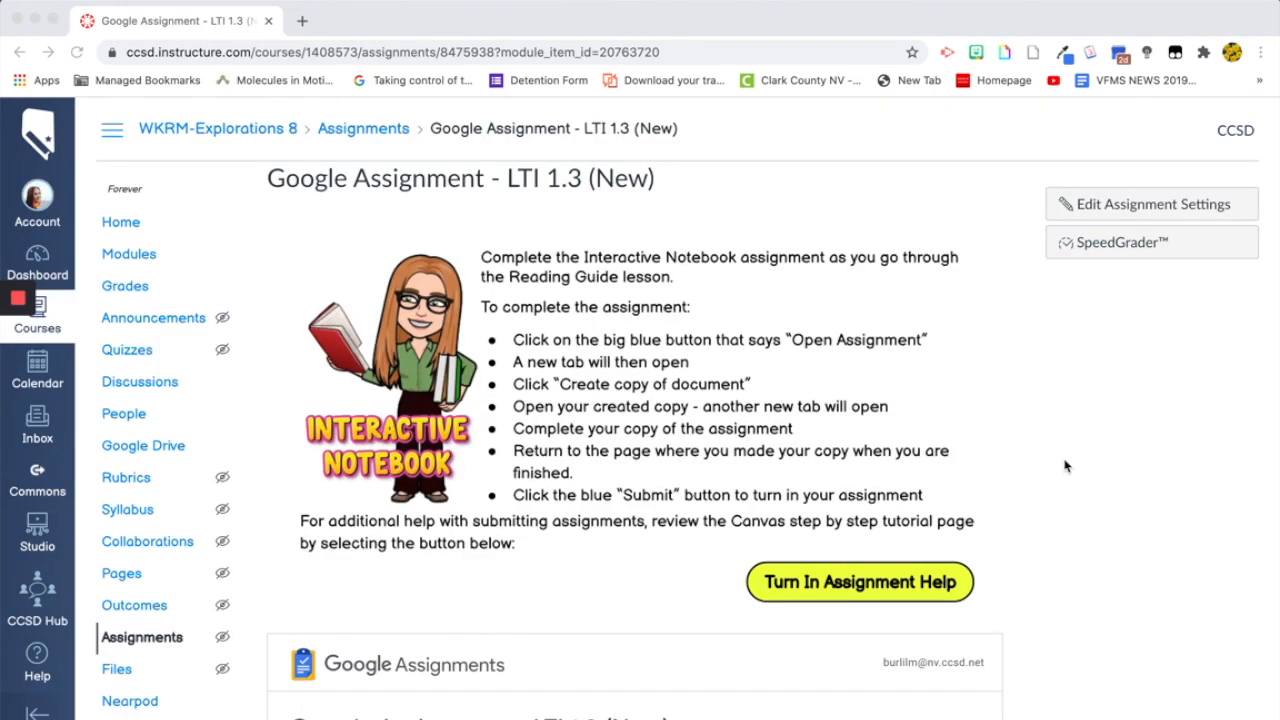
Scroll down the assignment page to the Google Assignments panel and open the student's submission.
{"action": "scroll", "scroll_direction": "down", "scroll_amount": 3}
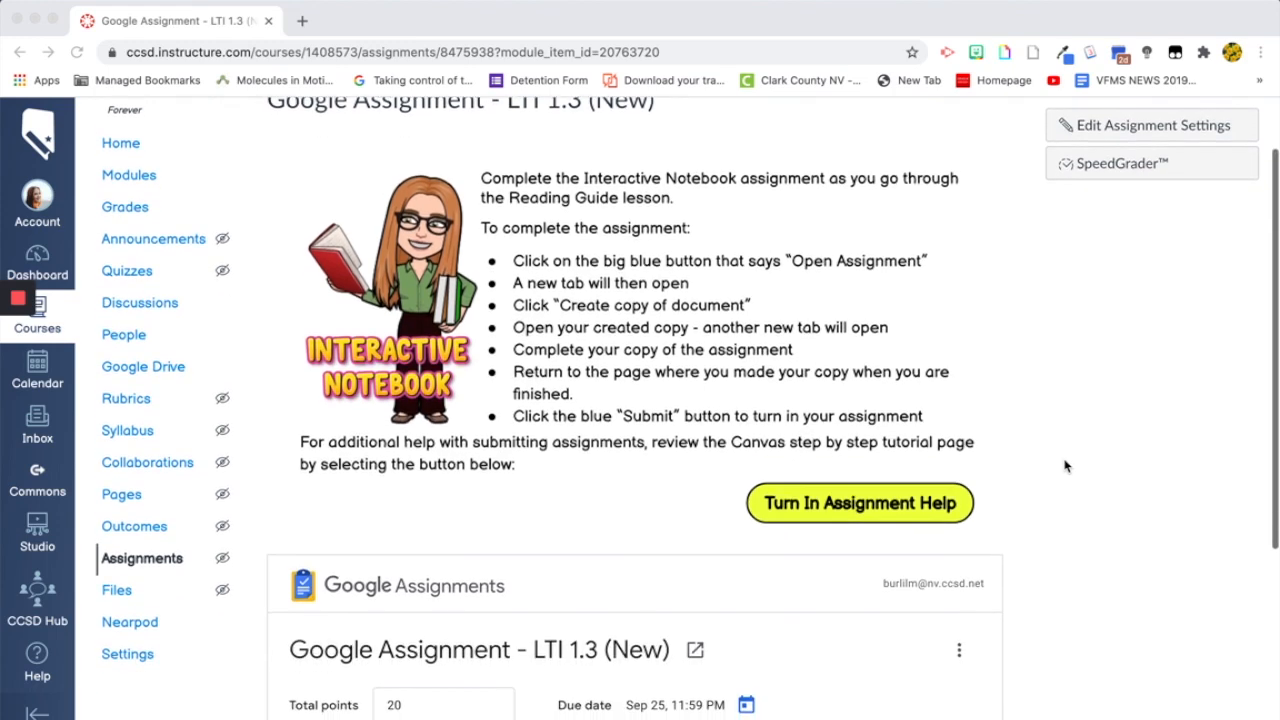
{"action": "scroll", "scroll_direction": "down", "scroll_amount": 3}
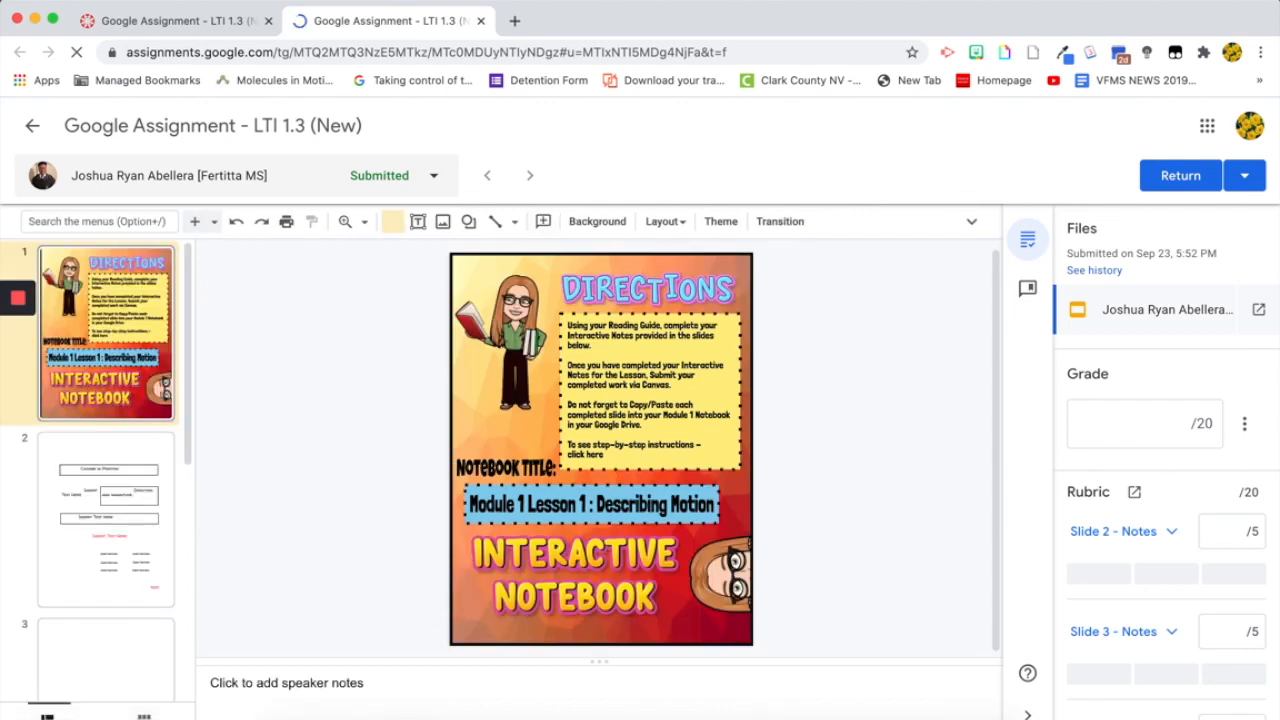
Give the Slide Notes rubric criteria full 5/5 marks and begin the overall feedback 'Greate'.
{"action": "scroll", "scroll_direction": "down", "scroll_amount": 3}
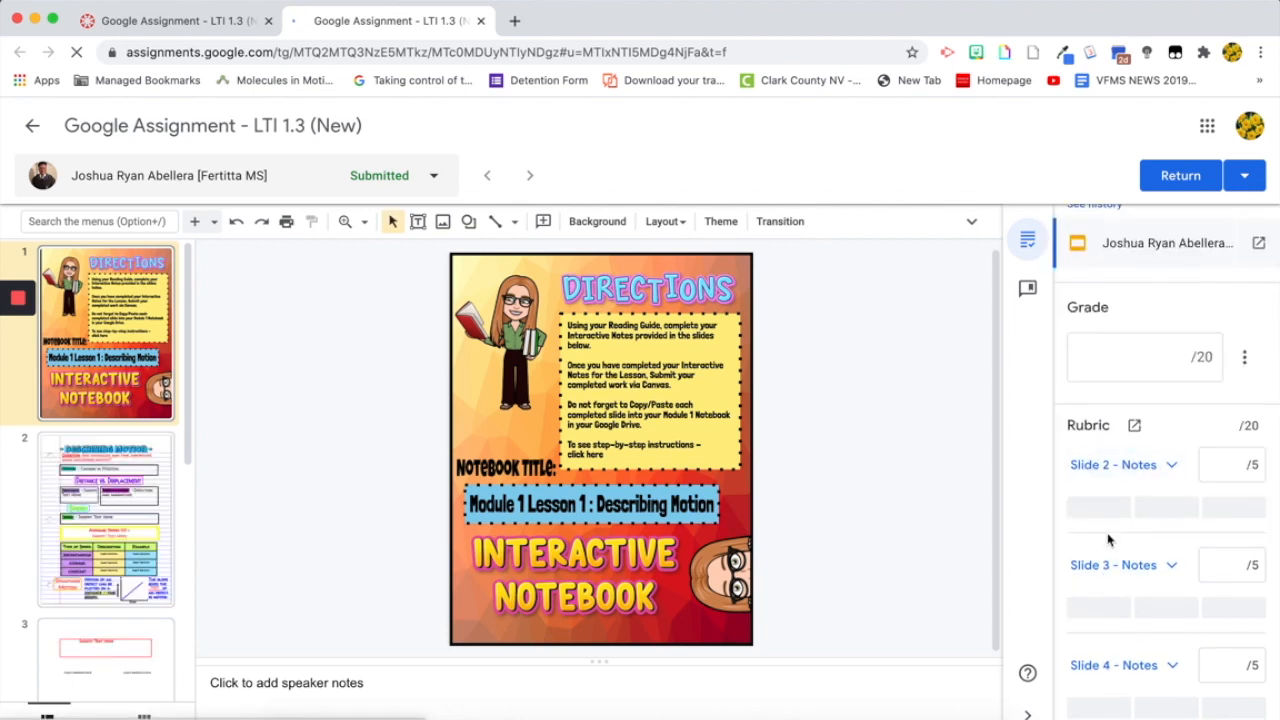
{"action": "left_click", "coordinate": [1097, 507]}
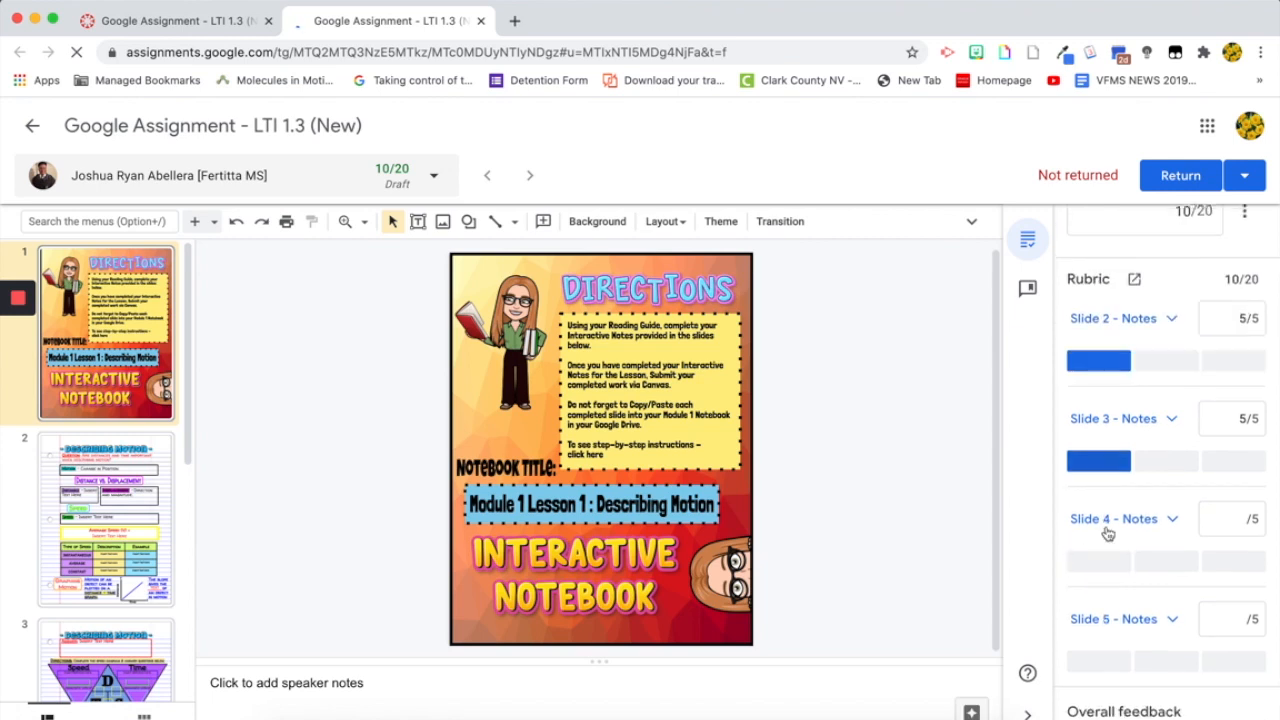
{"action": "left_click", "coordinate": [1098, 559]}
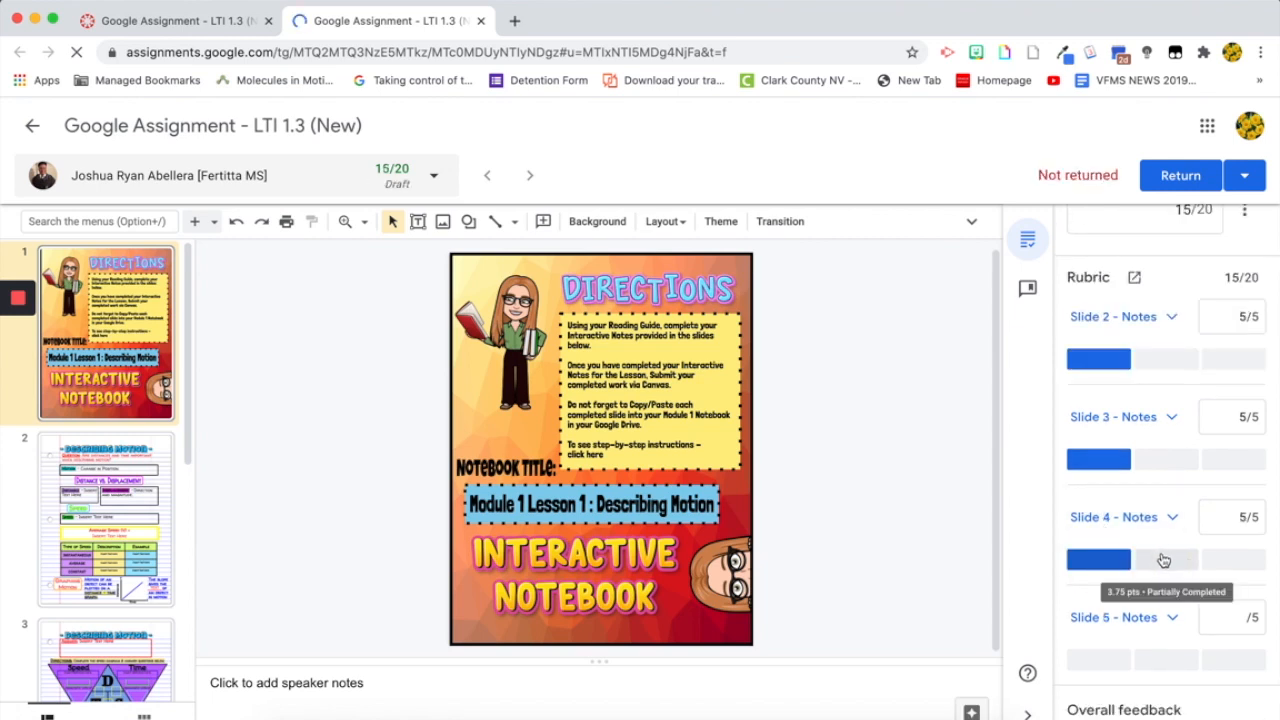
{"action": "left_click", "coordinate": [1098, 547]}
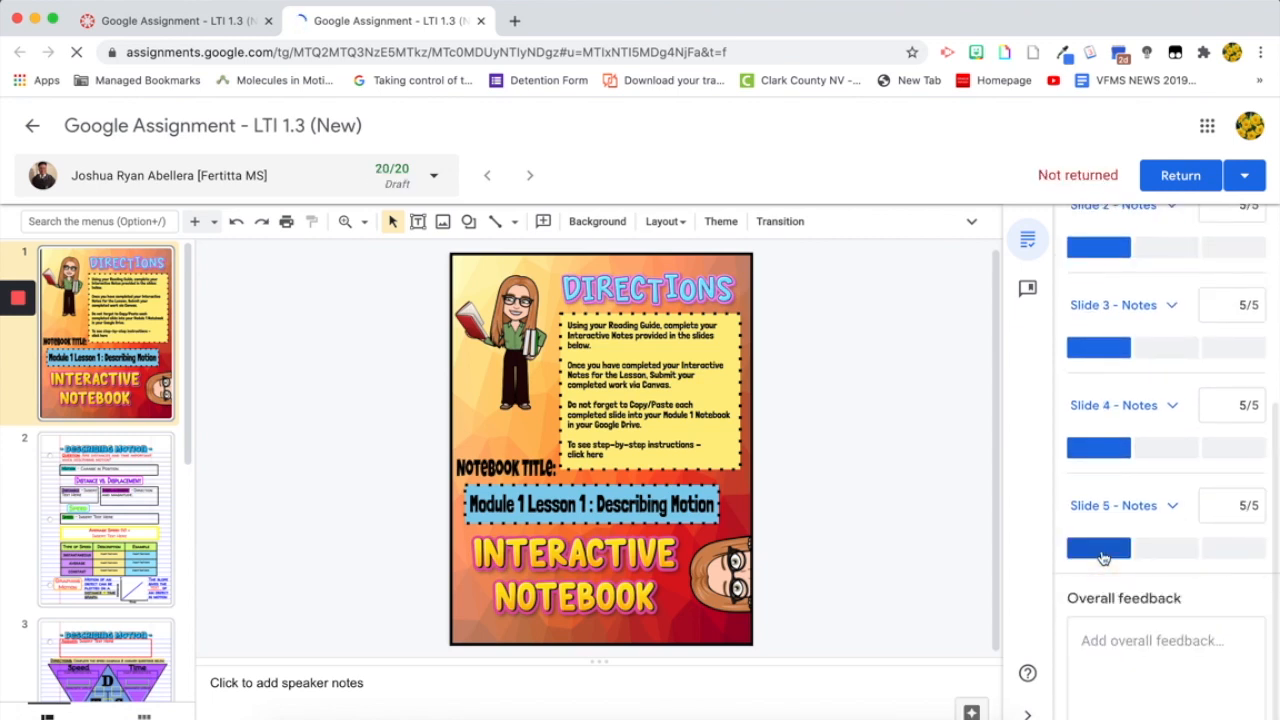
{"action": "left_click", "coordinate": [1165, 650]}
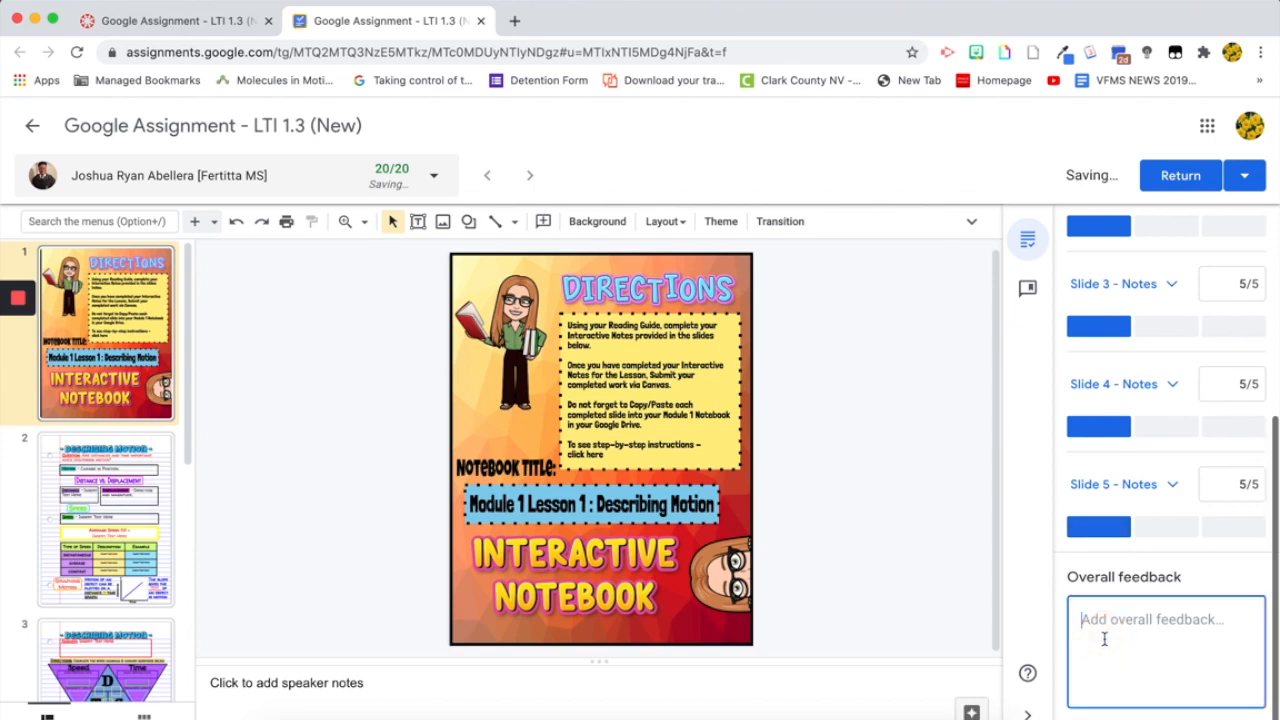
{"action": "type", "text": "Greate"}
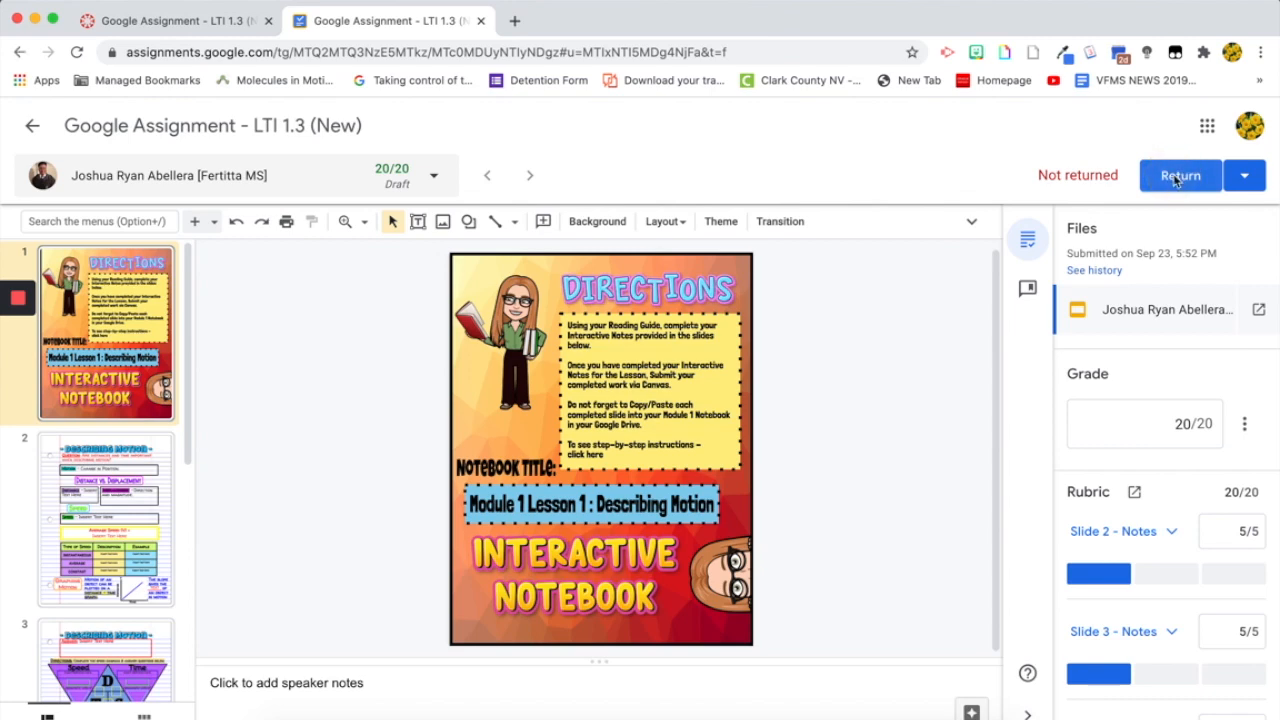
Return the 20/20 notebook to the student, confirming in the dialog, then switch back to Canvas.
{"action": "left_click", "coordinate": [1180, 175]}
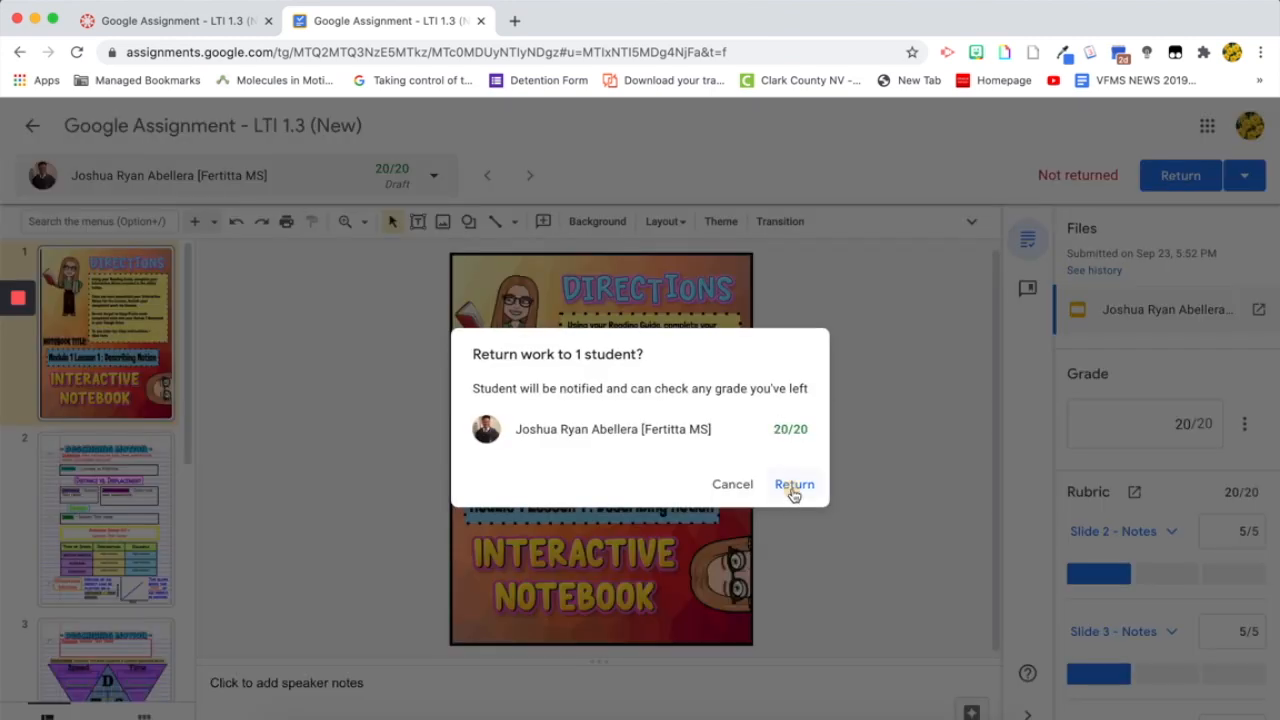
{"action": "left_click", "coordinate": [794, 484]}
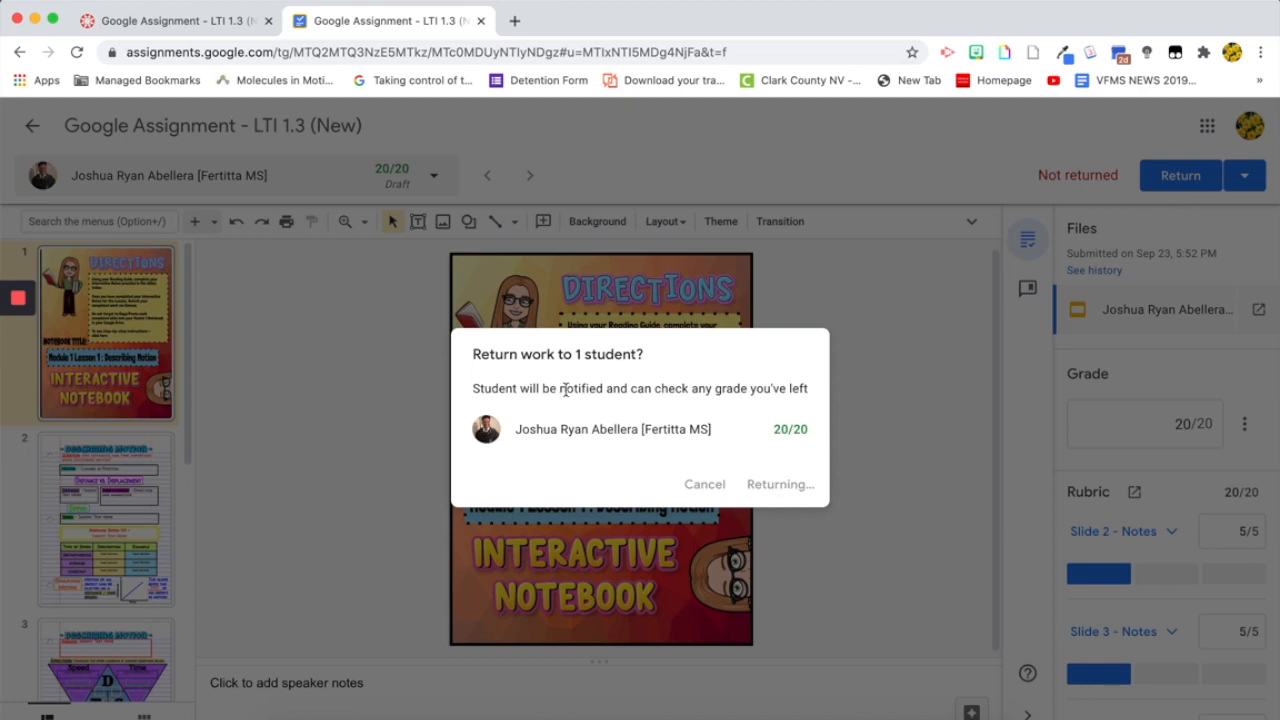
{"action": "mouse_move", "coordinate": [772, 392]}
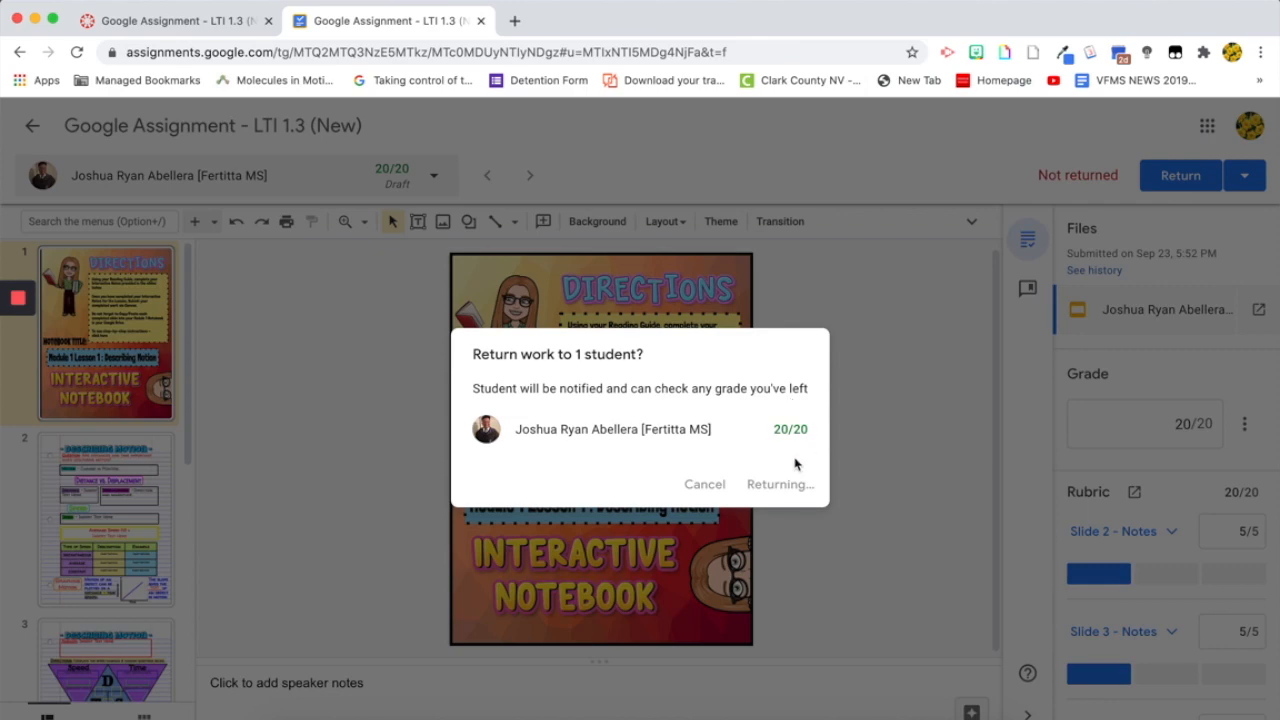
{"action": "left_click", "coordinate": [779, 484]}
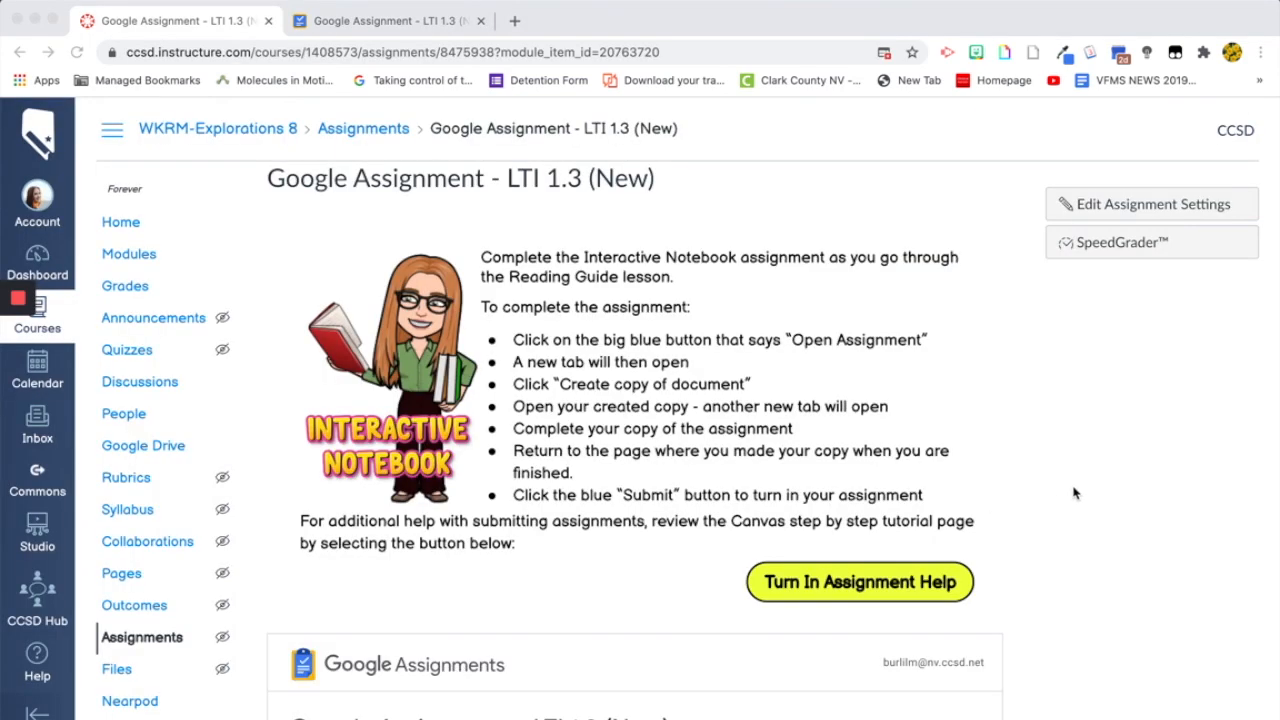
Check SpeedGrader for the student's 20 out of 20 score, then go back to the assignment page.
{"action": "scroll", "scroll_direction": "down", "scroll_amount": 3}
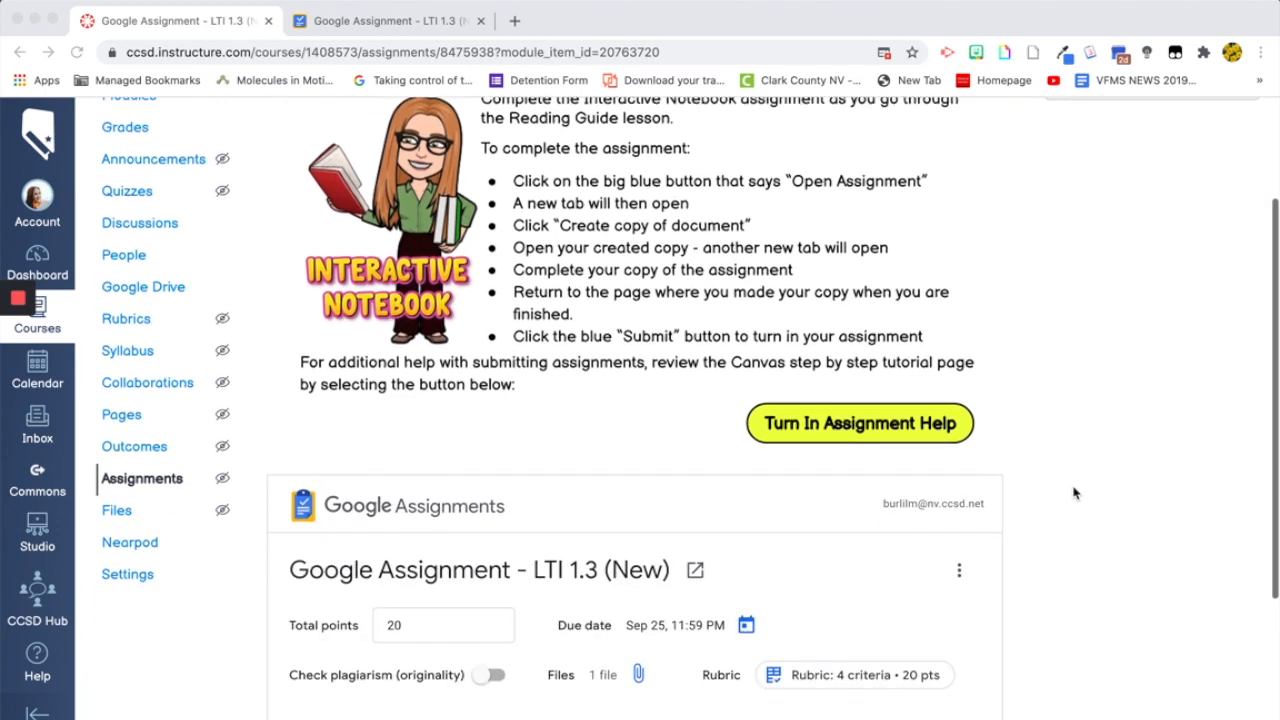
{"action": "scroll", "scroll_direction": "down", "scroll_amount": 3}
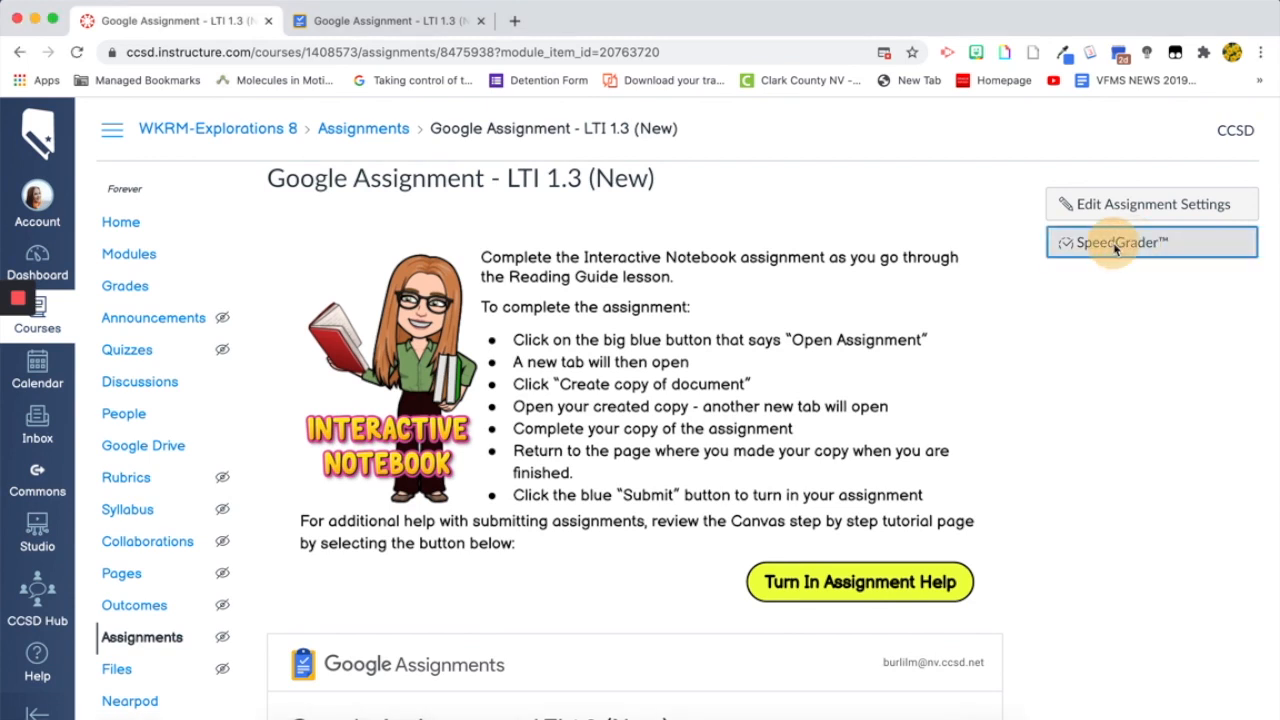
{"action": "left_click", "coordinate": [1150, 242]}
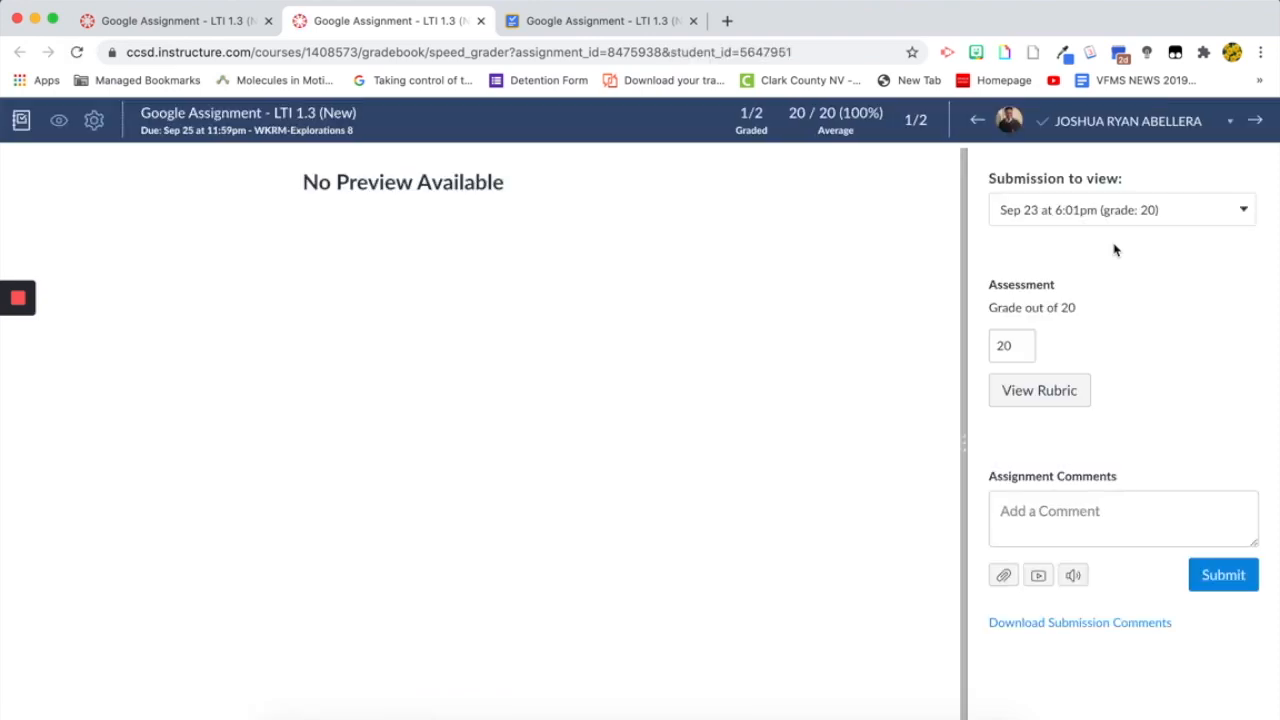
{"action": "left_click", "coordinate": [1011, 345]}
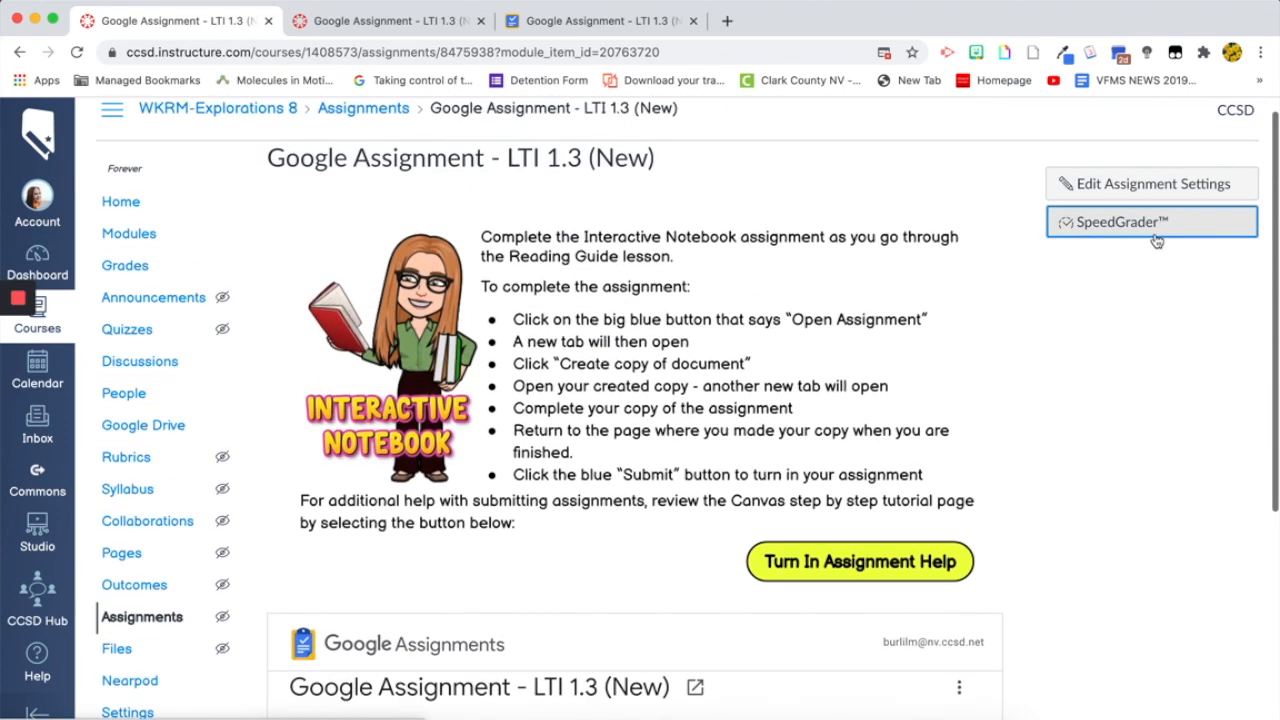
{"action": "mouse_move", "coordinate": [1136, 350]}
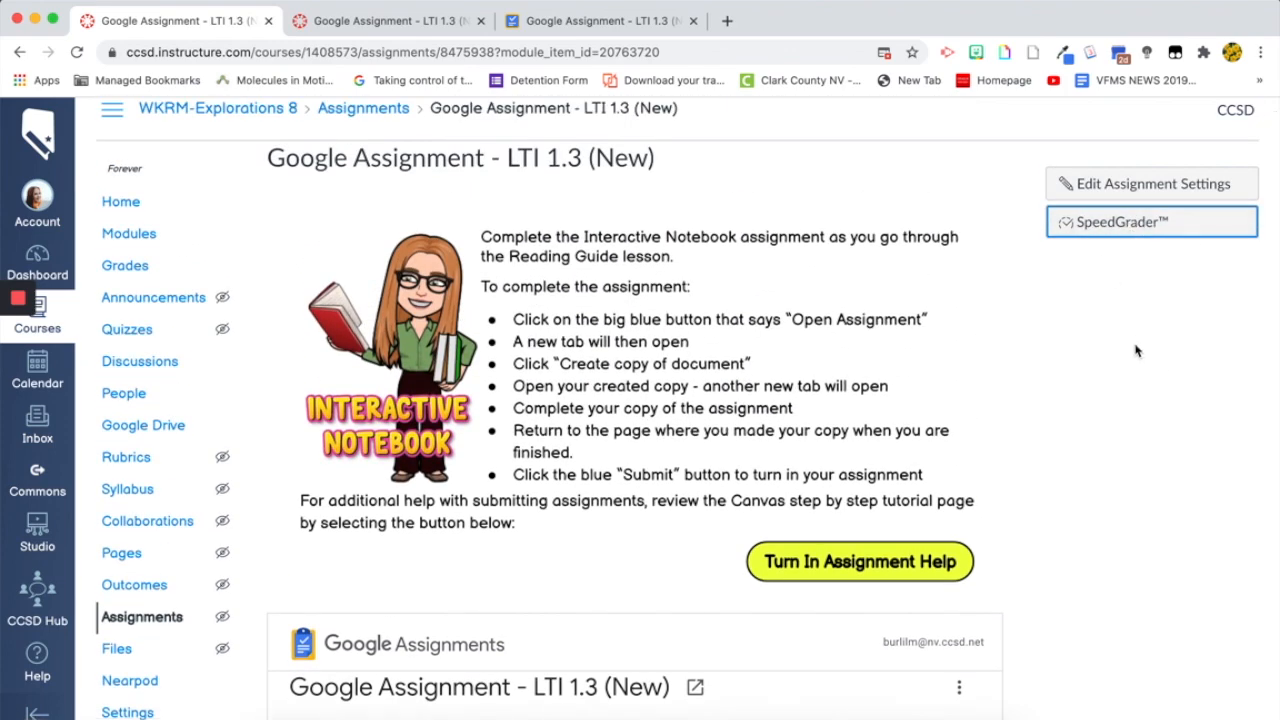
{"action": "mouse_move", "coordinate": [782, 375]}
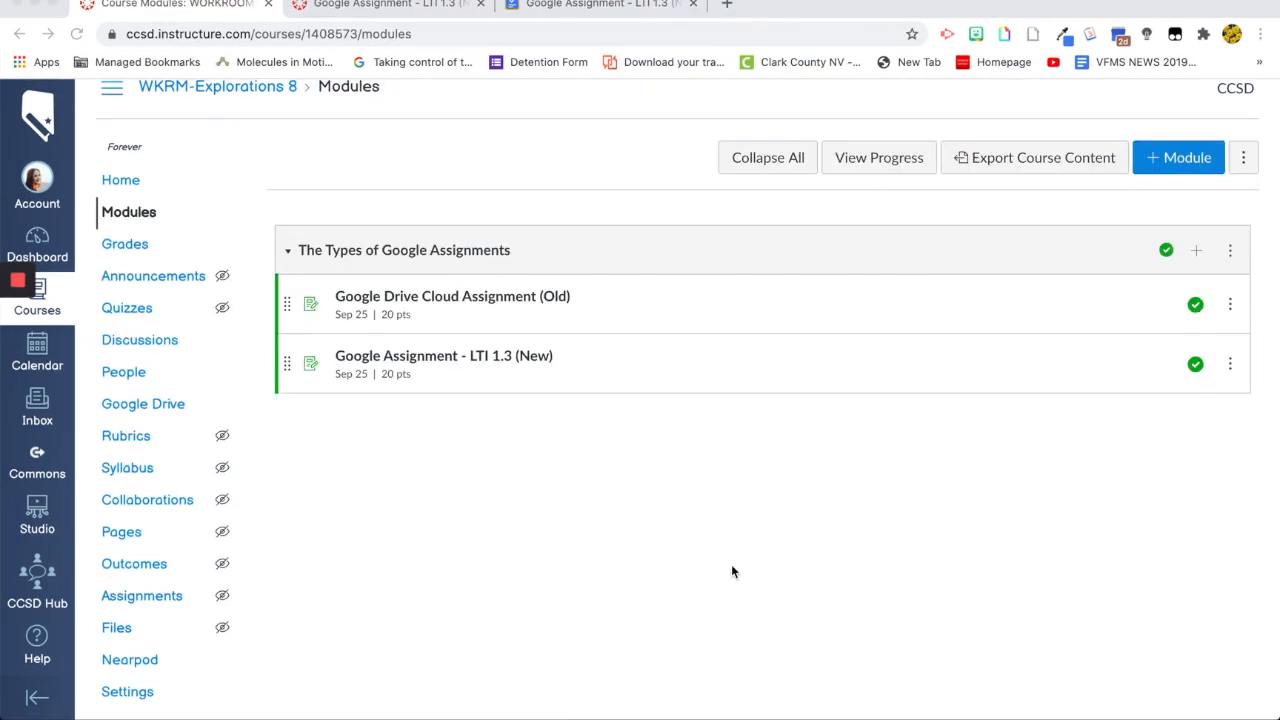
{"action": "mouse_move", "coordinate": [535, 426]}
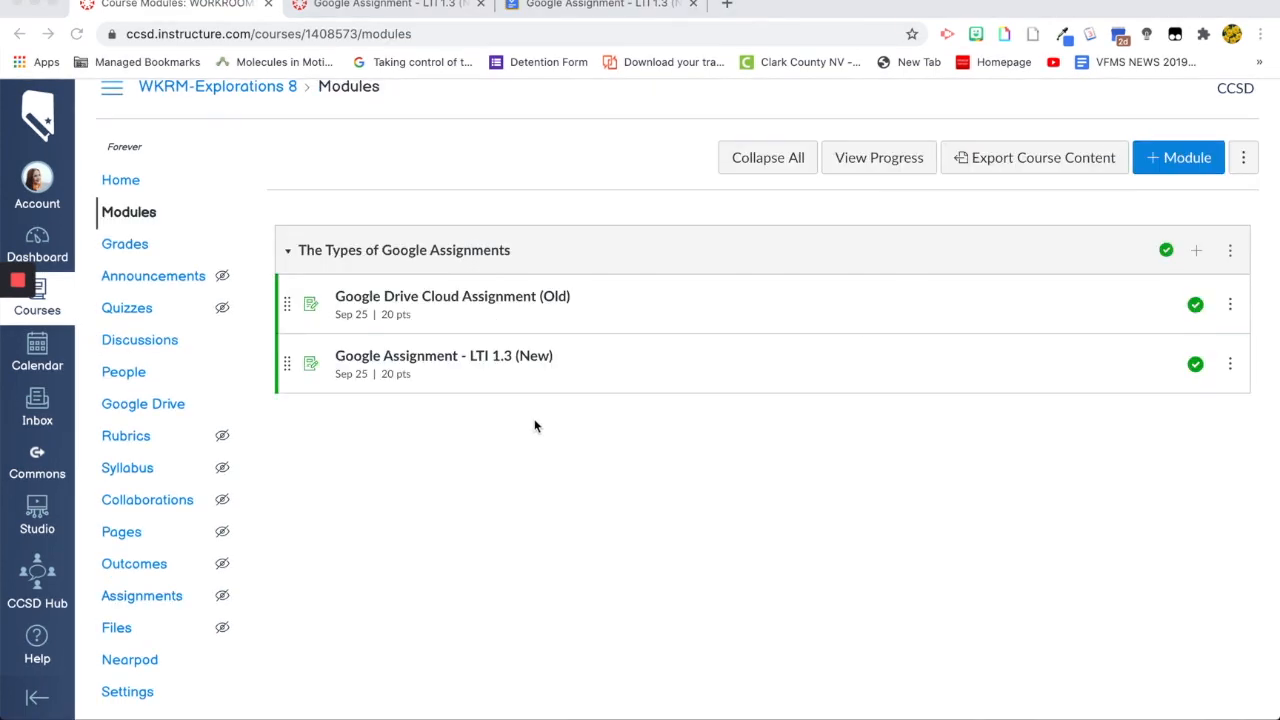
{"action": "mouse_move", "coordinate": [652, 383]}
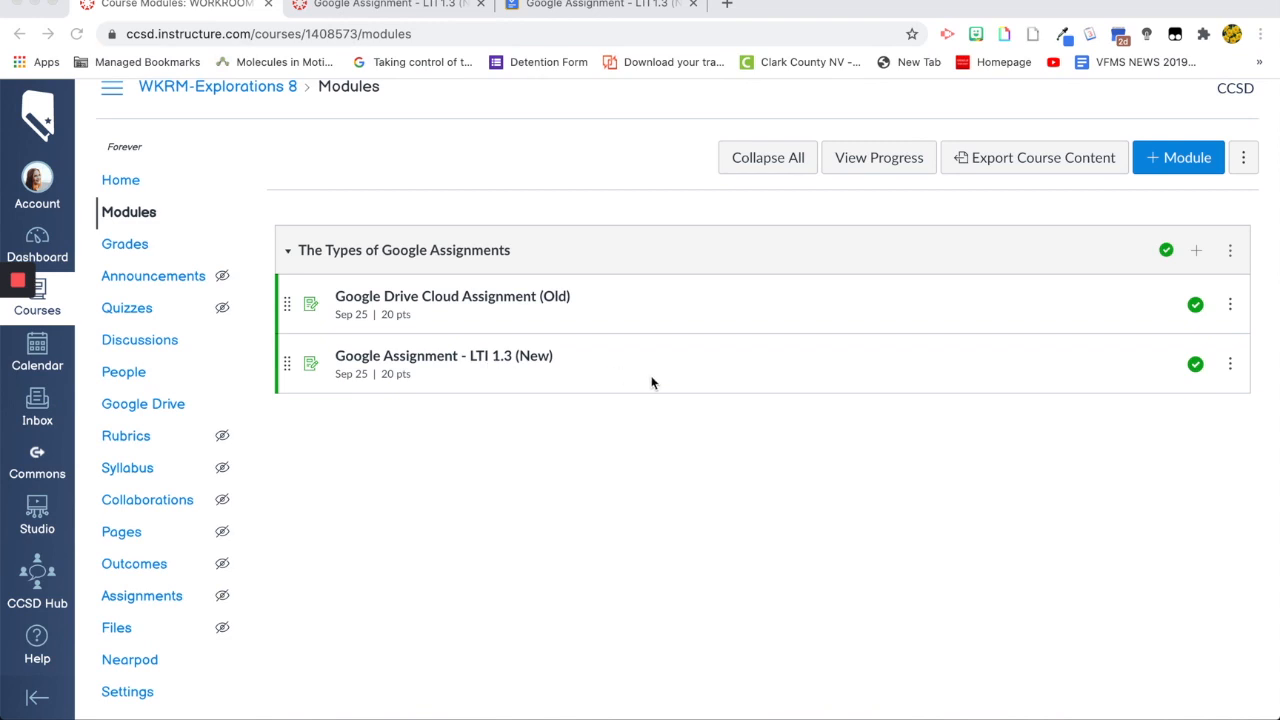
{"action": "mouse_move", "coordinate": [626, 324]}
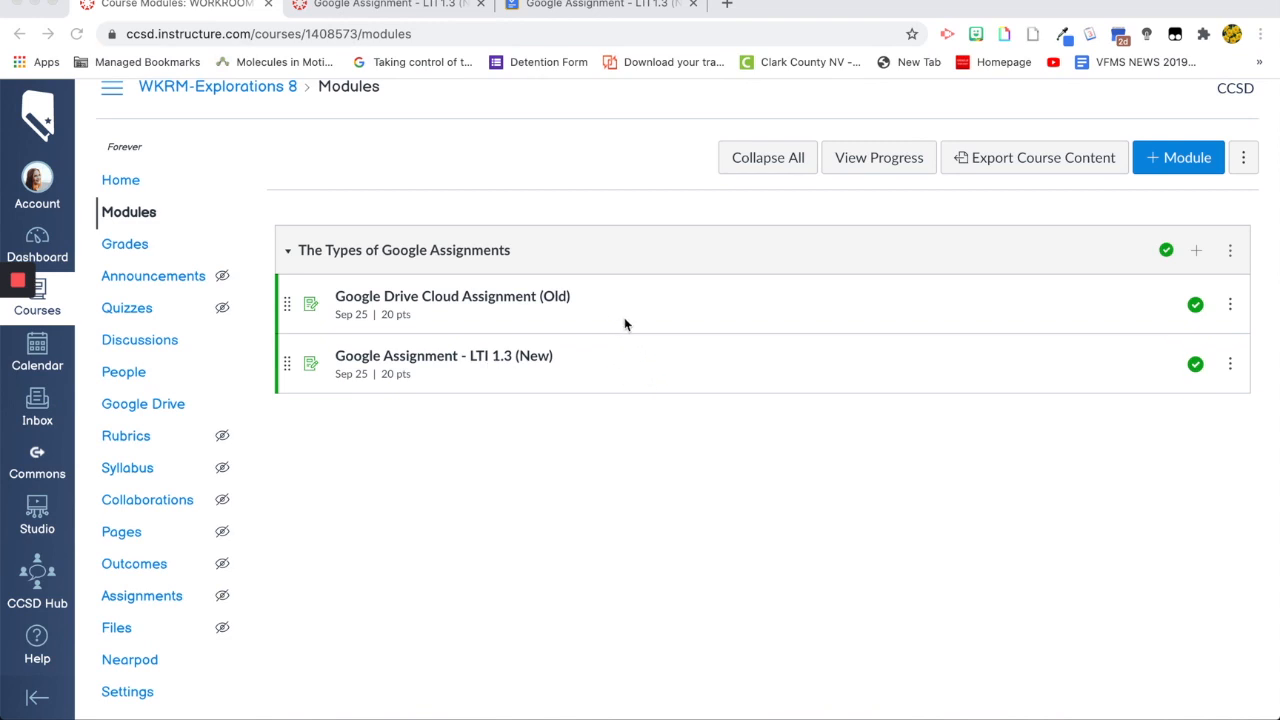
{"action": "mouse_move", "coordinate": [621, 424]}
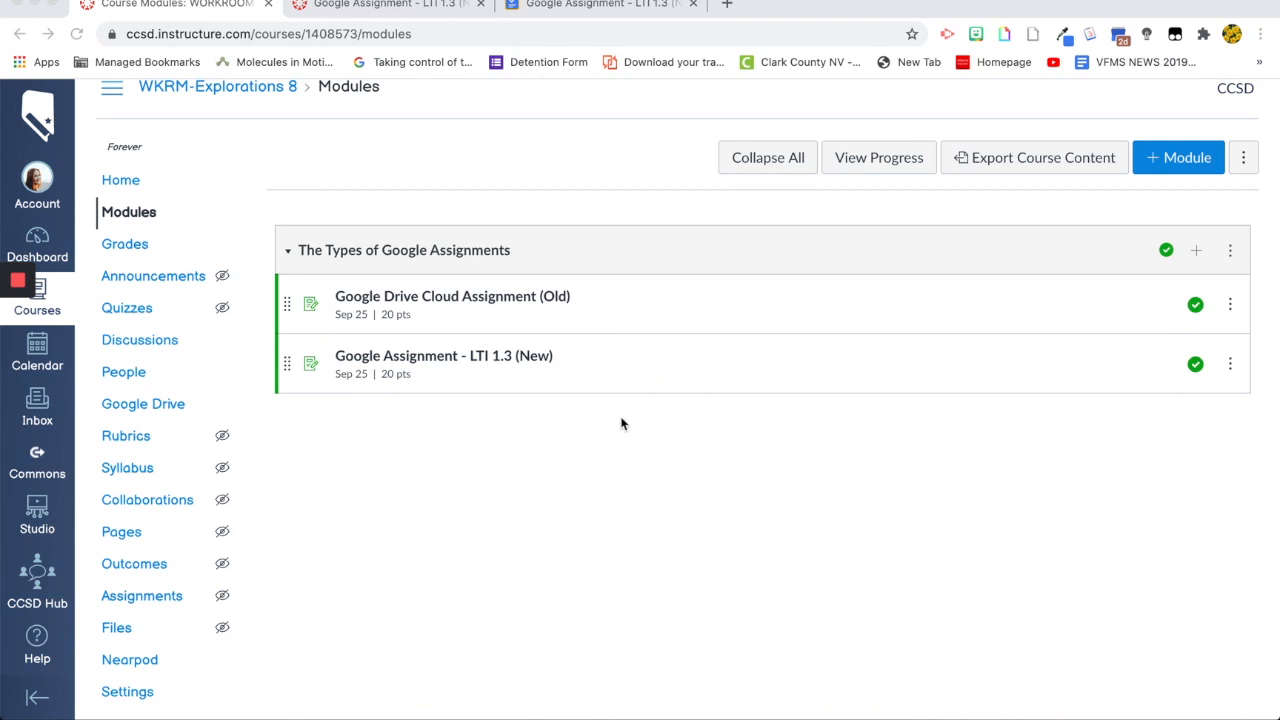
{"action": "mouse_move", "coordinate": [548, 351]}
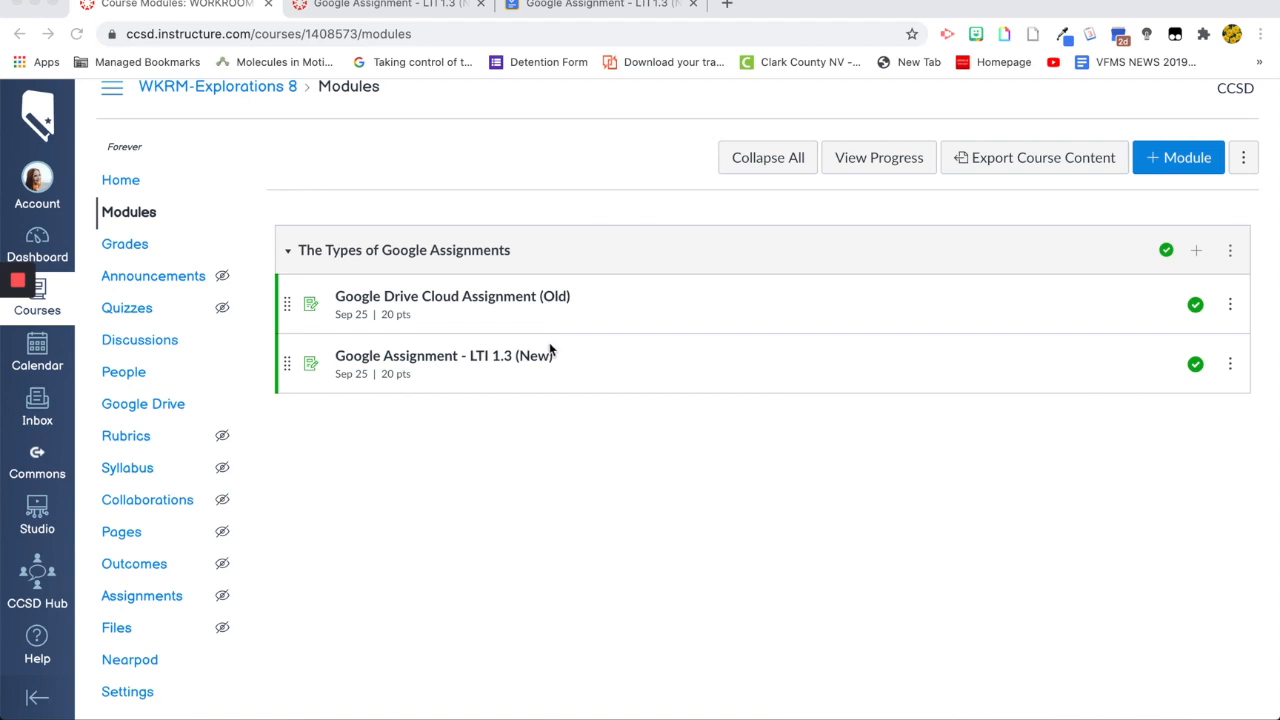
{"action": "mouse_move", "coordinate": [503, 300]}
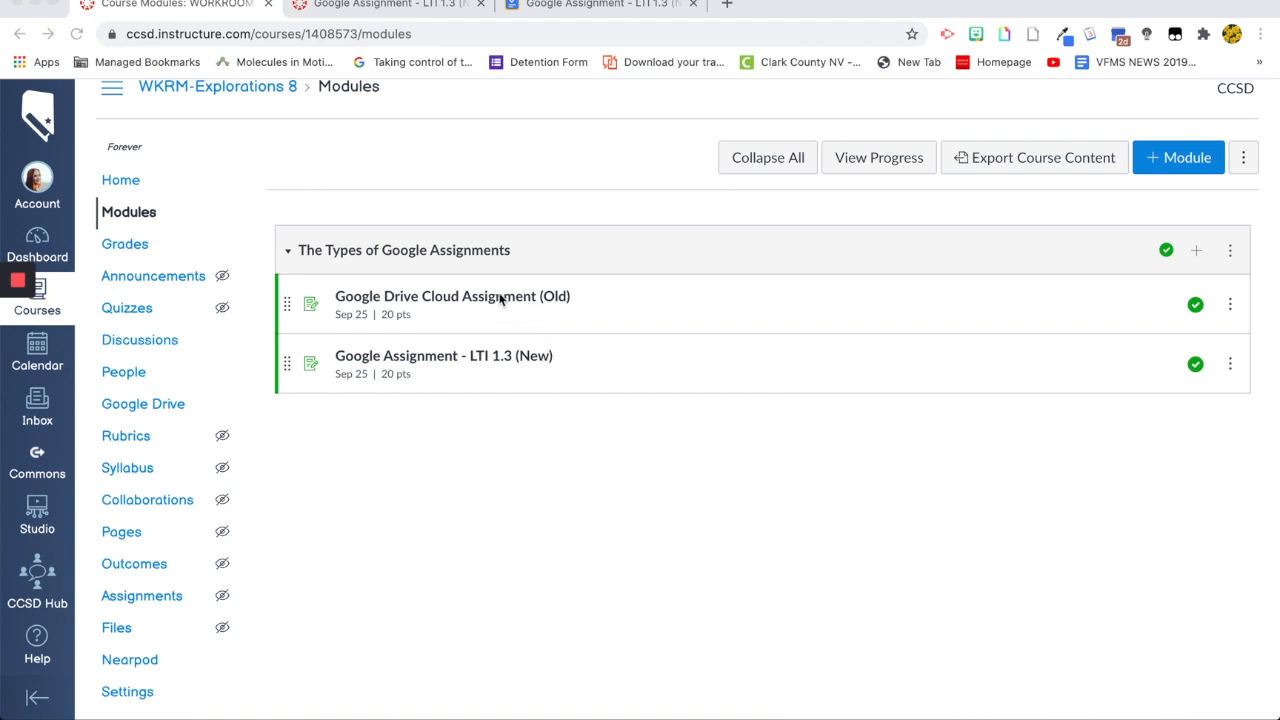
{"action": "mouse_move", "coordinate": [420, 373]}
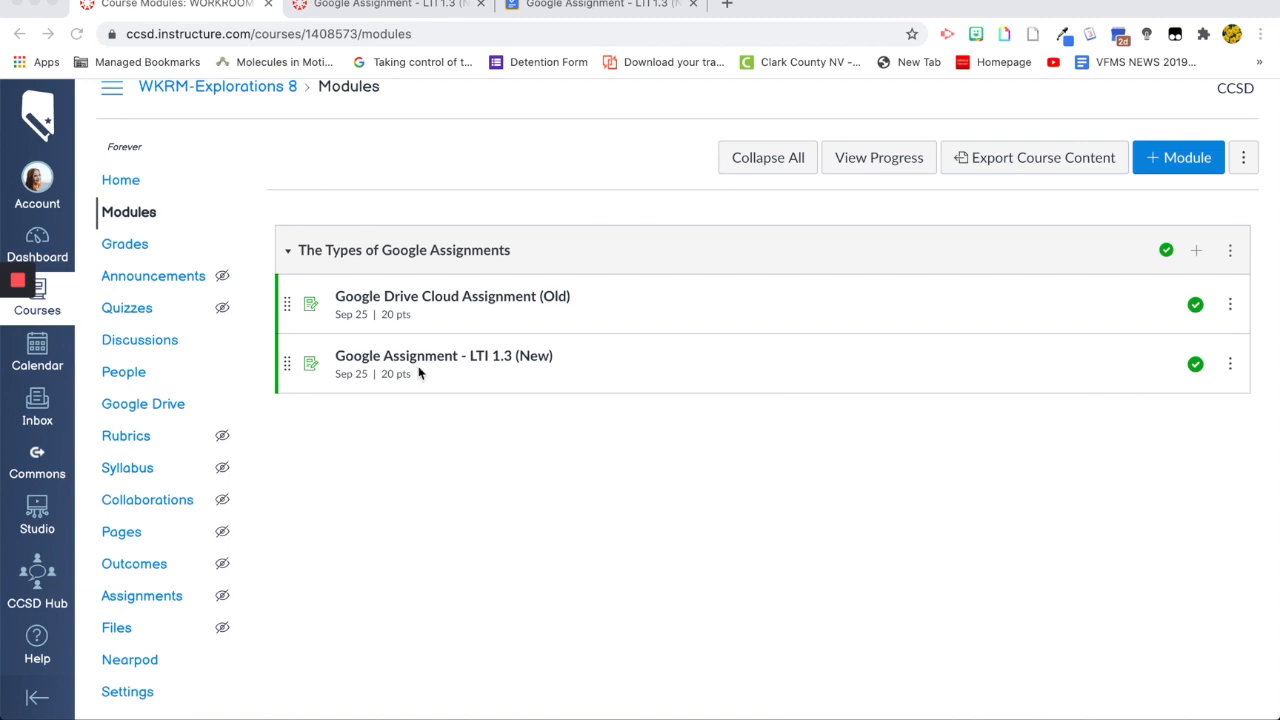
{"action": "mouse_move", "coordinate": [415, 363]}
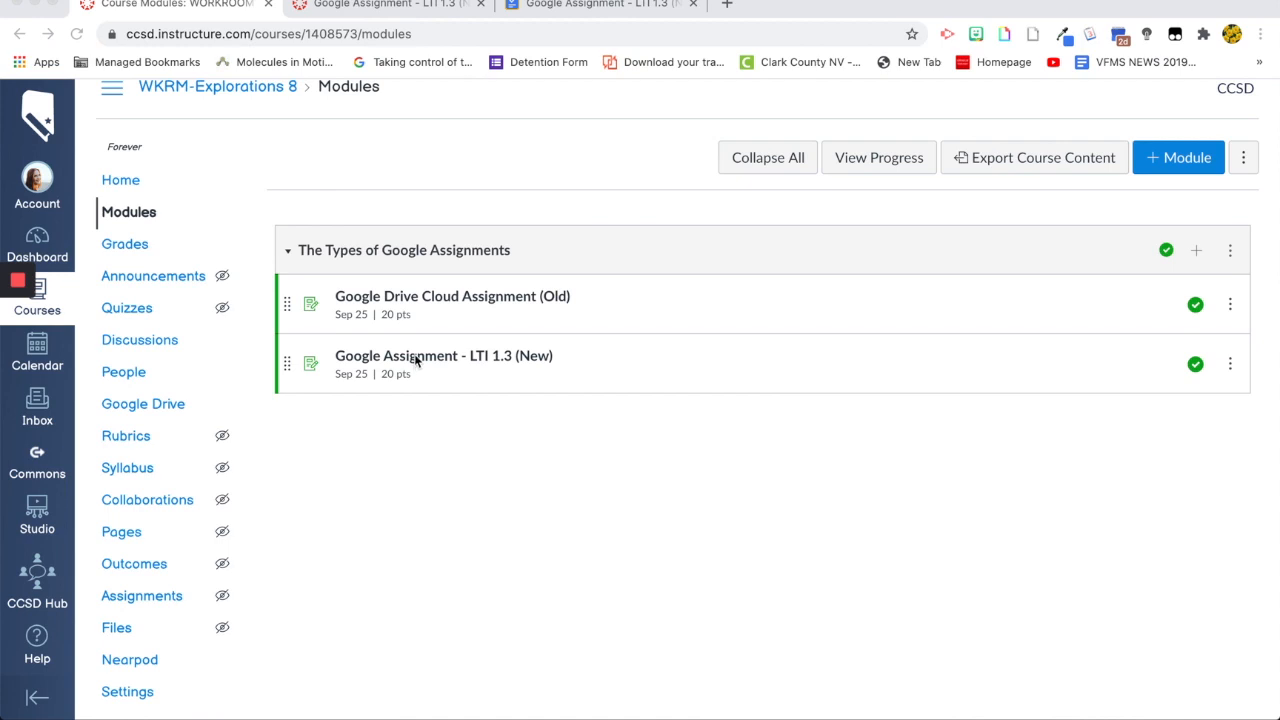
{"action": "mouse_move", "coordinate": [320, 573]}
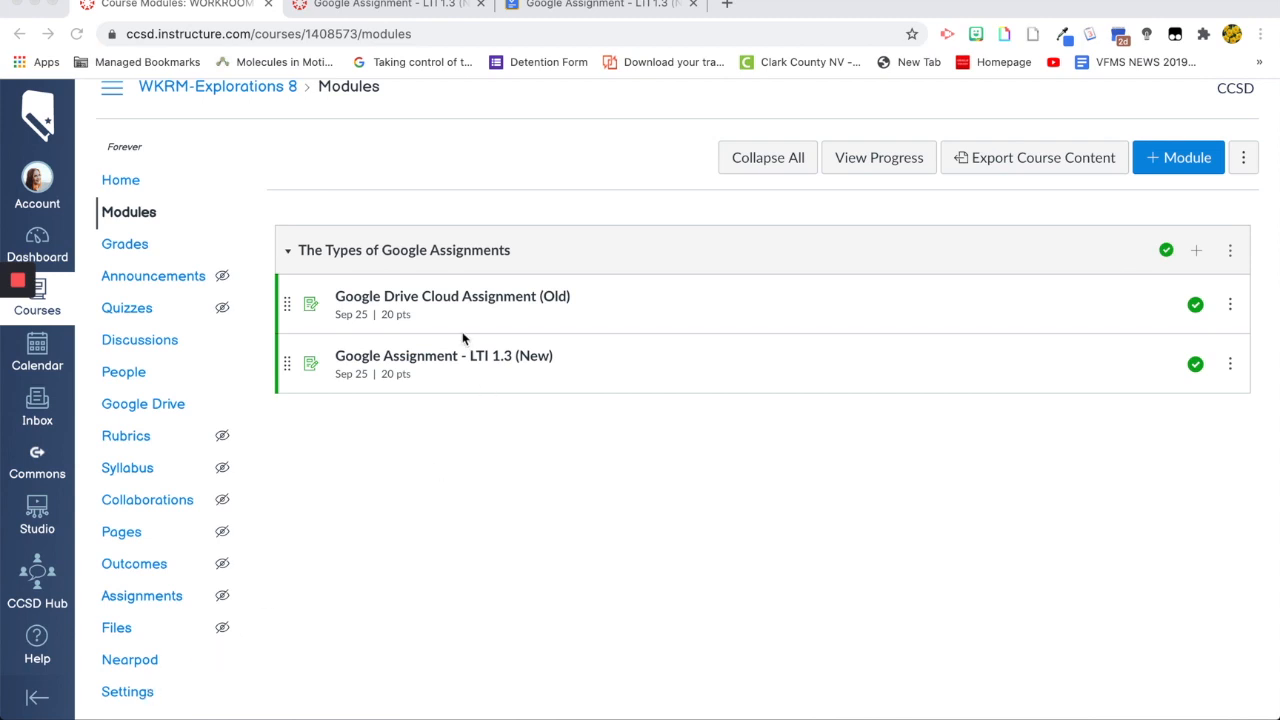
{"action": "mouse_move", "coordinate": [449, 406]}
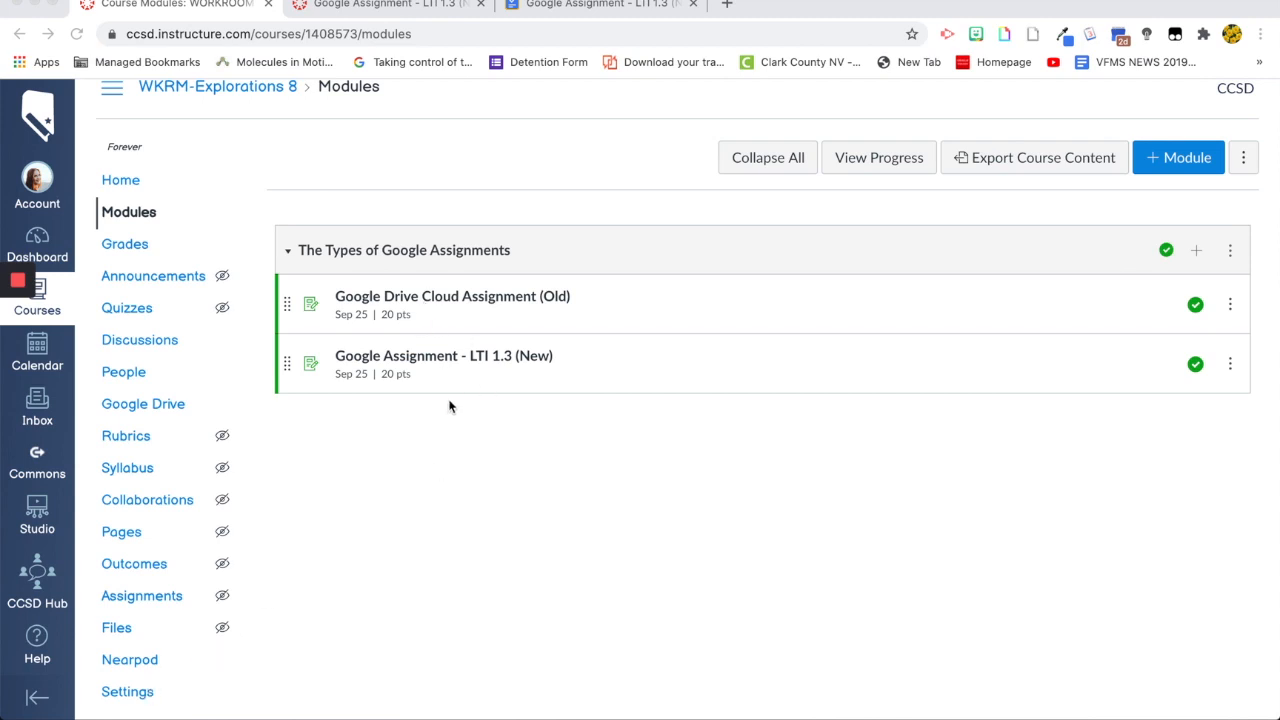
{"action": "mouse_move", "coordinate": [537, 343]}
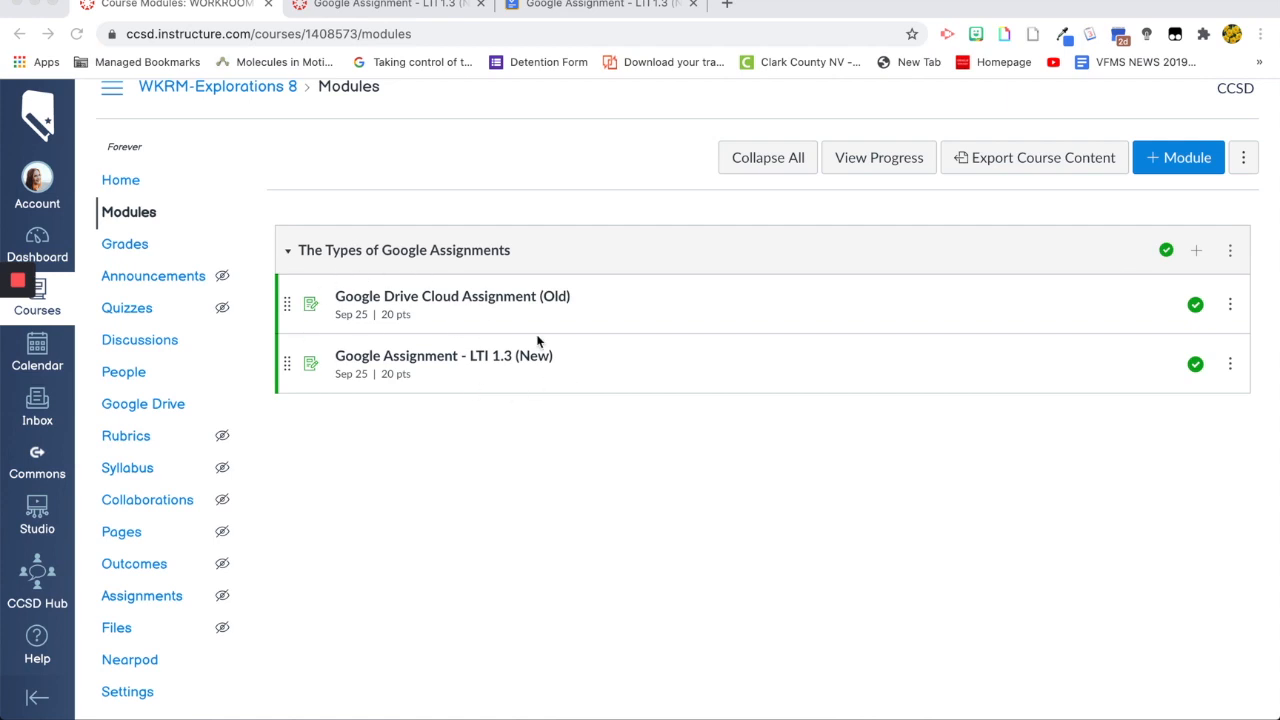
{"action": "mouse_move", "coordinate": [467, 378]}
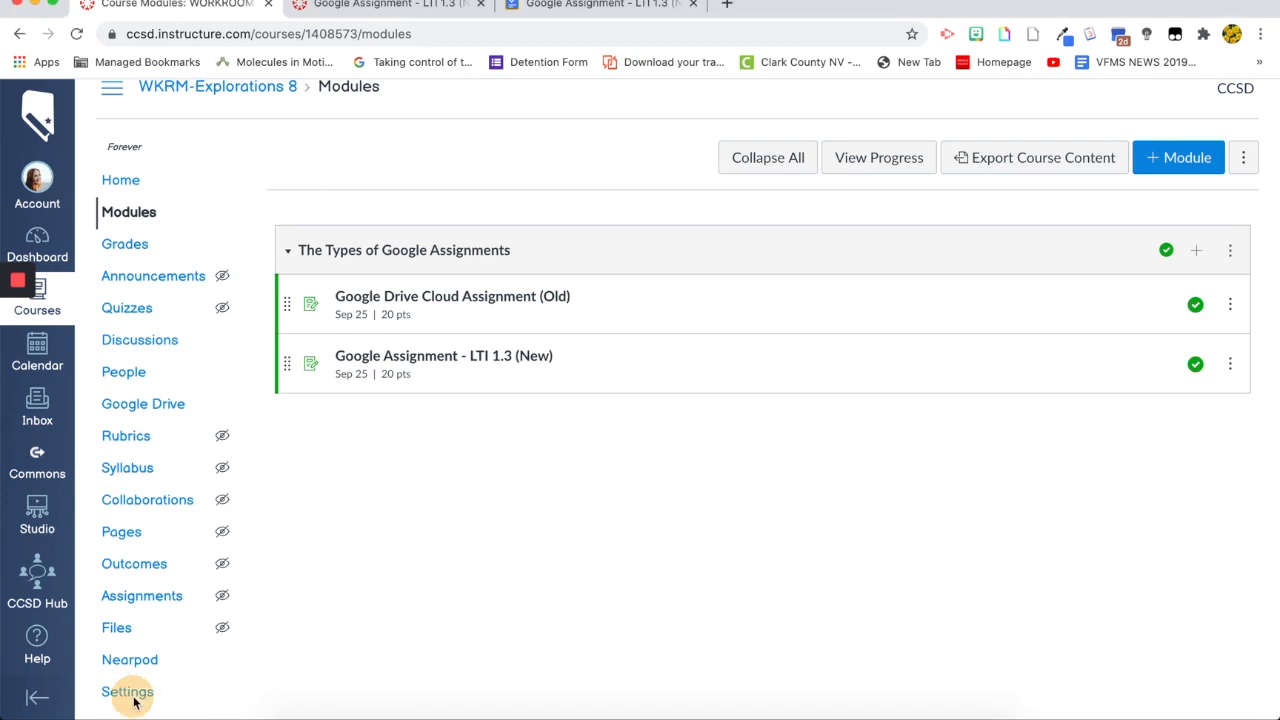
Open the course Settings and show the External Apps list.
{"action": "left_click", "coordinate": [127, 692]}
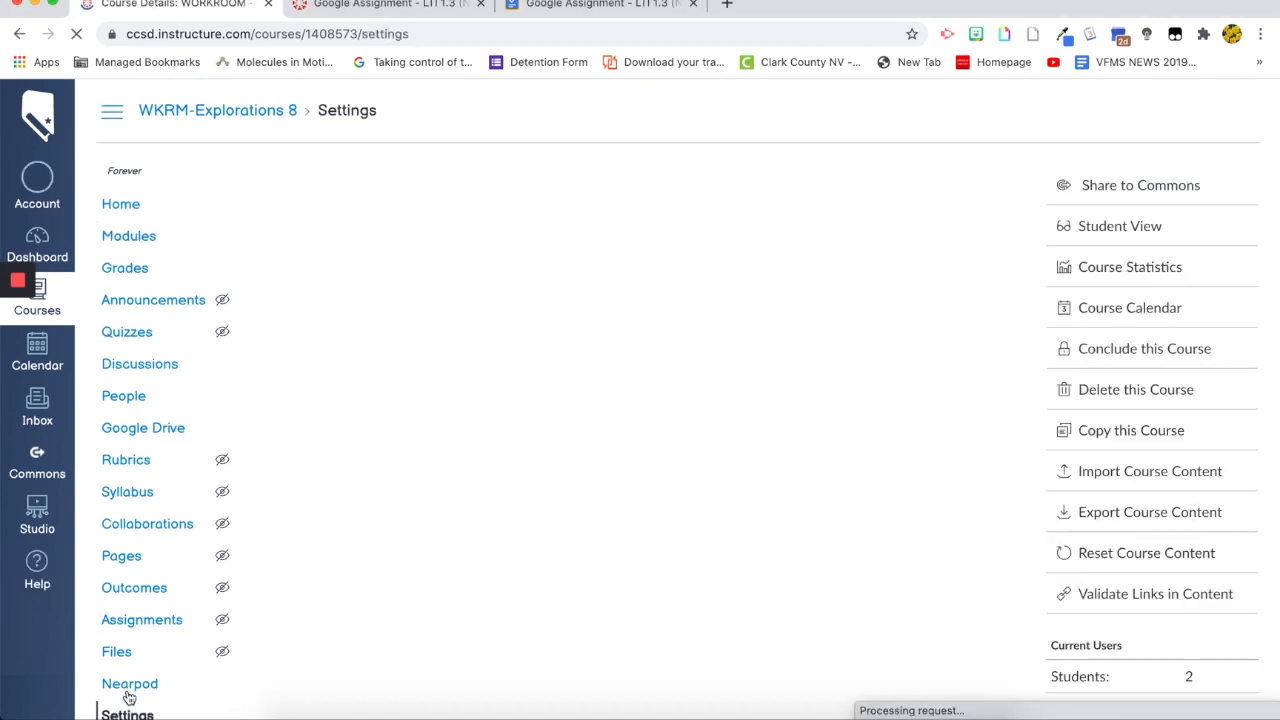
{"action": "left_click", "coordinate": [493, 181]}
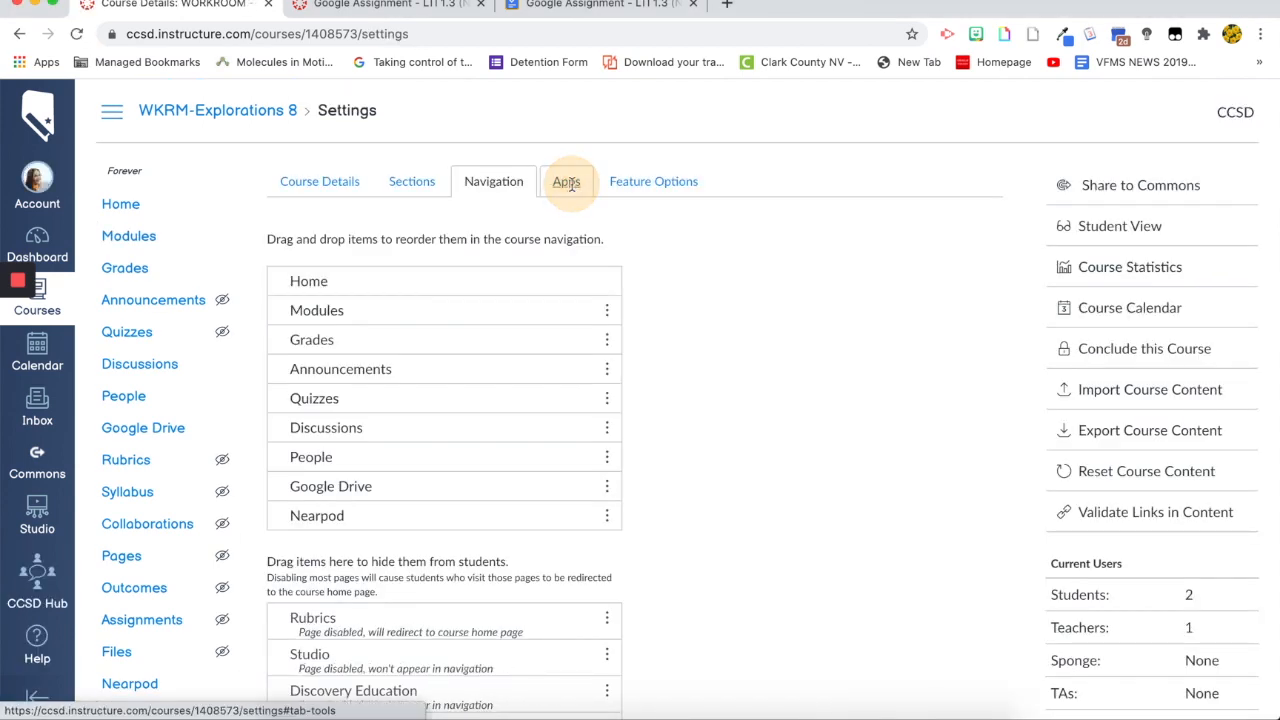
{"action": "left_click", "coordinate": [566, 181]}
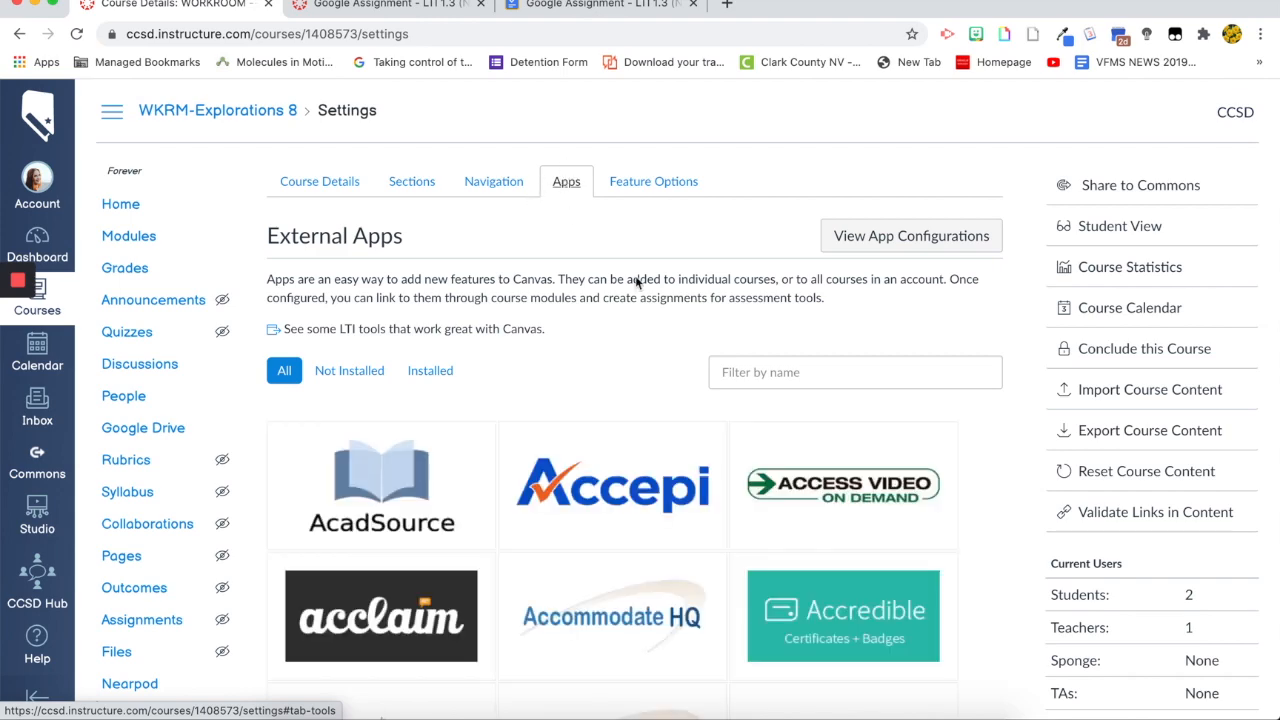
Filter apps for 'google', open Google Apps, and scroll to its installation instructions.
{"action": "type", "text": "google"}
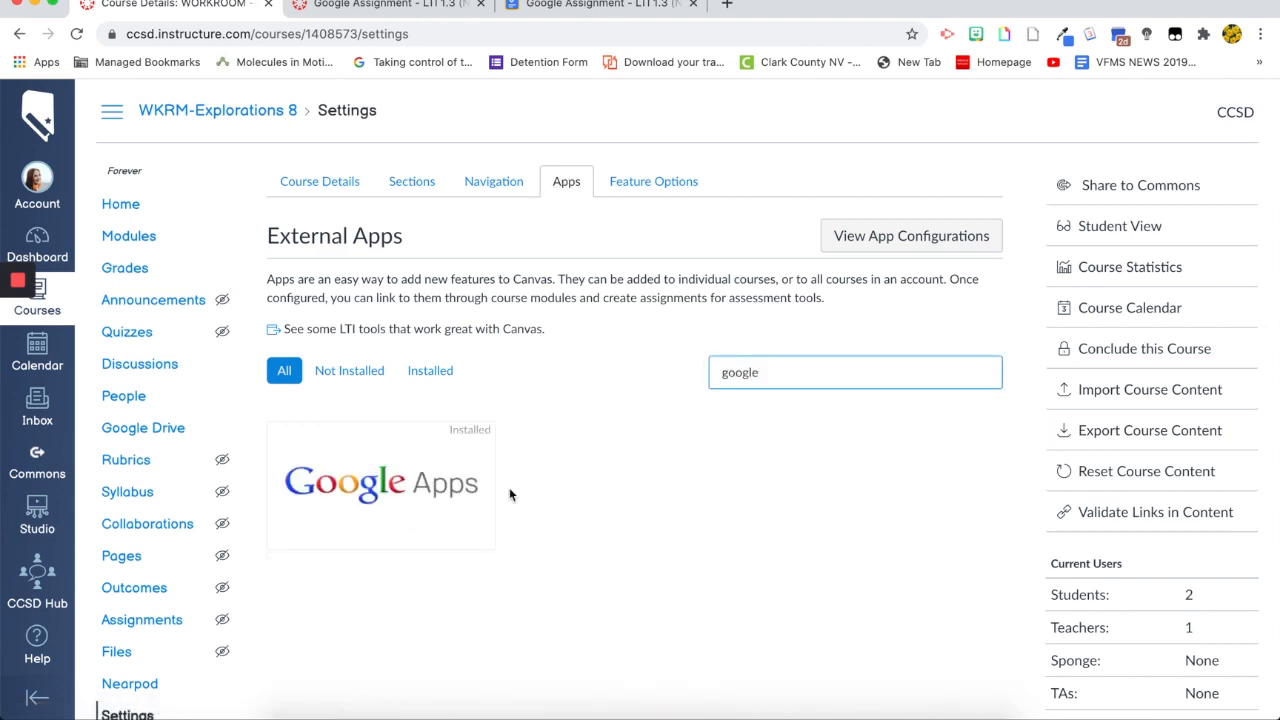
{"action": "left_click", "coordinate": [380, 483]}
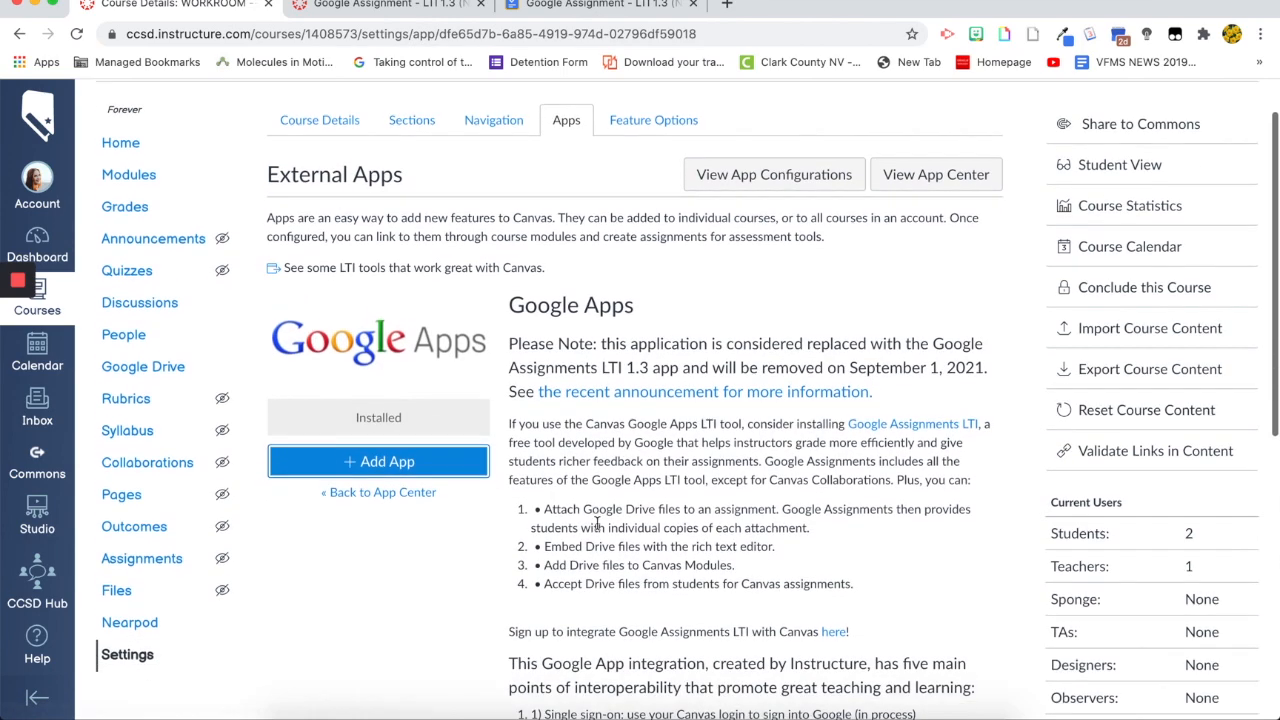
{"action": "scroll", "scroll_direction": "down", "scroll_amount": 3}
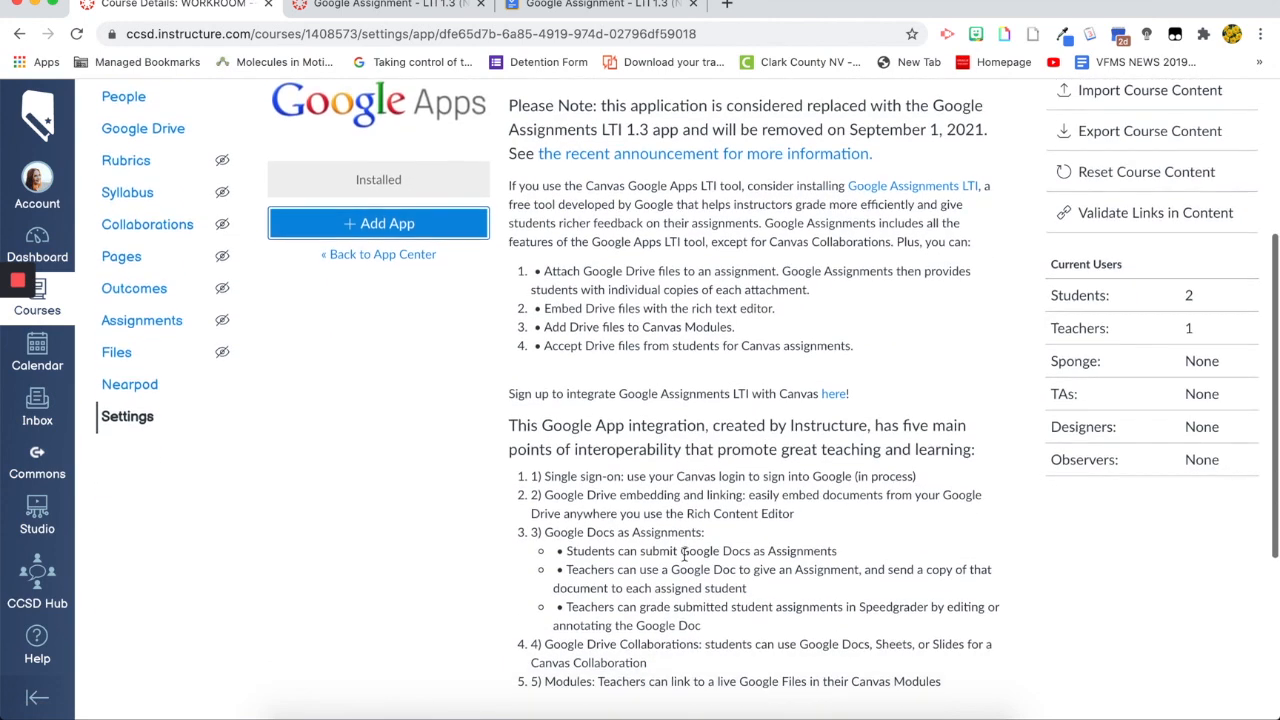
{"action": "scroll", "scroll_direction": "down", "scroll_amount": 3}
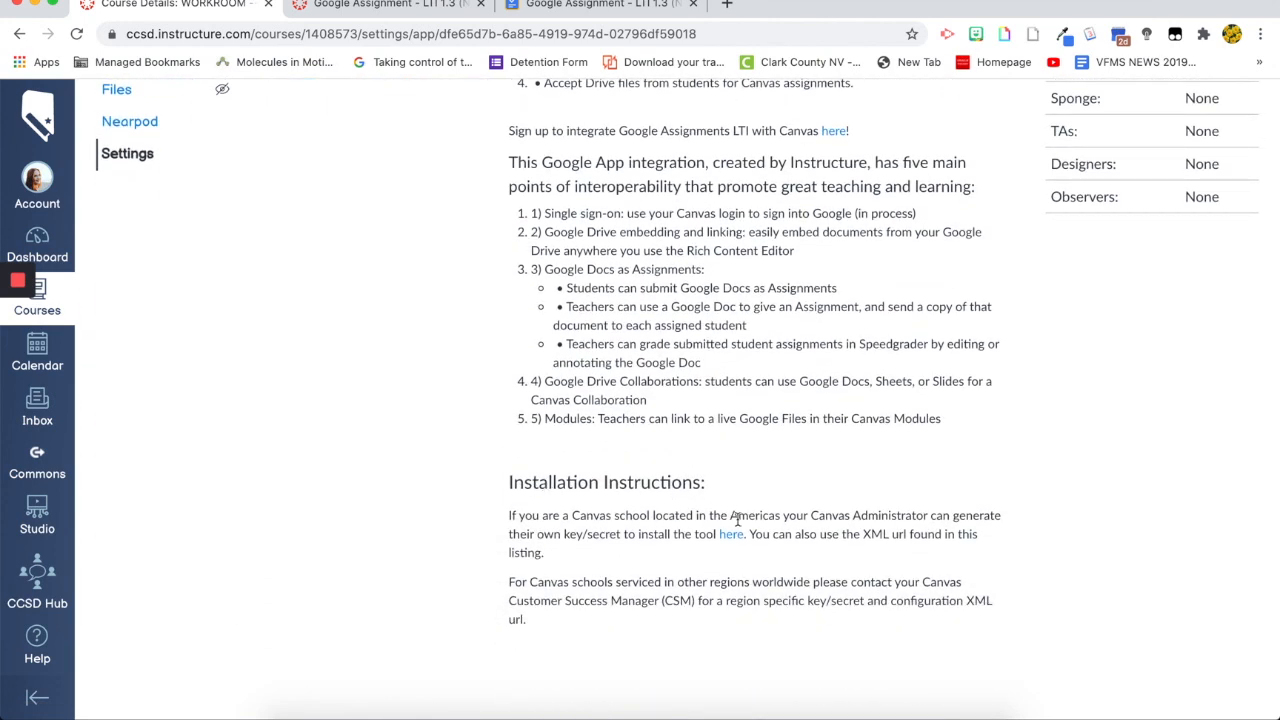
{"action": "mouse_move", "coordinate": [766, 495]}
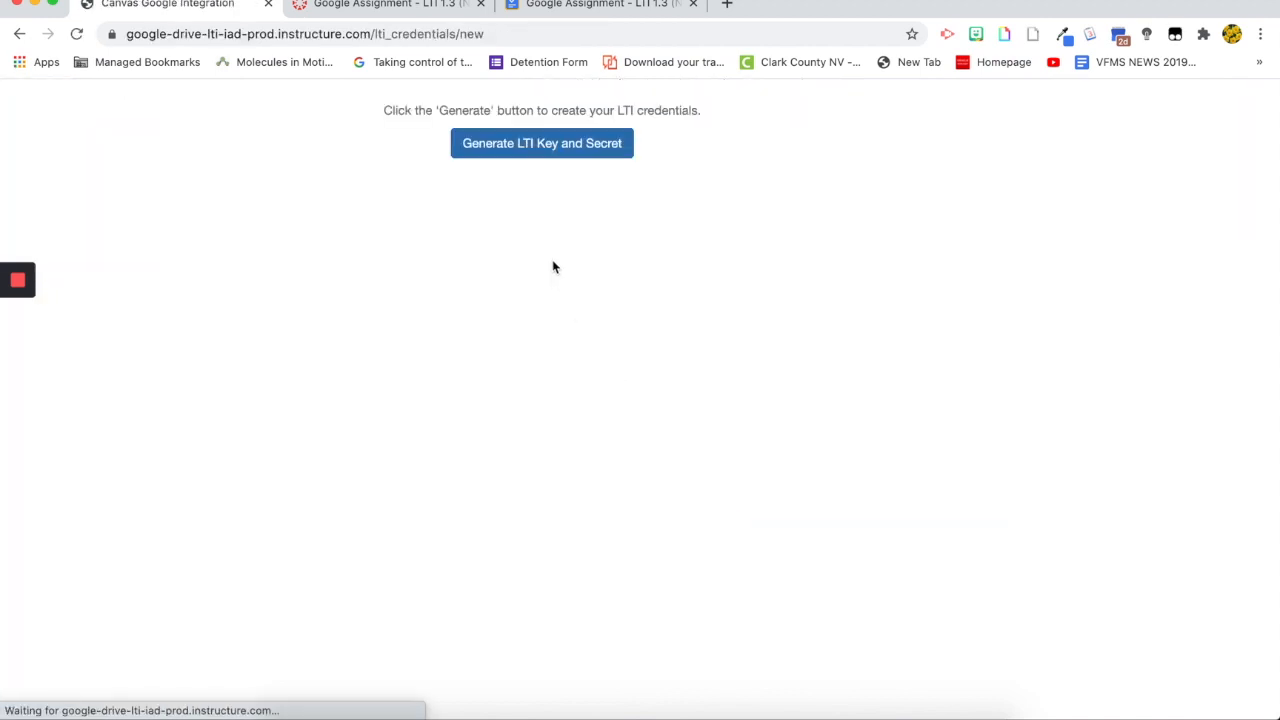
Generate the Google LTI key, secret and config URL, then go back to External Apps.
{"action": "left_click", "coordinate": [542, 143]}
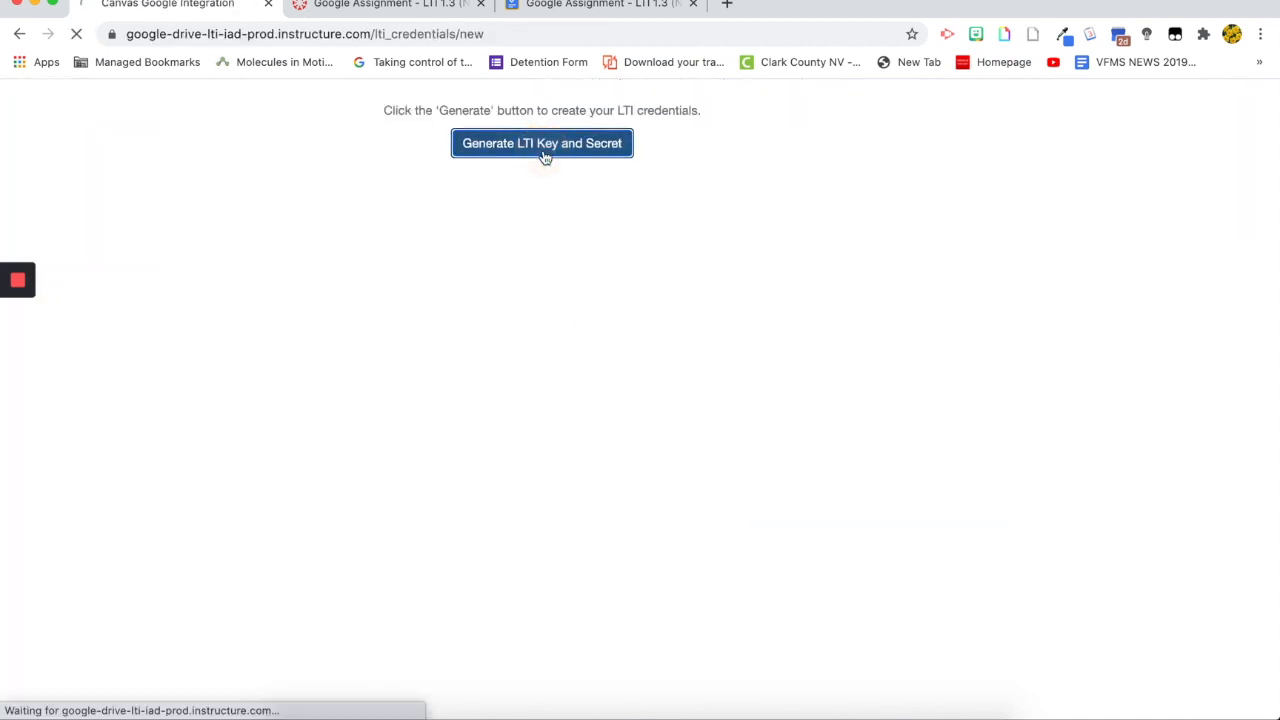
{"action": "left_click", "coordinate": [542, 143]}
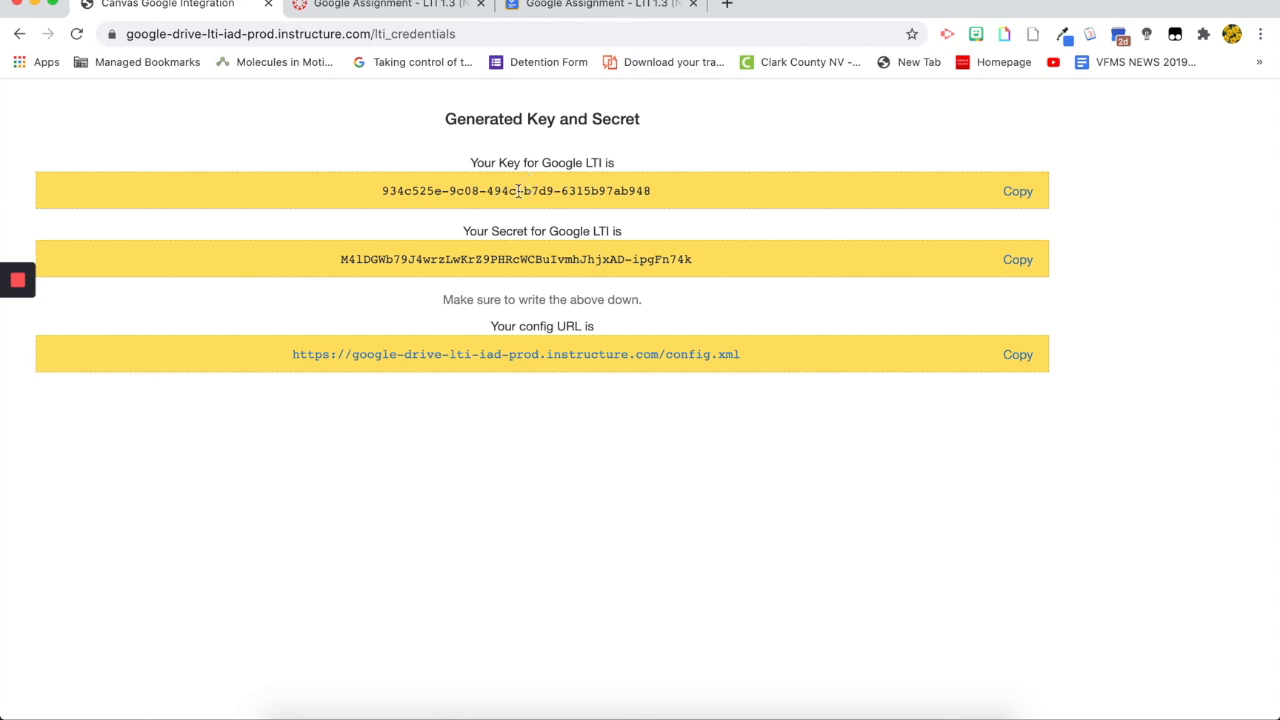
{"action": "left_click", "coordinate": [385, 5]}
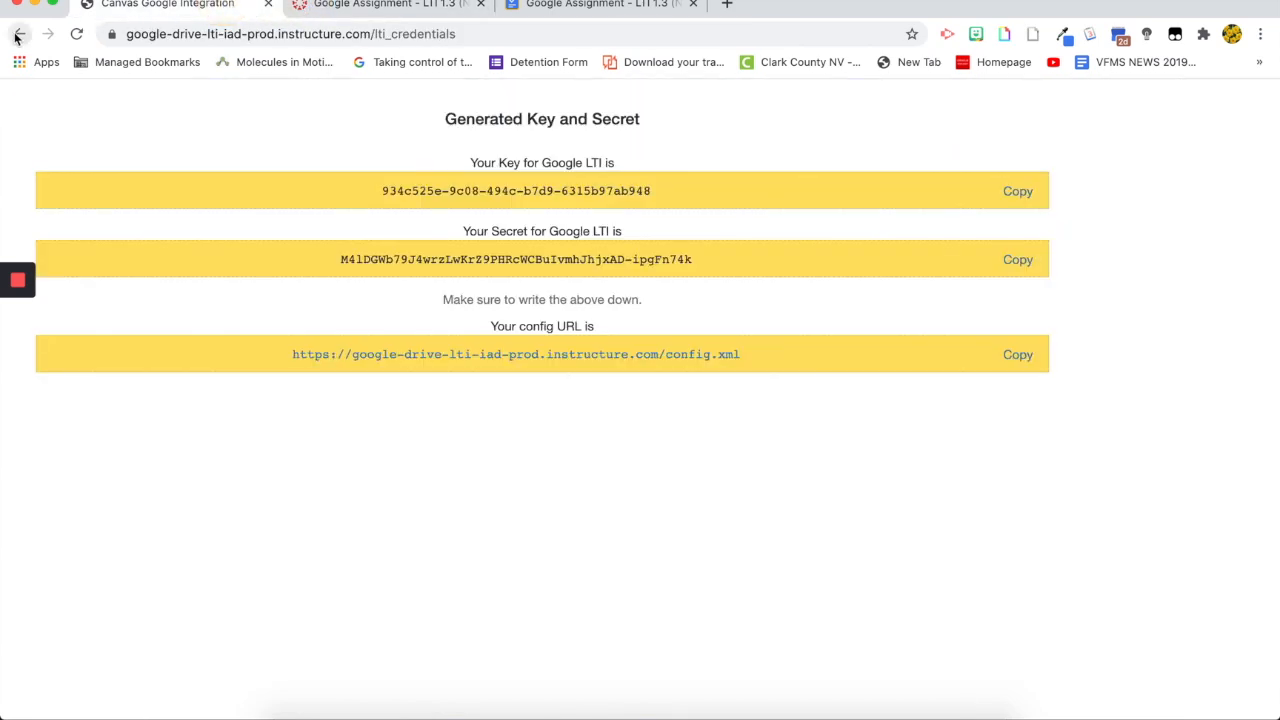
{"action": "left_click", "coordinate": [19, 33]}
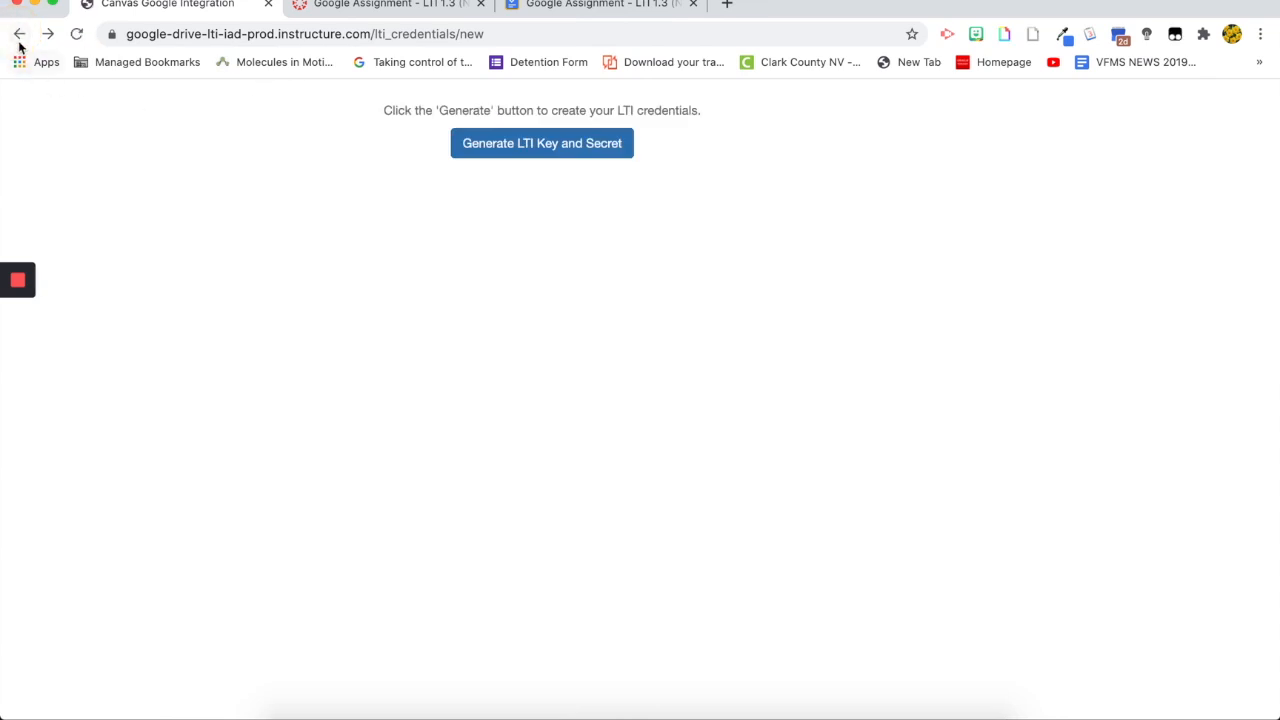
{"action": "left_click", "coordinate": [19, 33]}
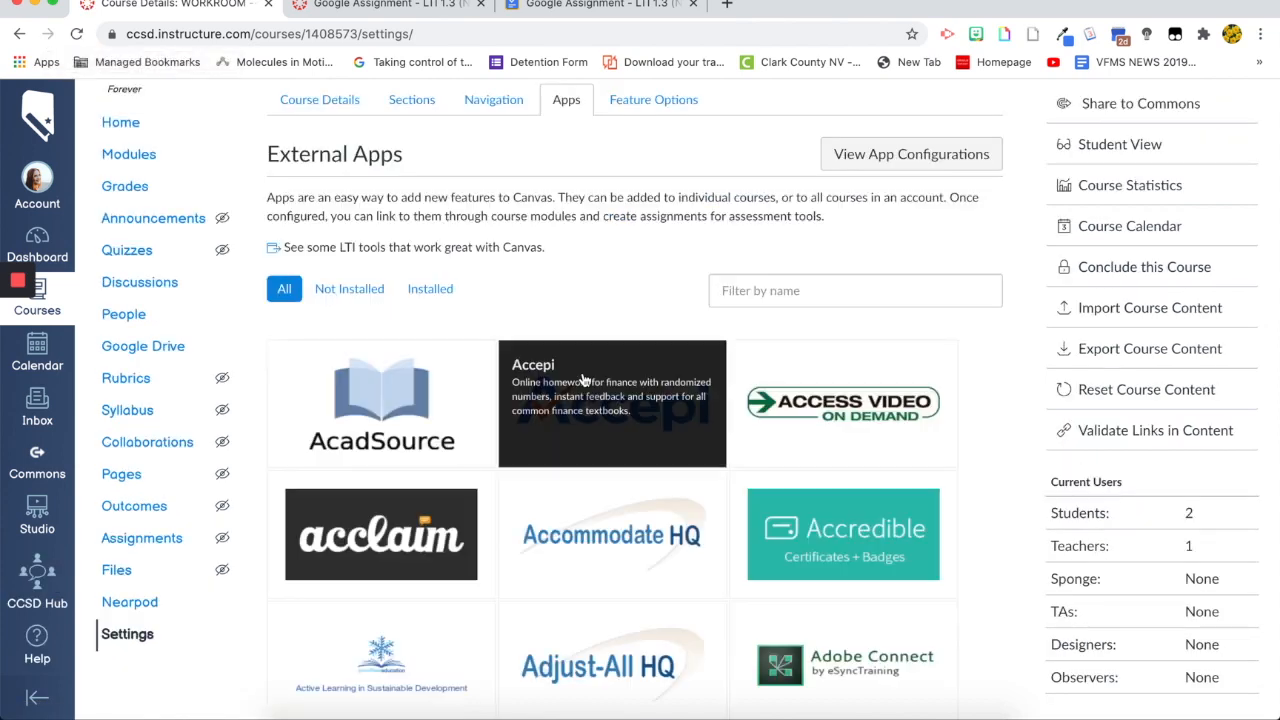
Reopen Google Apps via a 'google' filter and generate a new LTI key and secret.
{"action": "type", "text": "google"}
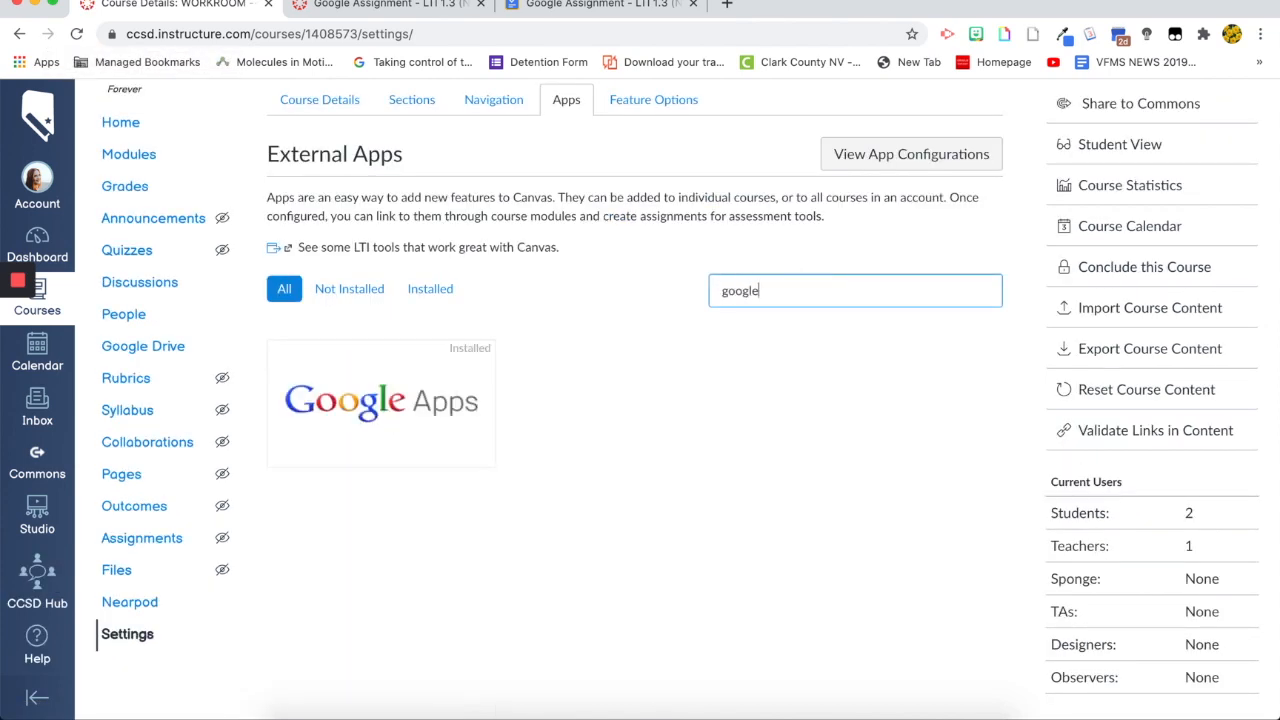
{"action": "left_click", "coordinate": [380, 403]}
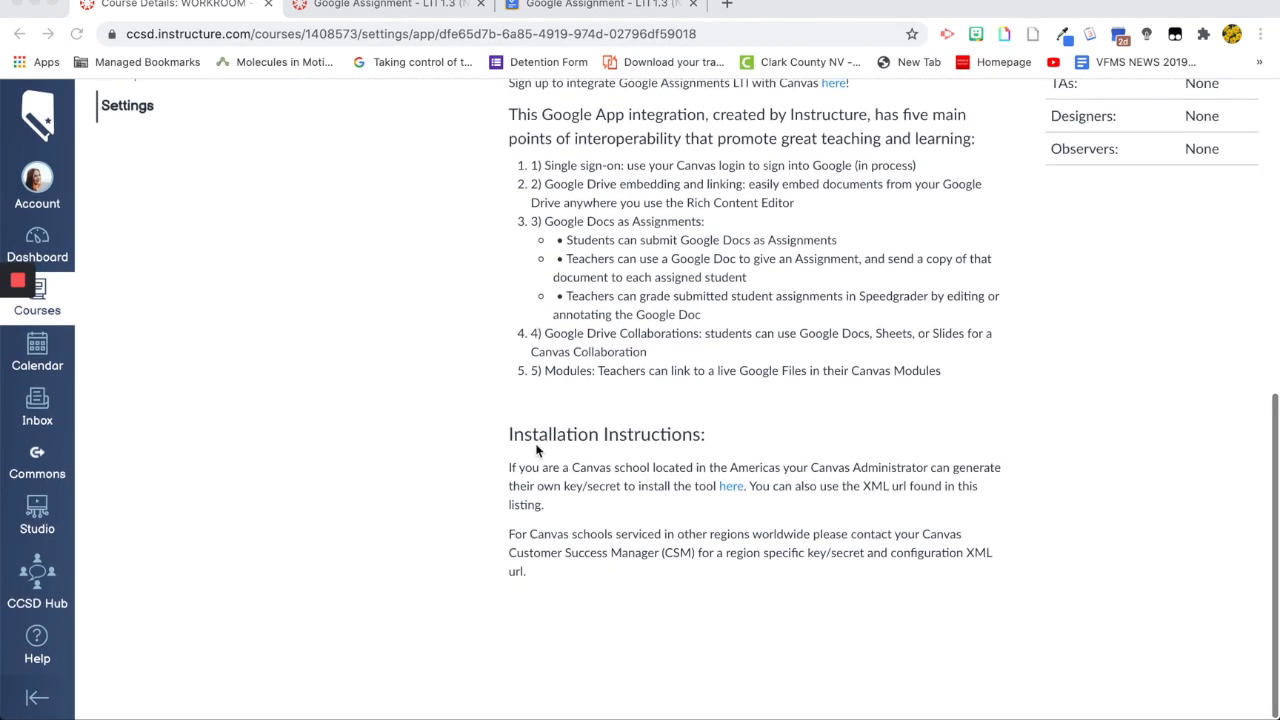
{"action": "mouse_move", "coordinate": [726, 493]}
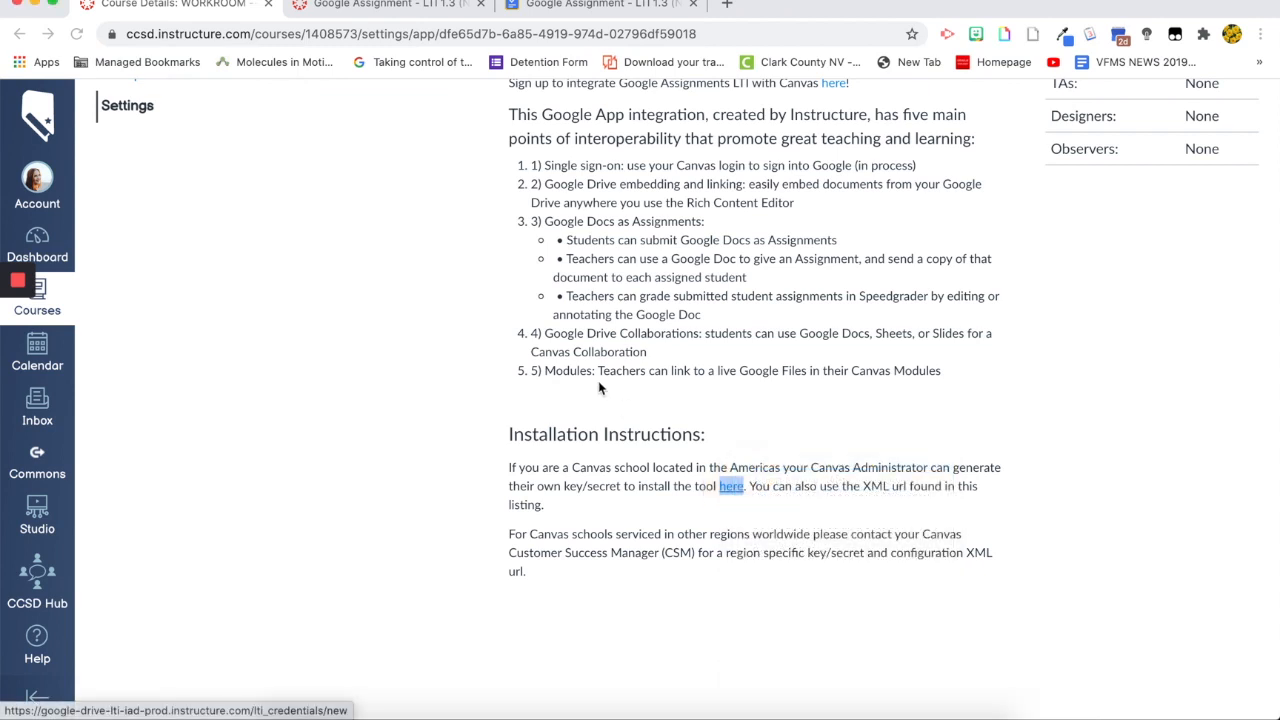
{"action": "left_click", "coordinate": [730, 486]}
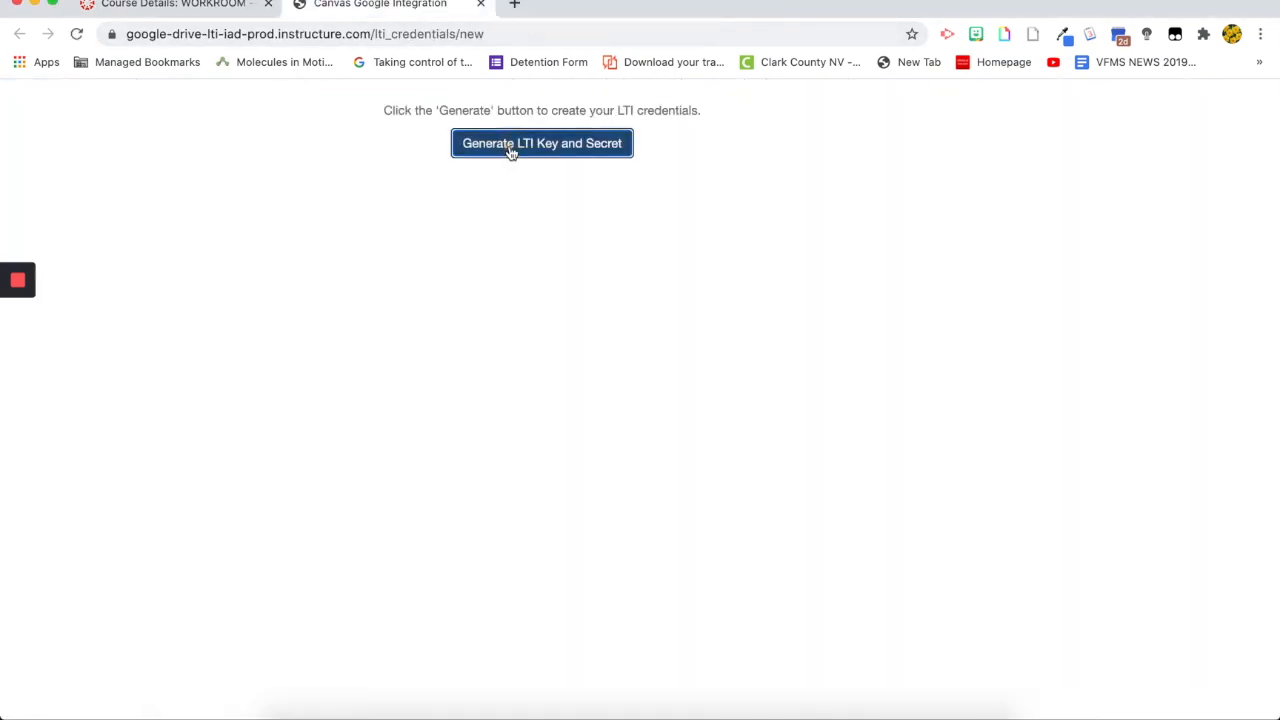
{"action": "left_click", "coordinate": [541, 143]}
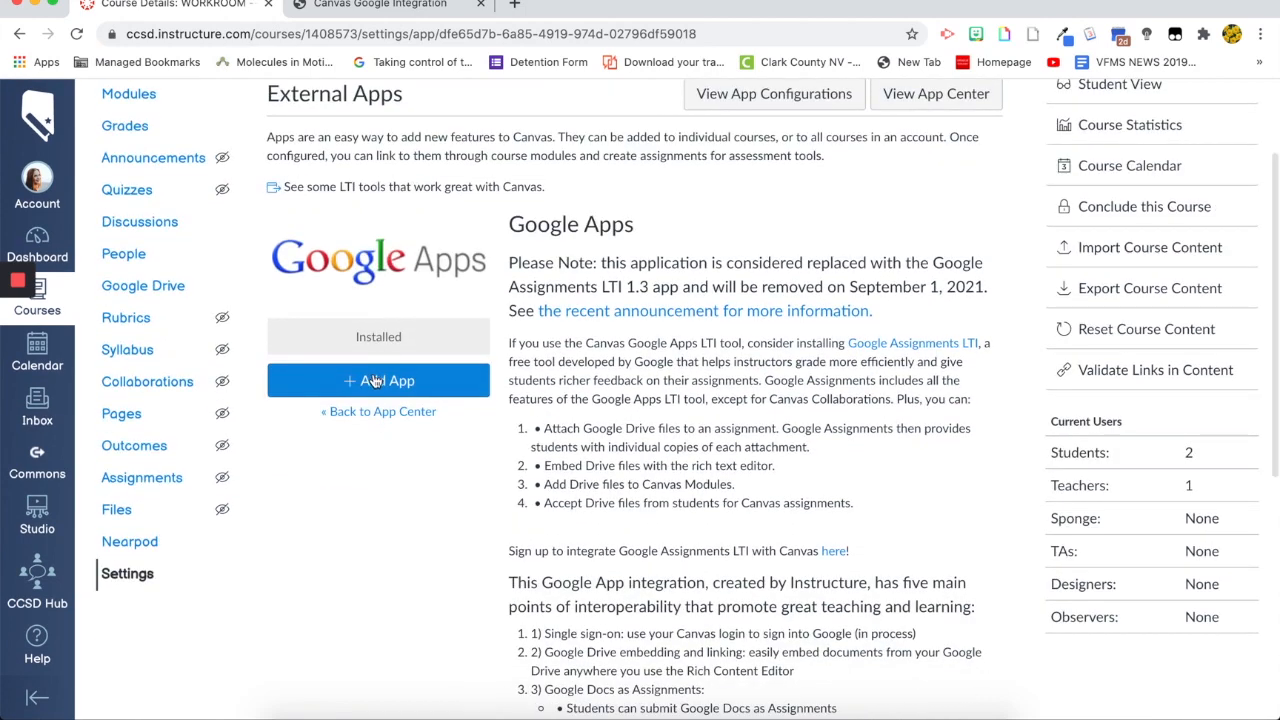
Close the Google Apps add form without entering a key or secret, then go to Modules.
{"action": "left_click", "coordinate": [378, 380]}
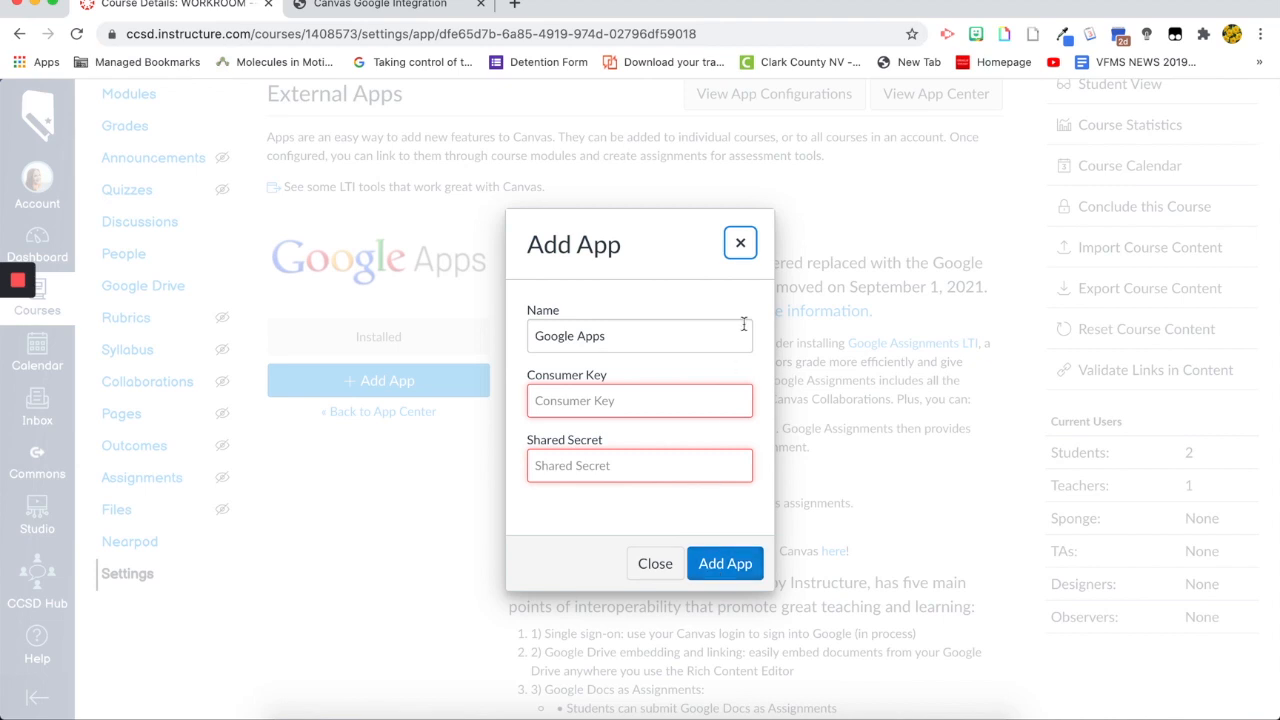
{"action": "mouse_move", "coordinate": [750, 307]}
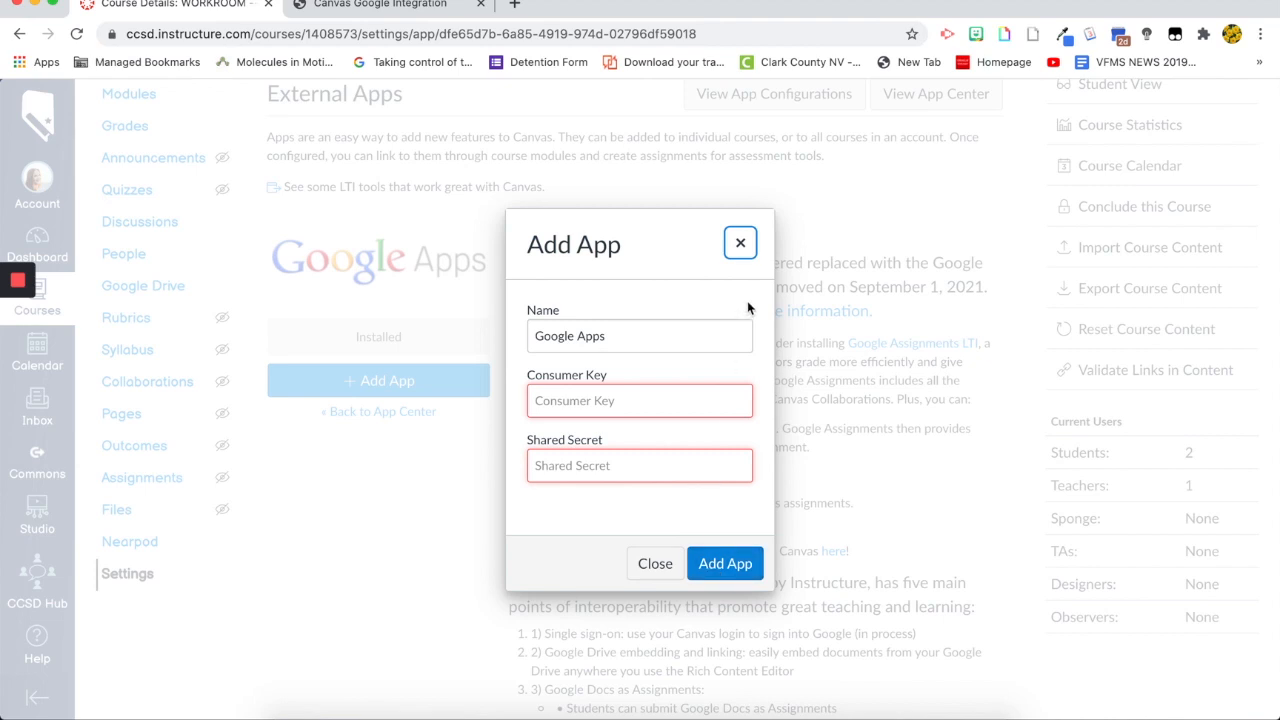
{"action": "left_click", "coordinate": [654, 563]}
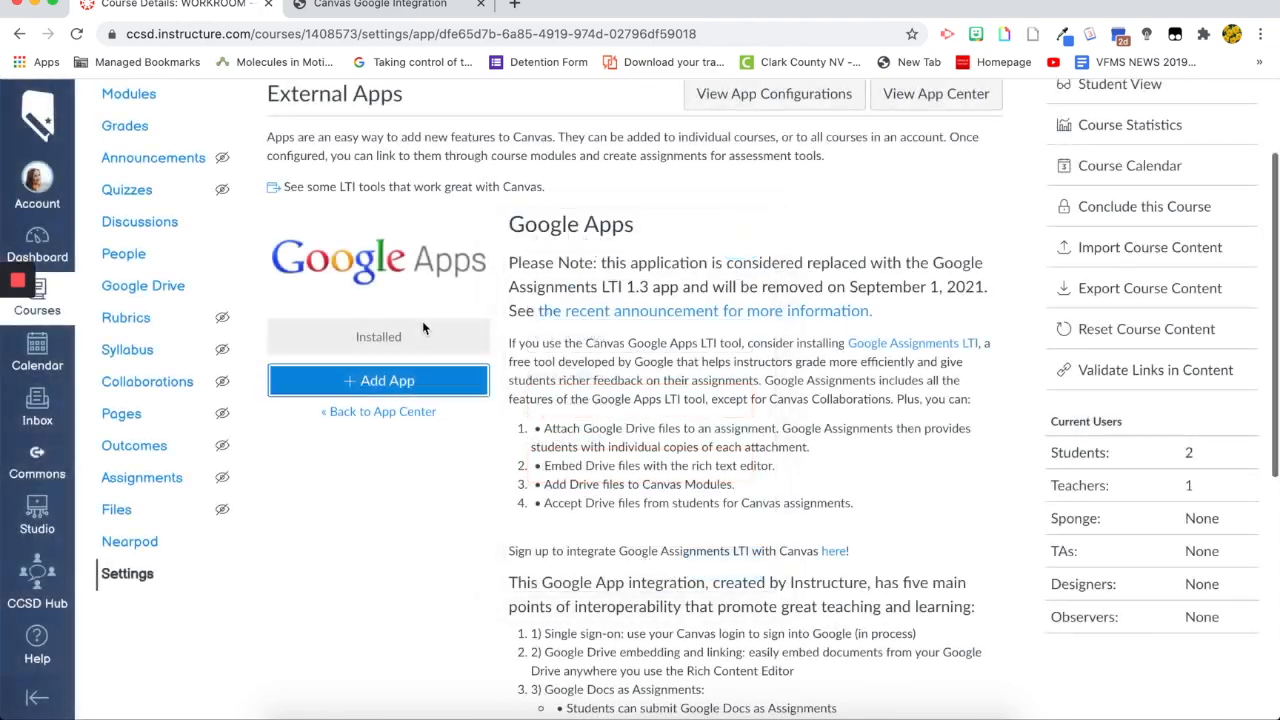
{"action": "left_click", "coordinate": [129, 236]}
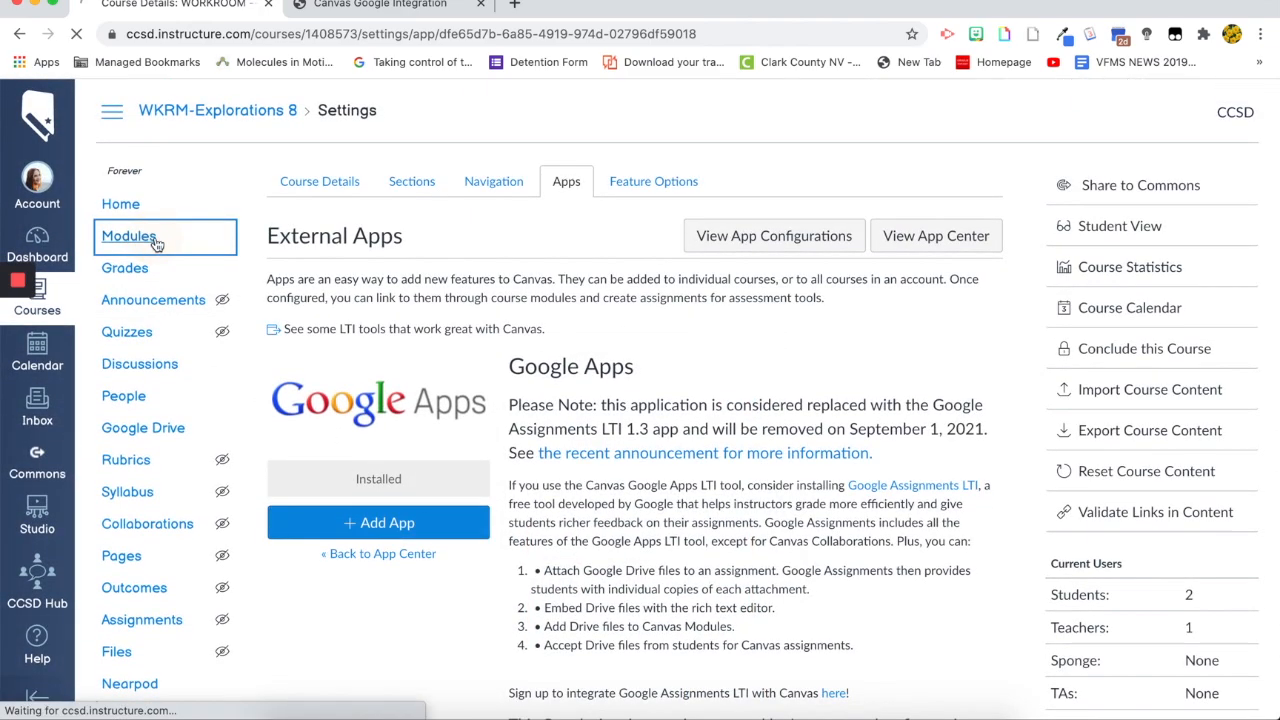
{"action": "left_click", "coordinate": [129, 236]}
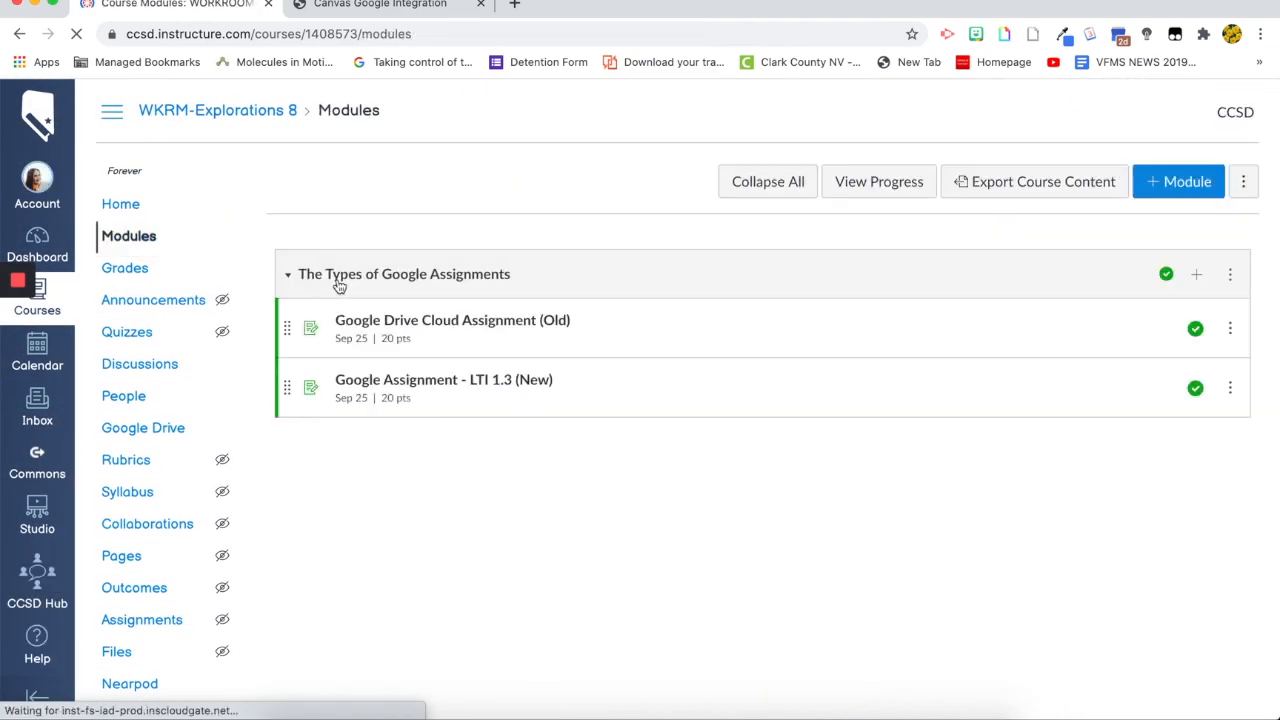